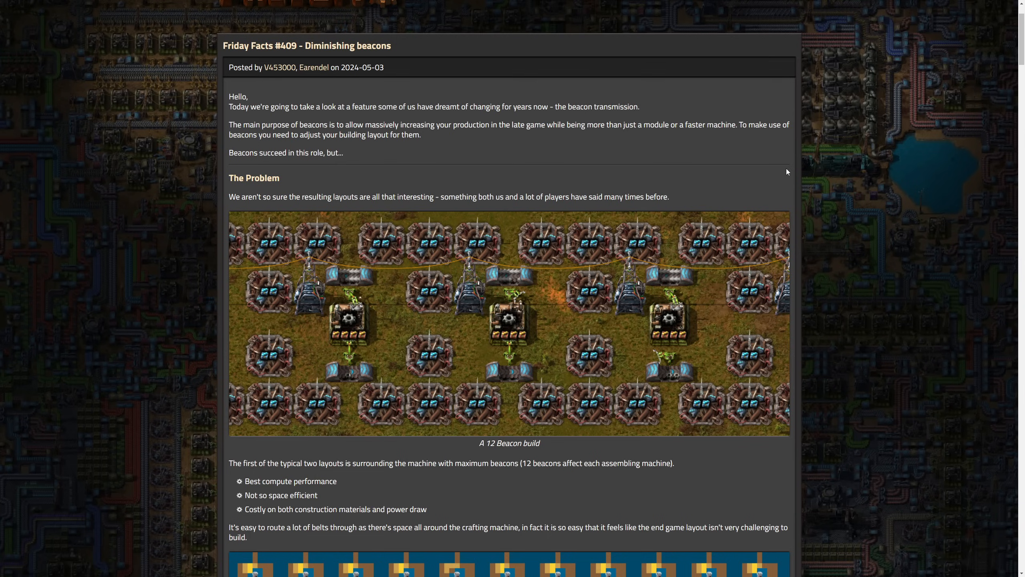
mouse_move(778, 170)
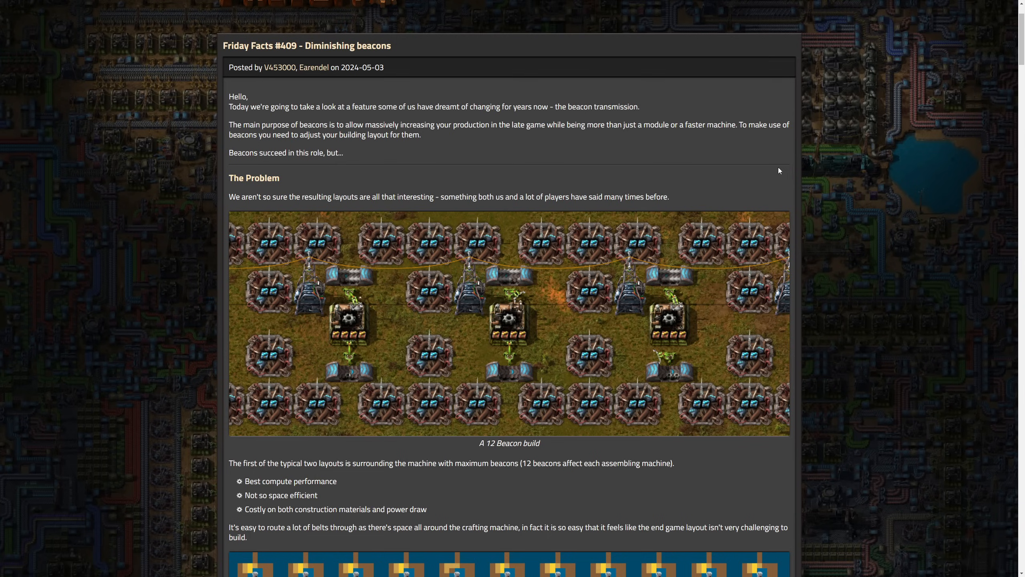
mouse_move(349, 191)
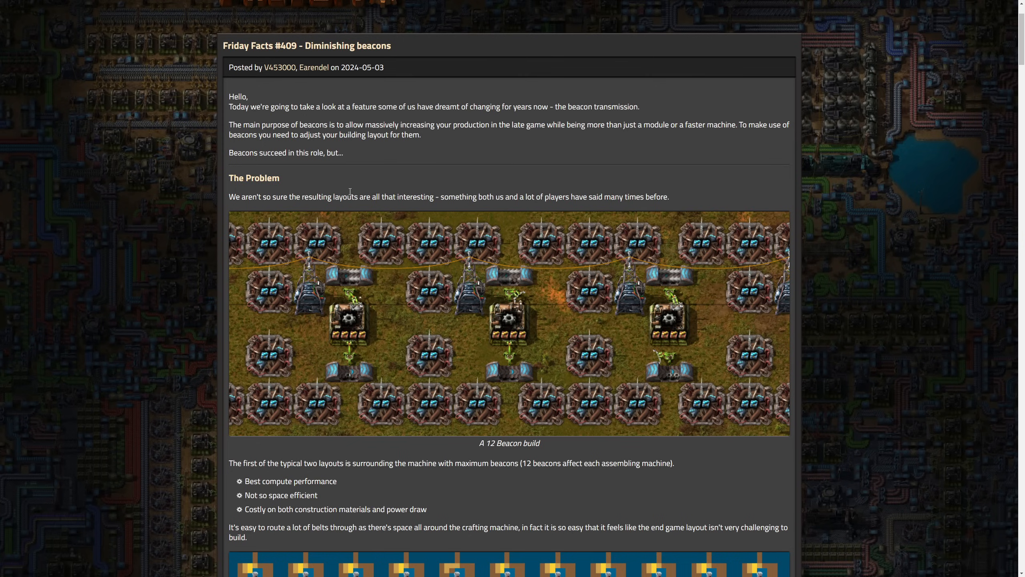
mouse_move(370, 165)
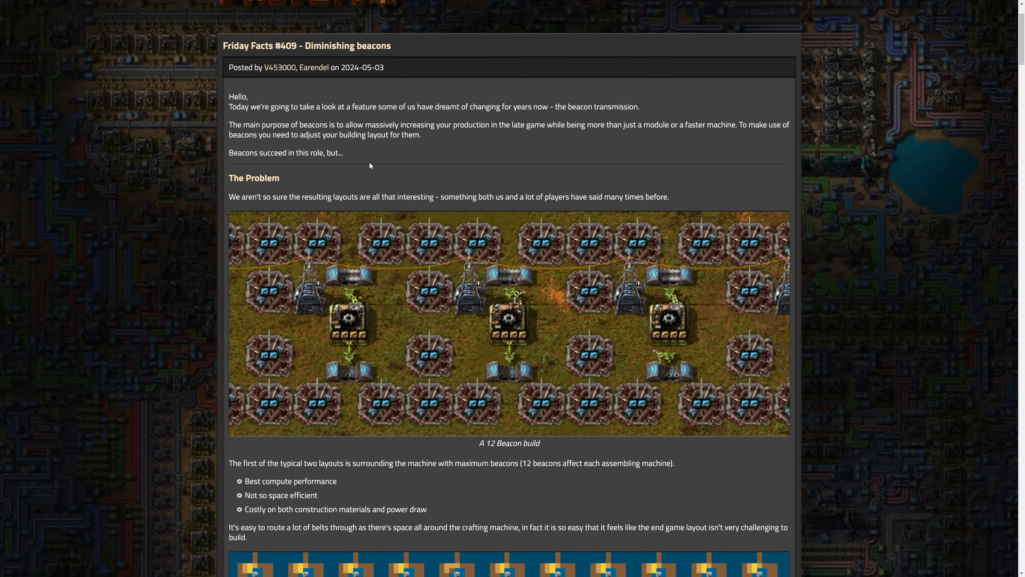
mouse_move(335, 91)
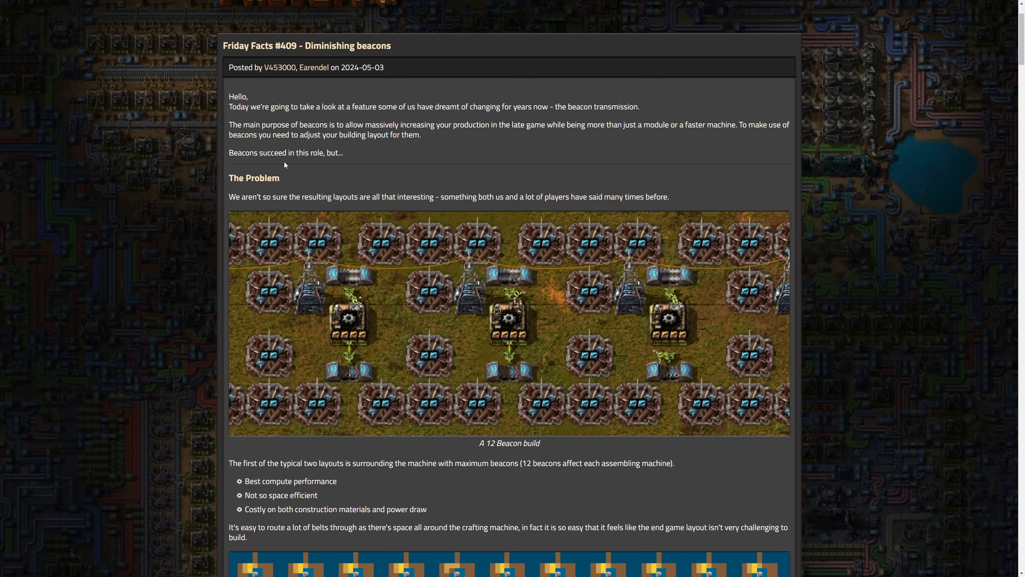
mouse_move(289, 121)
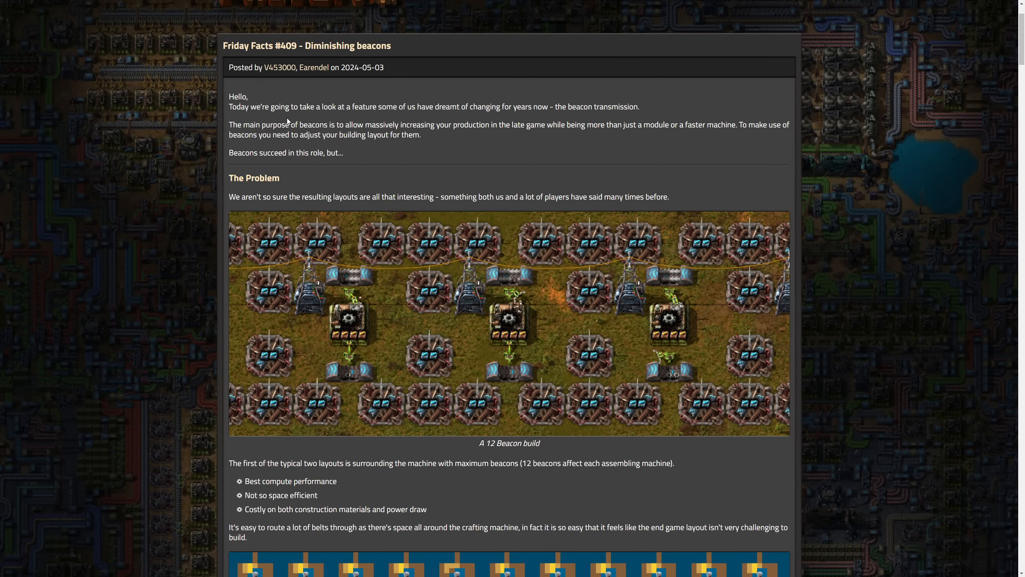
mouse_move(638, 193)
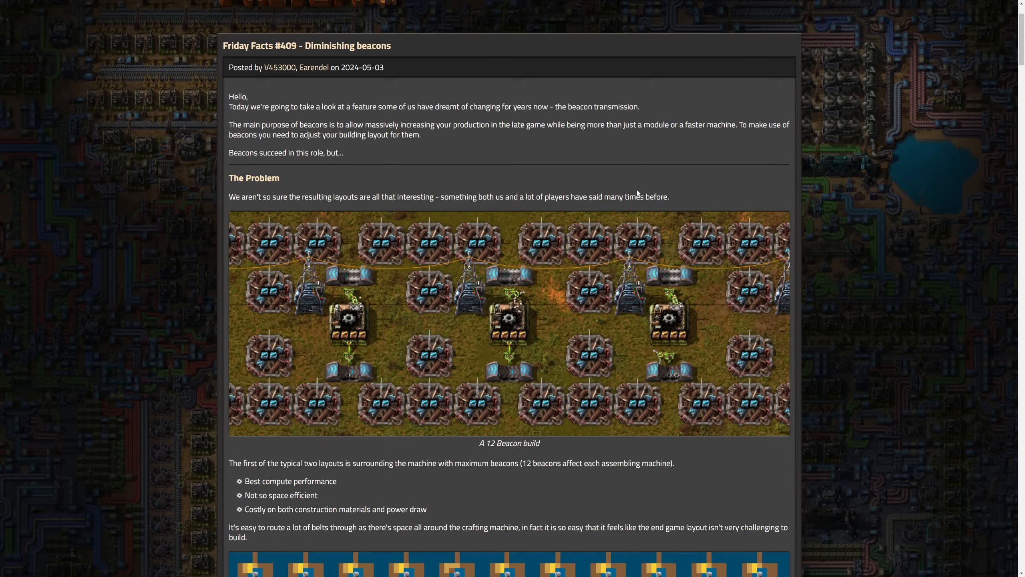
mouse_move(603, 190)
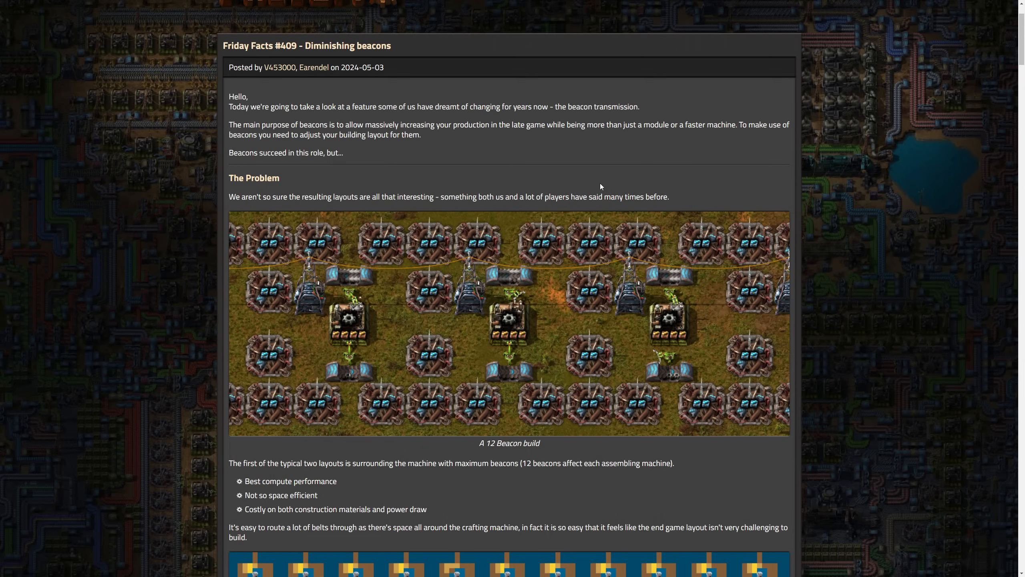
mouse_move(306, 188)
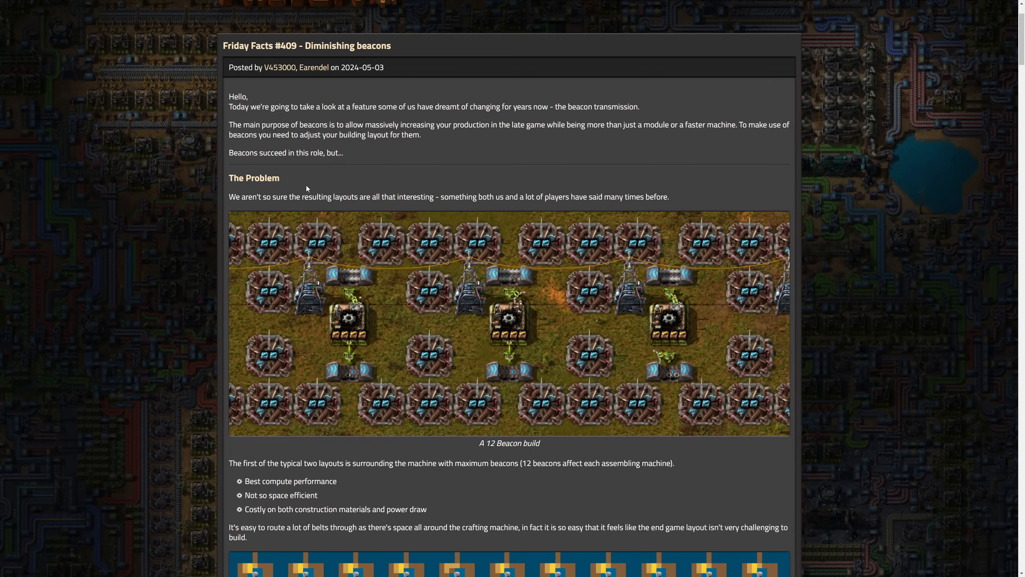
mouse_move(298, 177)
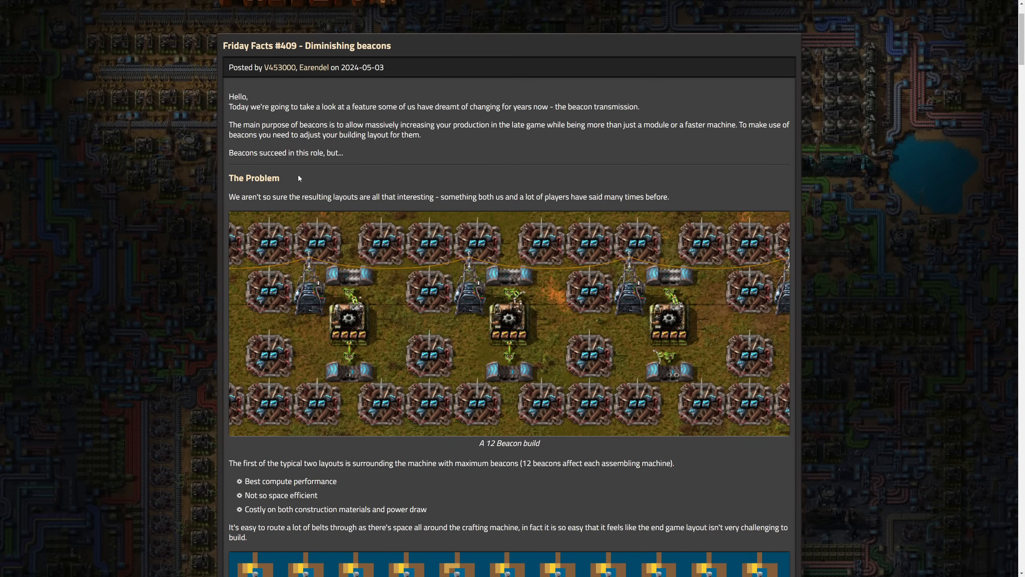
mouse_move(302, 176)
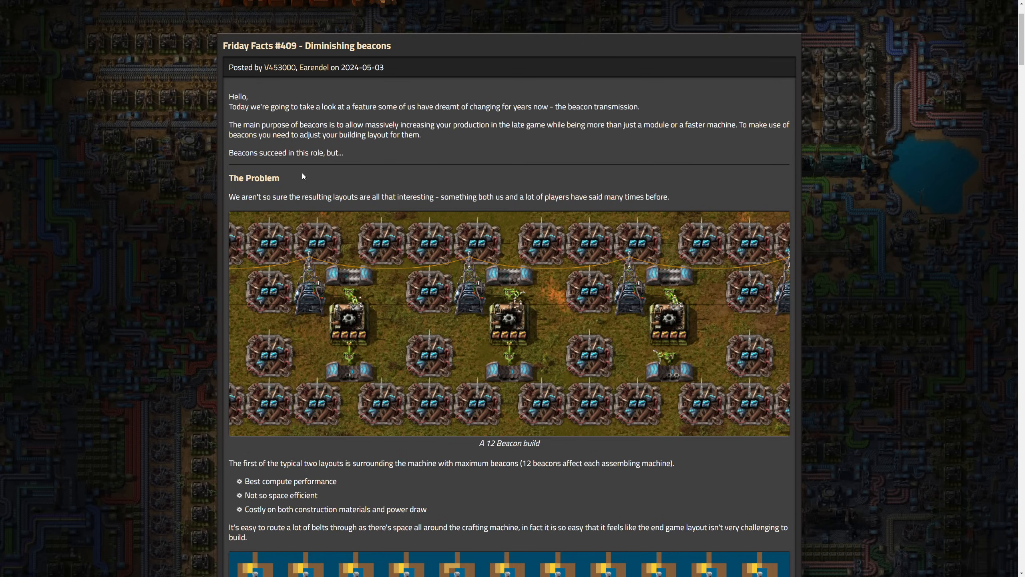
Scroll through the 12 Beacon build screenshot to its map view and the late-game square arrays note
scroll(down, 3)
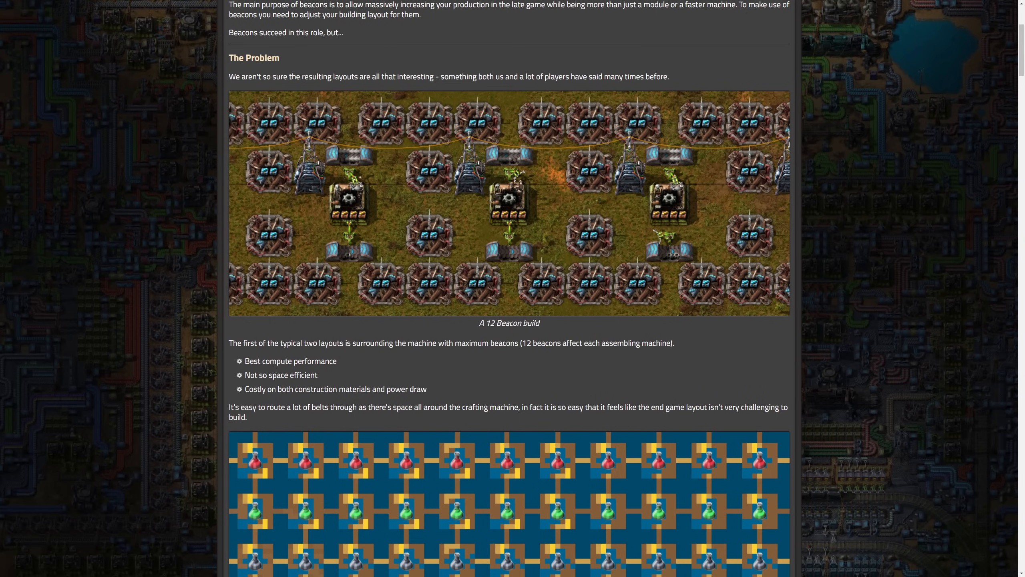
mouse_move(294, 385)
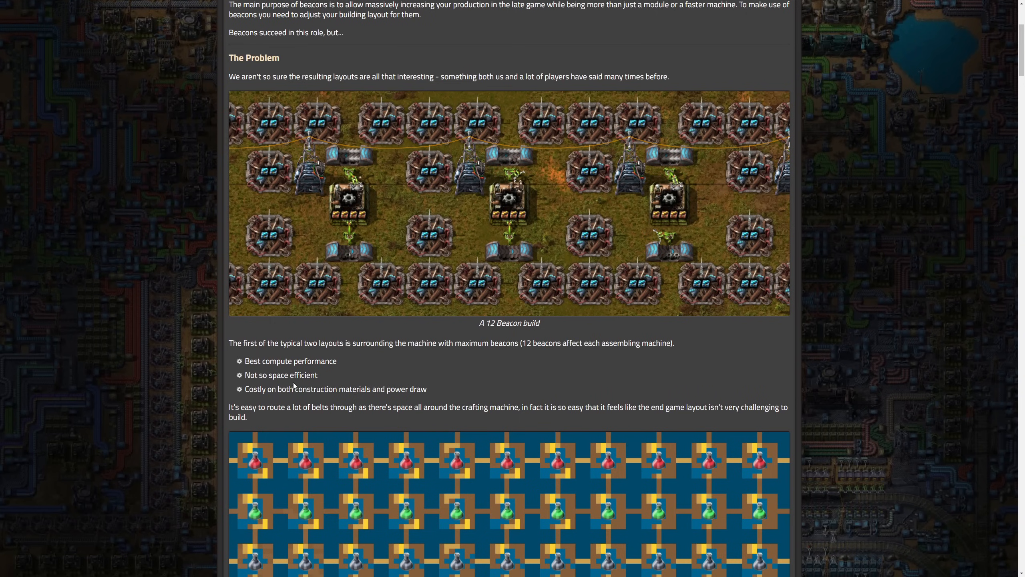
mouse_move(265, 404)
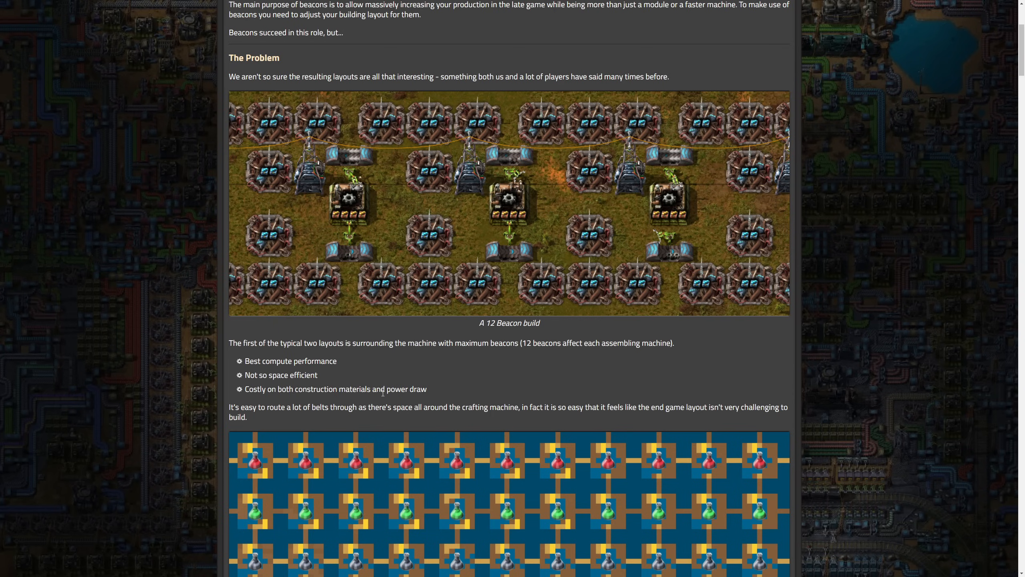
scroll(down, 3)
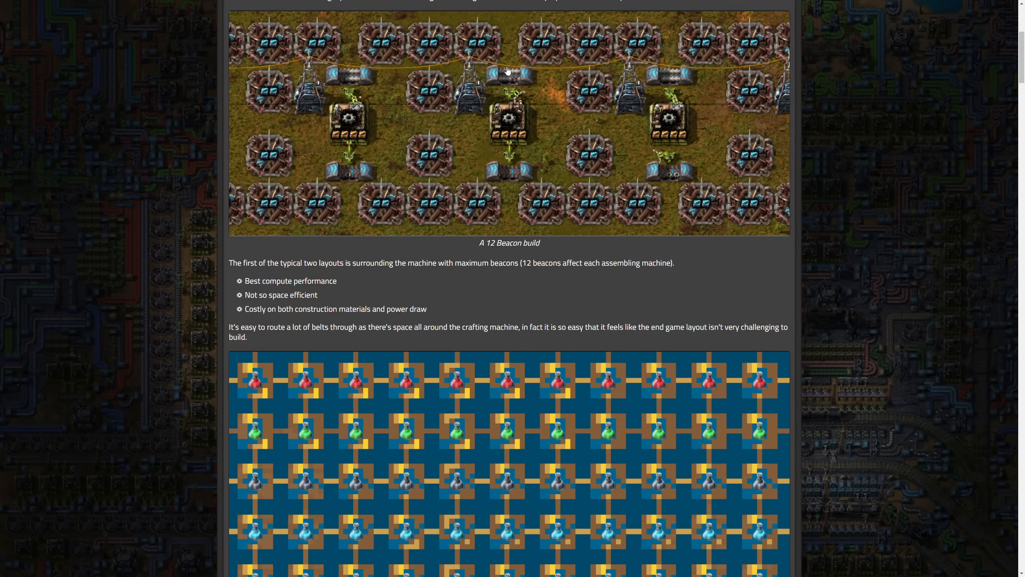
mouse_move(509, 114)
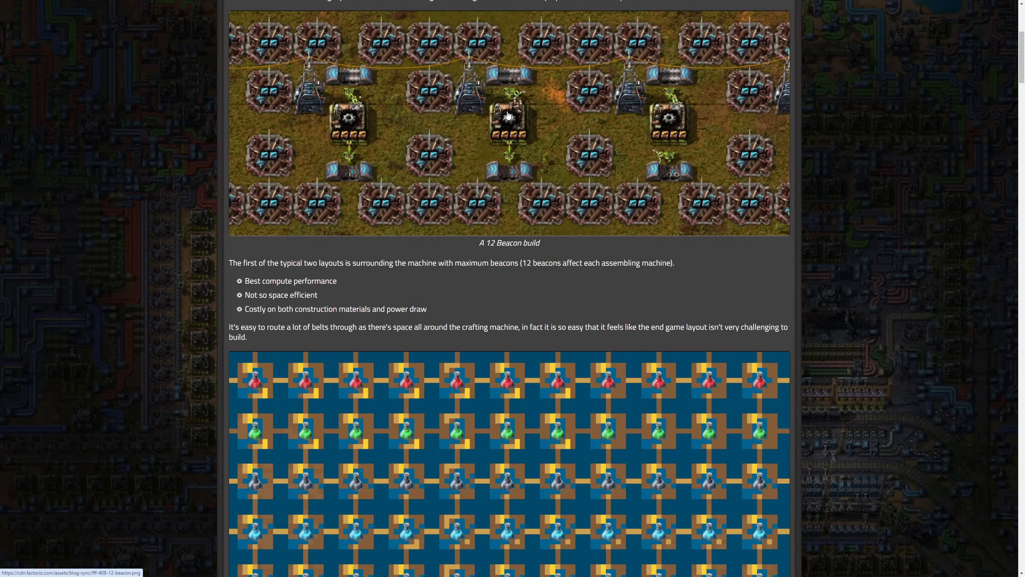
mouse_move(497, 80)
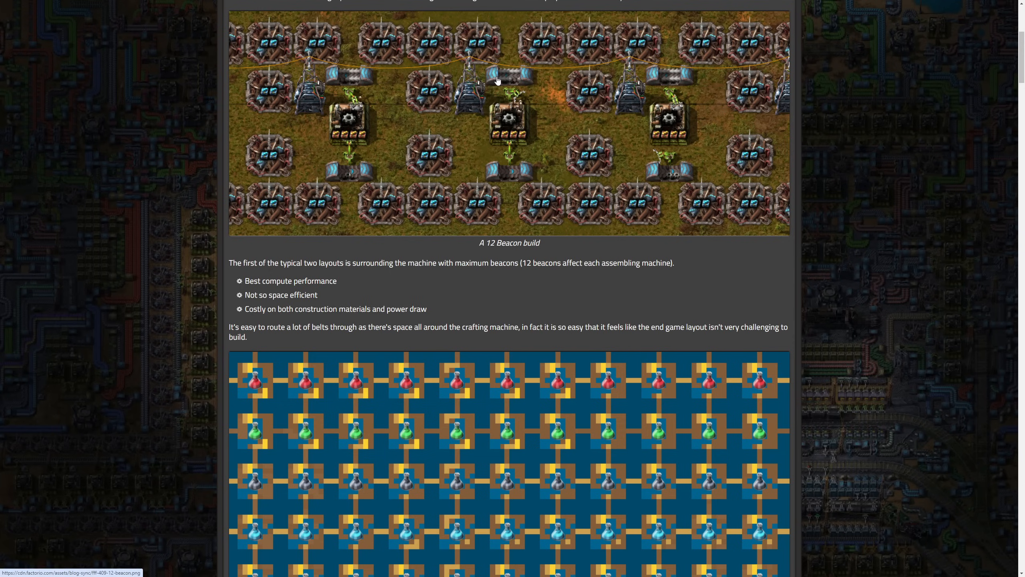
mouse_move(458, 126)
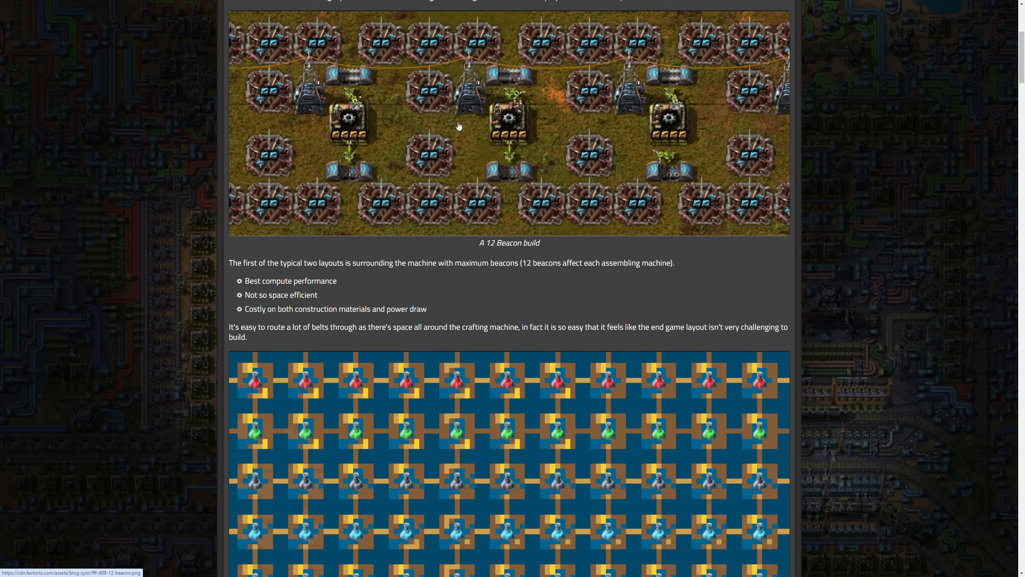
mouse_move(634, 213)
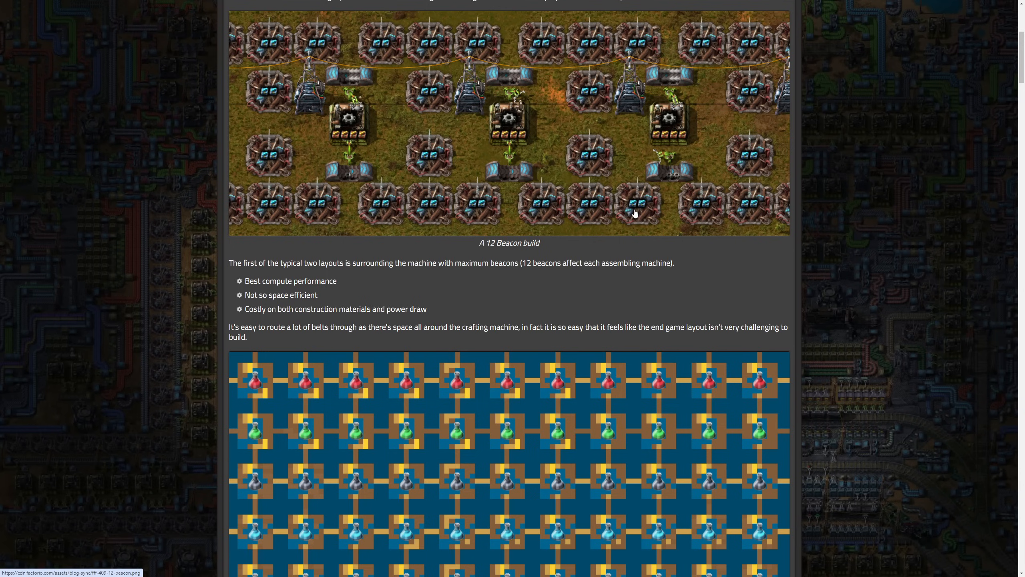
mouse_move(666, 119)
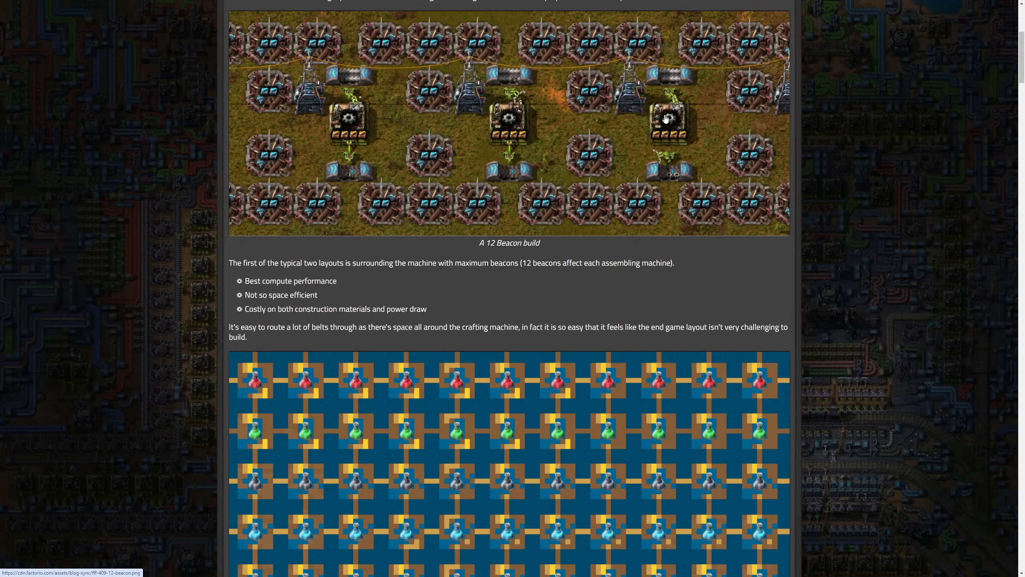
mouse_move(387, 234)
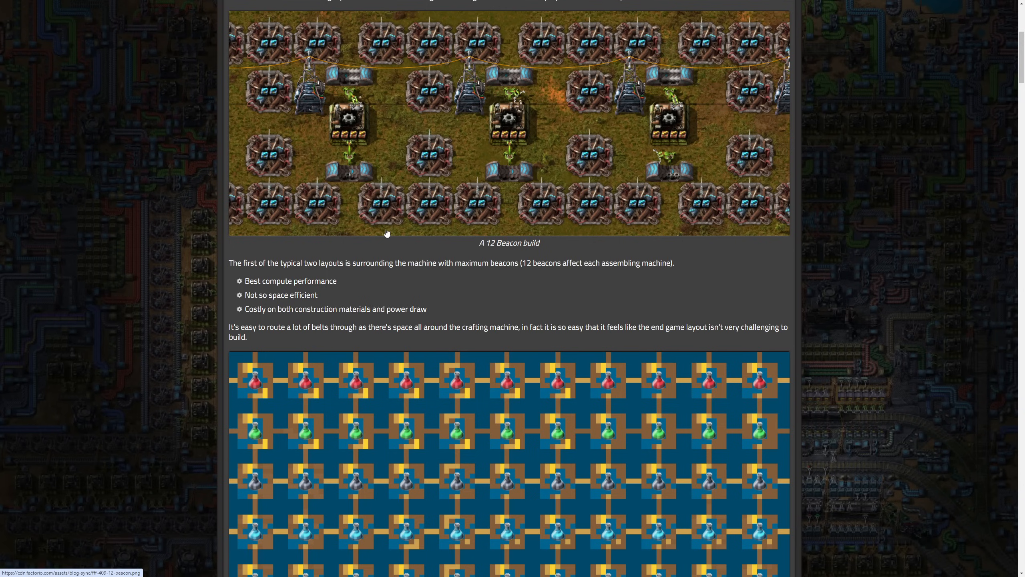
scroll(down, 3)
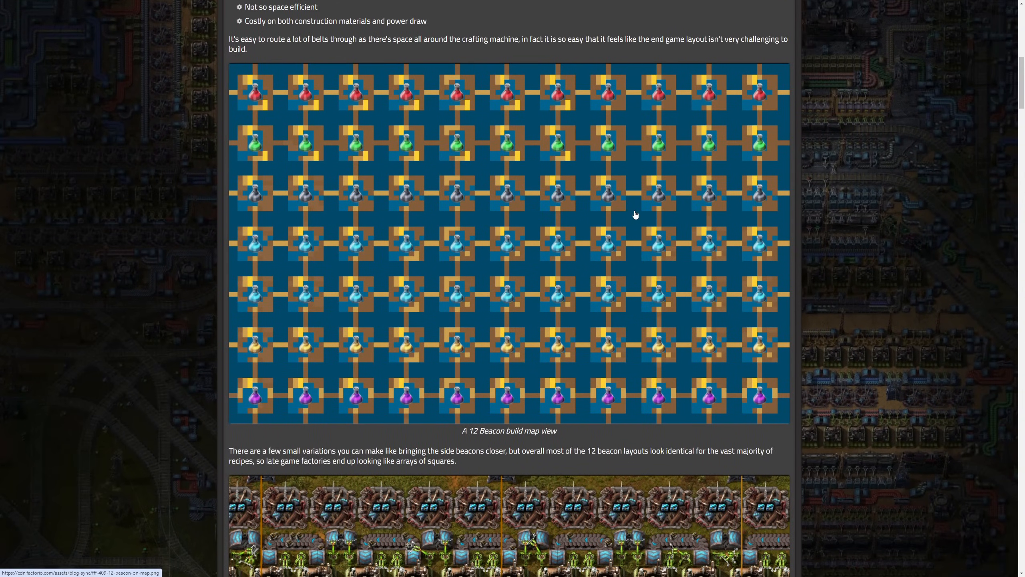
scroll(down, 3)
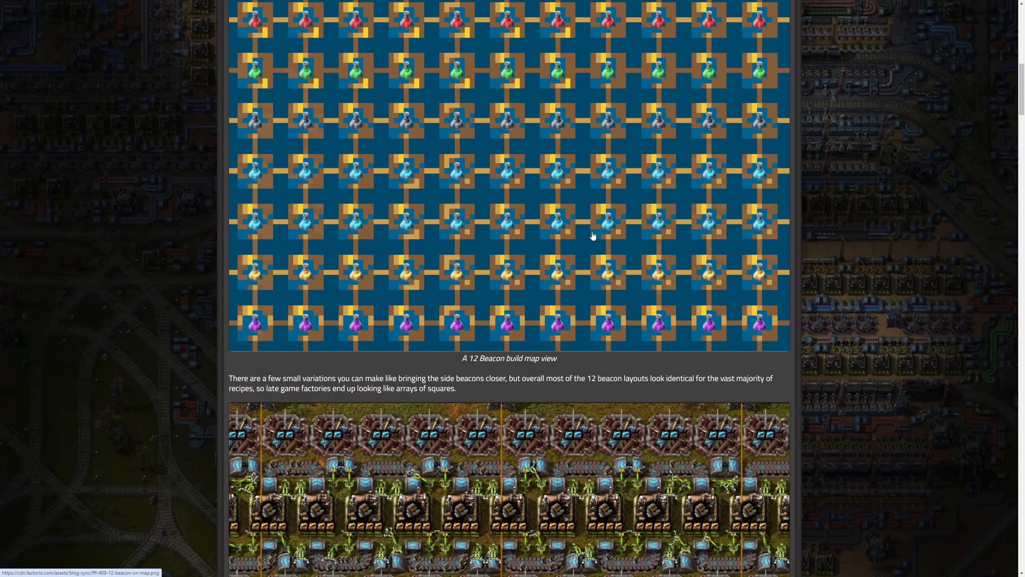
scroll(down, 3)
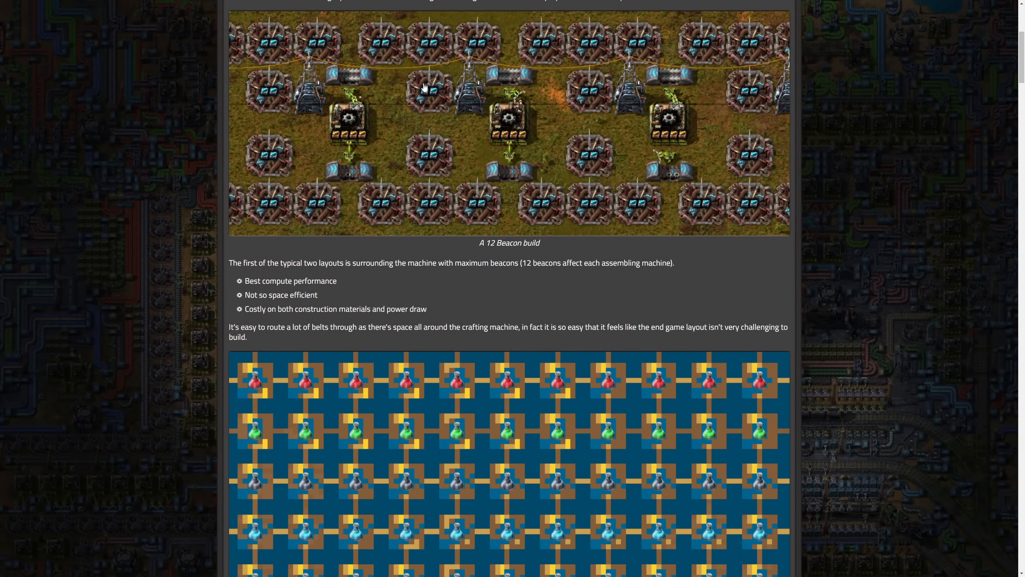
mouse_move(439, 152)
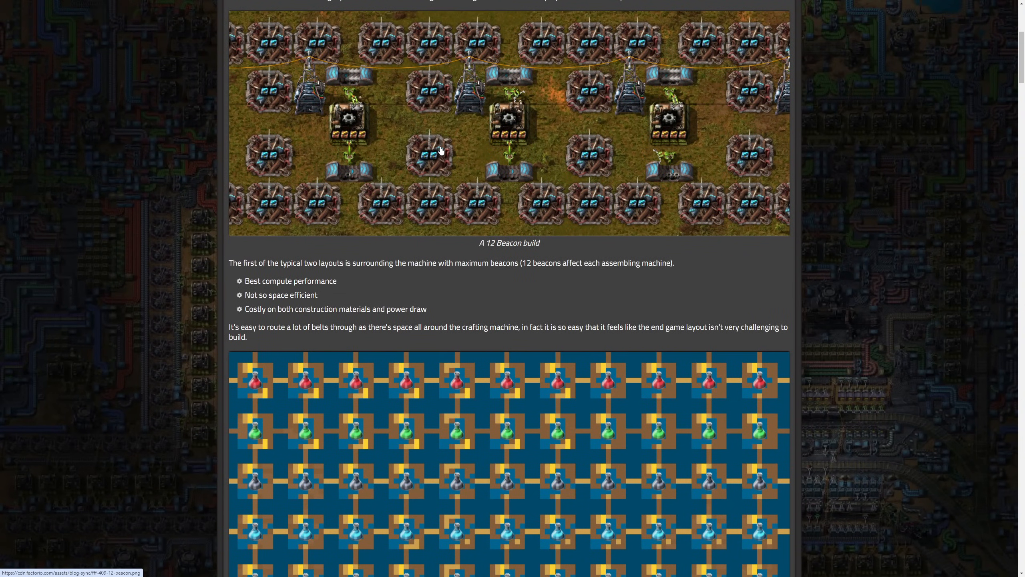
mouse_move(466, 163)
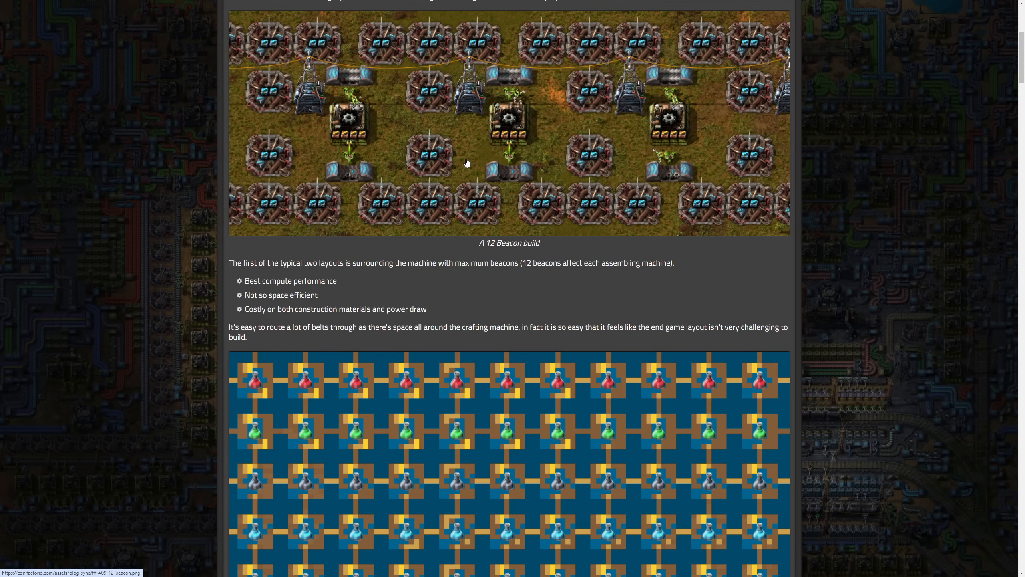
scroll(down, 3)
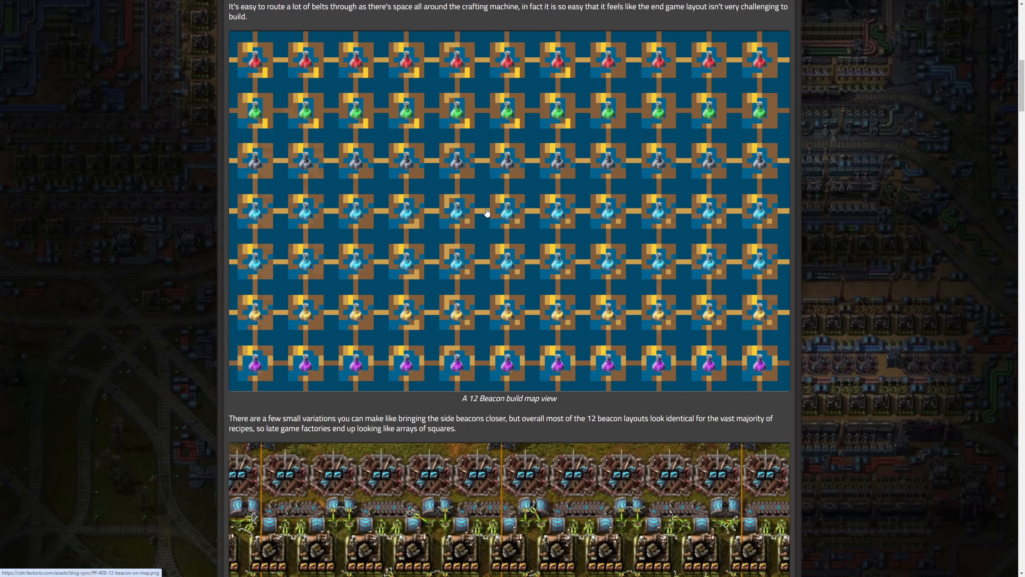
Scroll past the 8 Beacon build pros and cons to 'The ideas' and 'Beacon overload' headings
scroll(down, 3)
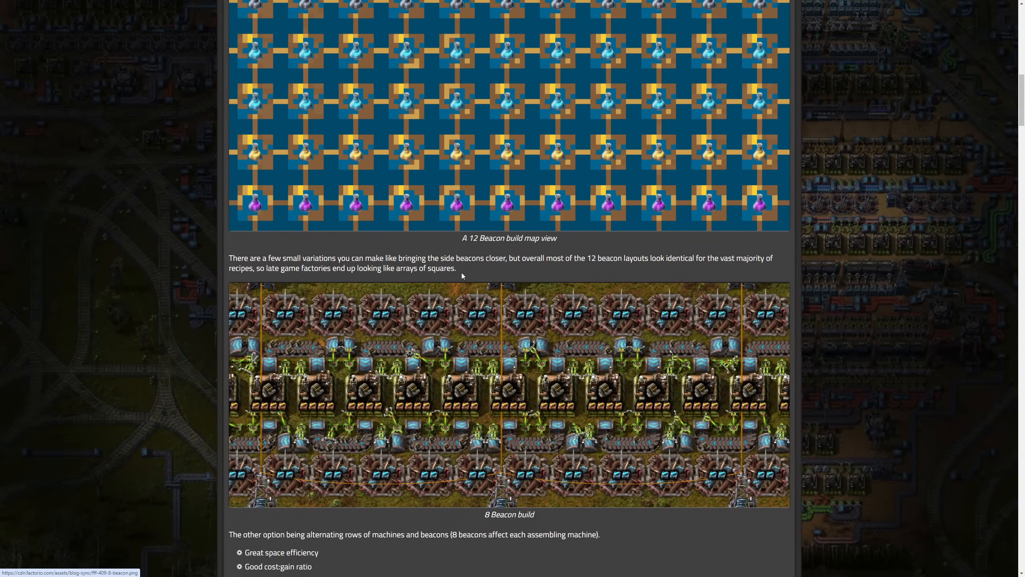
mouse_move(464, 268)
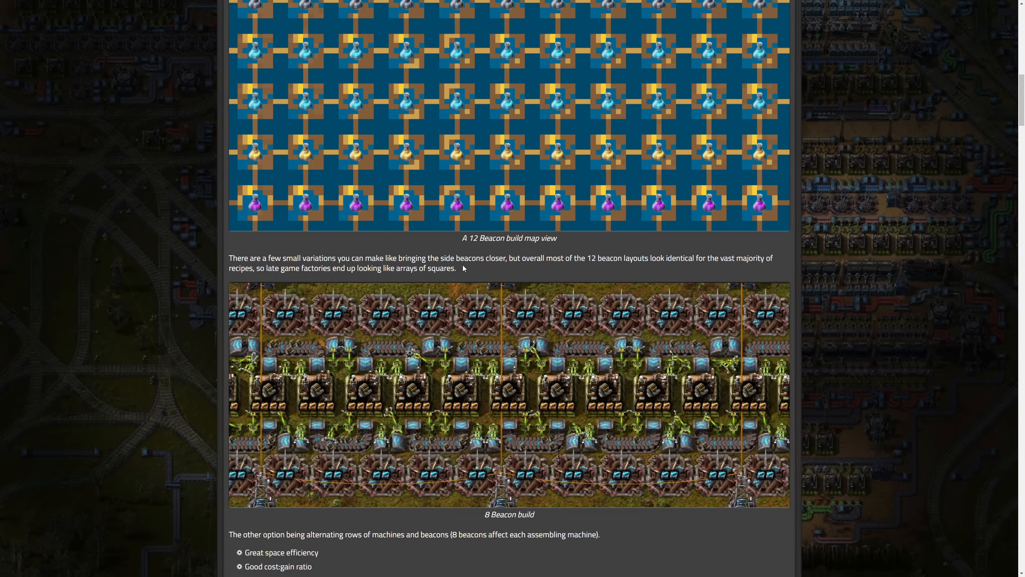
mouse_move(452, 313)
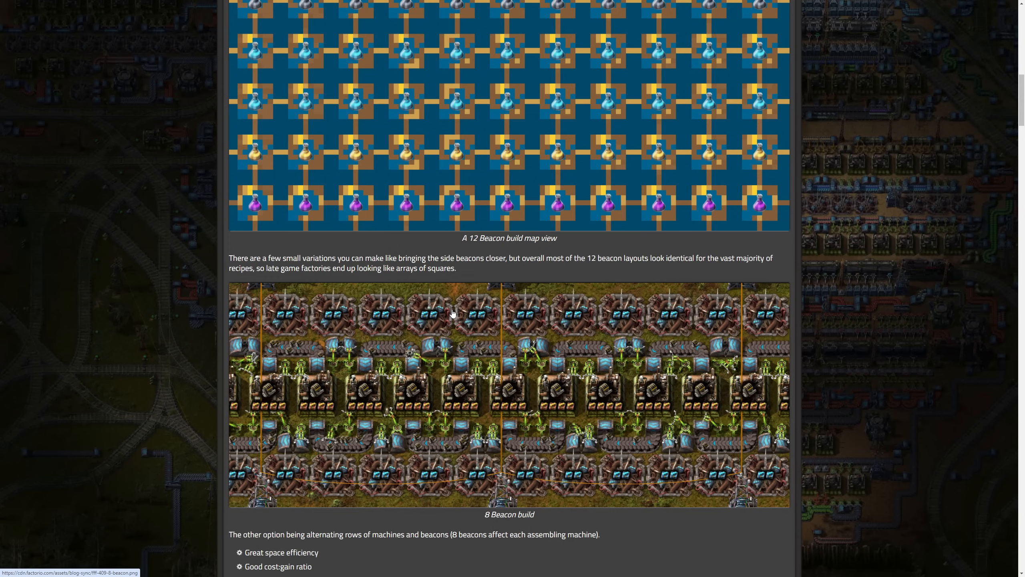
scroll(down, 3)
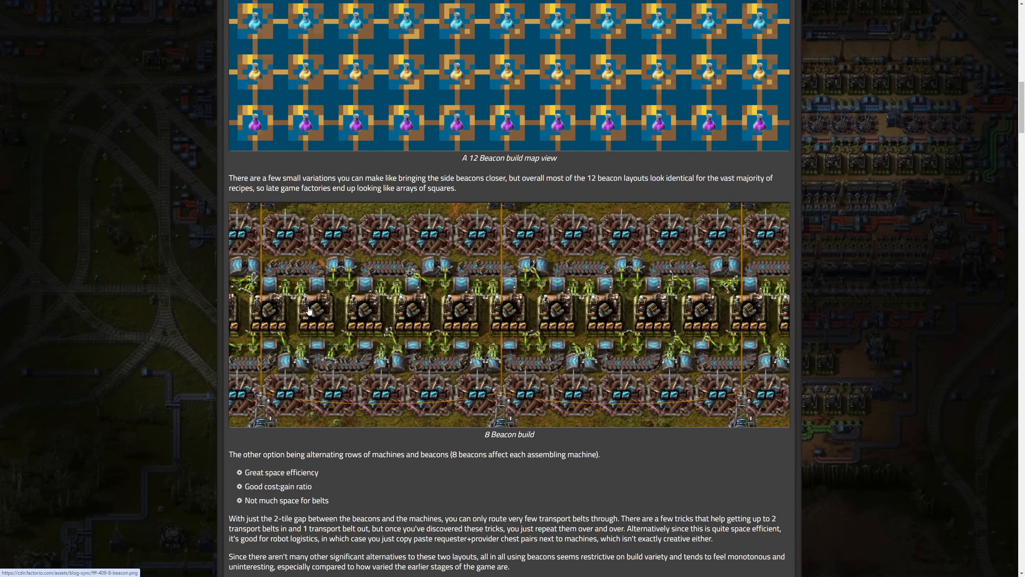
mouse_move(273, 316)
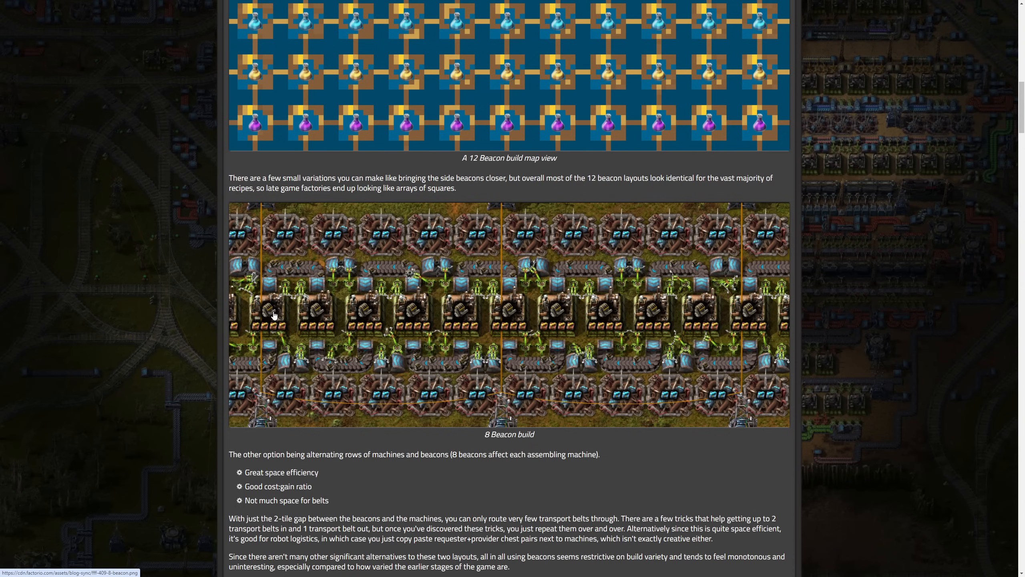
mouse_move(429, 387)
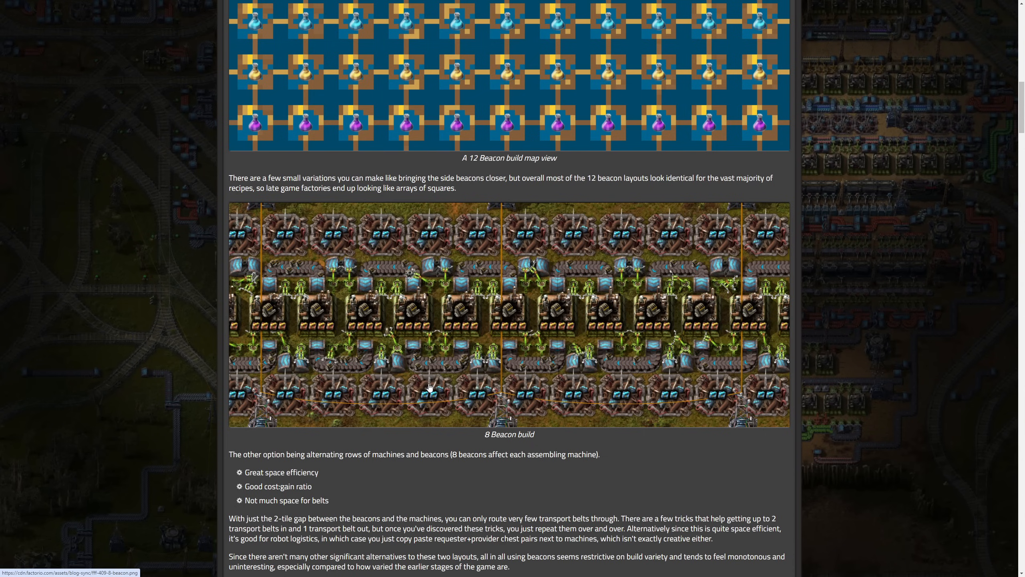
mouse_move(295, 485)
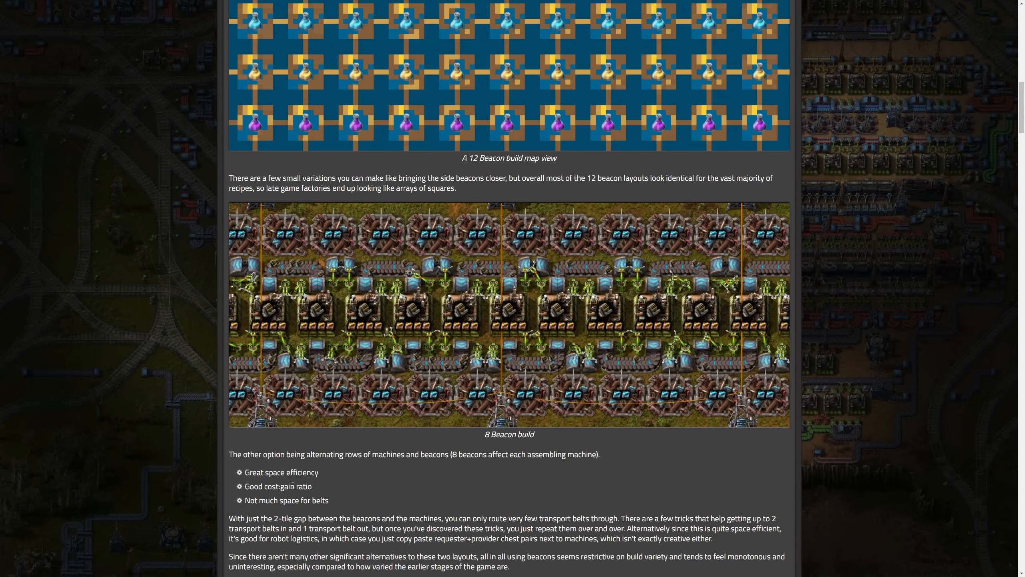
mouse_move(325, 264)
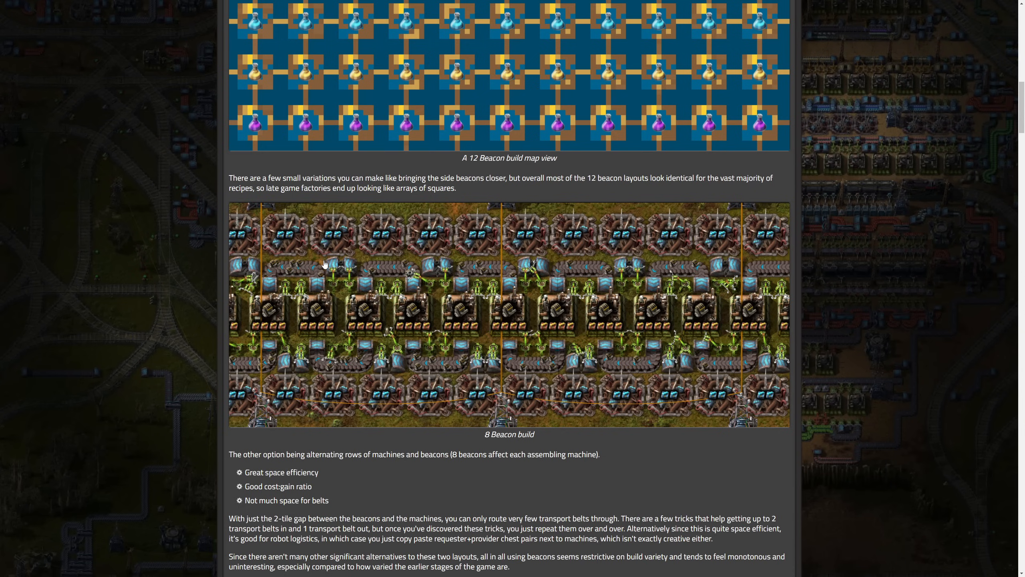
mouse_move(267, 515)
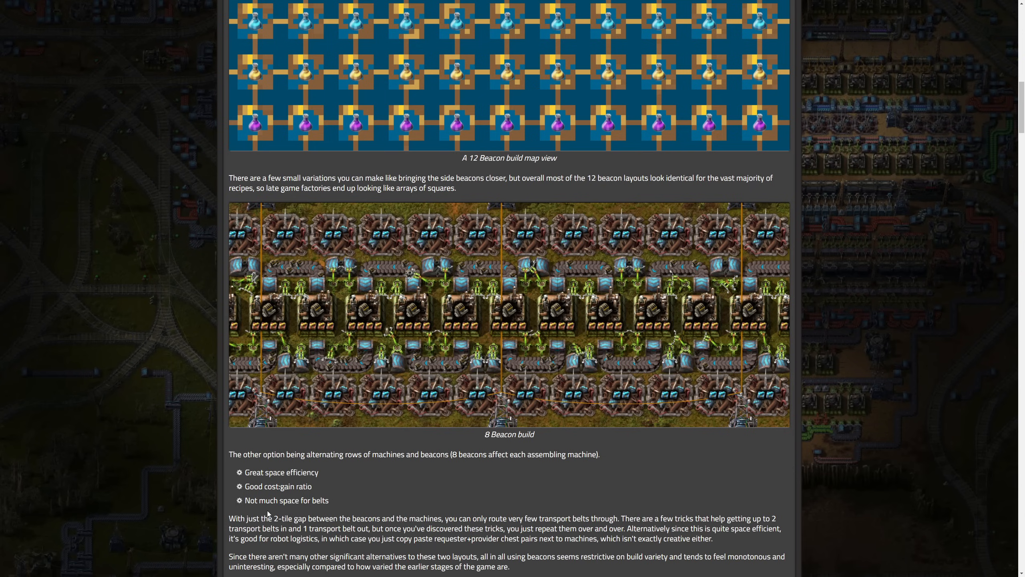
mouse_move(424, 334)
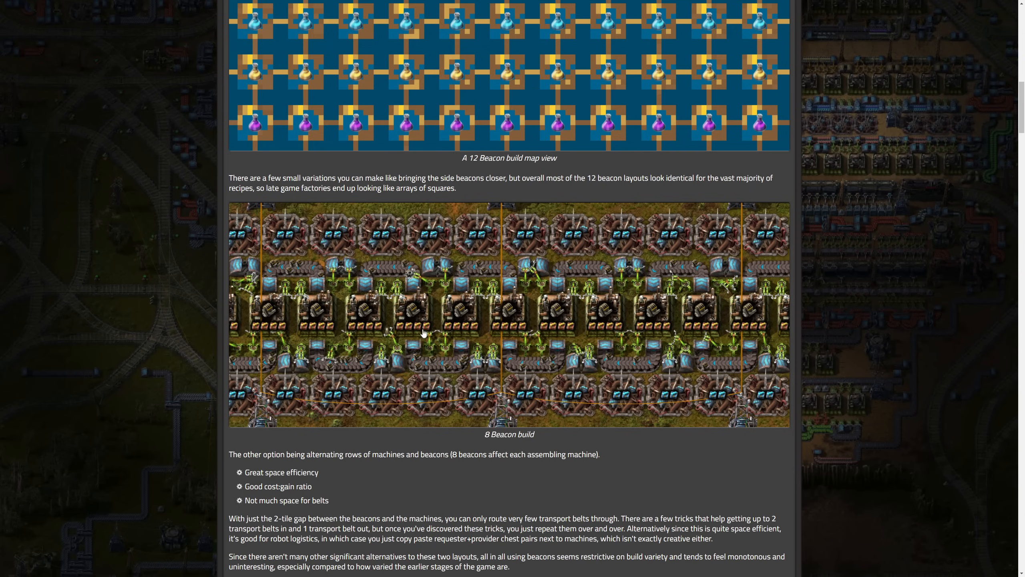
mouse_move(410, 343)
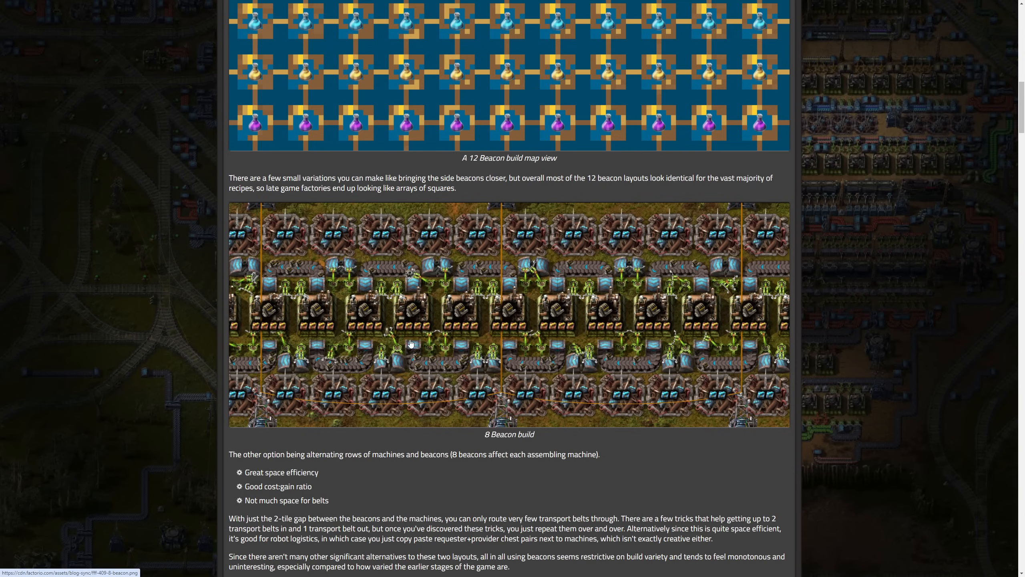
mouse_move(416, 329)
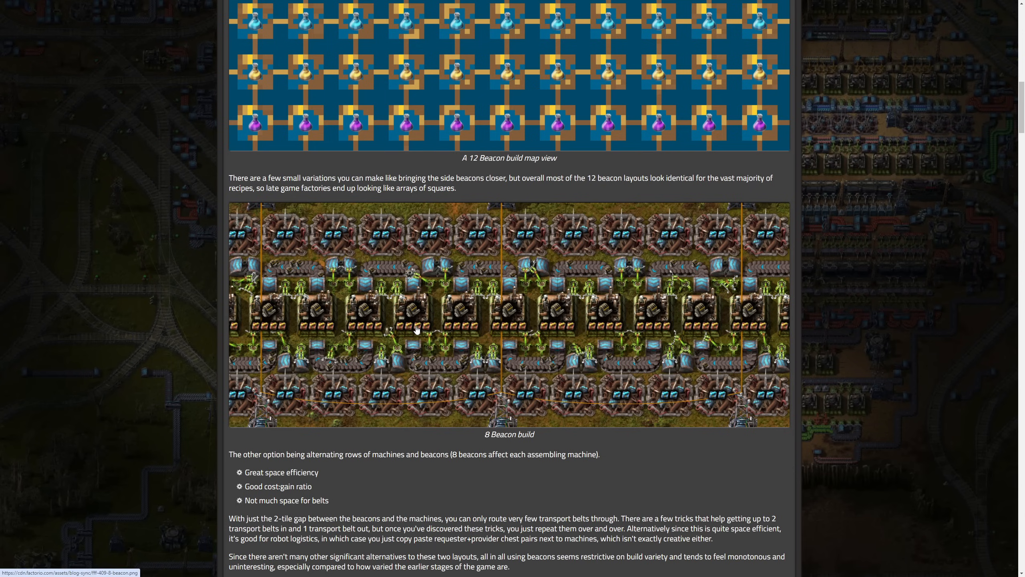
scroll(down, 3)
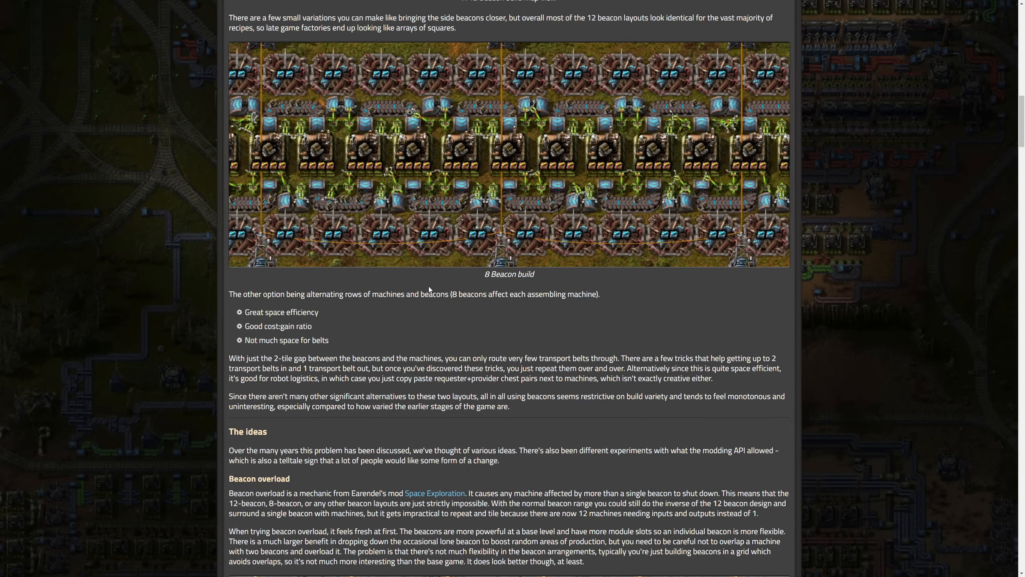
mouse_move(458, 225)
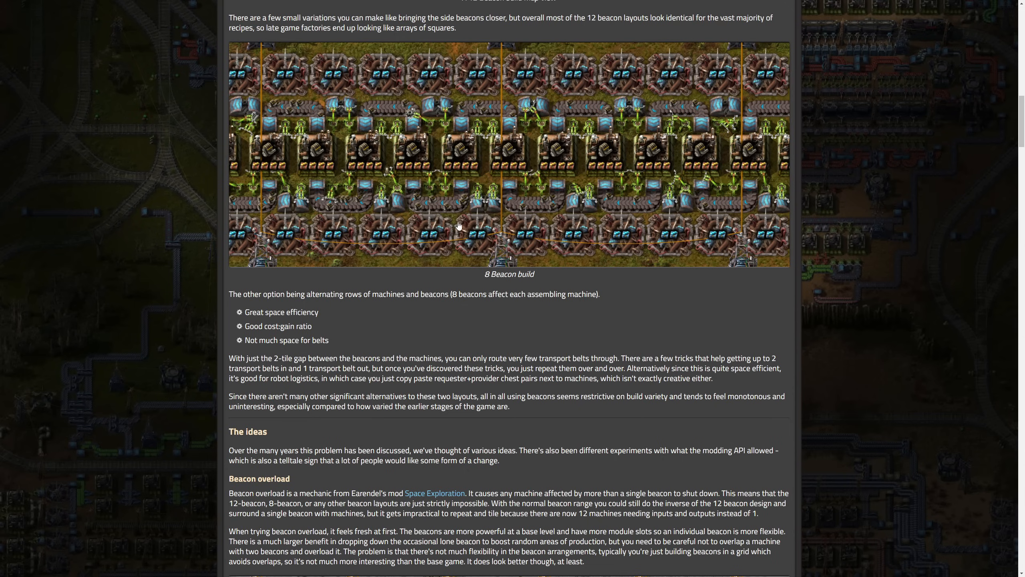
mouse_move(646, 227)
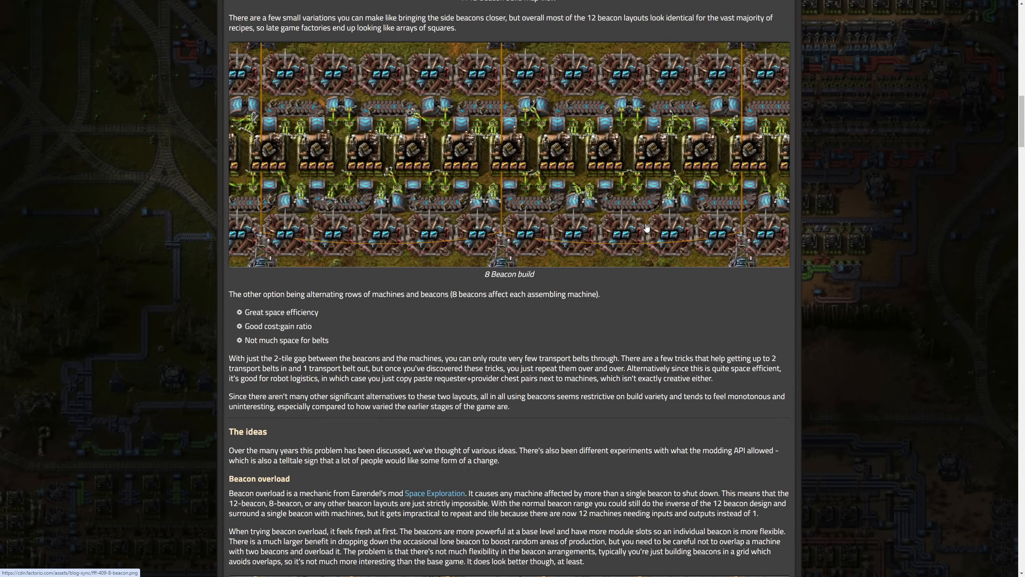
mouse_move(531, 88)
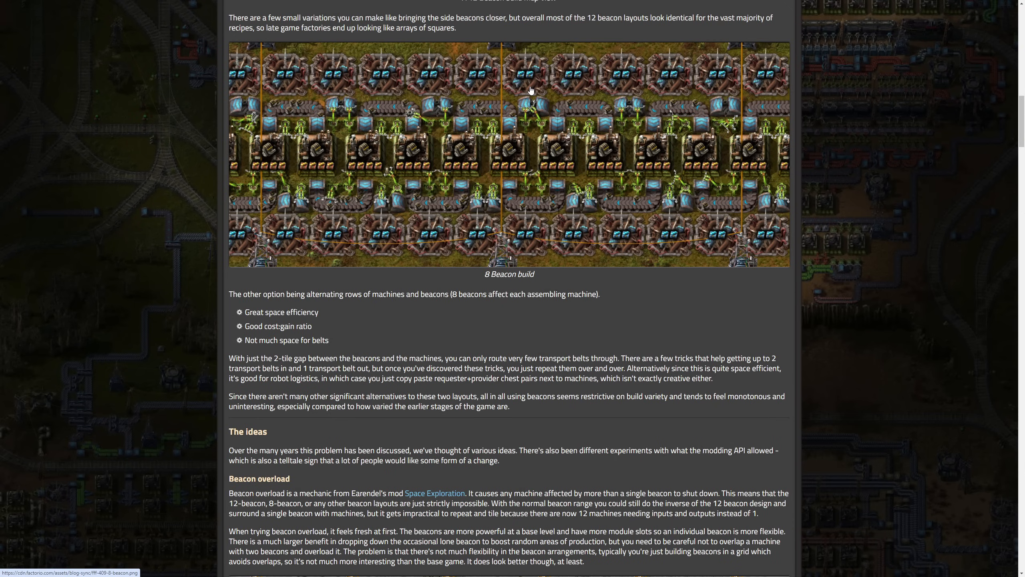
mouse_move(297, 91)
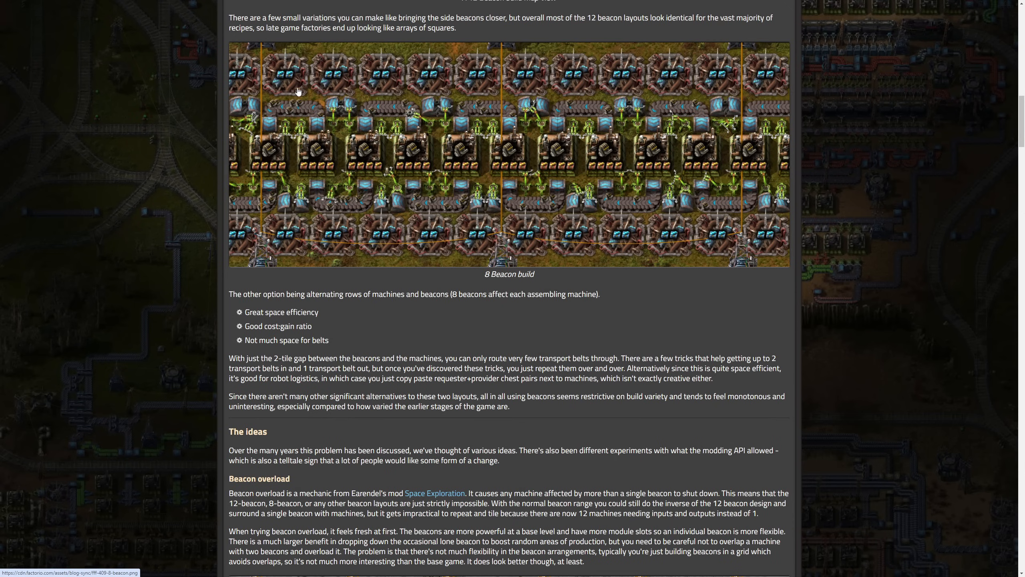
mouse_move(209, 86)
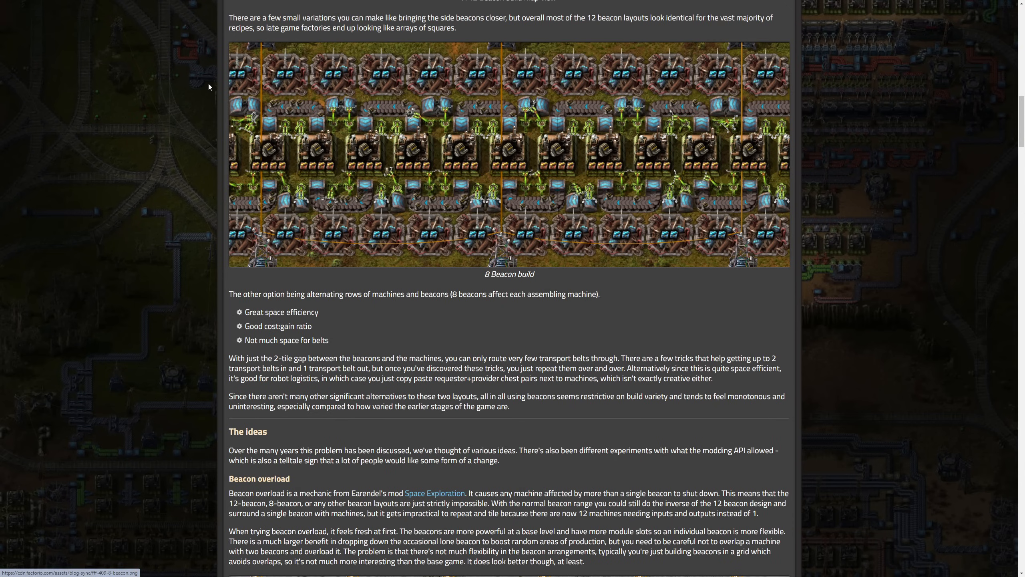
mouse_move(493, 351)
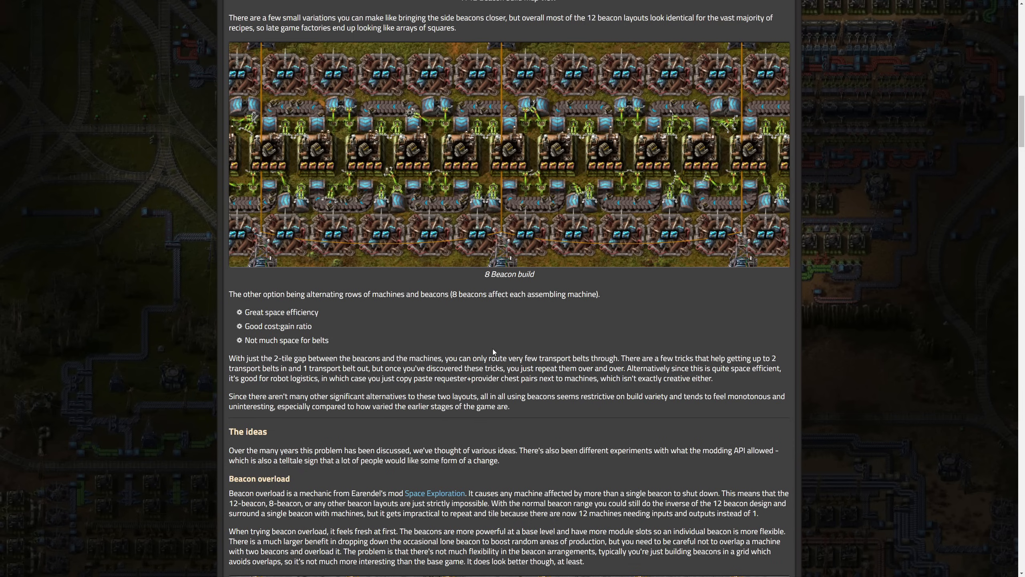
double_click(509, 274)
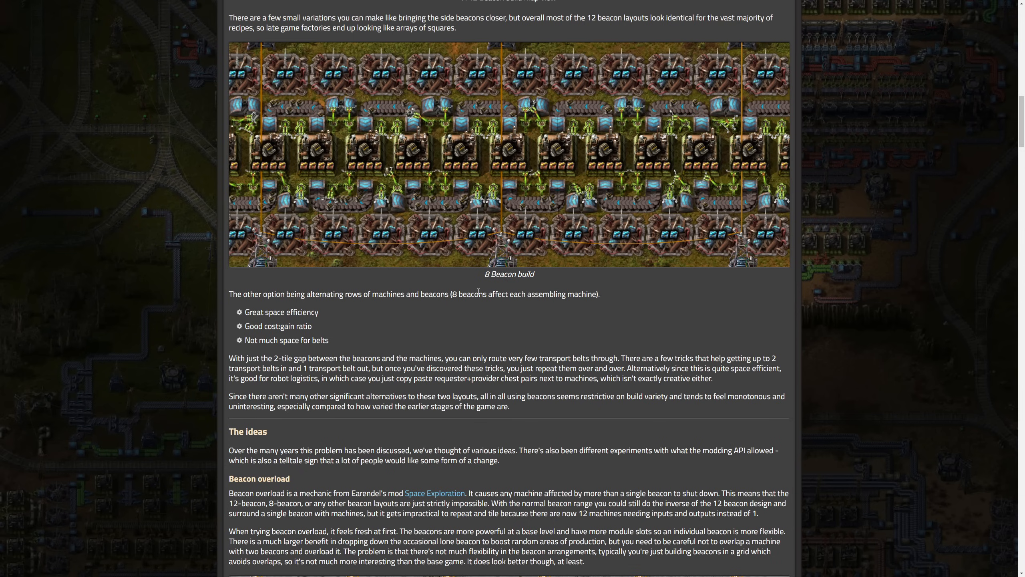
Scroll through the Beacon overload description to the 'A Beacon overload layout' screenshot and caption
scroll(down, 3)
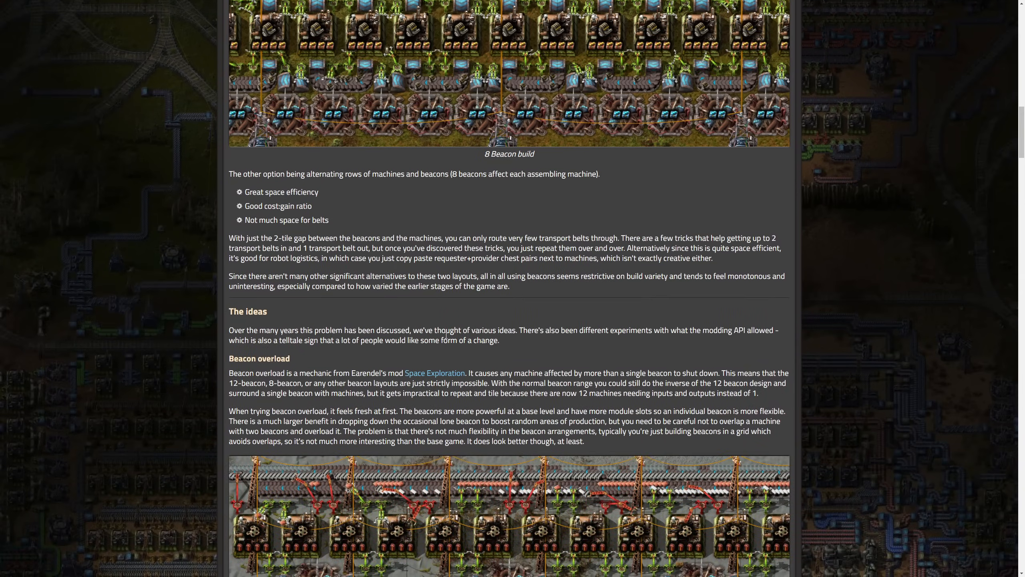
scroll(down, 3)
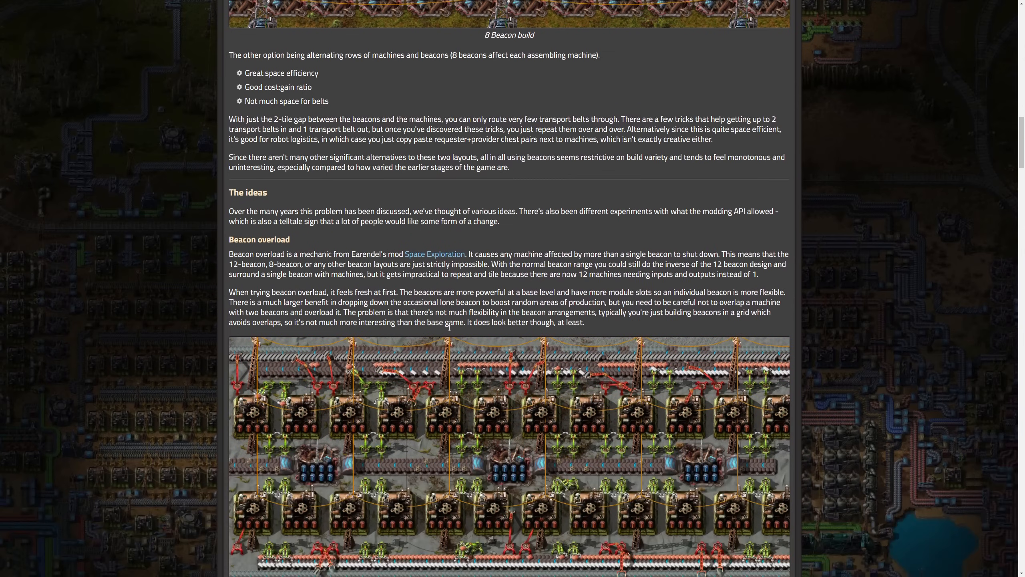
scroll(down, 3)
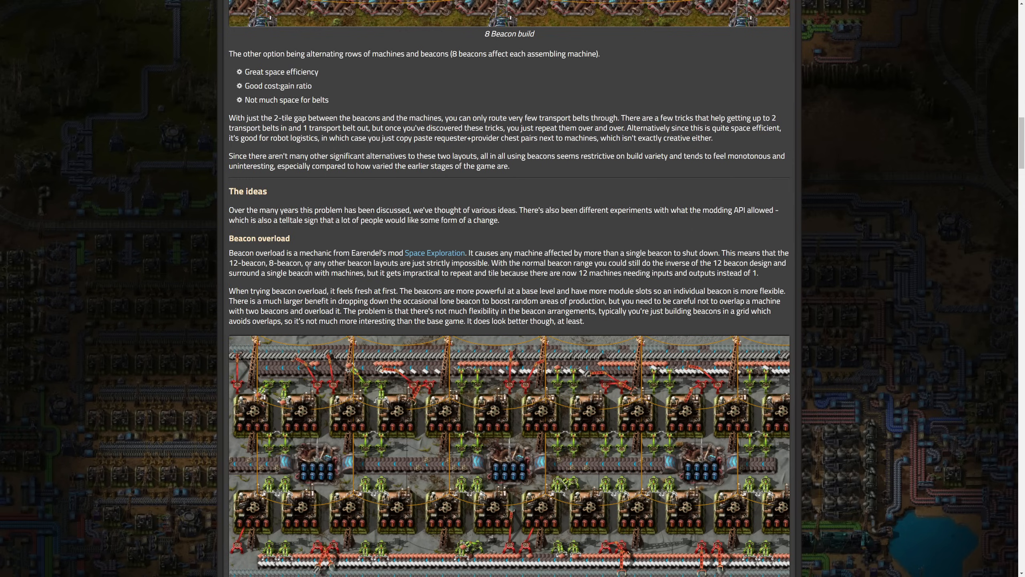
mouse_move(503, 286)
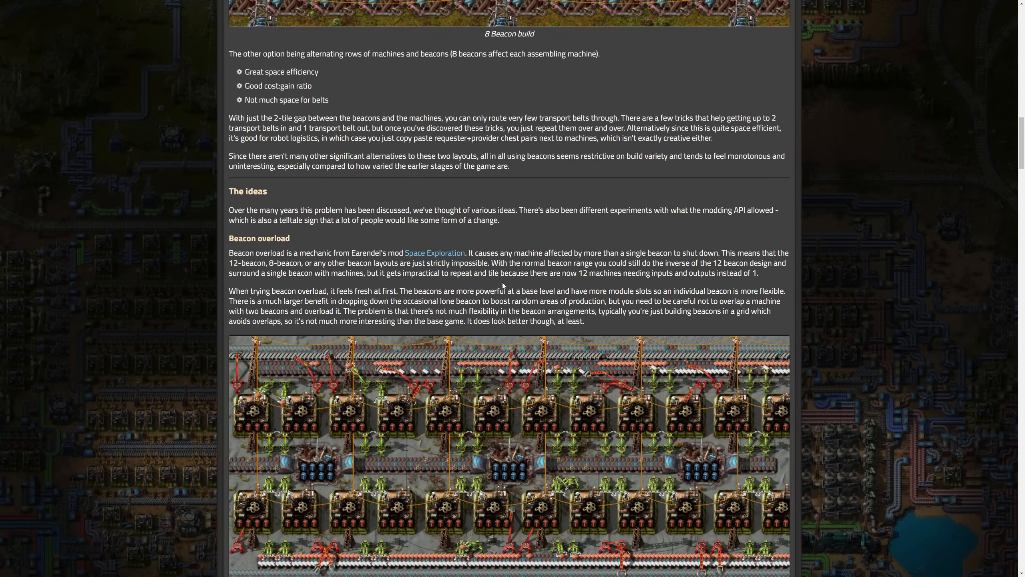
mouse_move(697, 282)
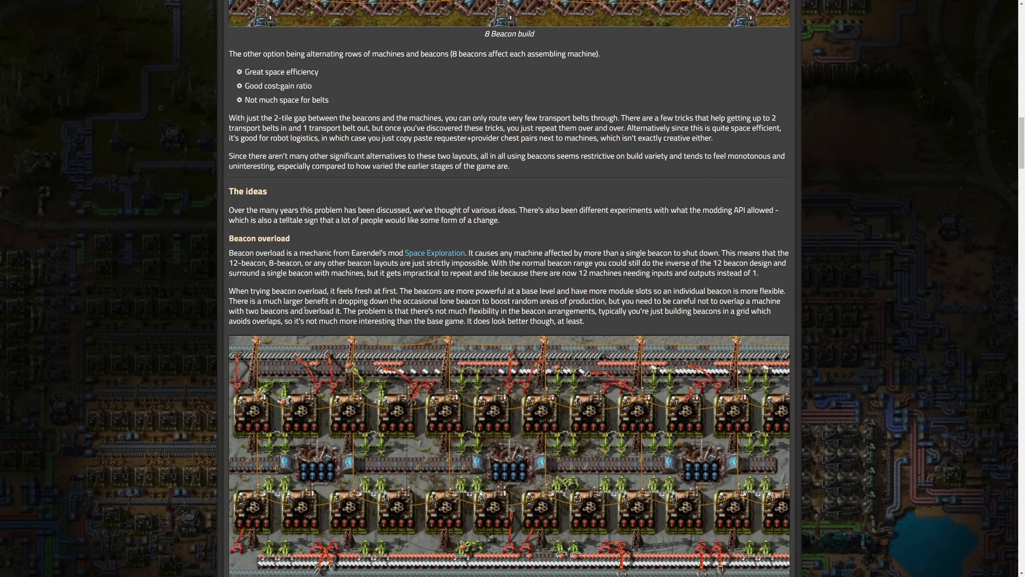
scroll(down, 3)
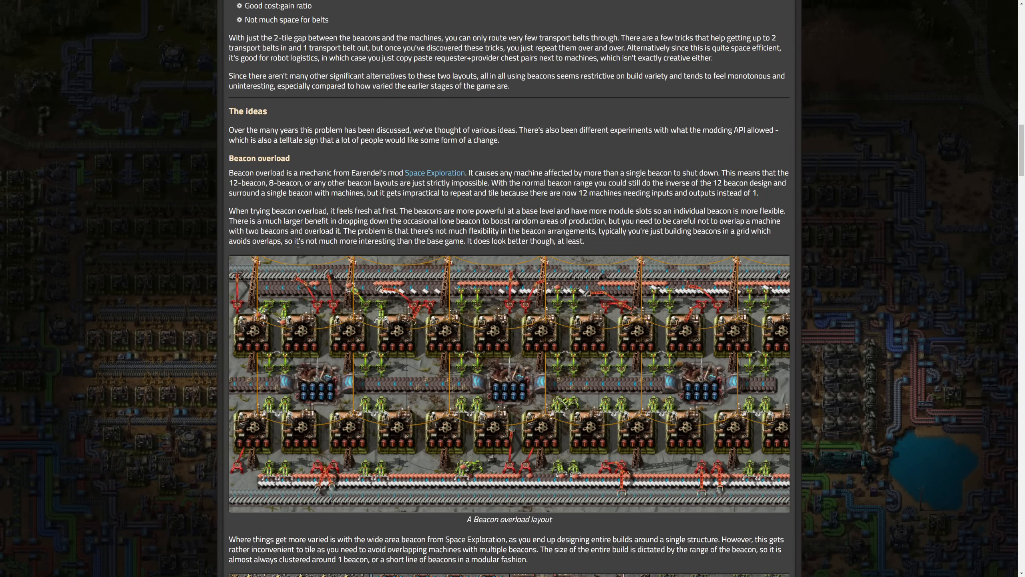
mouse_move(752, 369)
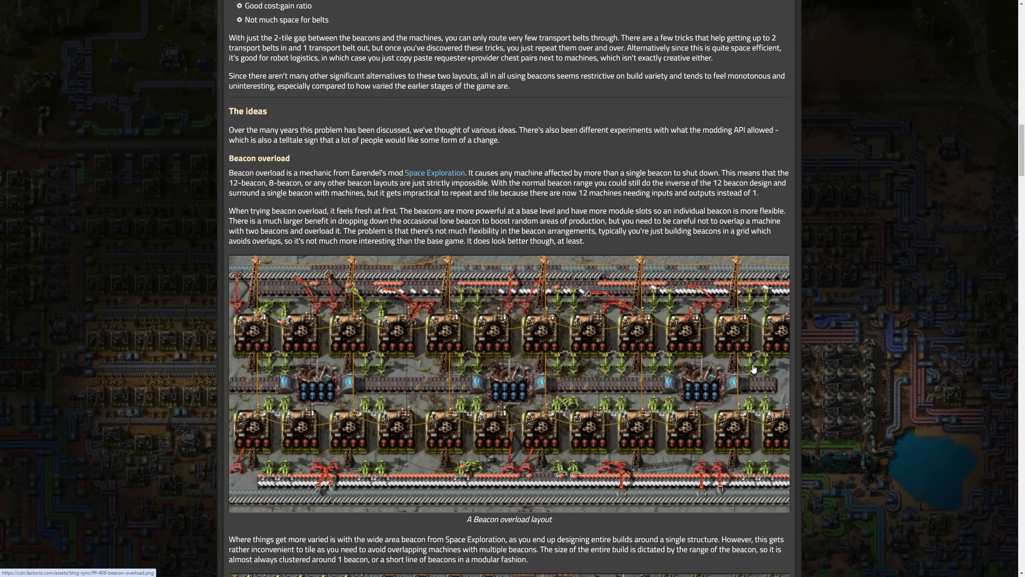
Scroll to the Sticklord and Oblivion wide area beacon layout screenshots and their caption
scroll(down, 3)
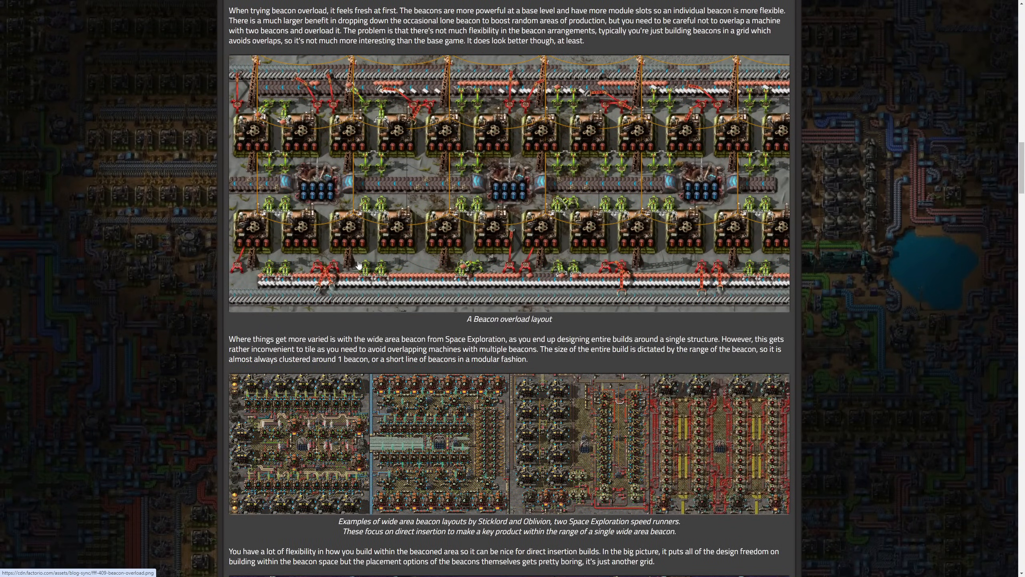
mouse_move(397, 359)
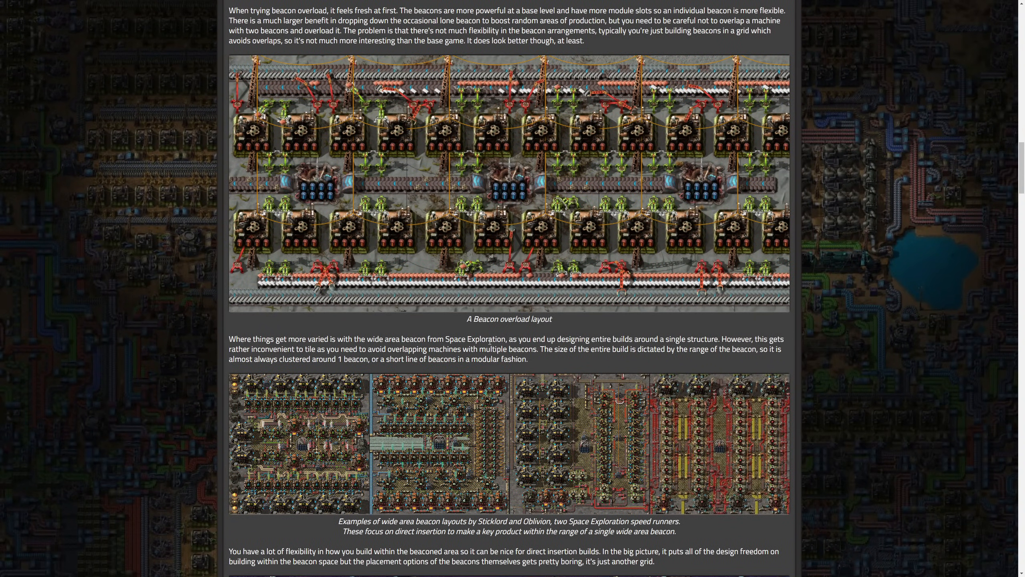
scroll(down, 3)
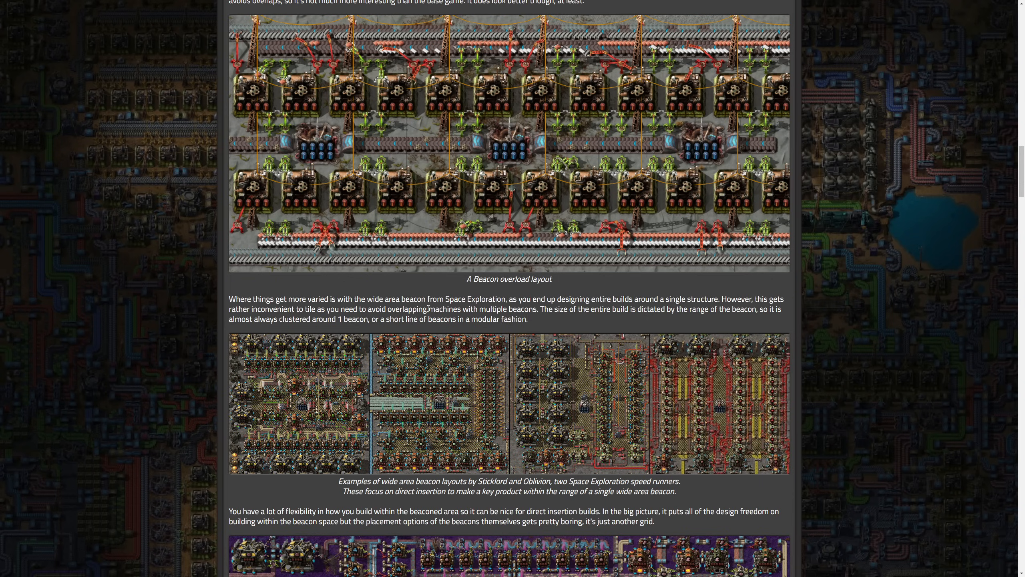
mouse_move(508, 330)
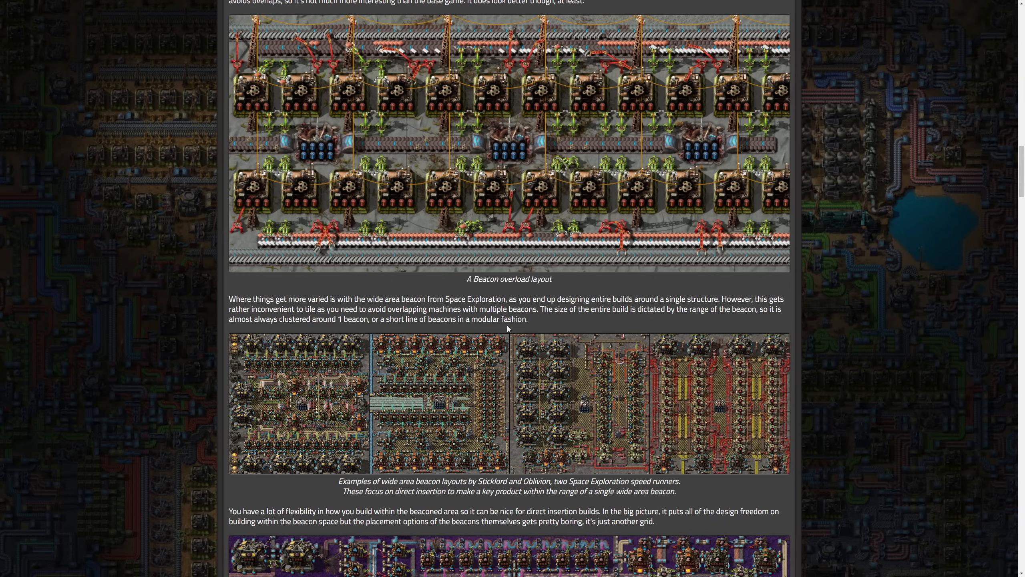
mouse_move(329, 379)
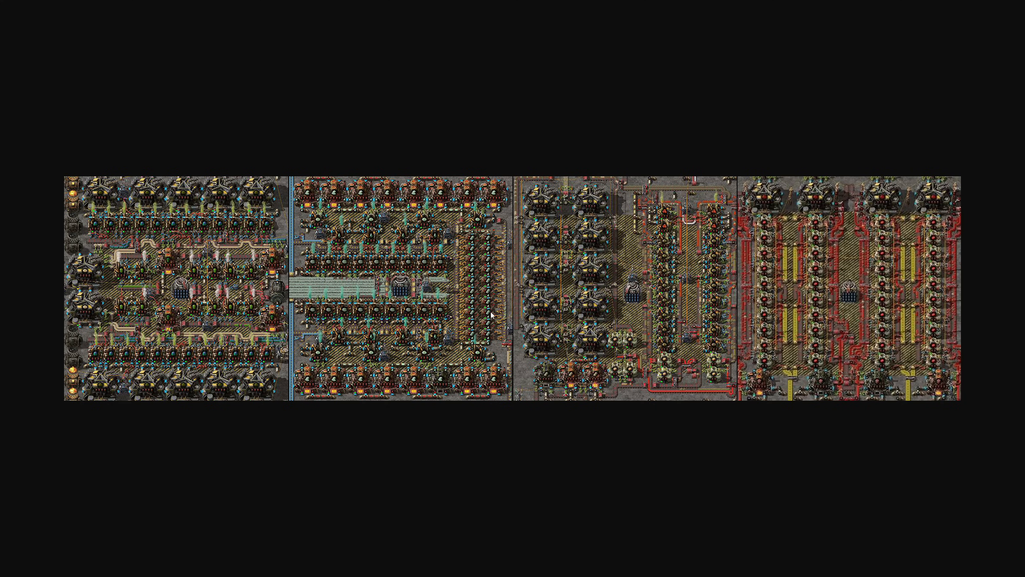
mouse_move(390, 293)
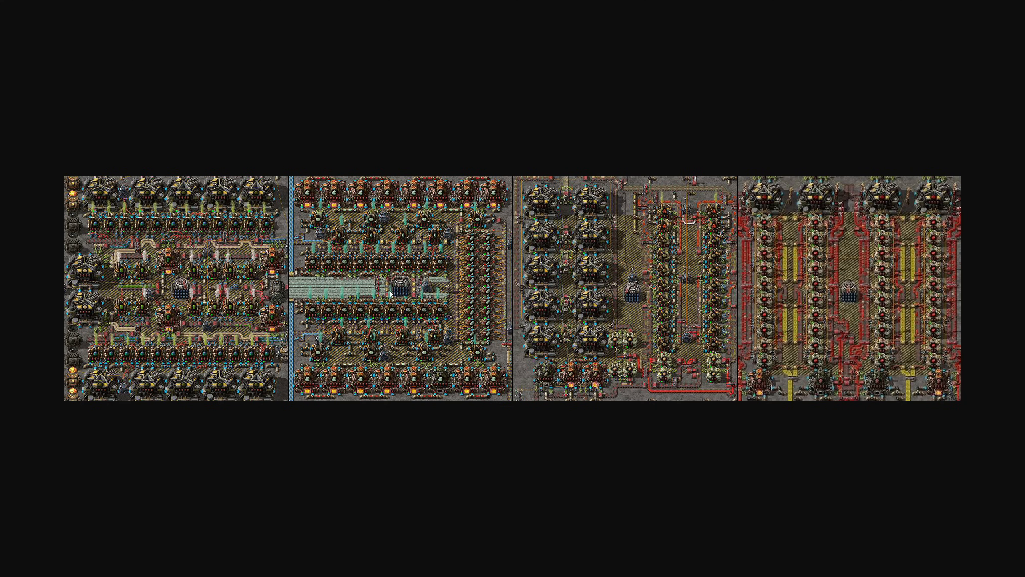
mouse_move(405, 289)
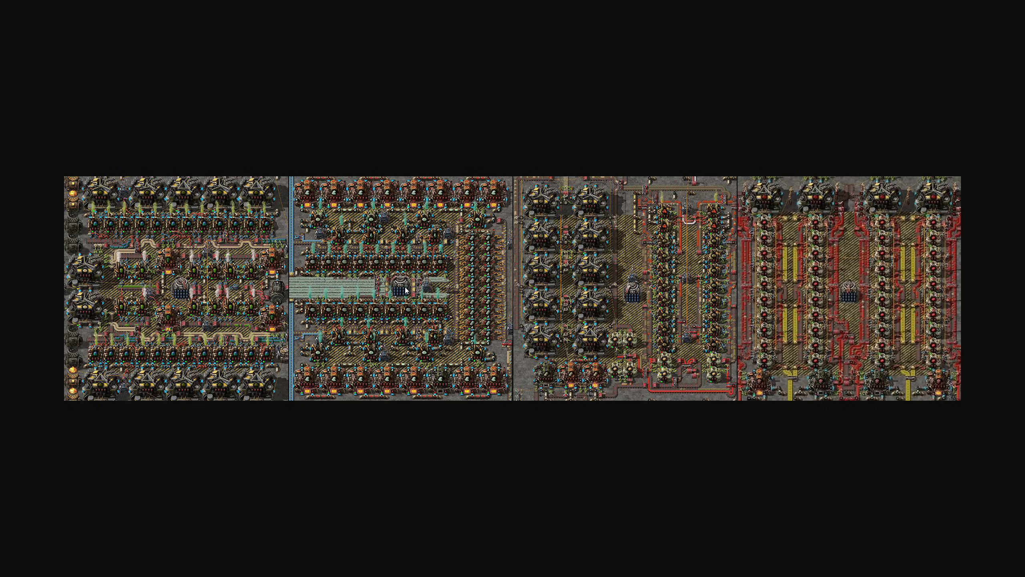
mouse_move(872, 283)
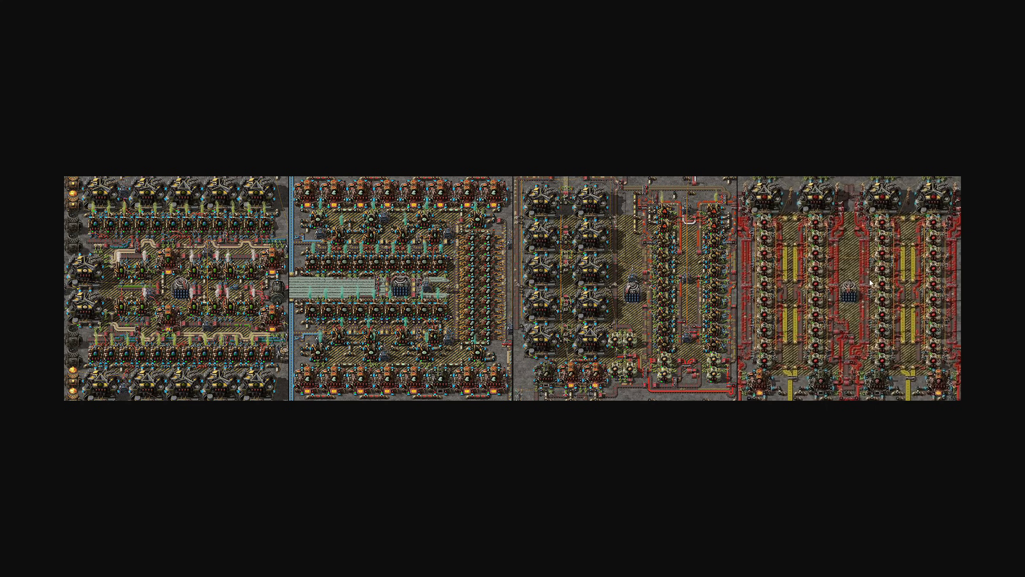
mouse_move(791, 194)
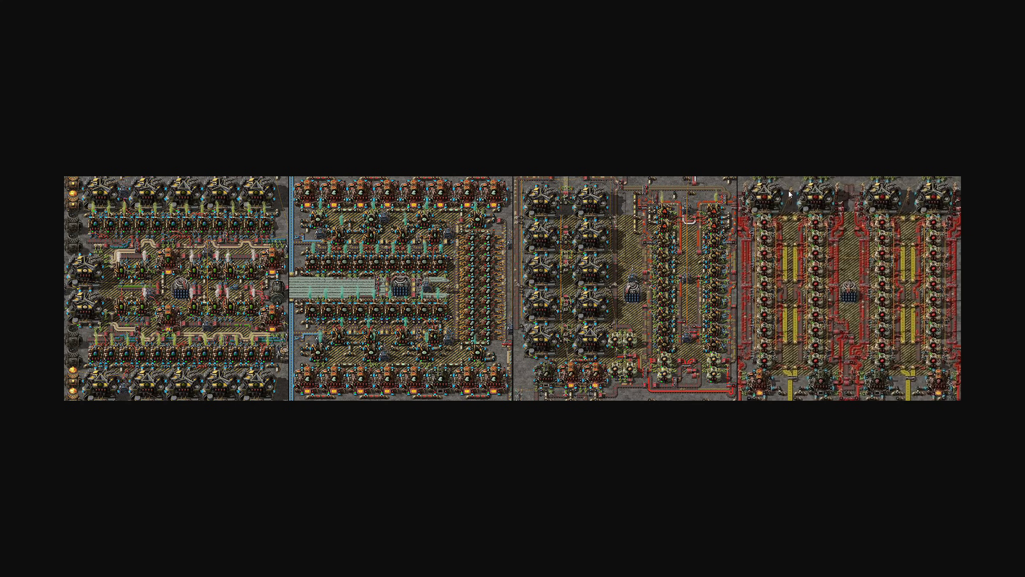
mouse_move(623, 131)
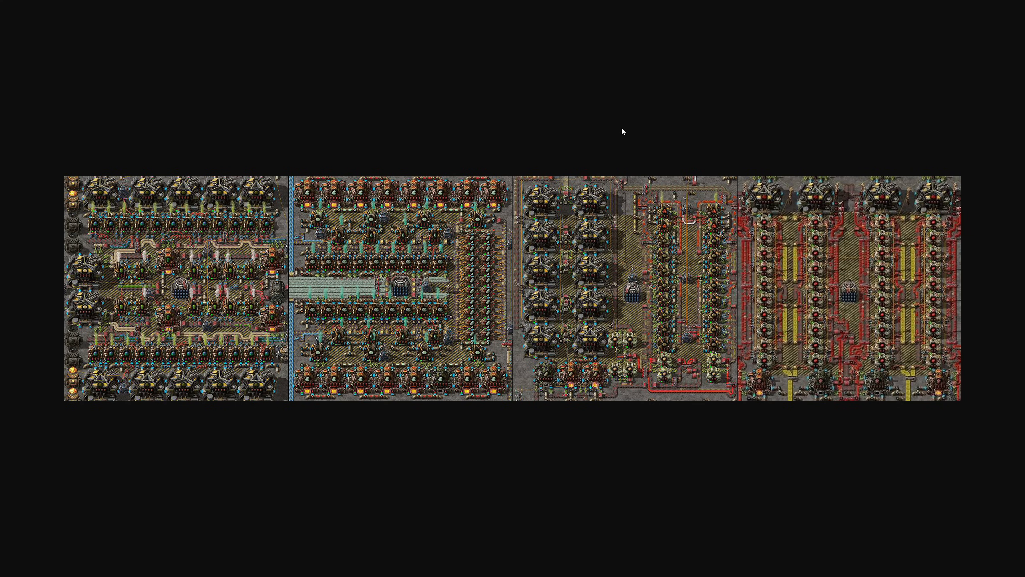
mouse_move(413, 421)
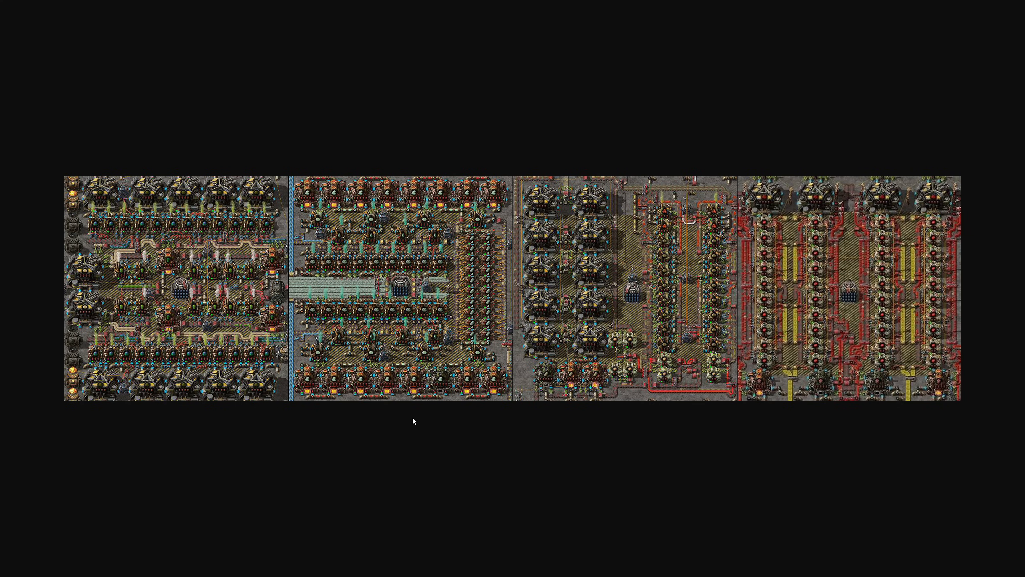
mouse_move(408, 421)
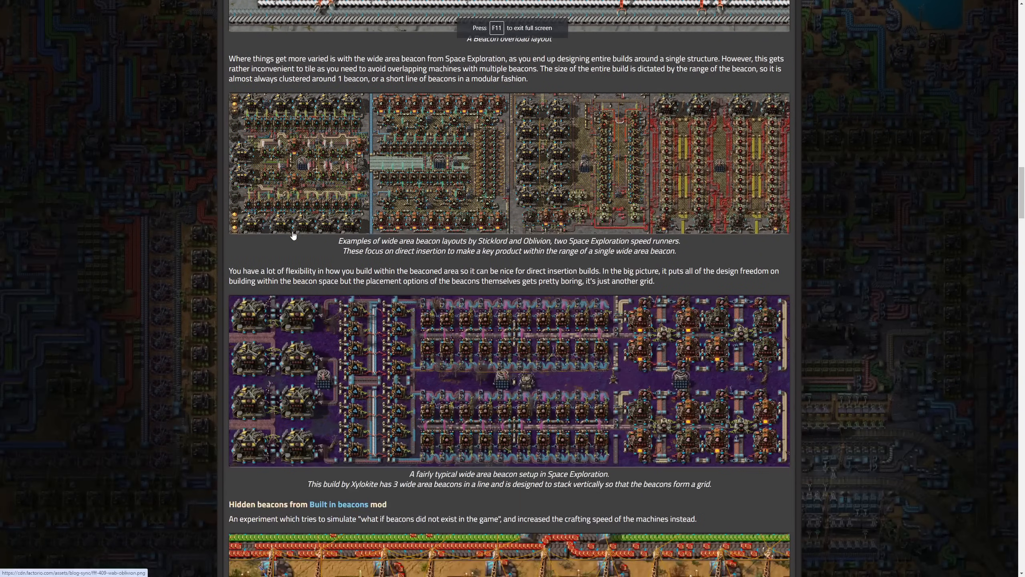
Scroll to 'Hidden beacons from Built in beacons mod' and follow the Built in beacons link
scroll(down, 3)
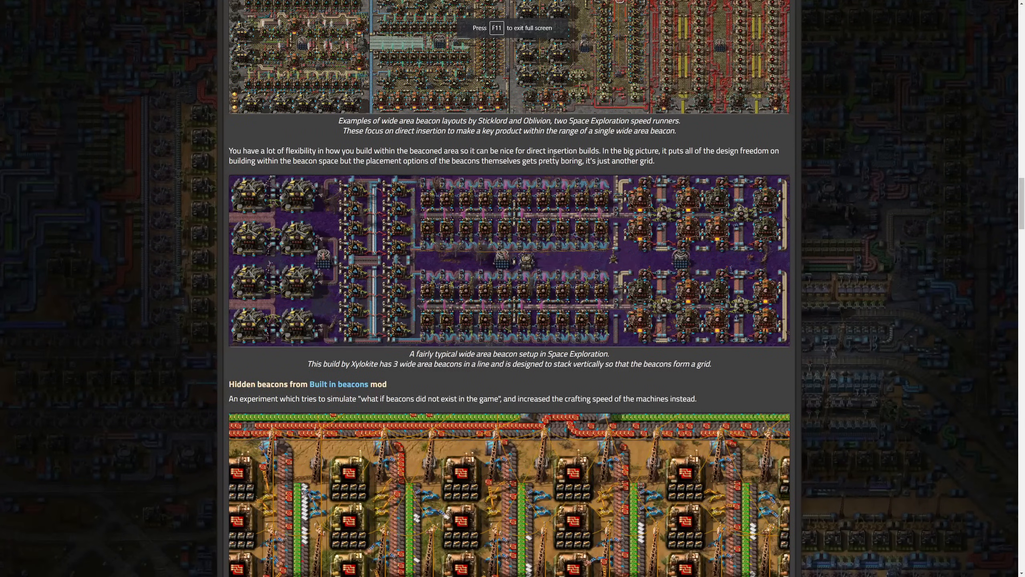
mouse_move(338, 384)
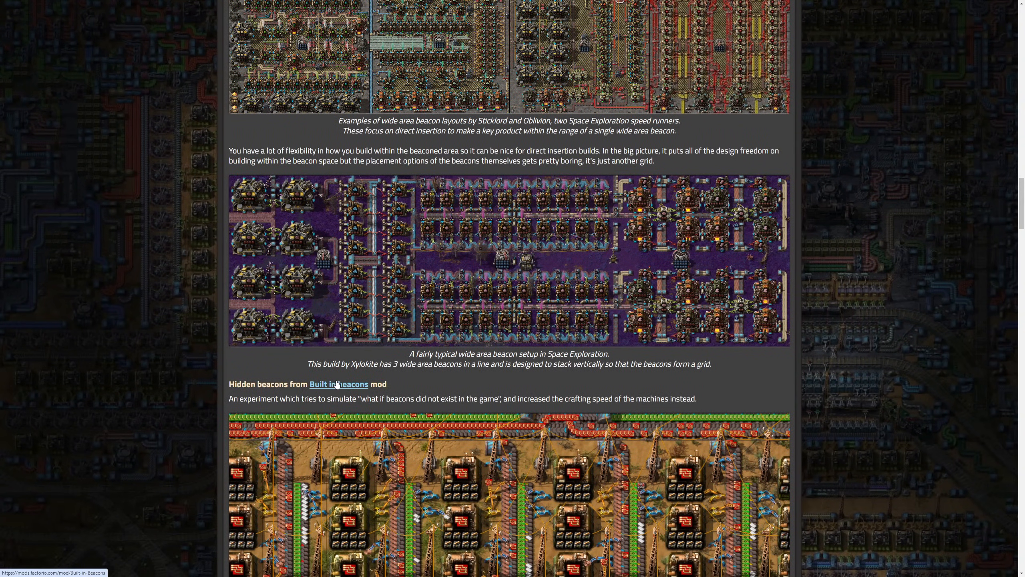
click(338, 383)
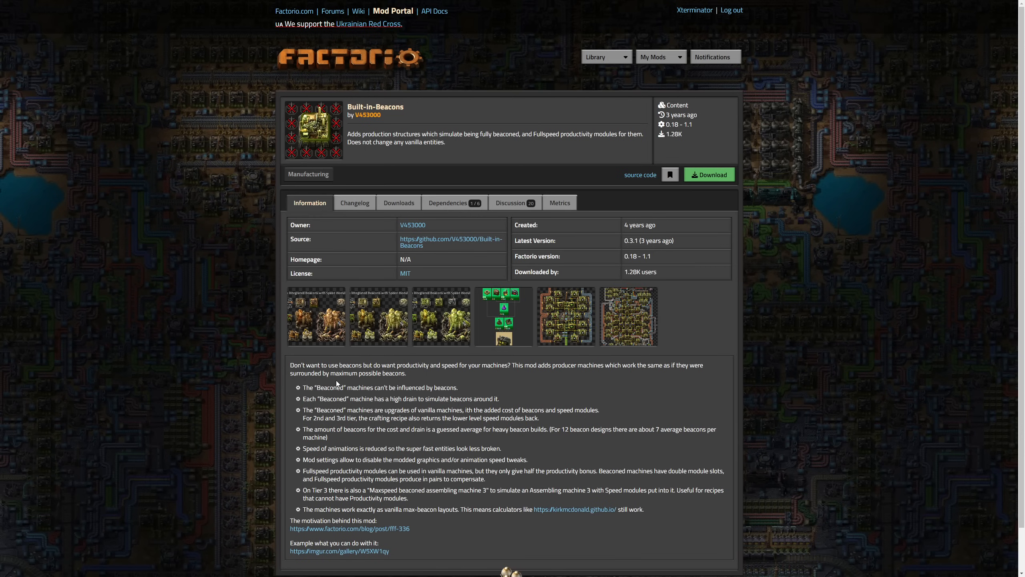
mouse_move(347, 160)
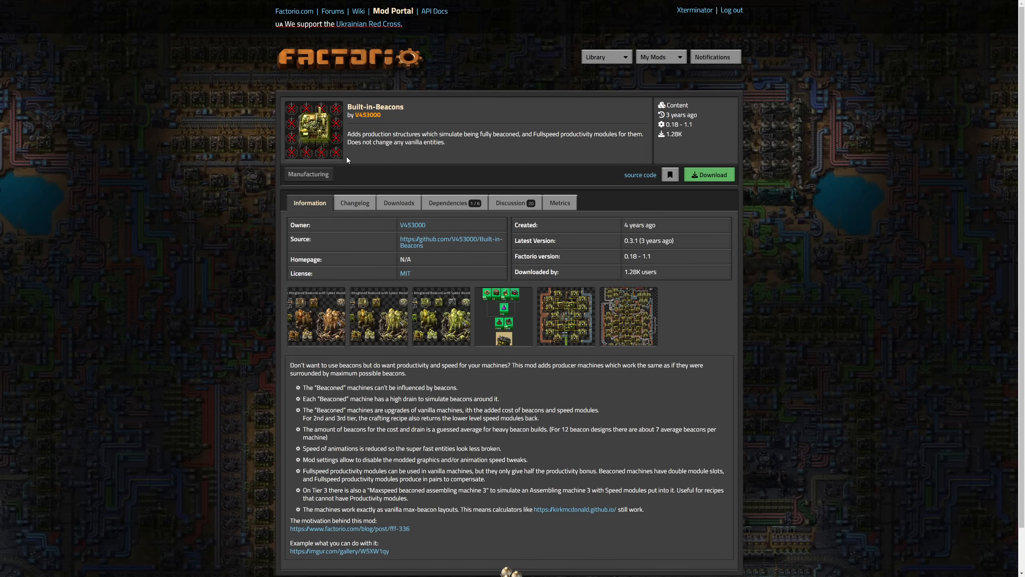
mouse_move(668, 234)
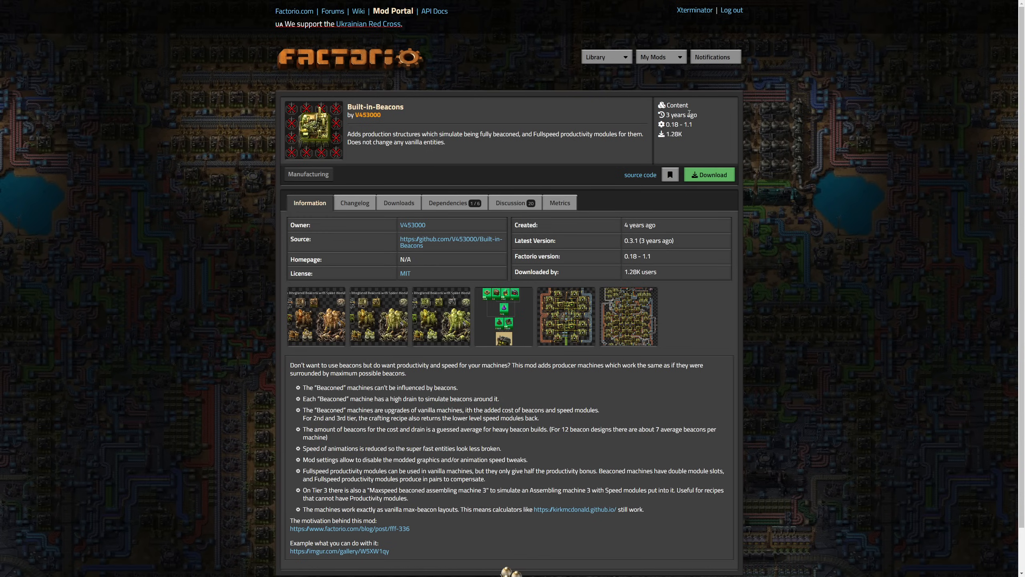
mouse_move(414, 360)
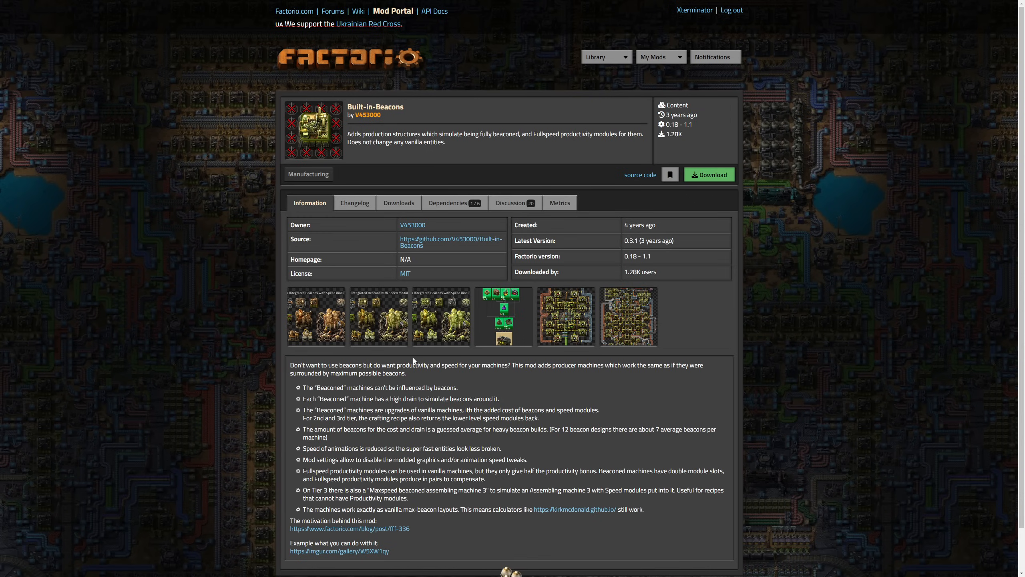
mouse_move(565, 316)
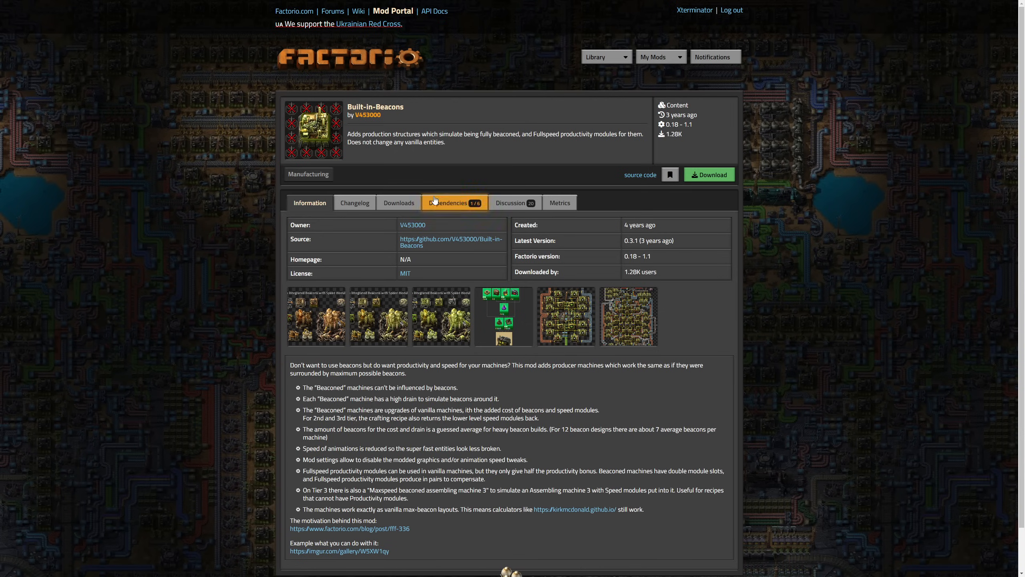
mouse_move(359, 146)
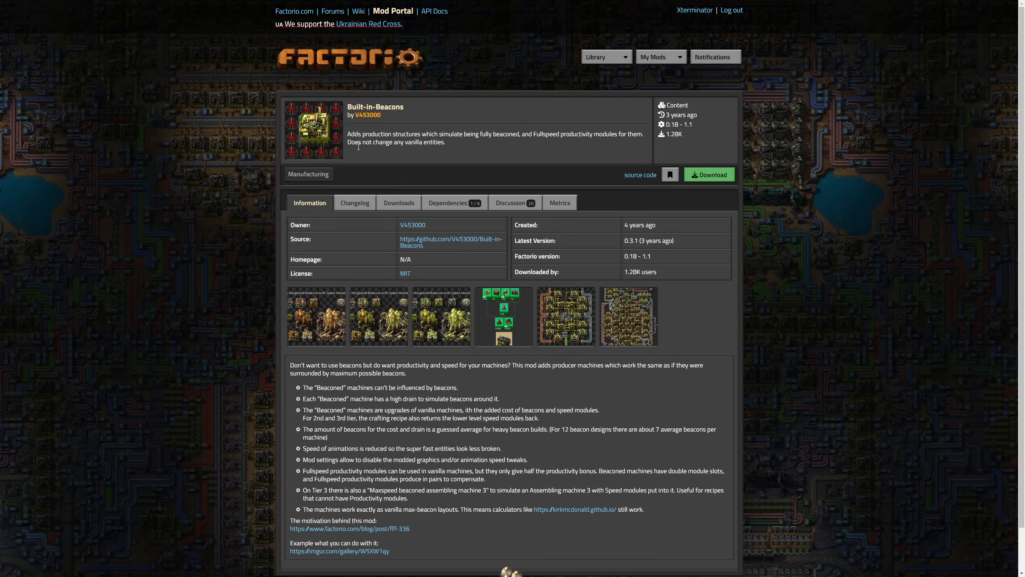
mouse_move(469, 149)
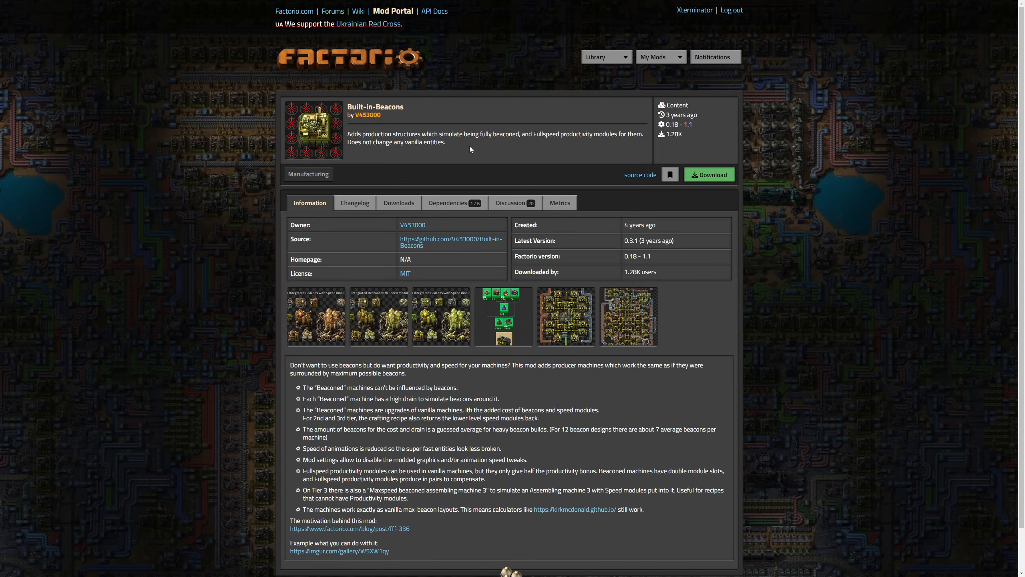
mouse_move(589, 144)
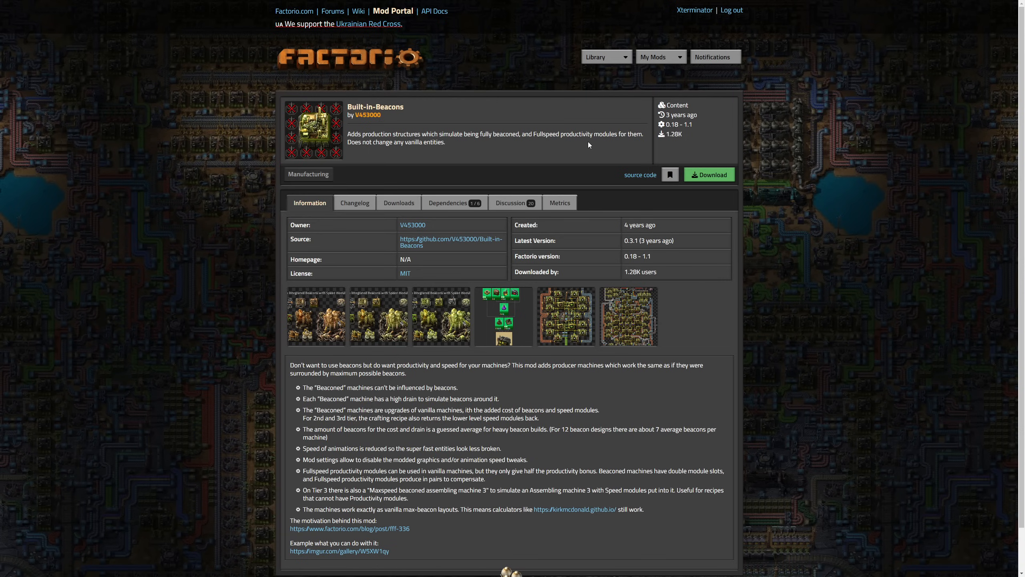
mouse_move(437, 130)
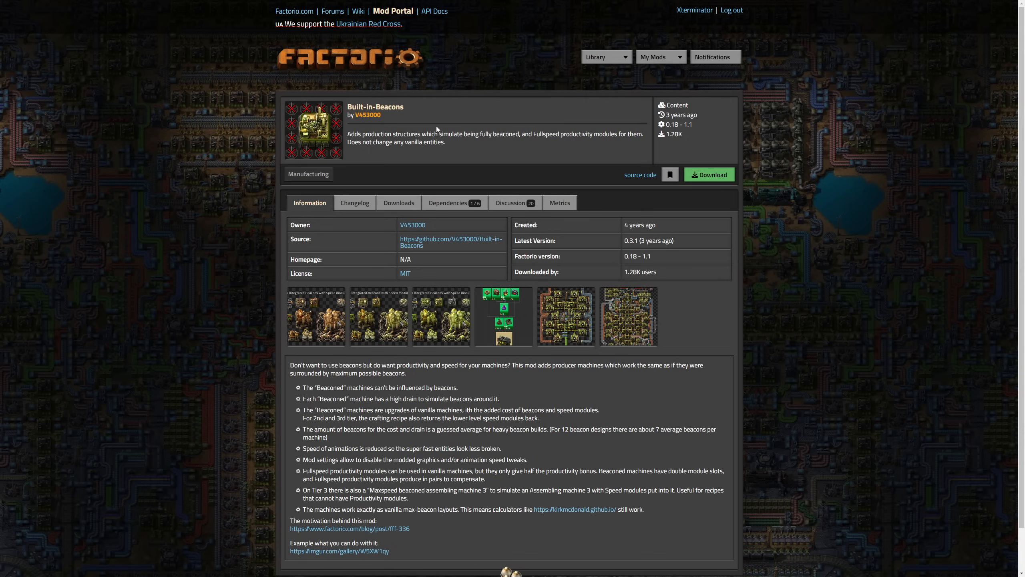
Return from the Built-in-Beacons Mod Portal page to the article's Hidden beacons section
key(F11)
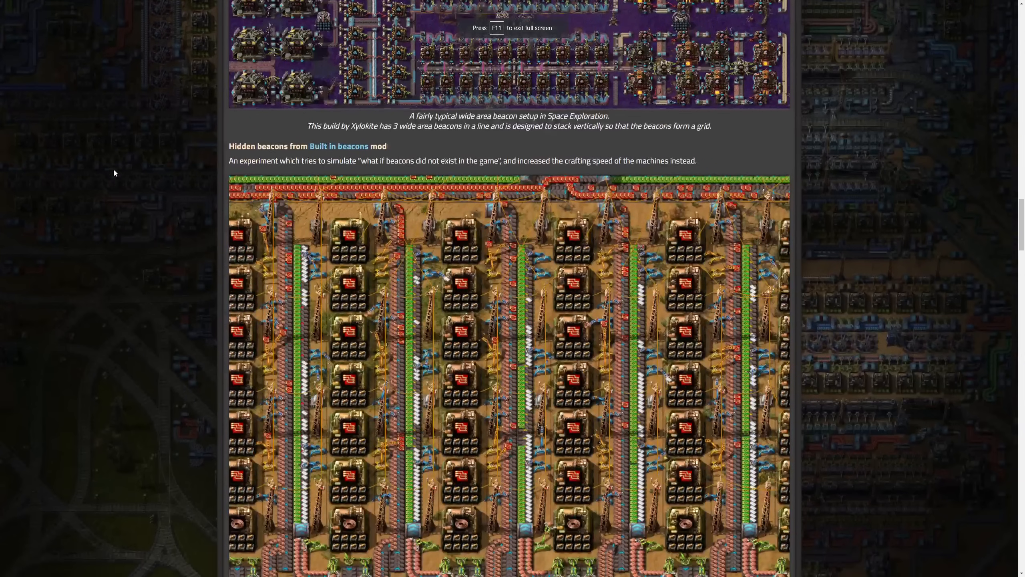
Scroll past the standard and direct insertion built-in beacon layouts to Mod limitations and The solution
scroll(down, 3)
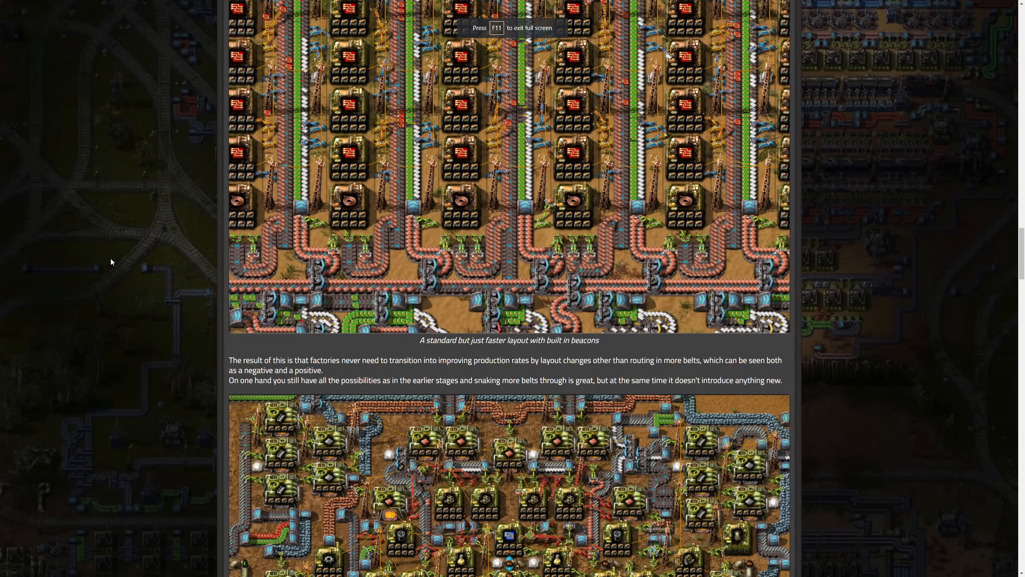
scroll(down, 3)
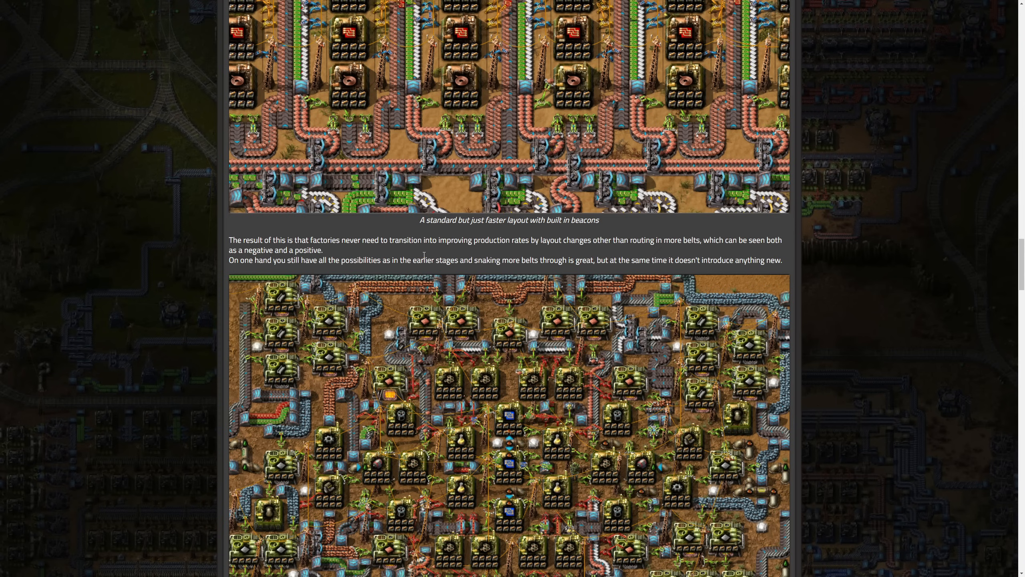
scroll(down, 3)
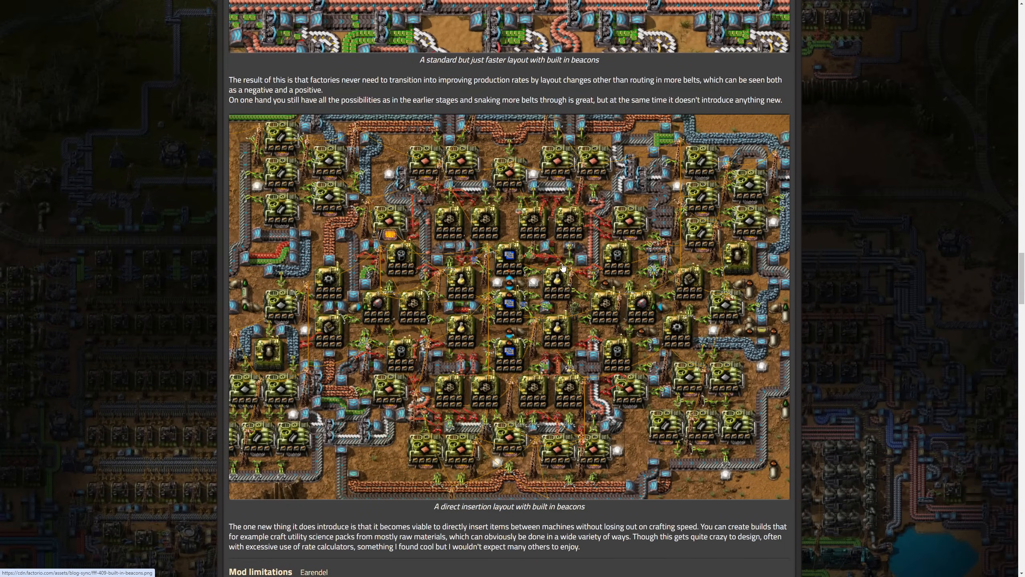
mouse_move(464, 218)
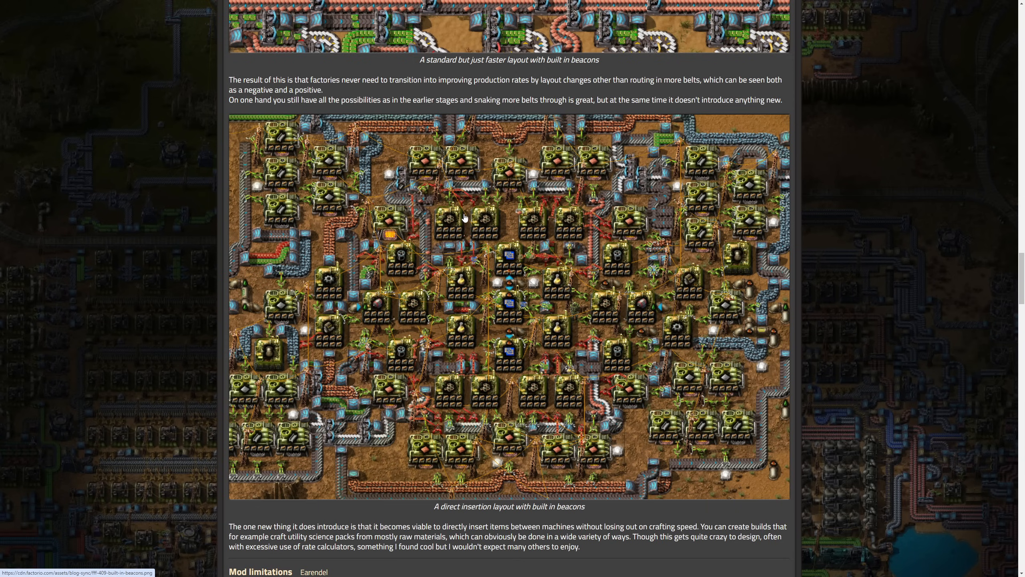
mouse_move(430, 189)
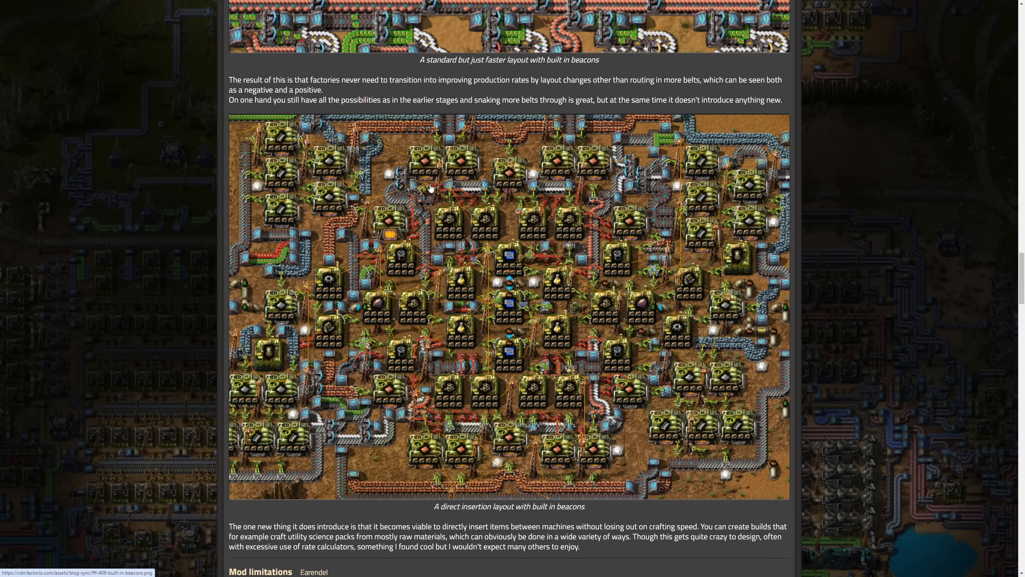
mouse_move(378, 184)
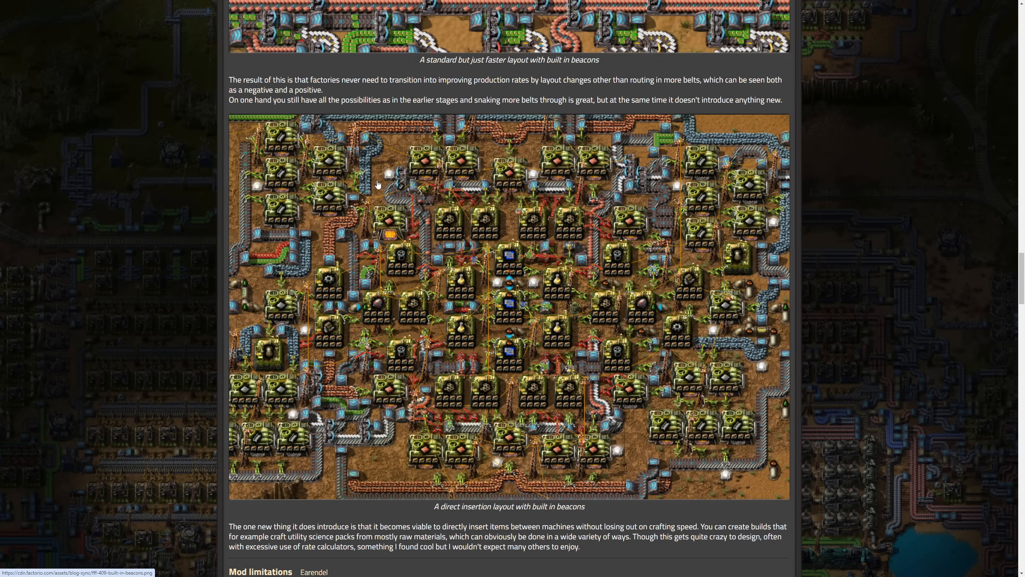
mouse_move(391, 303)
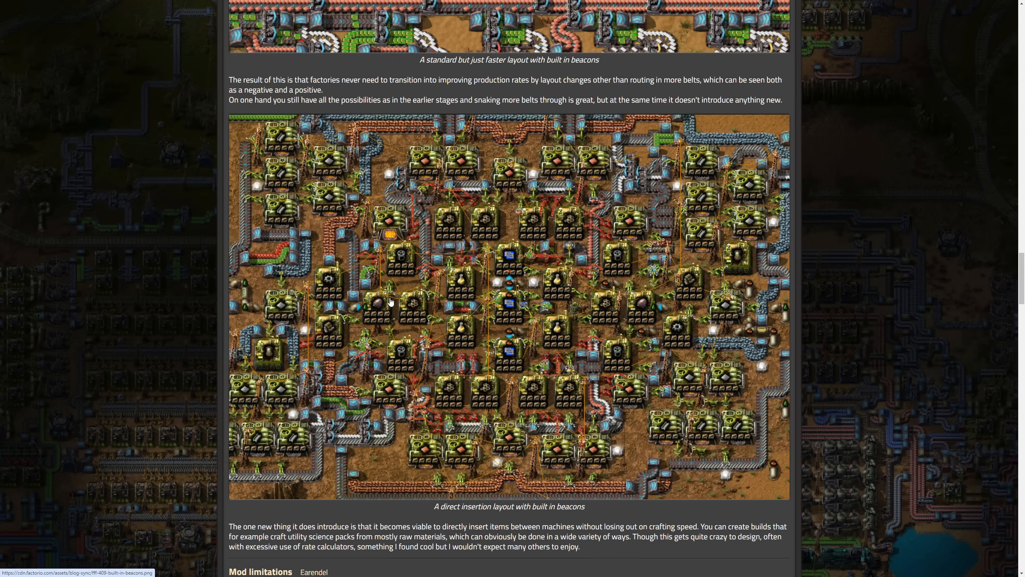
scroll(down, 3)
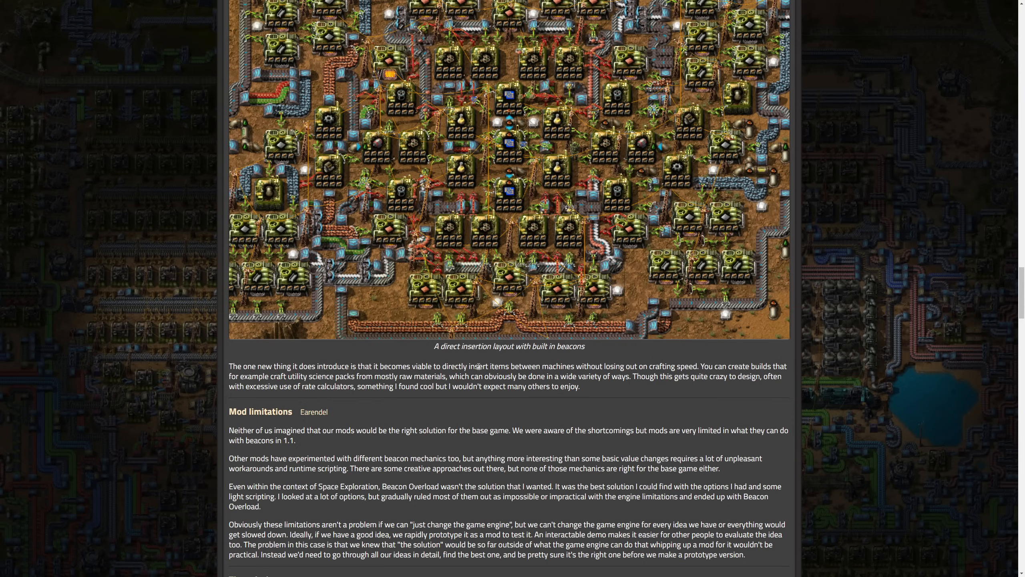
mouse_move(423, 138)
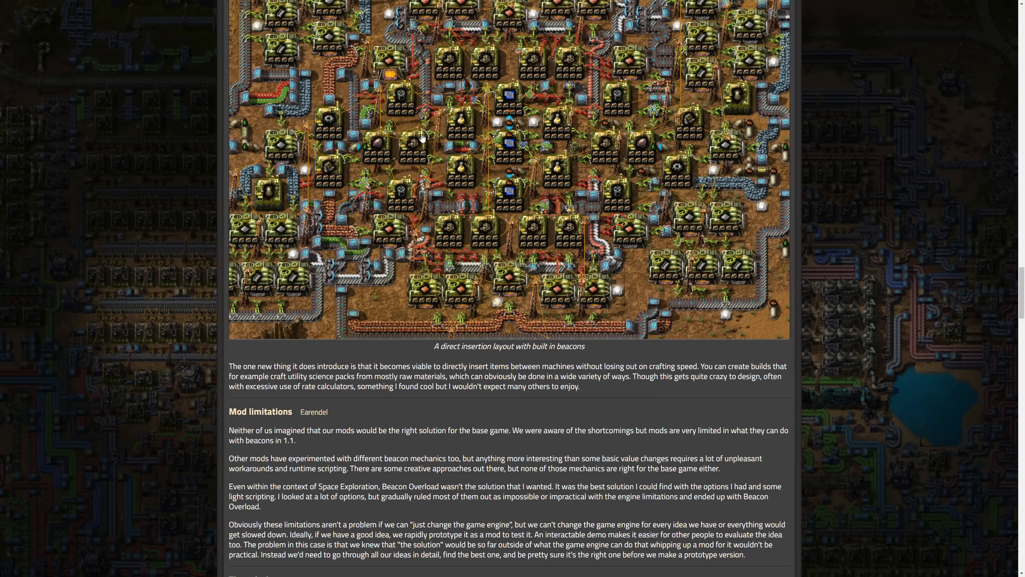
mouse_move(381, 279)
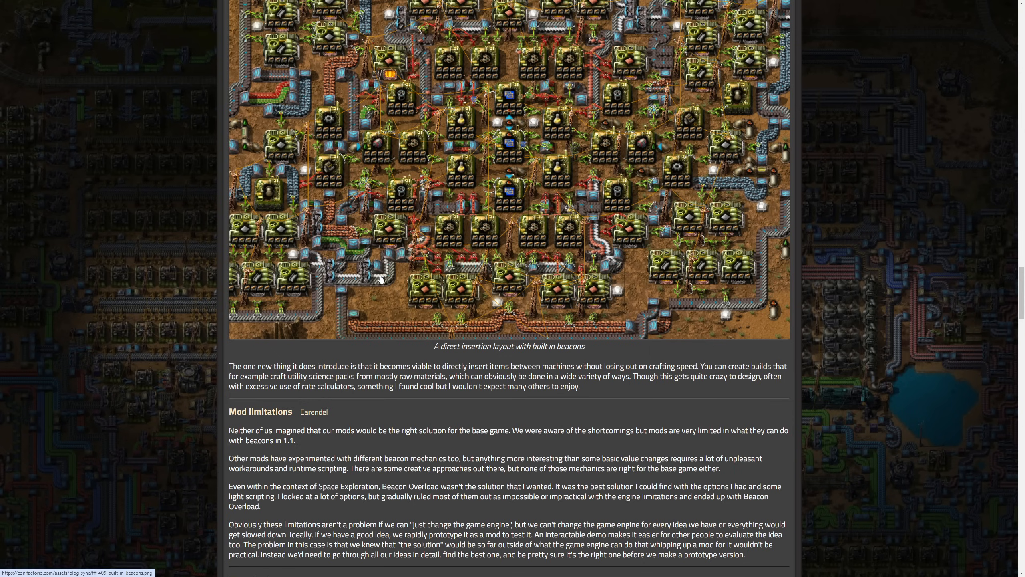
scroll(down, 3)
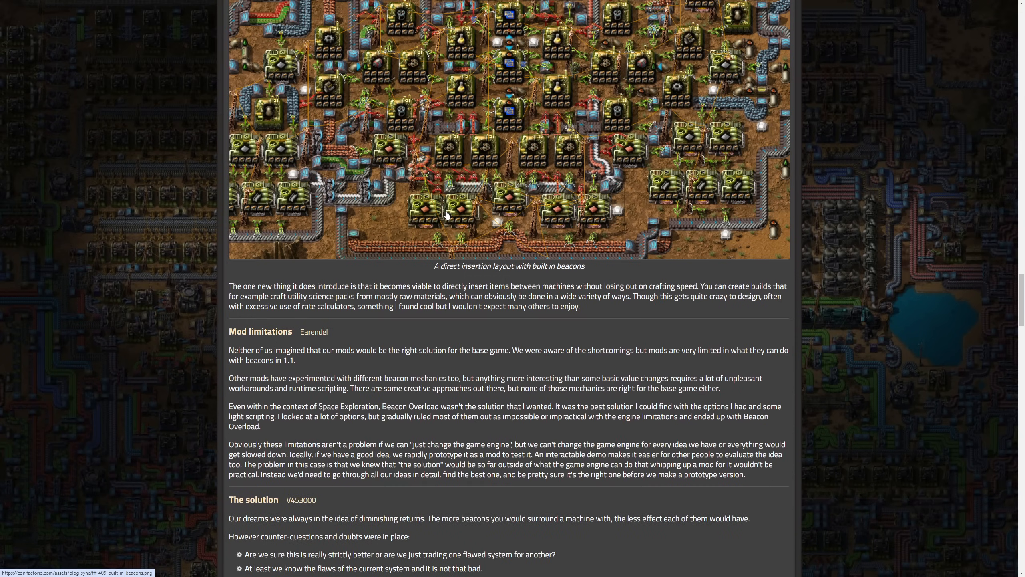
scroll(down, 3)
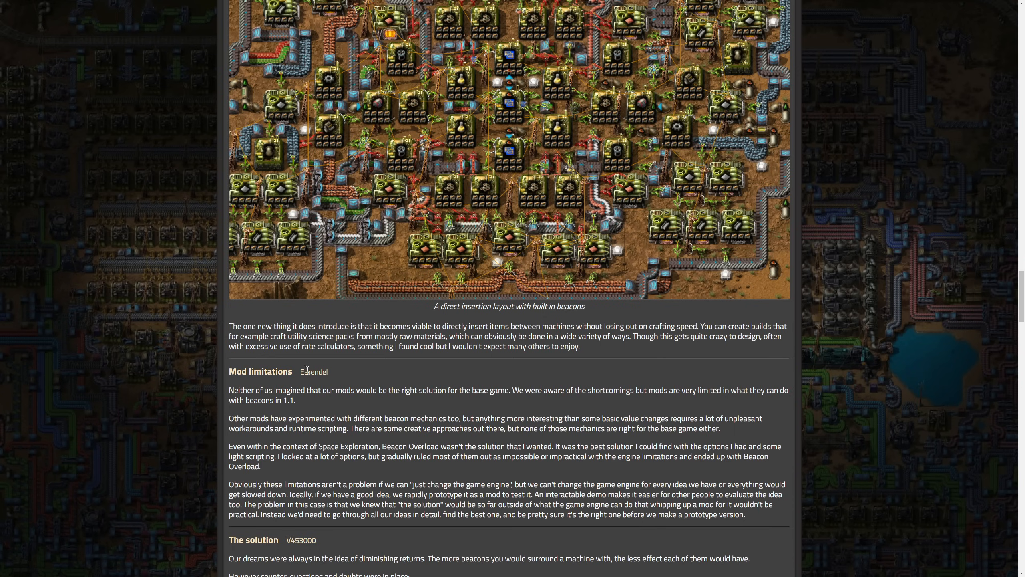
mouse_move(348, 401)
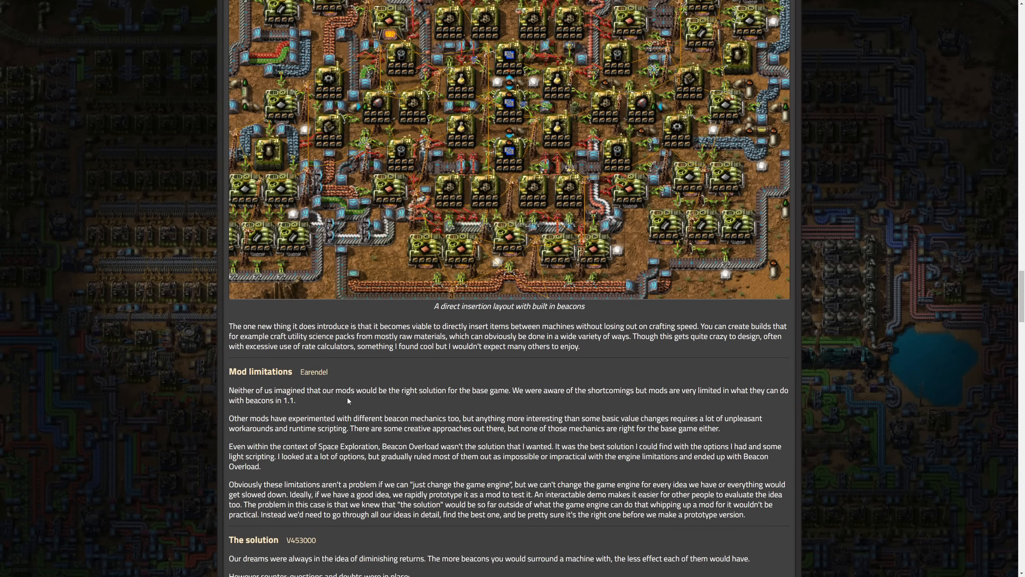
mouse_move(340, 416)
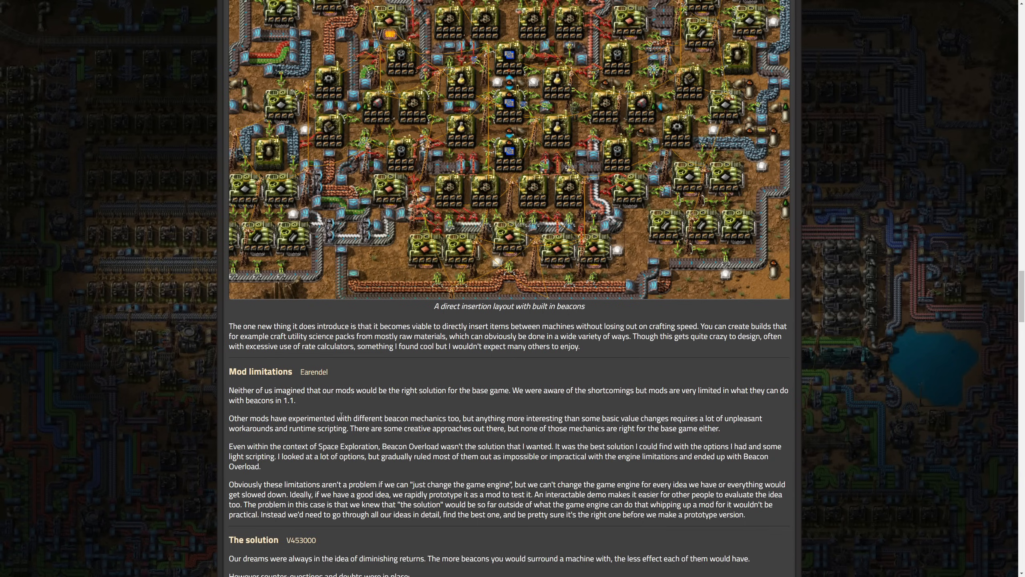
mouse_move(367, 410)
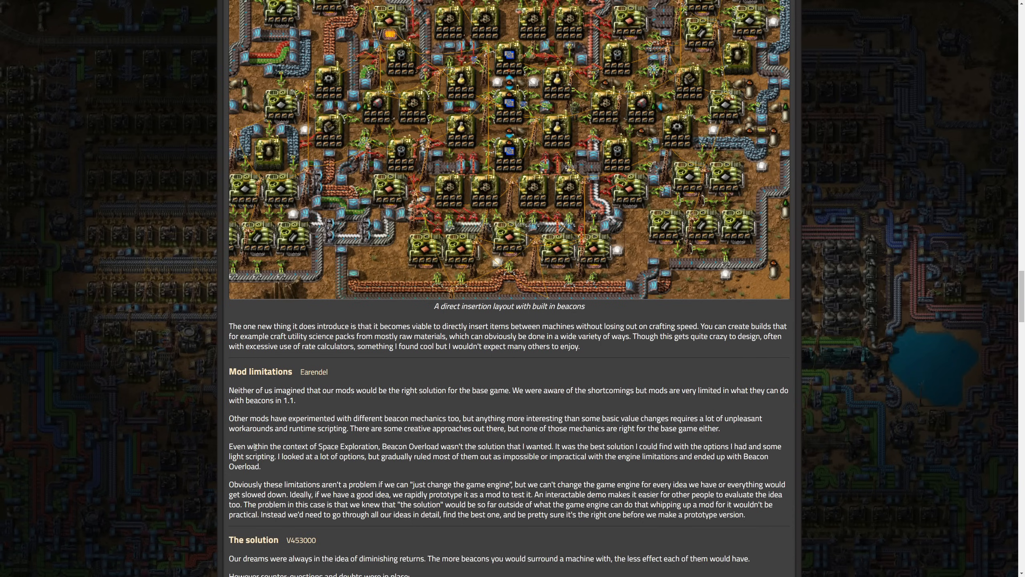
mouse_move(456, 442)
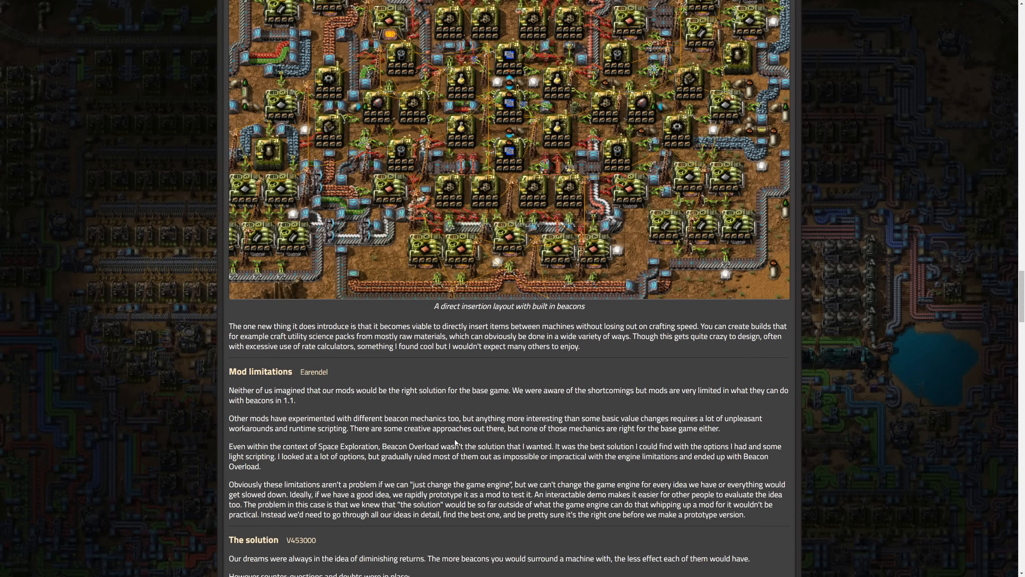
mouse_move(605, 362)
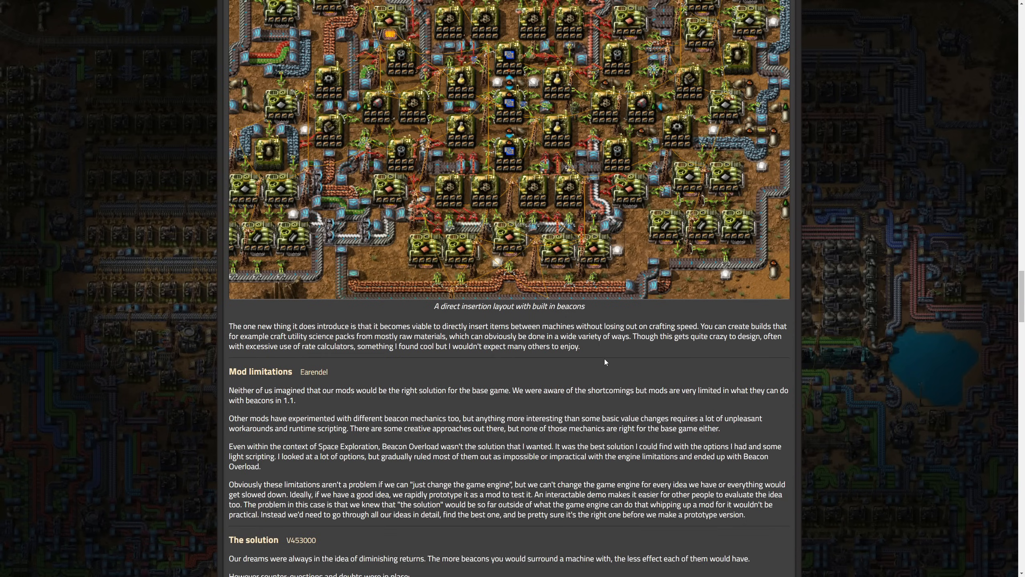
mouse_move(588, 384)
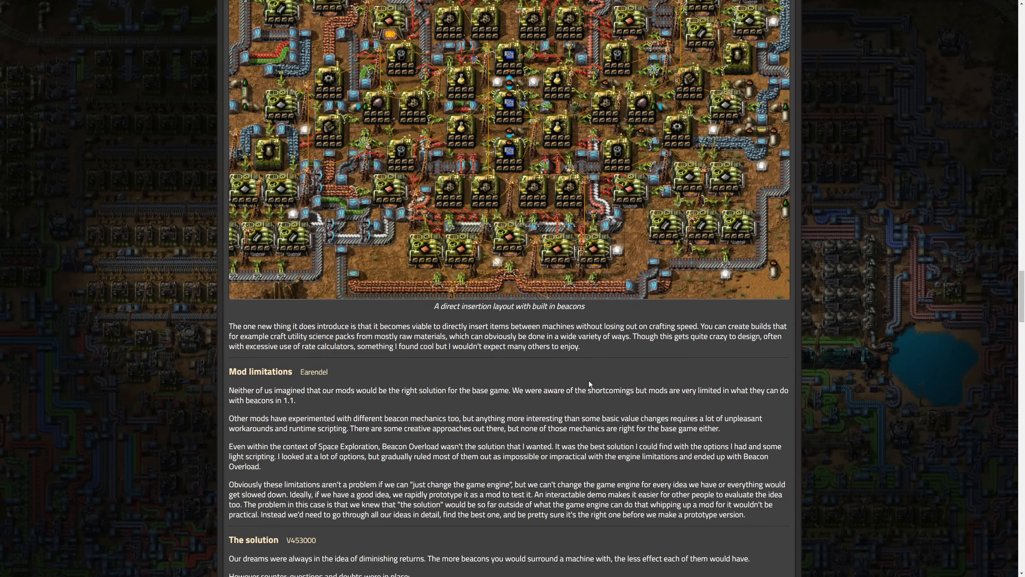
mouse_move(359, 471)
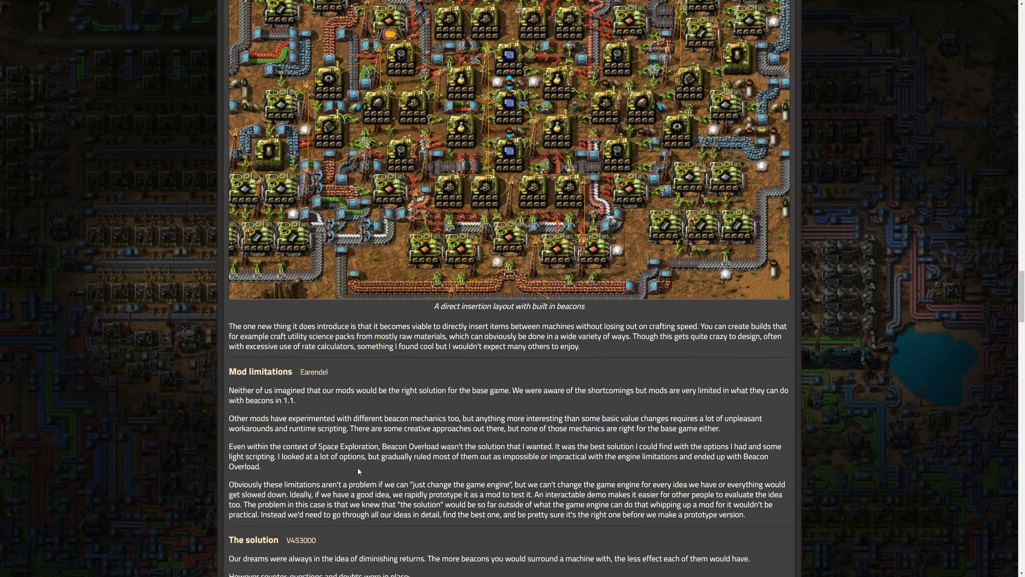
mouse_move(277, 488)
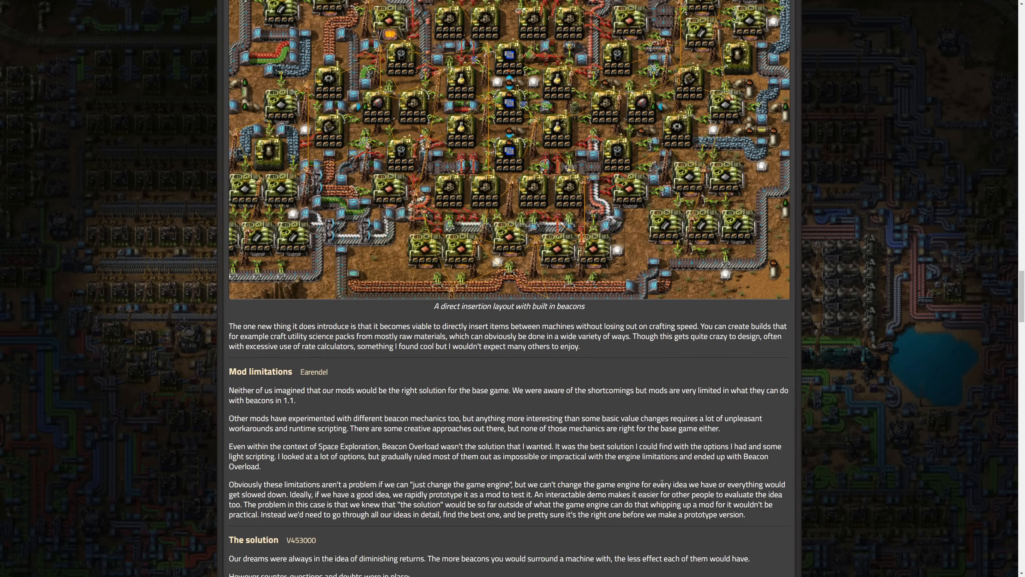
mouse_move(774, 478)
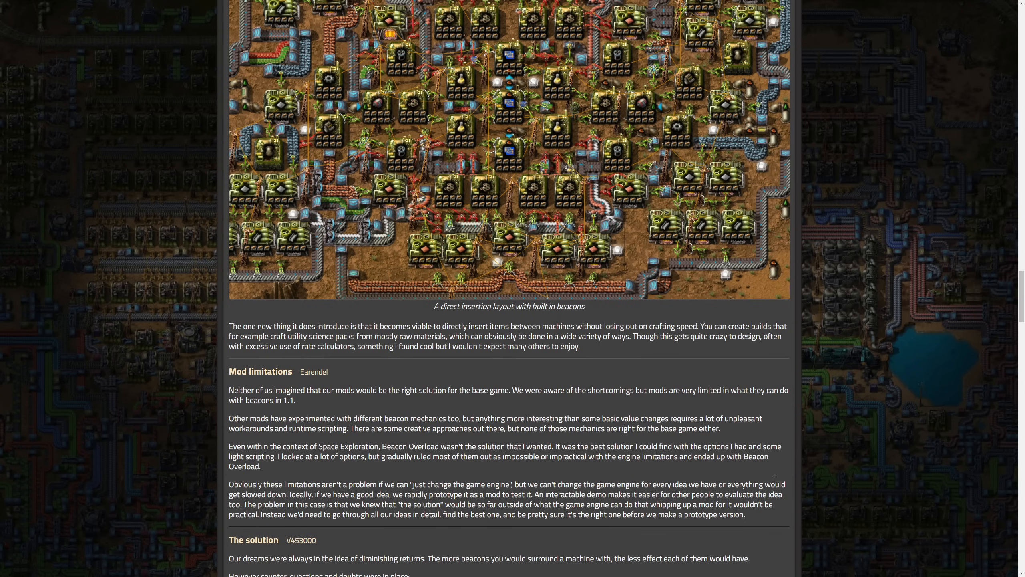
mouse_move(745, 477)
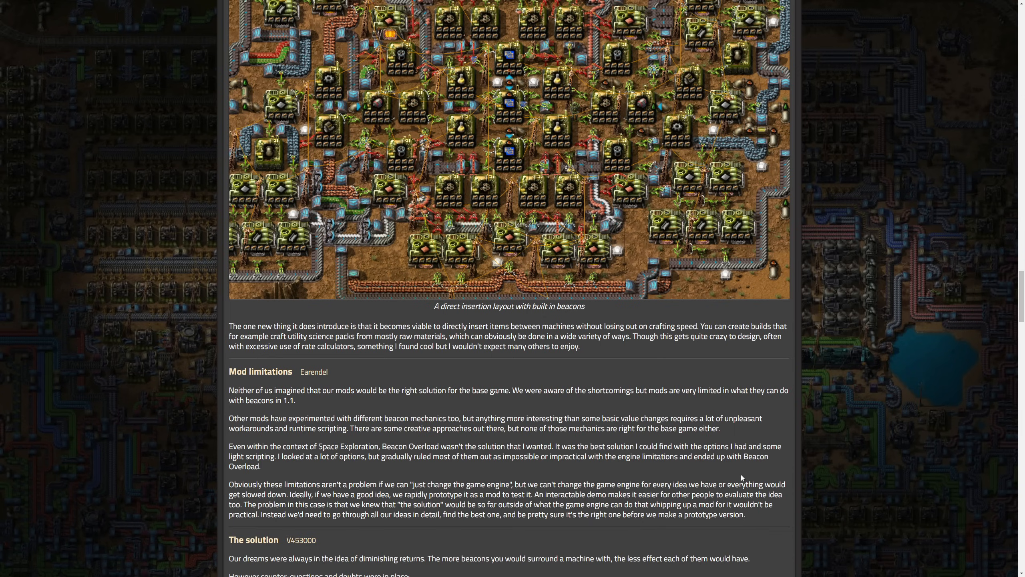
mouse_move(461, 489)
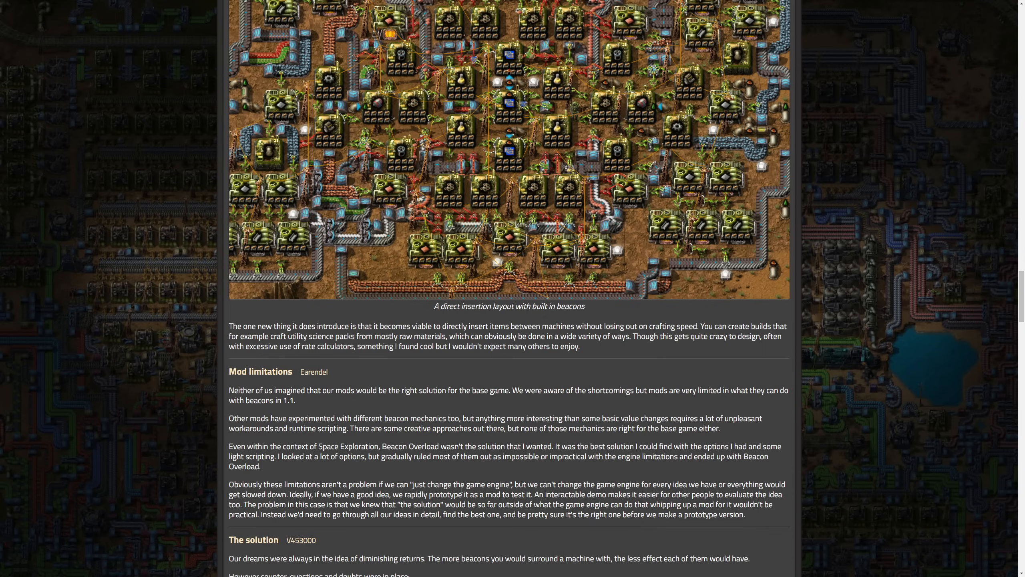
Scroll through The solution and Earendel's proposal to the start of Story behind the numbers
scroll(down, 3)
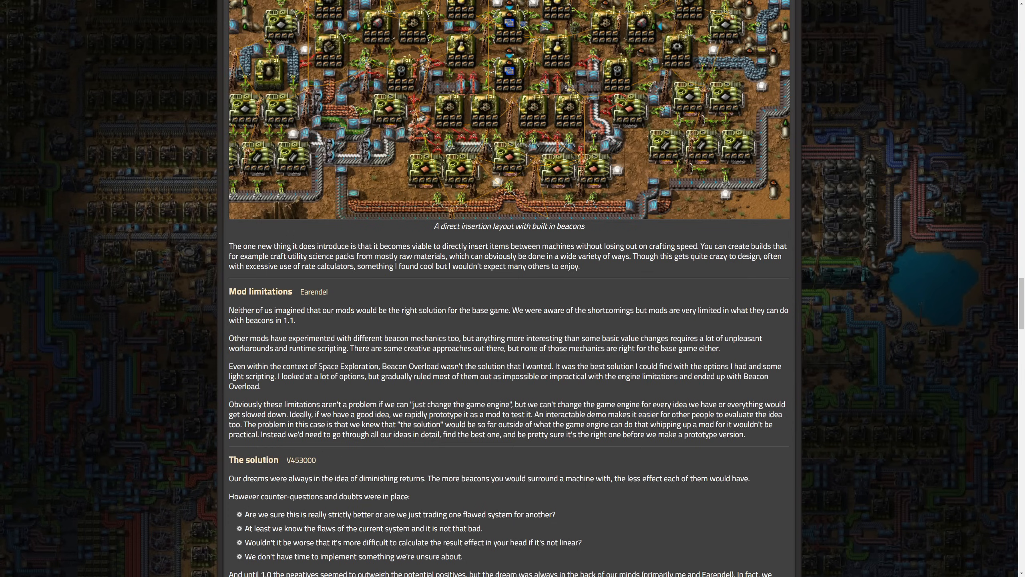
mouse_move(416, 488)
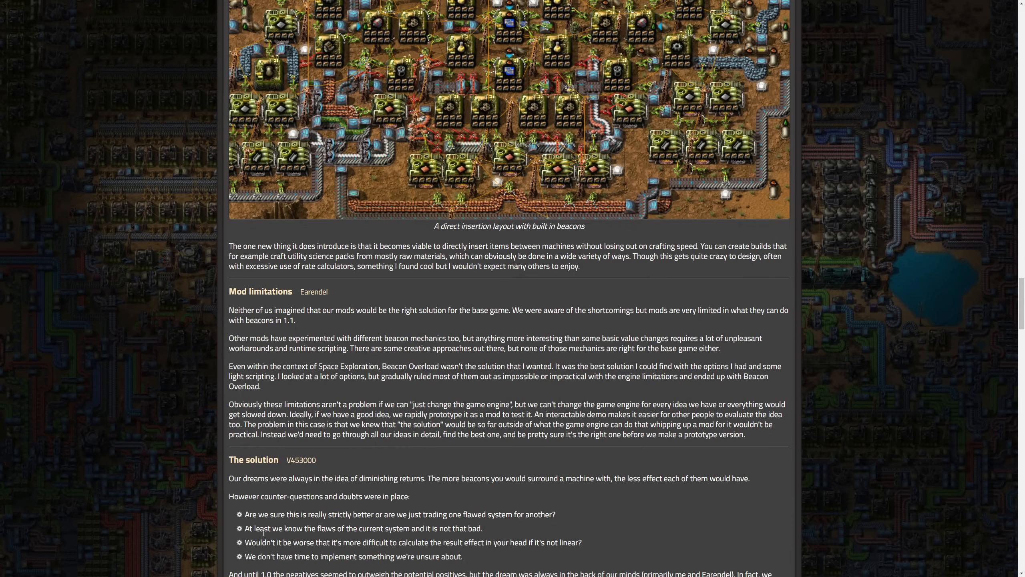
mouse_move(240, 560)
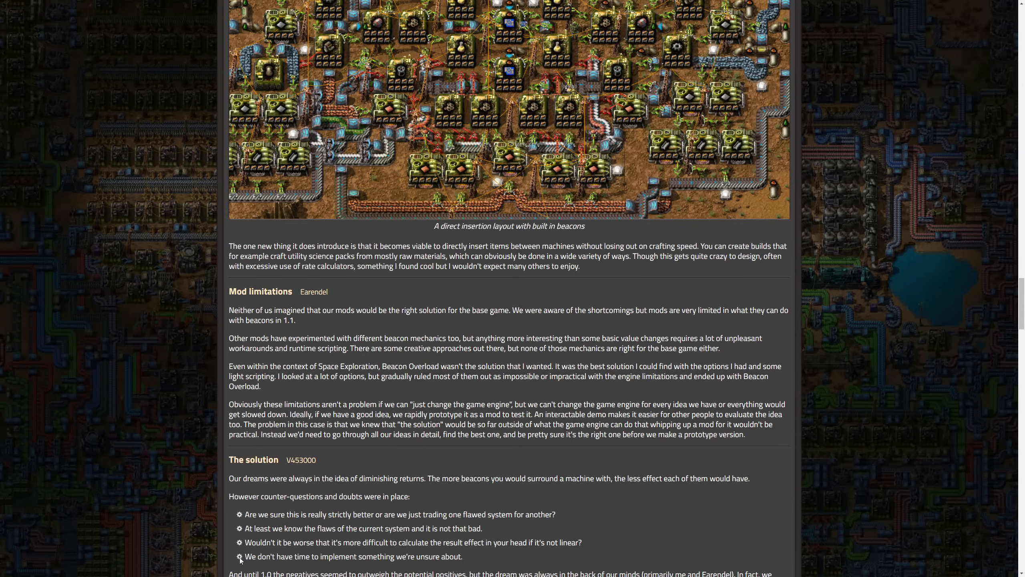
mouse_move(415, 544)
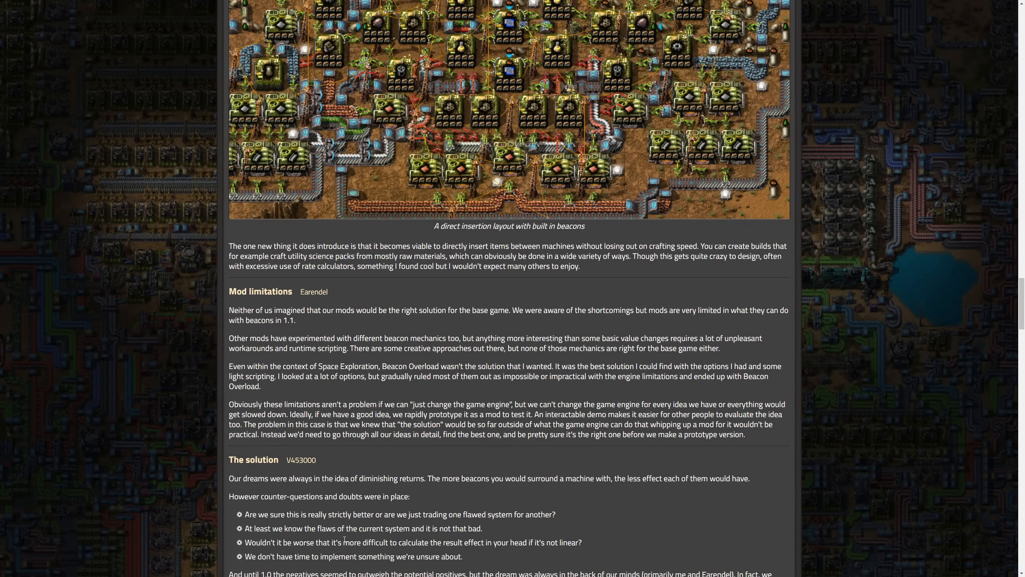
scroll(down, 3)
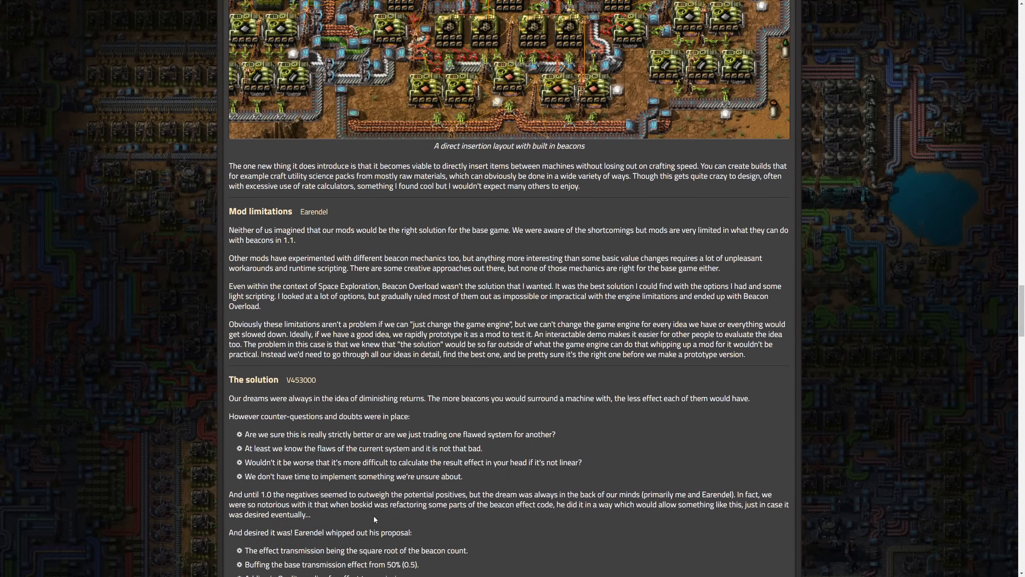
mouse_move(281, 528)
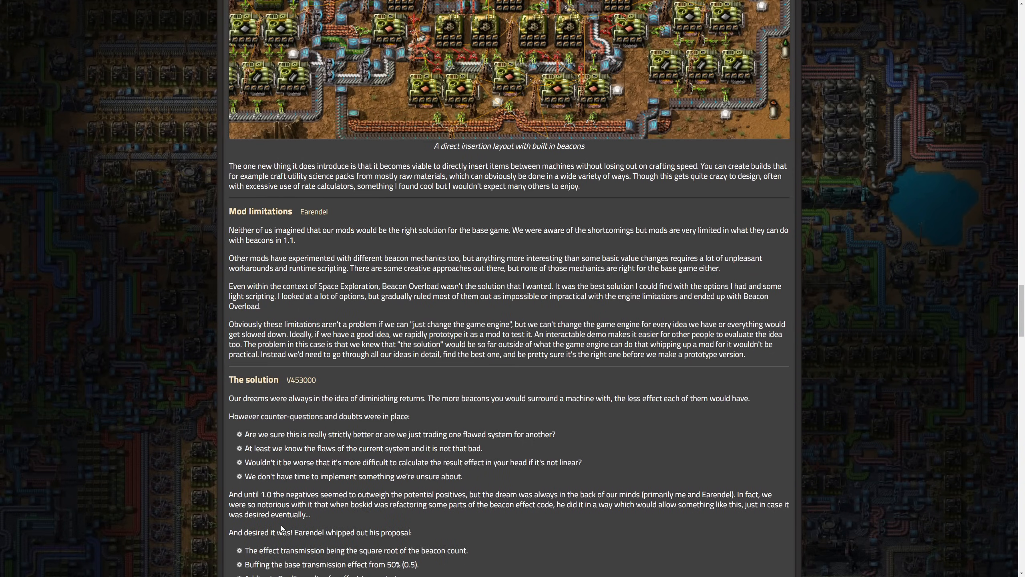
mouse_move(396, 381)
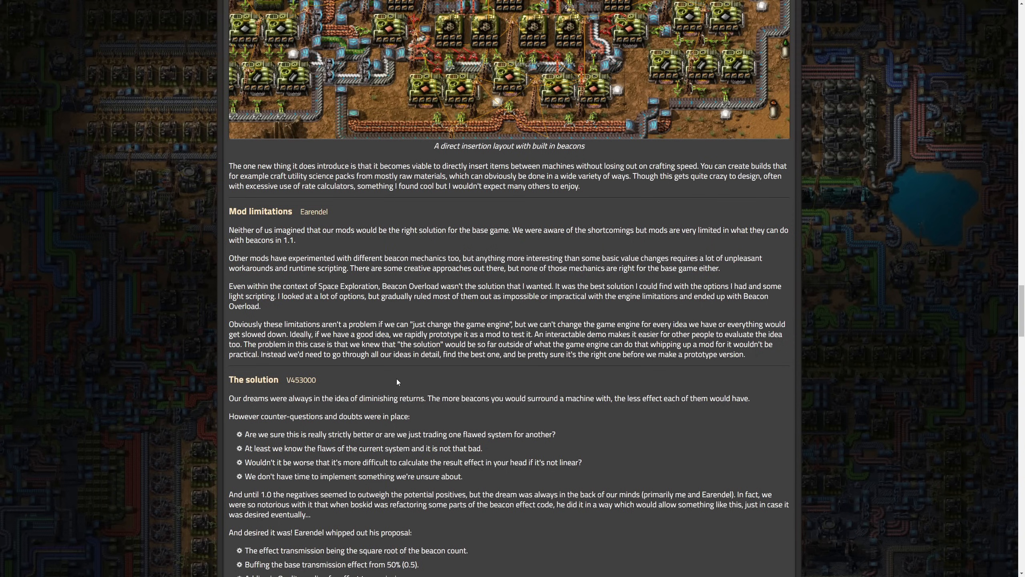
mouse_move(388, 462)
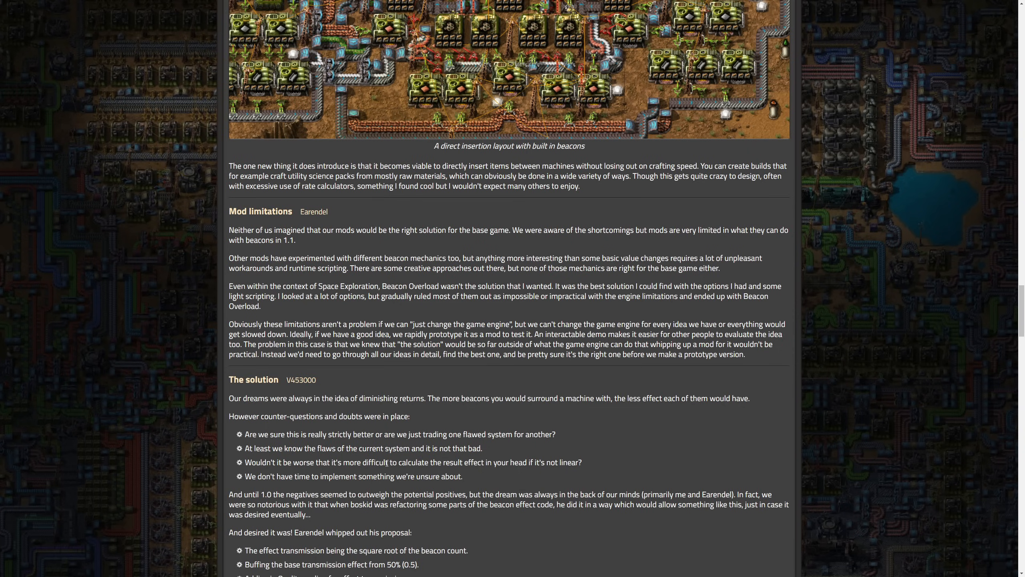
scroll(down, 3)
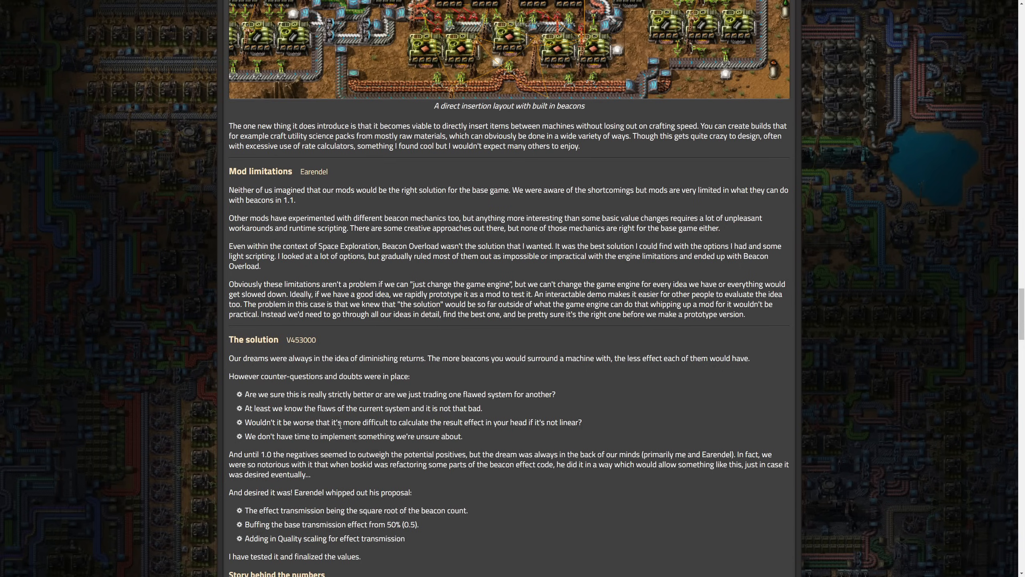
scroll(down, 3)
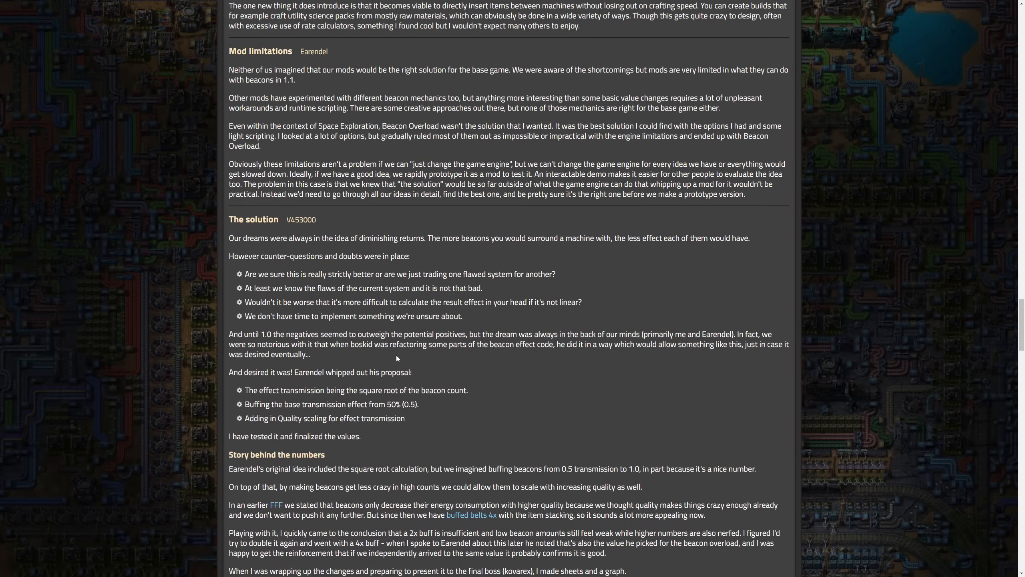
Scroll down to the beacon numbers table, comparison graph, and The results heading
scroll(down, 3)
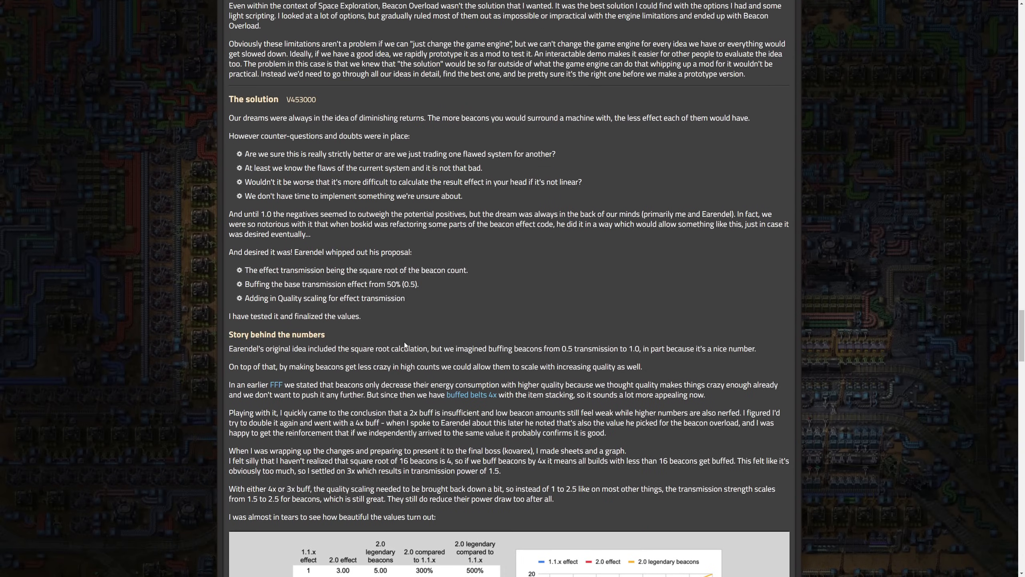
mouse_move(361, 343)
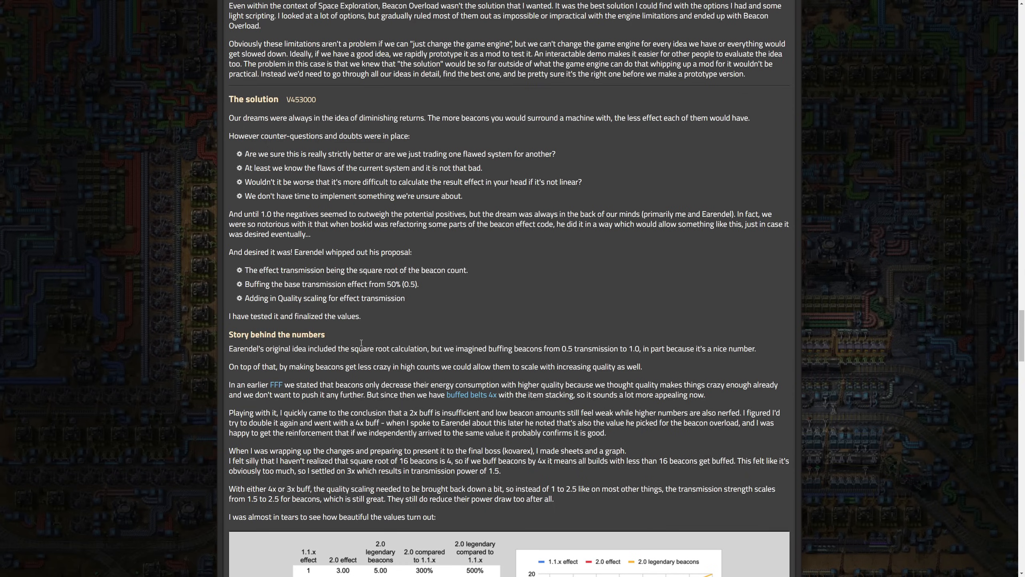
mouse_move(276, 385)
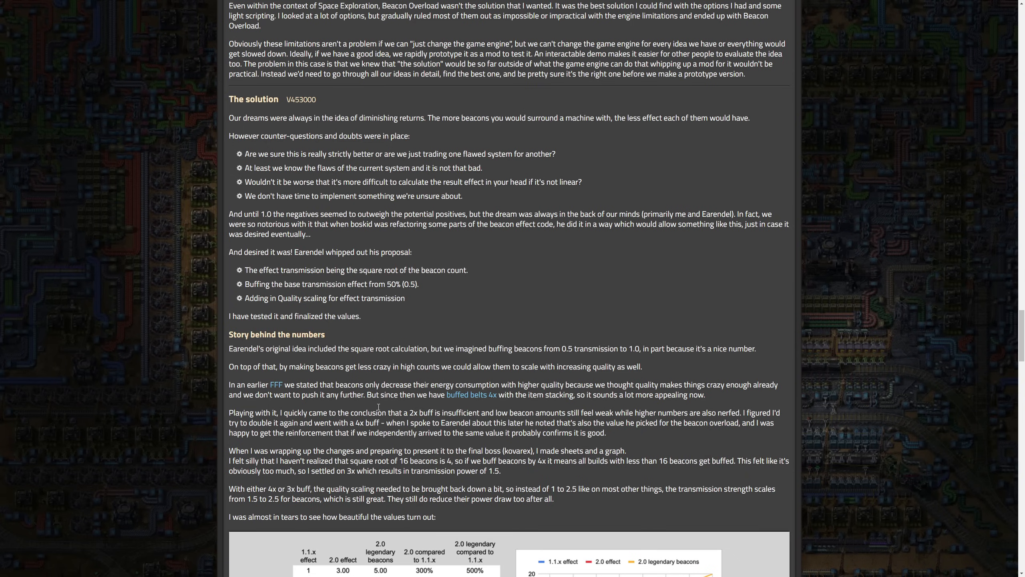
mouse_move(528, 393)
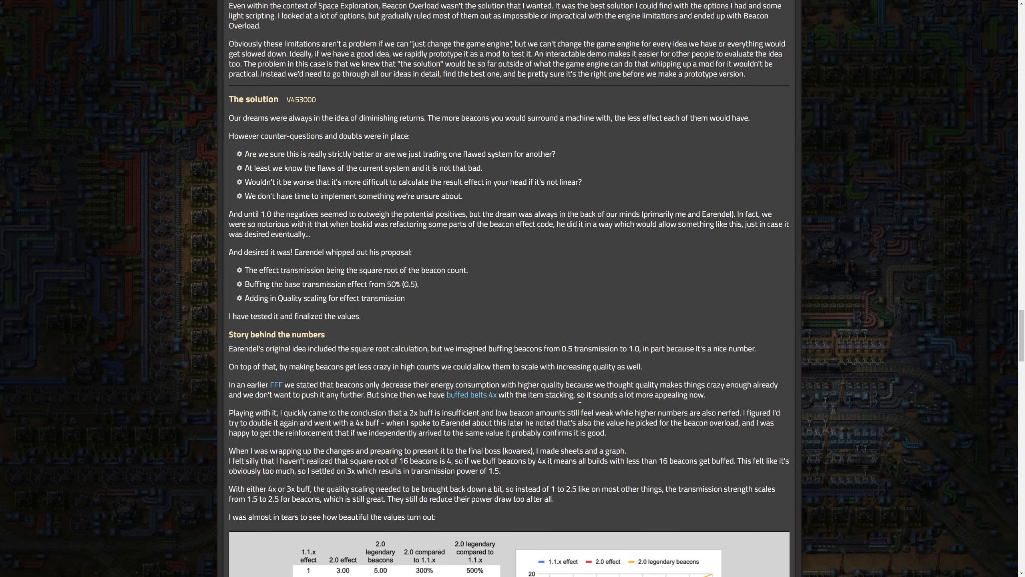
mouse_move(467, 378)
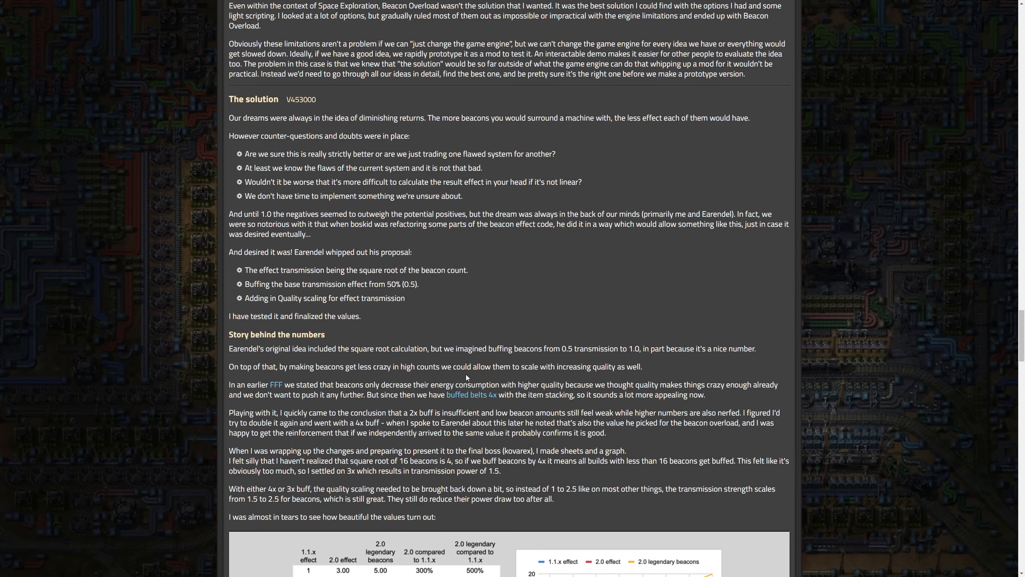
mouse_move(462, 419)
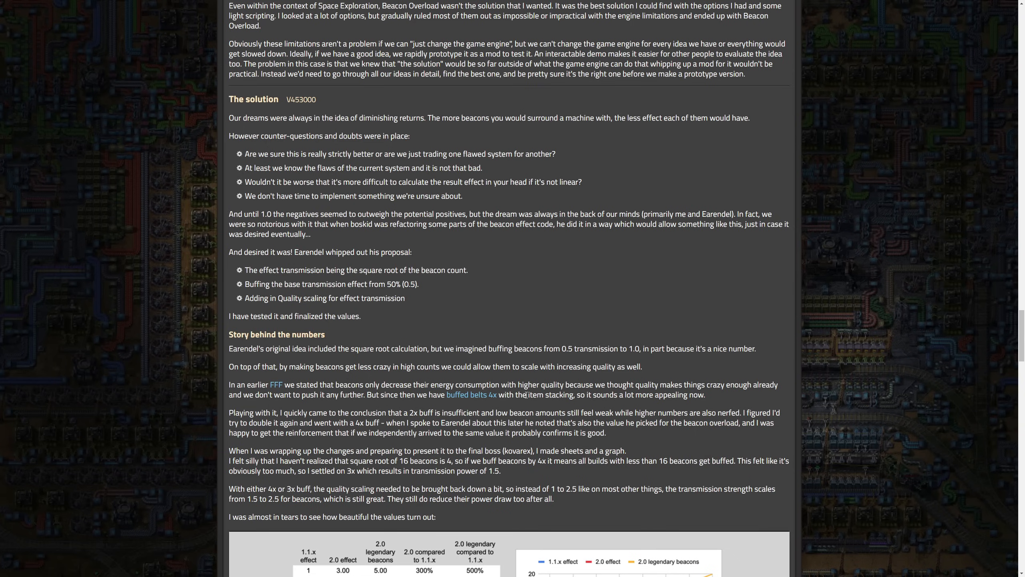
mouse_move(665, 439)
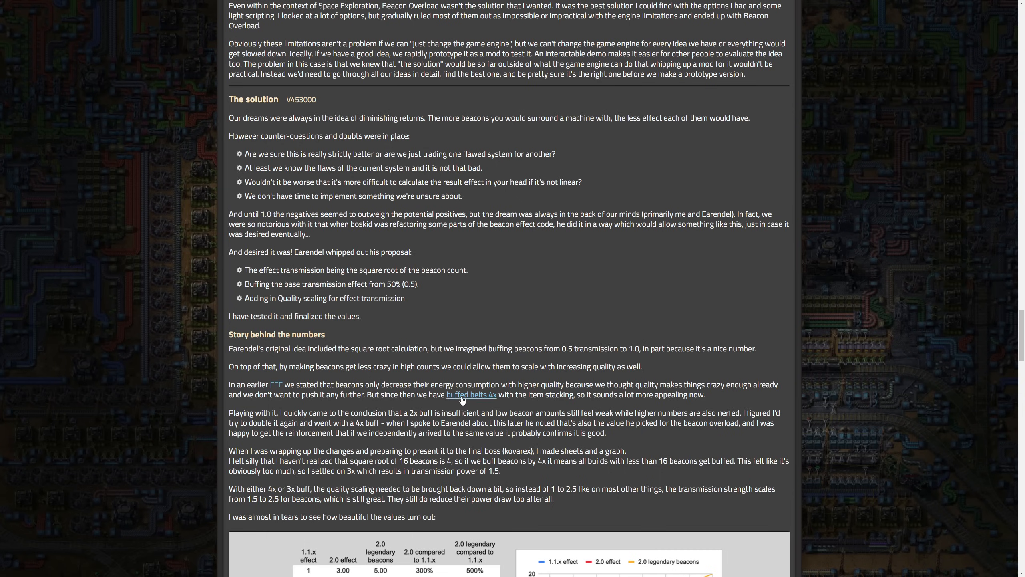
mouse_move(437, 369)
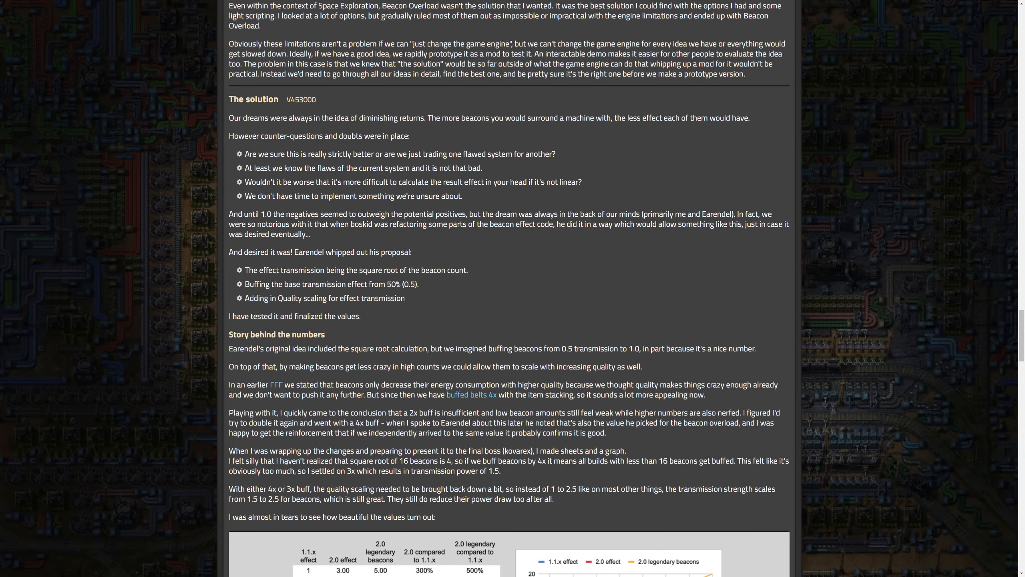
mouse_move(739, 471)
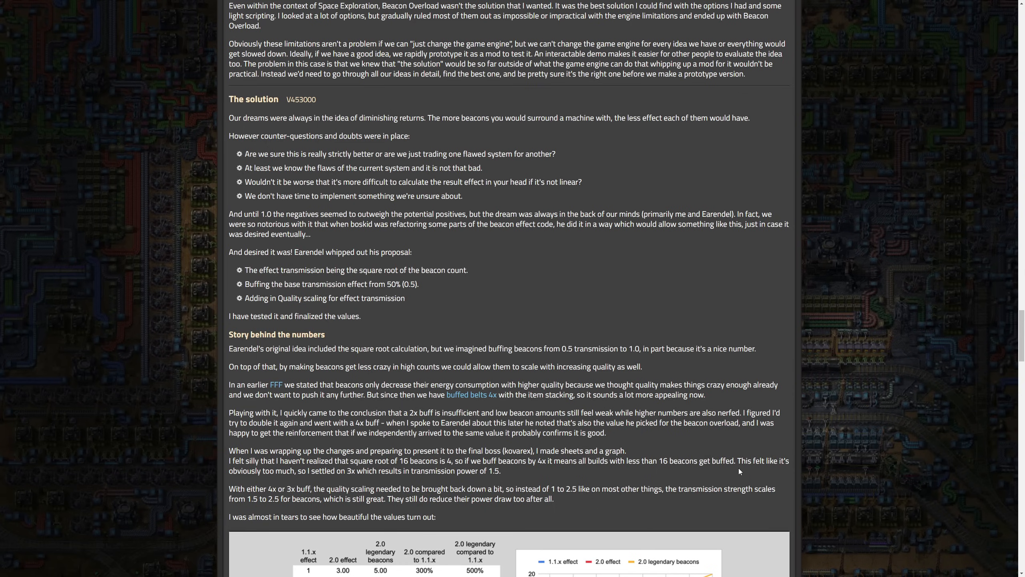
mouse_move(525, 473)
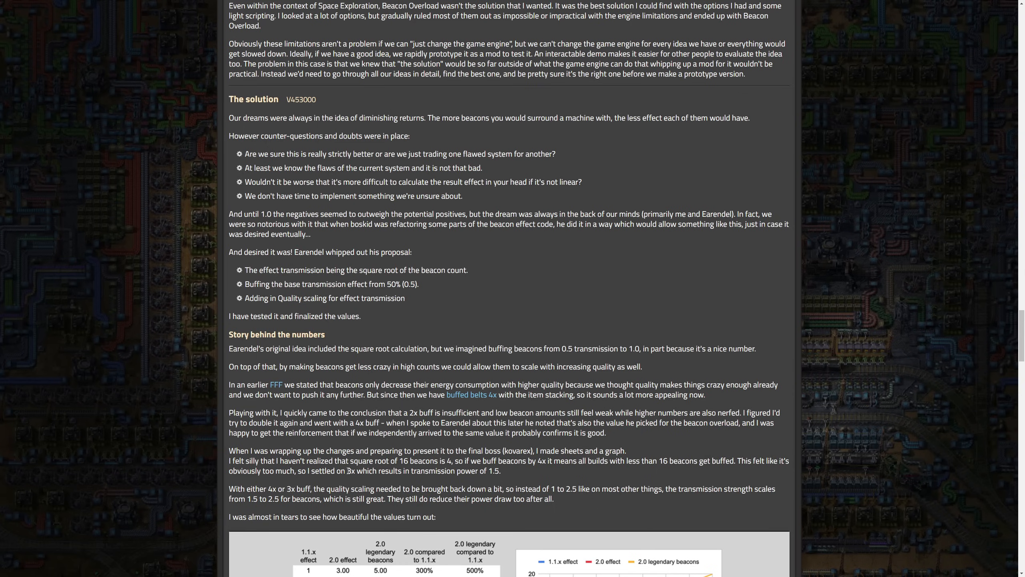
mouse_move(511, 480)
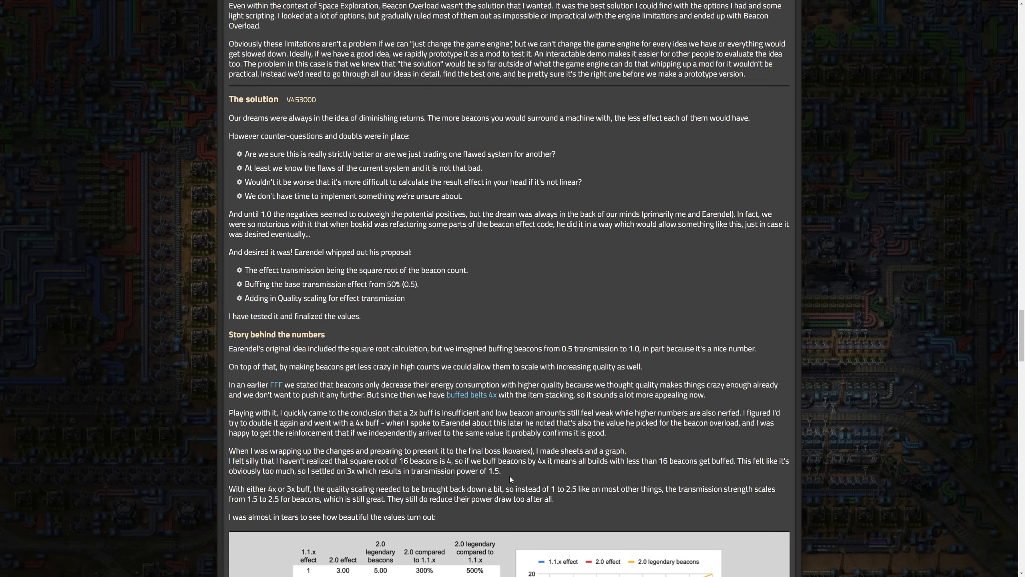
mouse_move(282, 488)
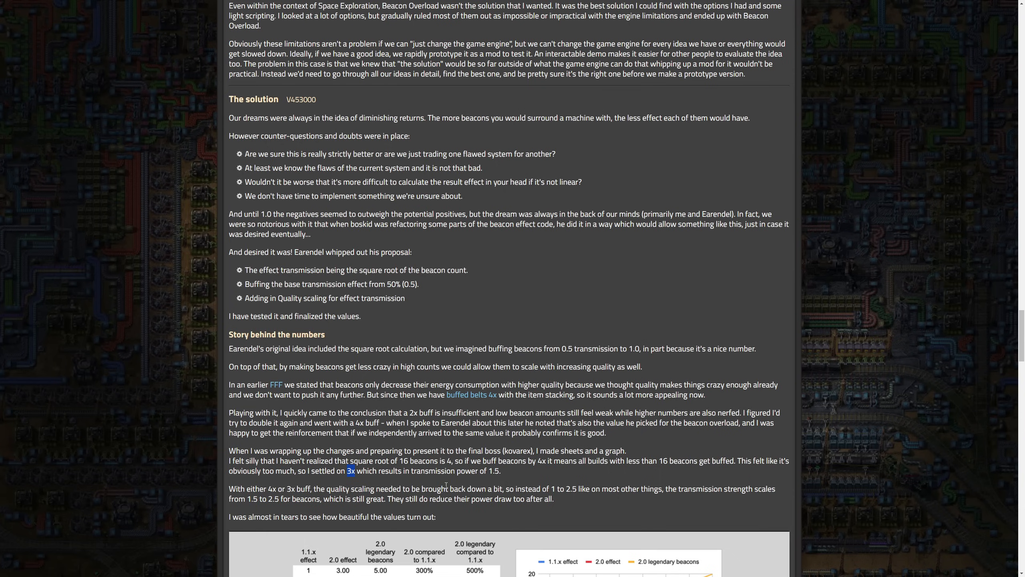
mouse_move(625, 489)
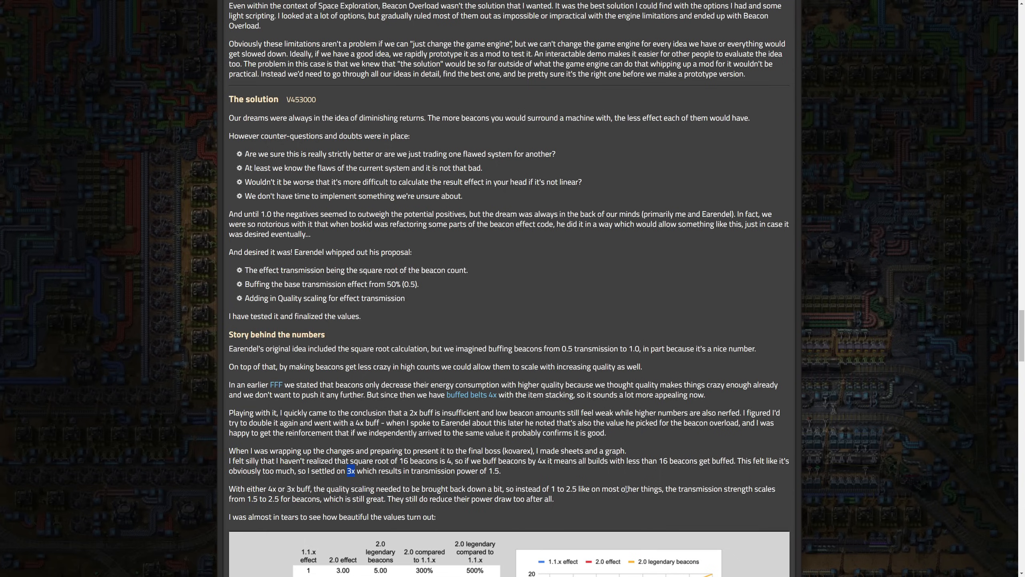
mouse_move(236, 512)
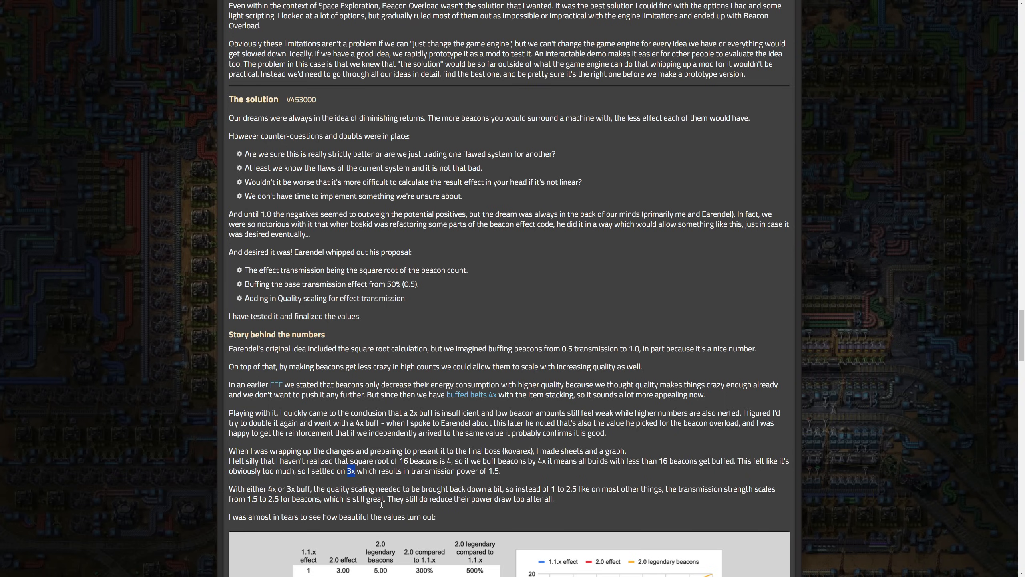
mouse_move(508, 508)
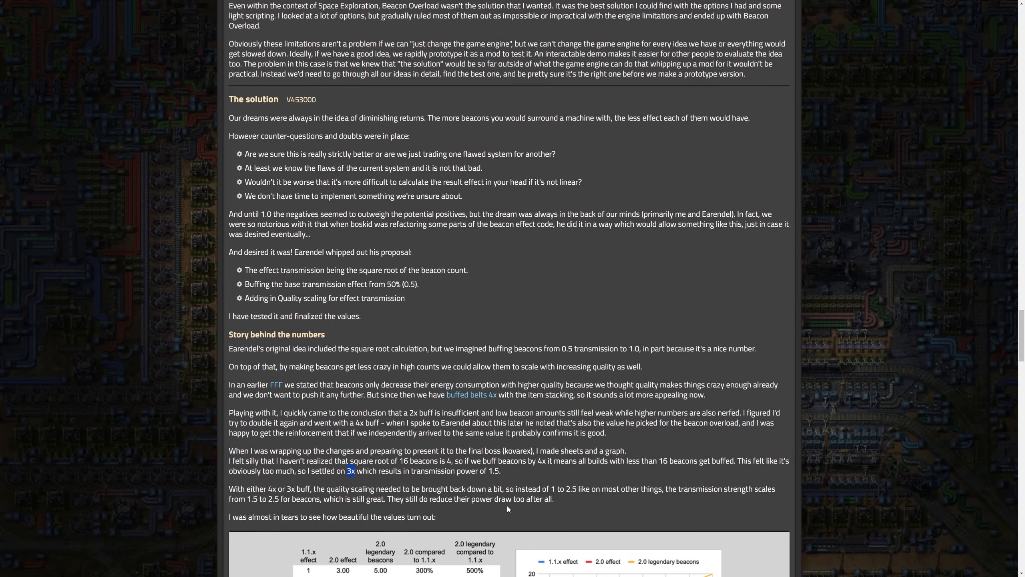
mouse_move(417, 510)
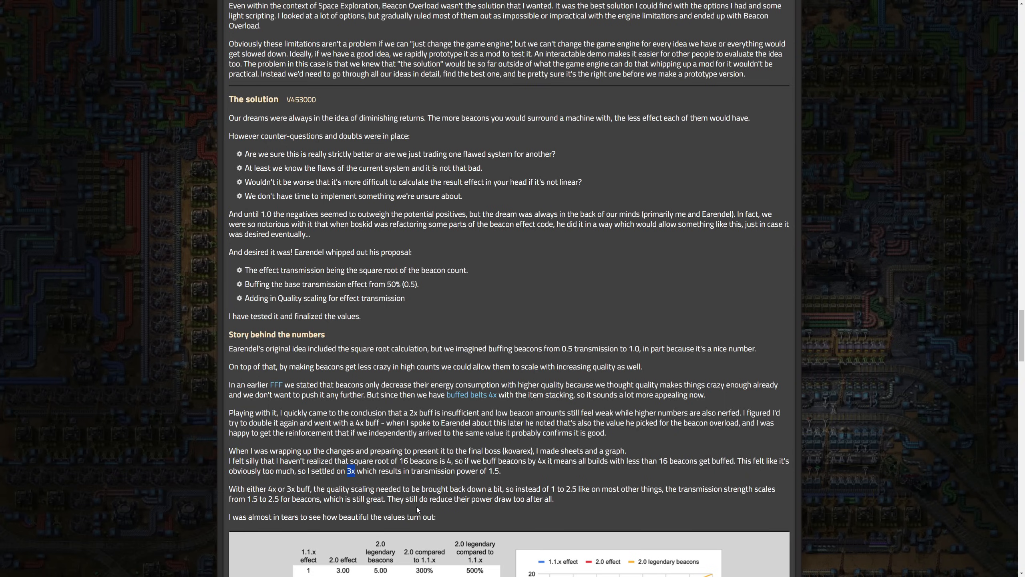
mouse_move(509, 504)
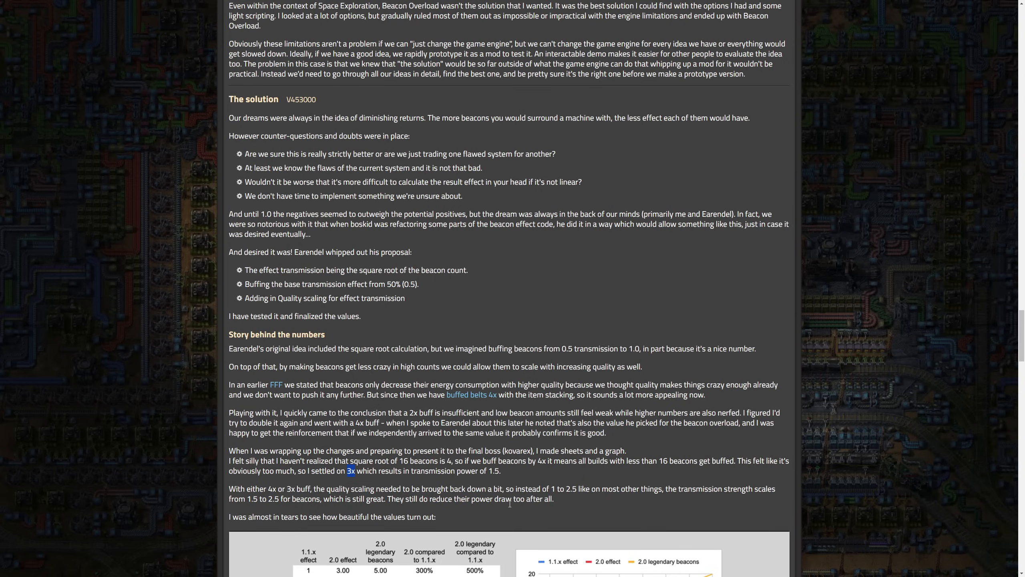
mouse_move(225, 526)
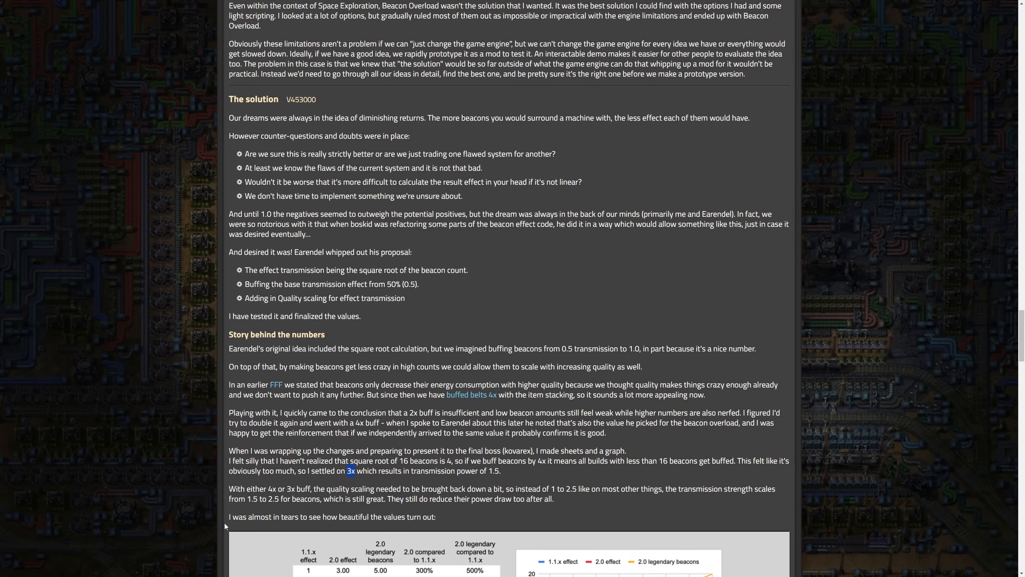
scroll(down, 3)
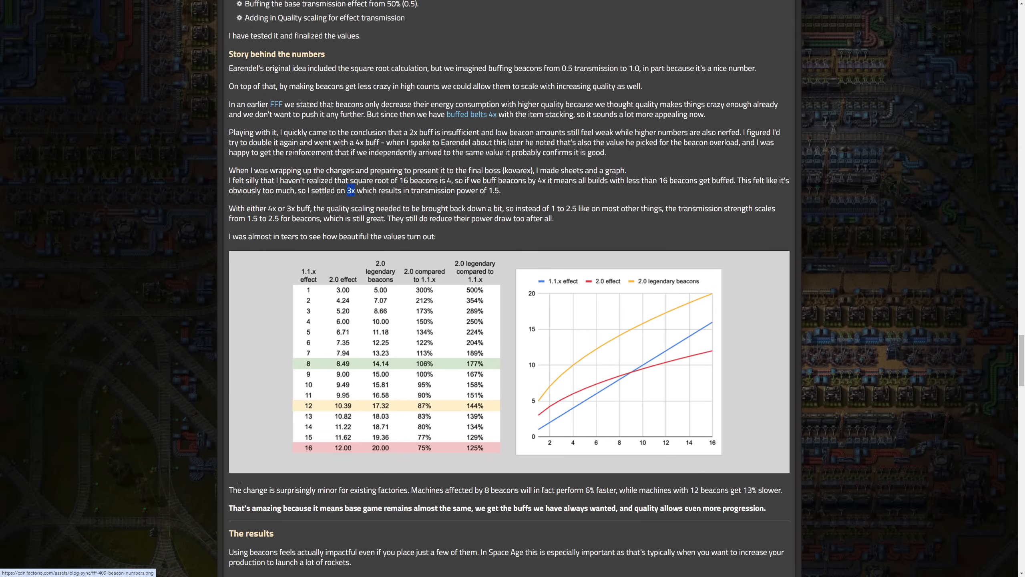
mouse_move(348, 289)
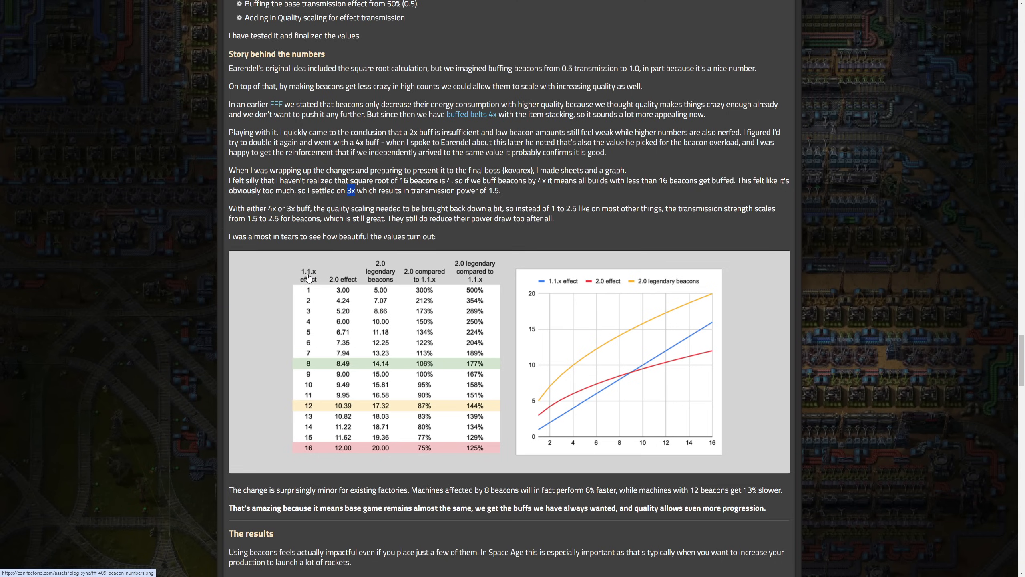
mouse_move(314, 298)
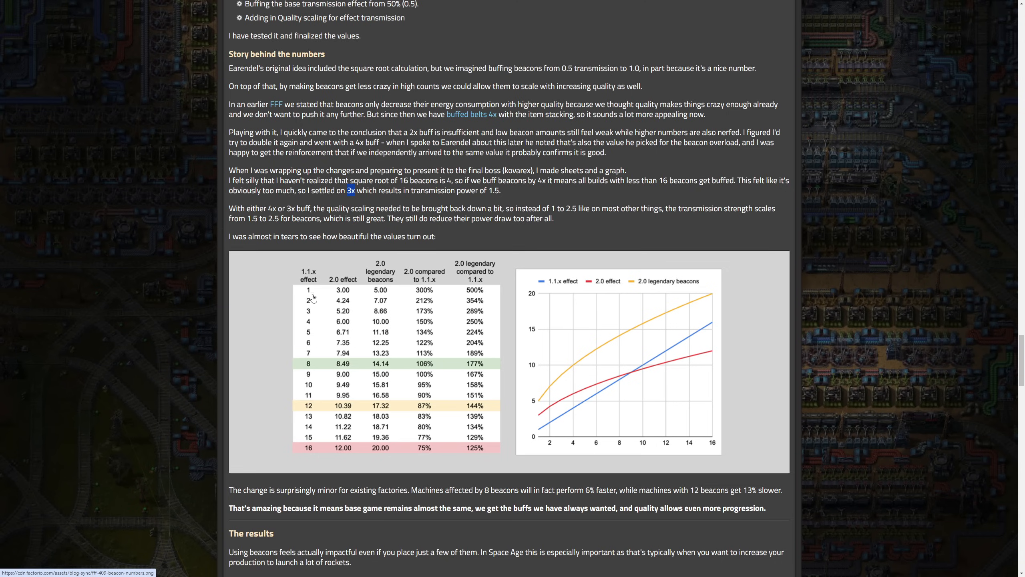
mouse_move(375, 274)
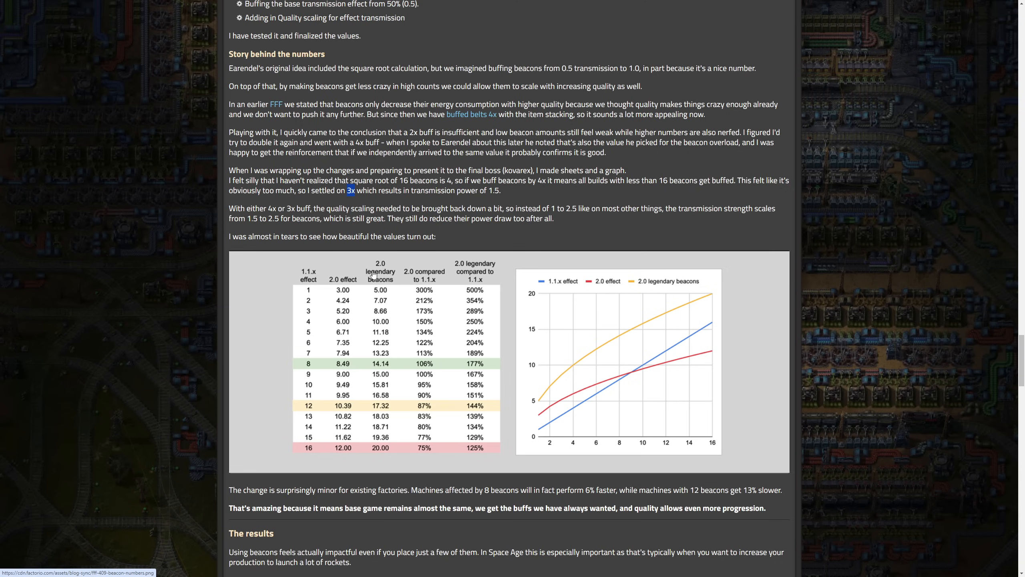
mouse_move(394, 371)
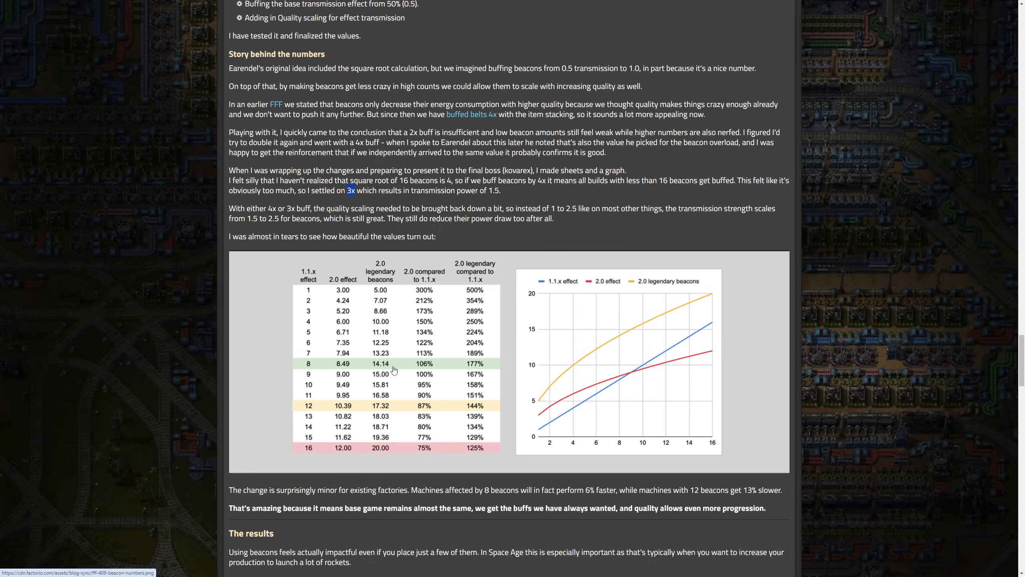
mouse_move(417, 373)
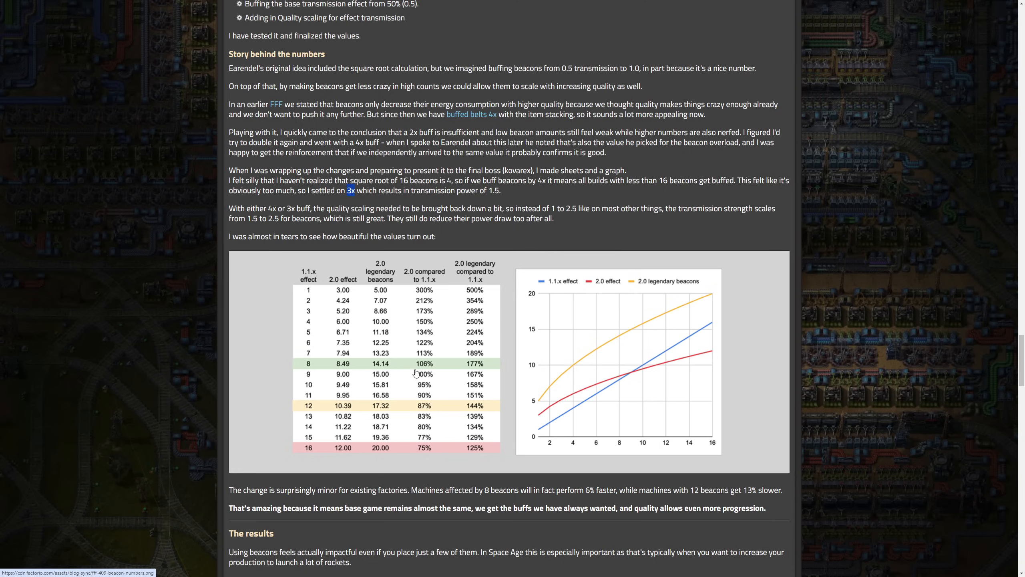
mouse_move(474, 376)
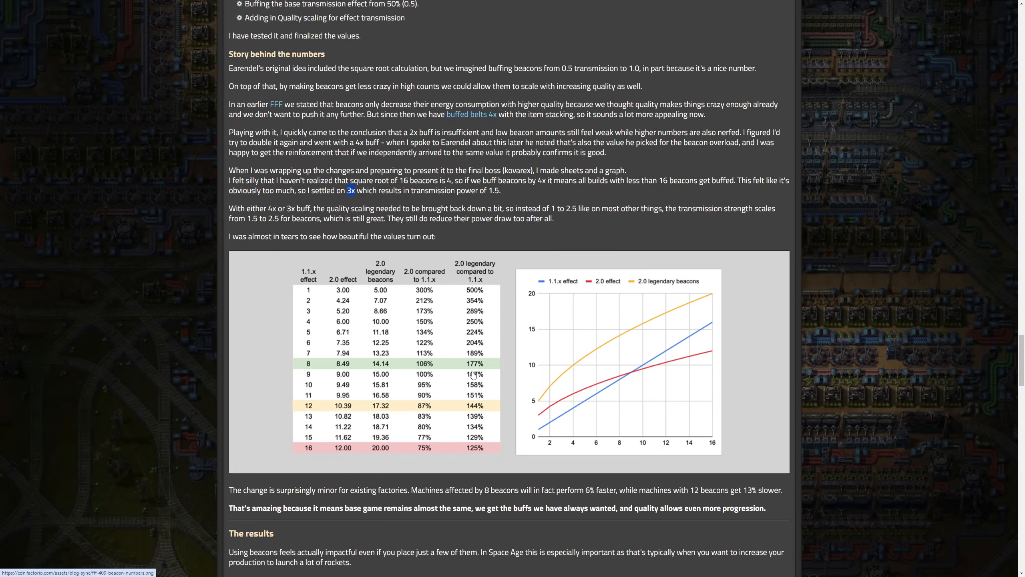
mouse_move(553, 411)
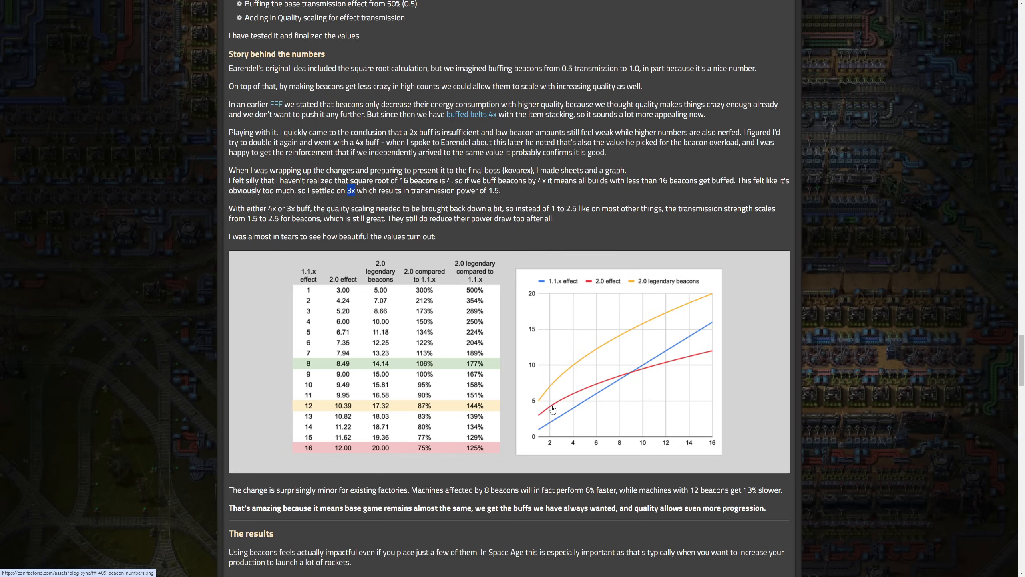
mouse_move(551, 431)
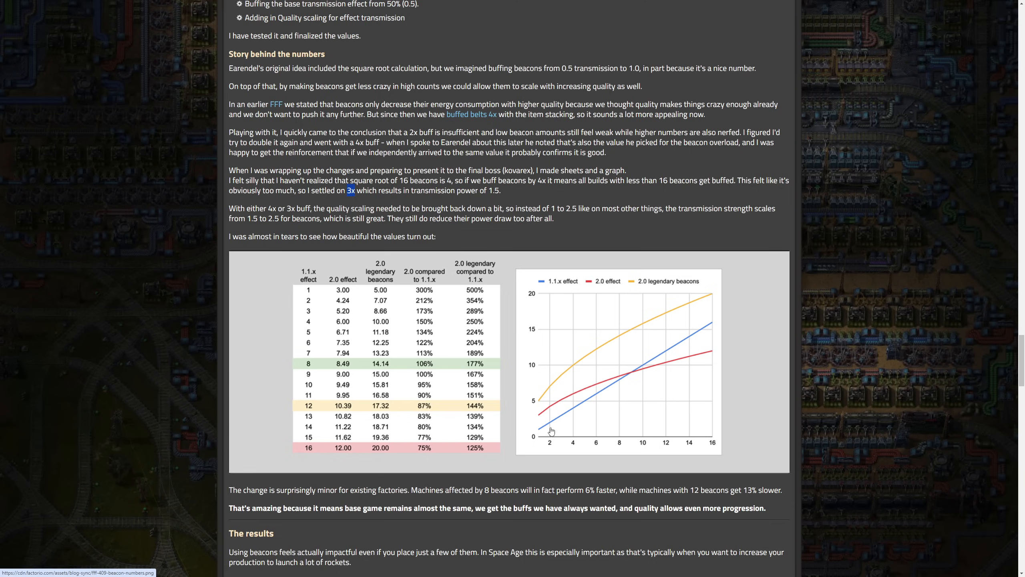
mouse_move(555, 425)
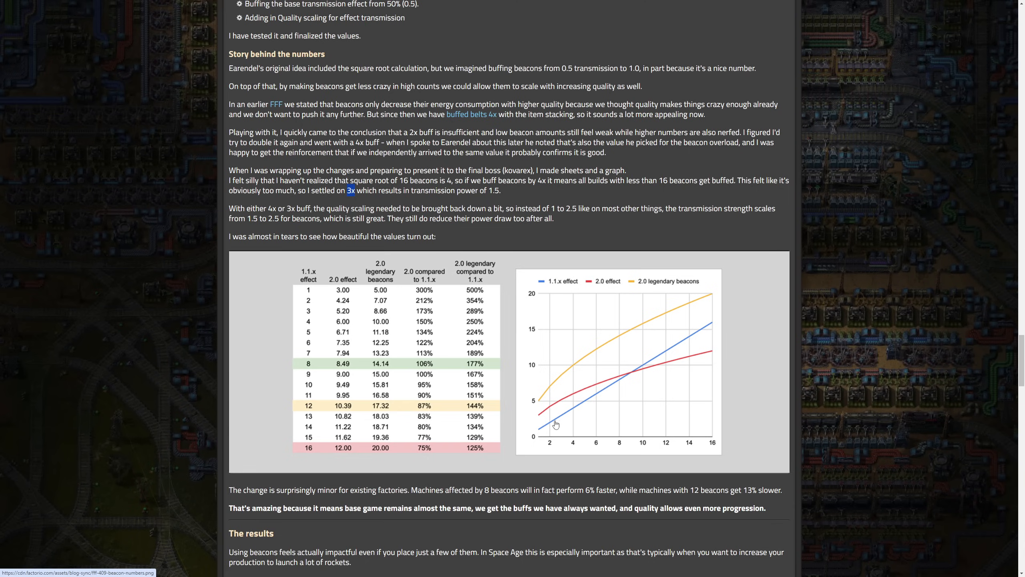
mouse_move(685, 387)
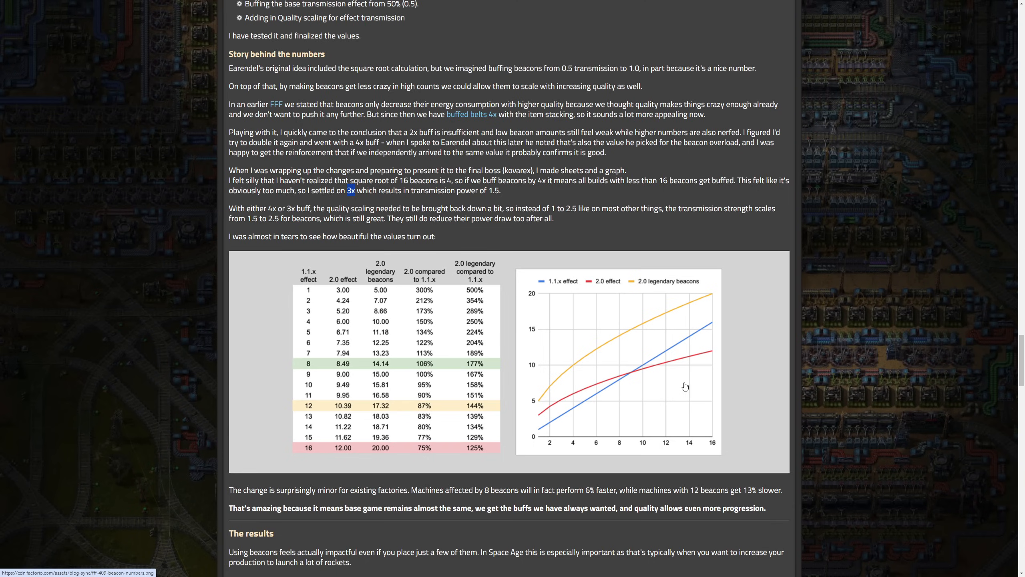
mouse_move(717, 314)
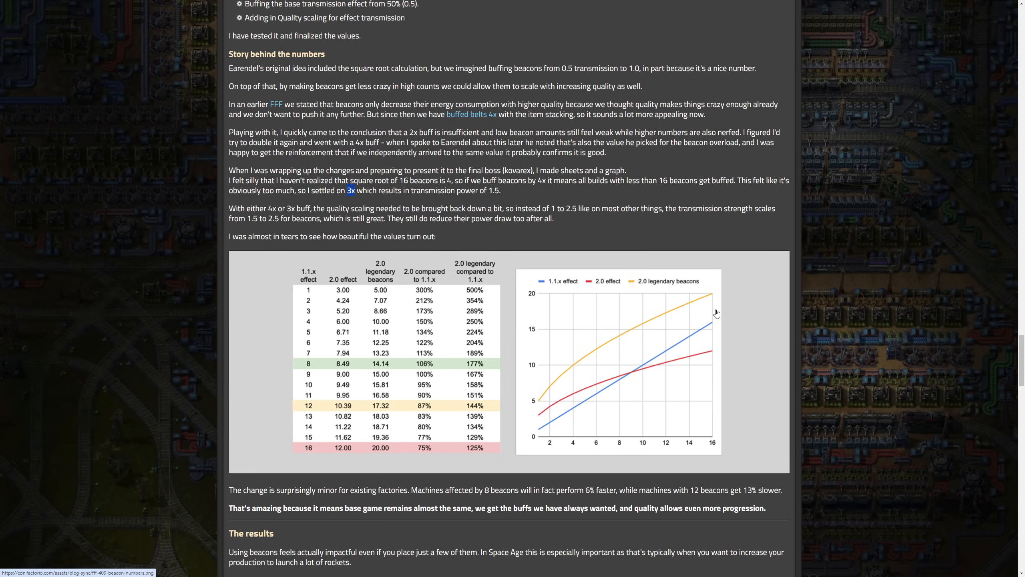
mouse_move(260, 369)
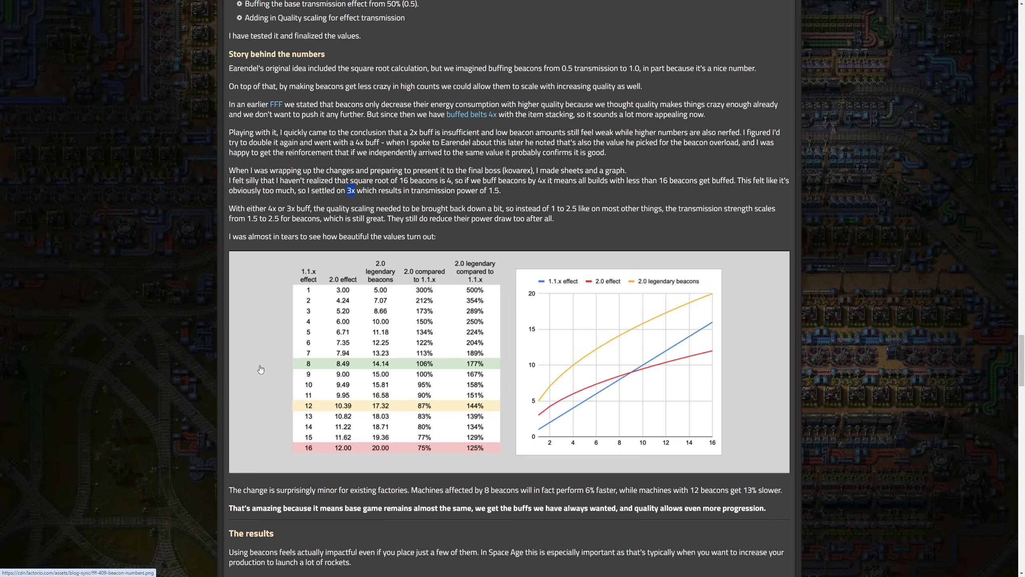
mouse_move(243, 486)
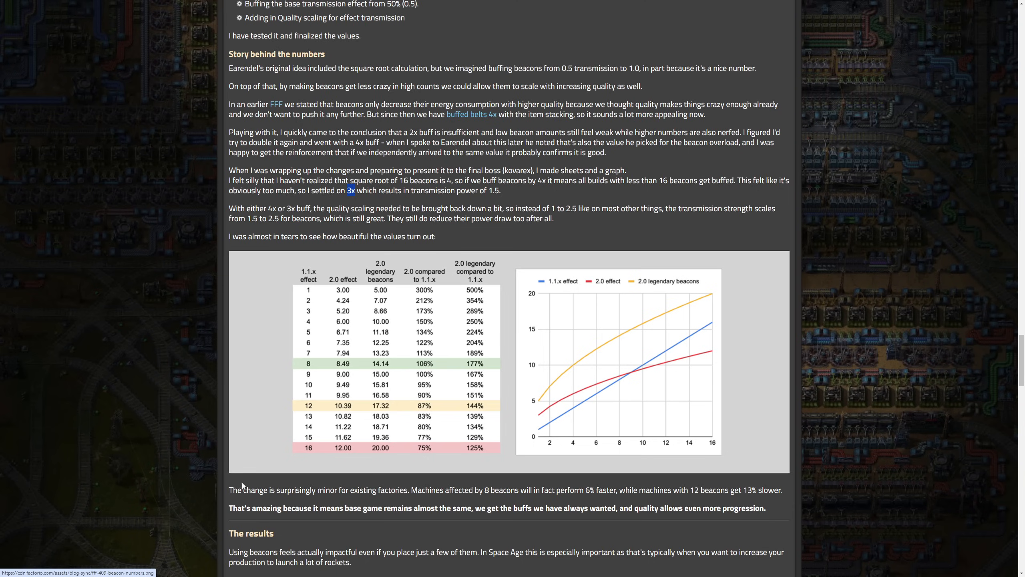
mouse_move(373, 501)
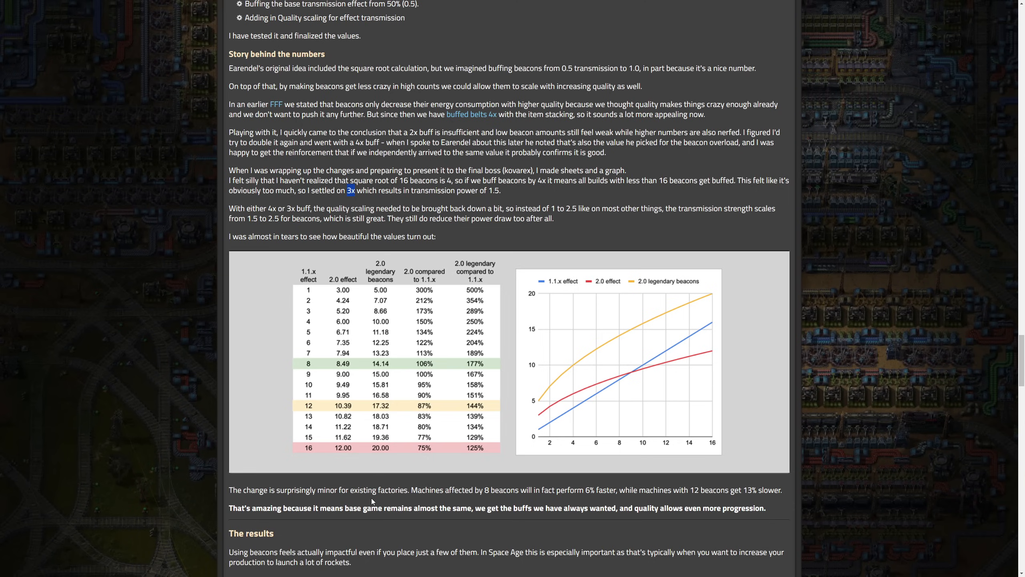
mouse_move(598, 494)
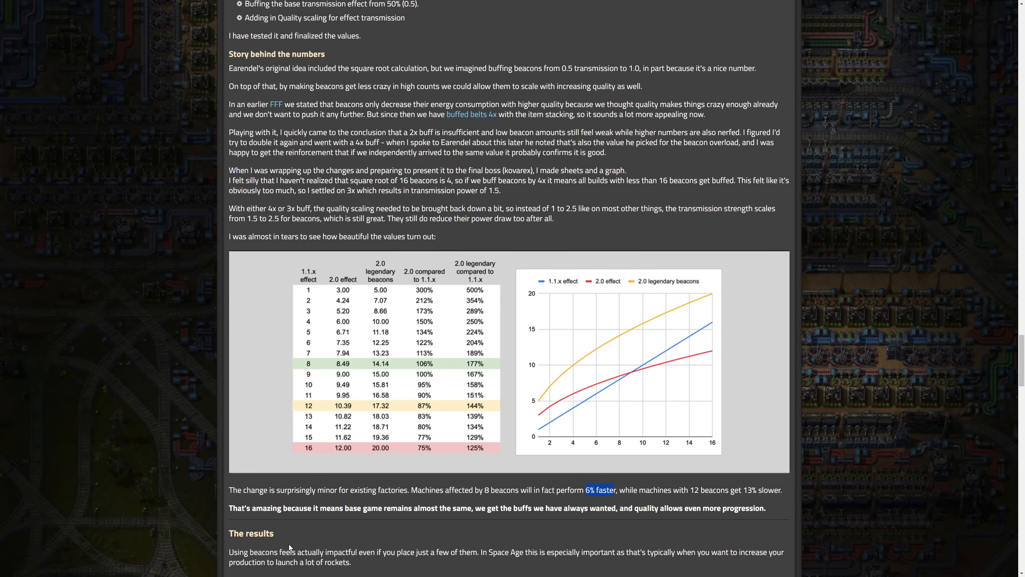
mouse_move(290, 537)
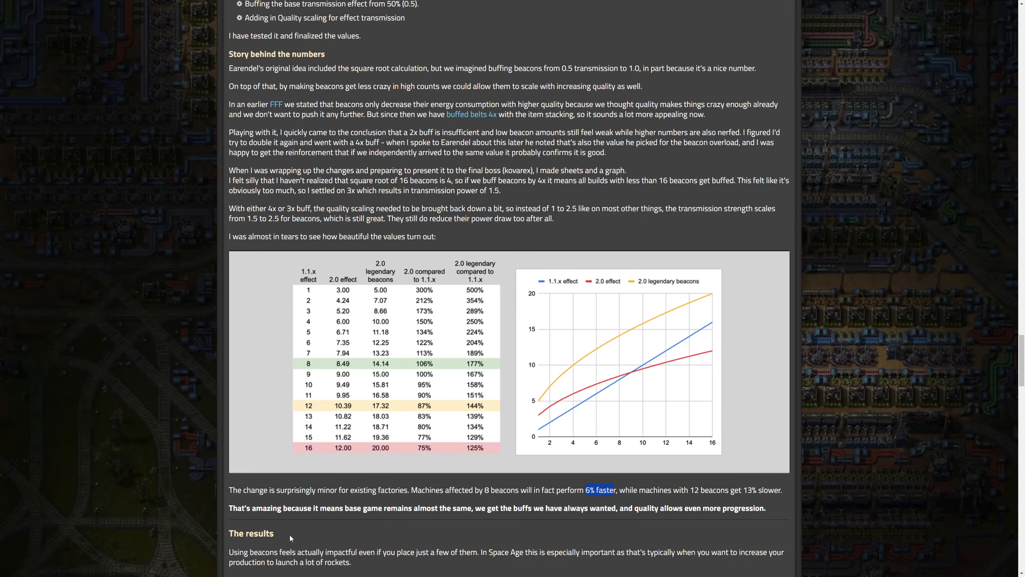
mouse_move(392, 501)
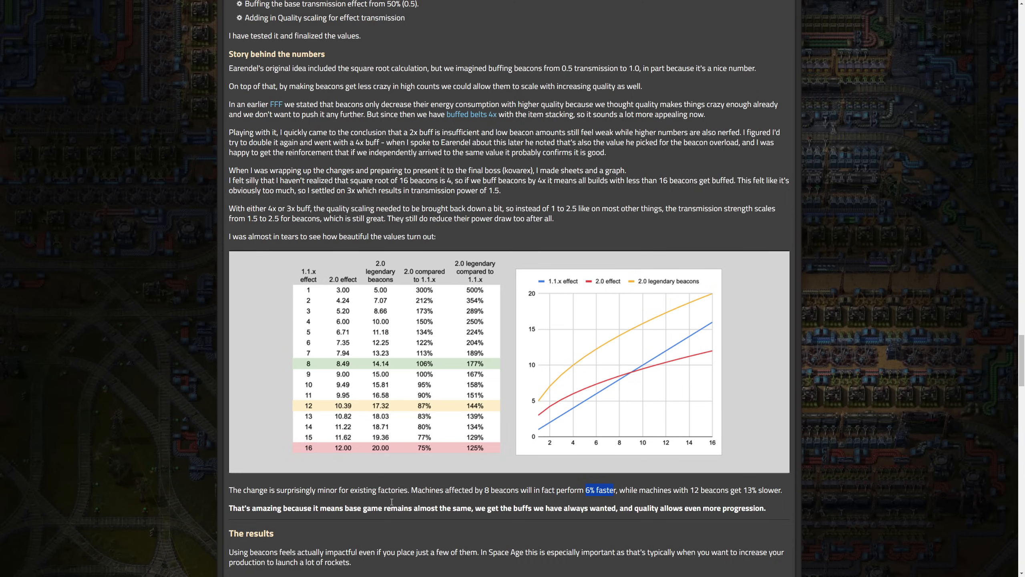
scroll(down, 3)
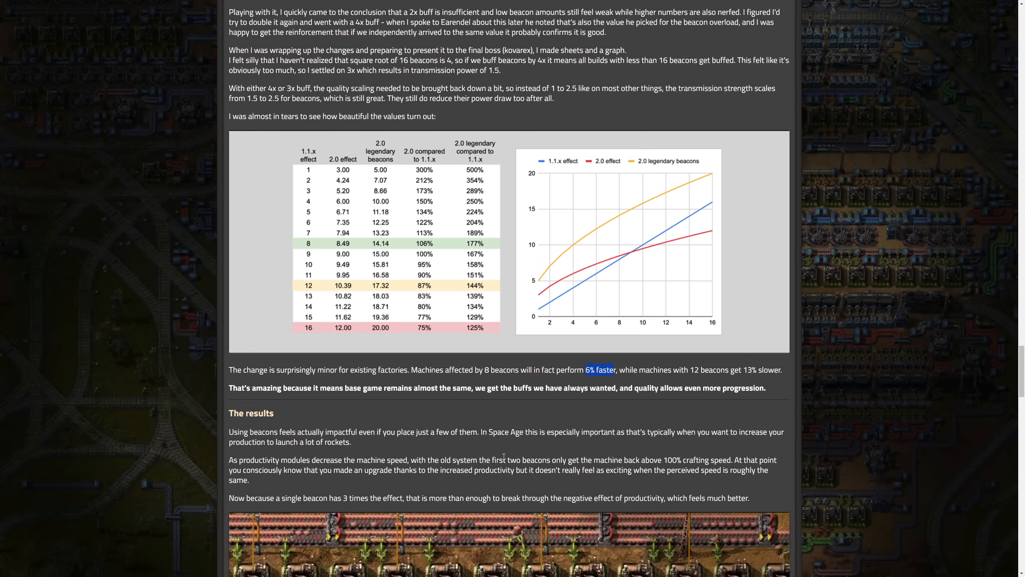
scroll(up, 3)
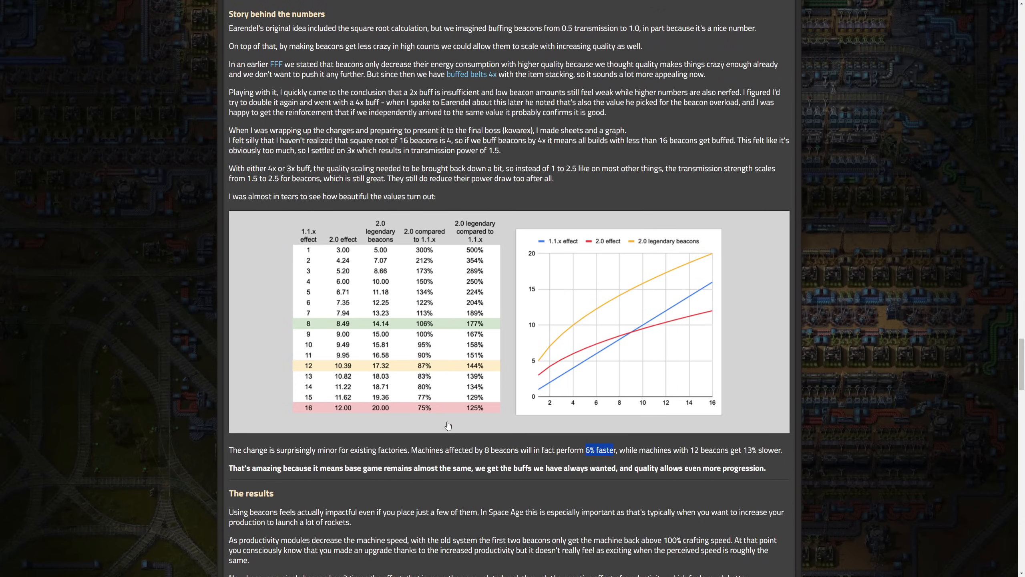
mouse_move(508, 287)
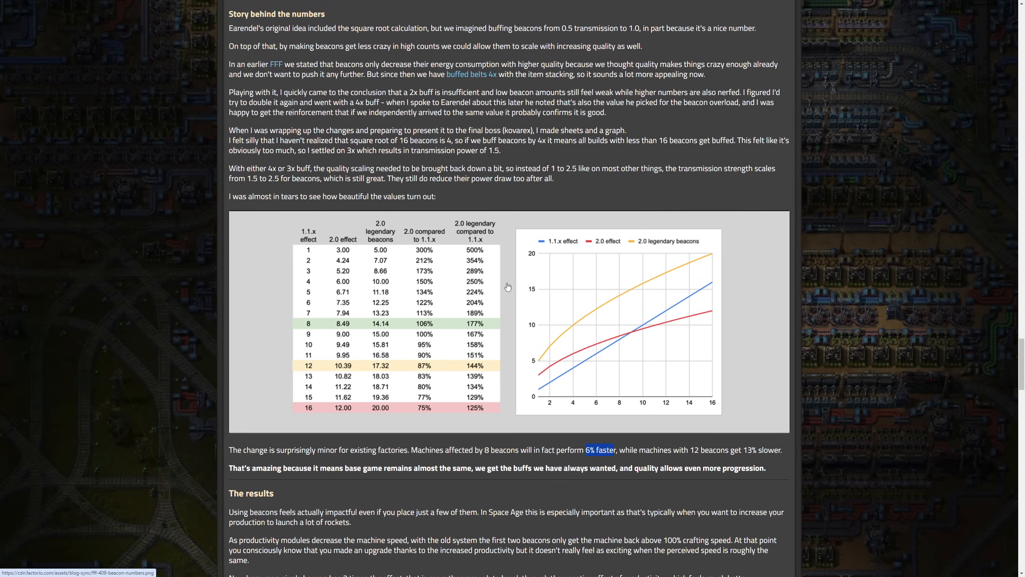
mouse_move(516, 282)
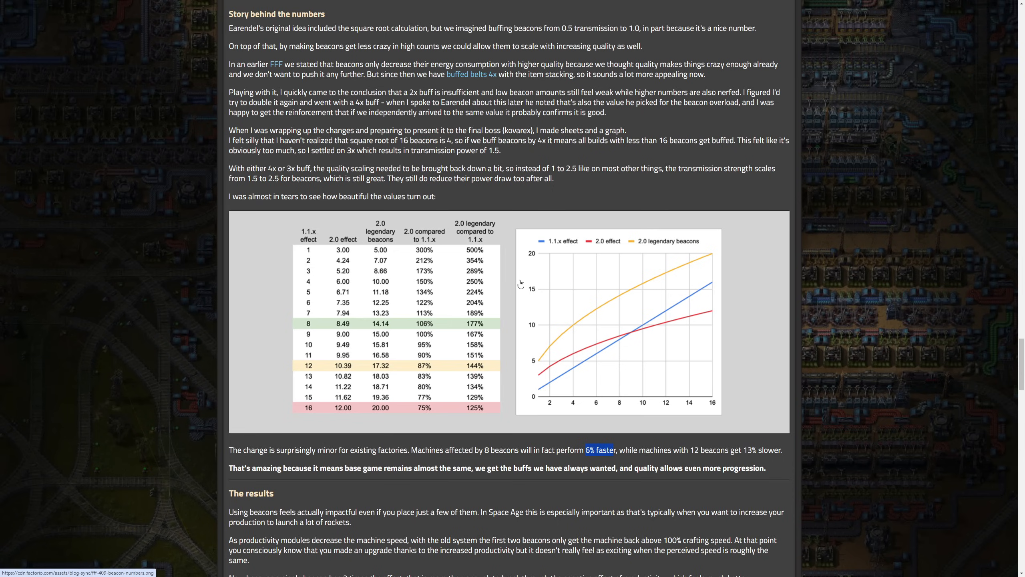
mouse_move(530, 361)
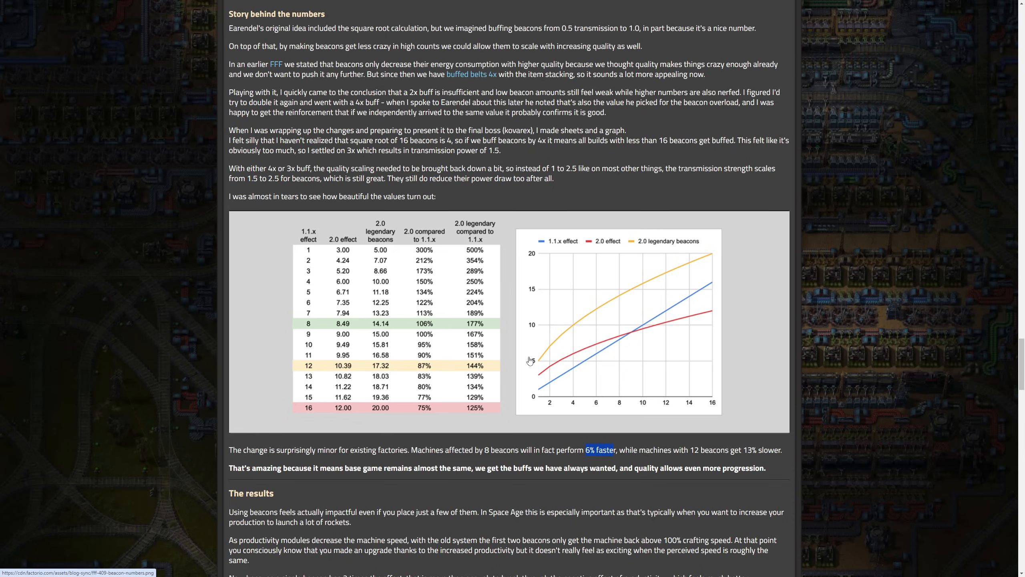
mouse_move(486, 245)
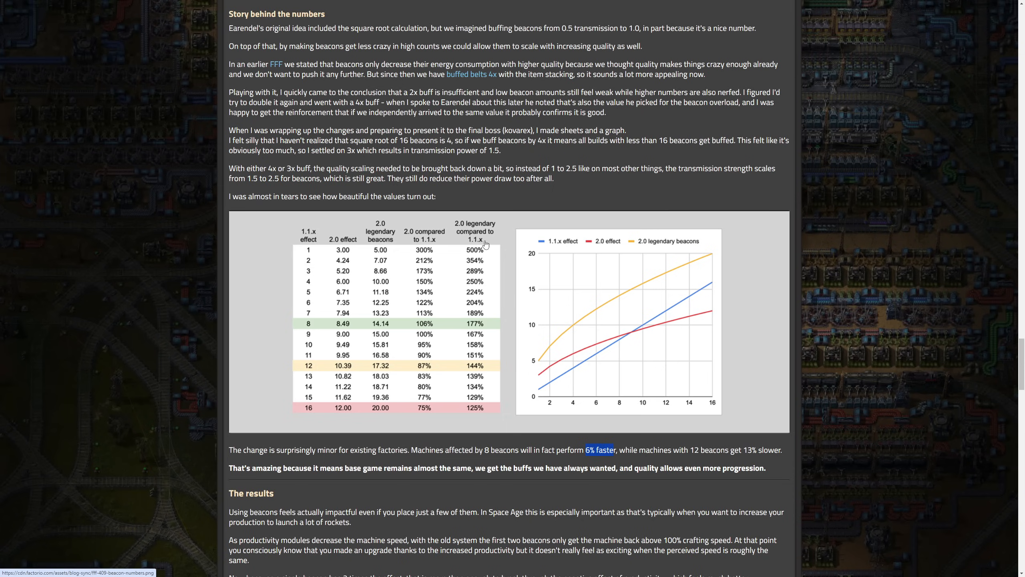
mouse_move(487, 337)
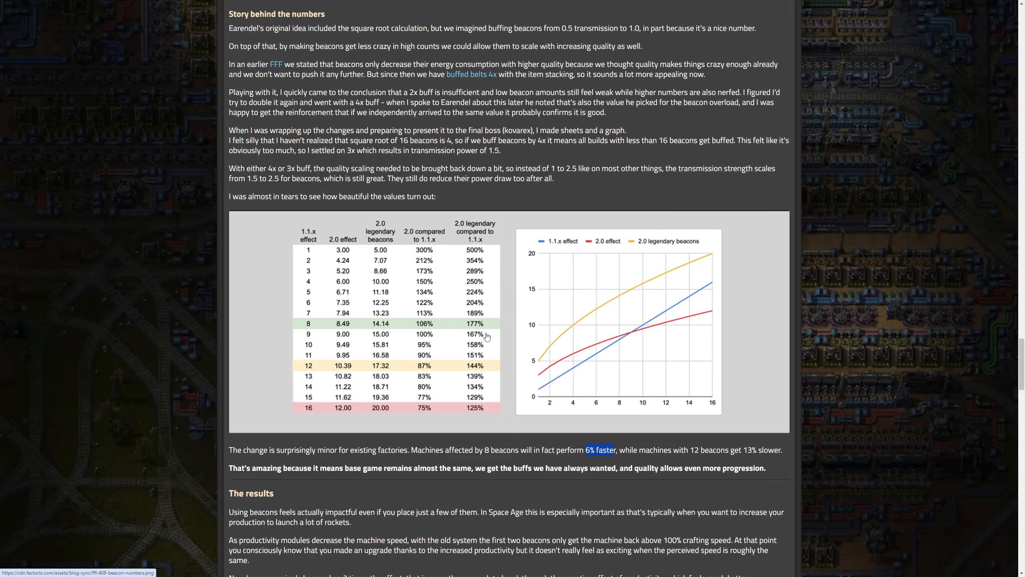
mouse_move(510, 328)
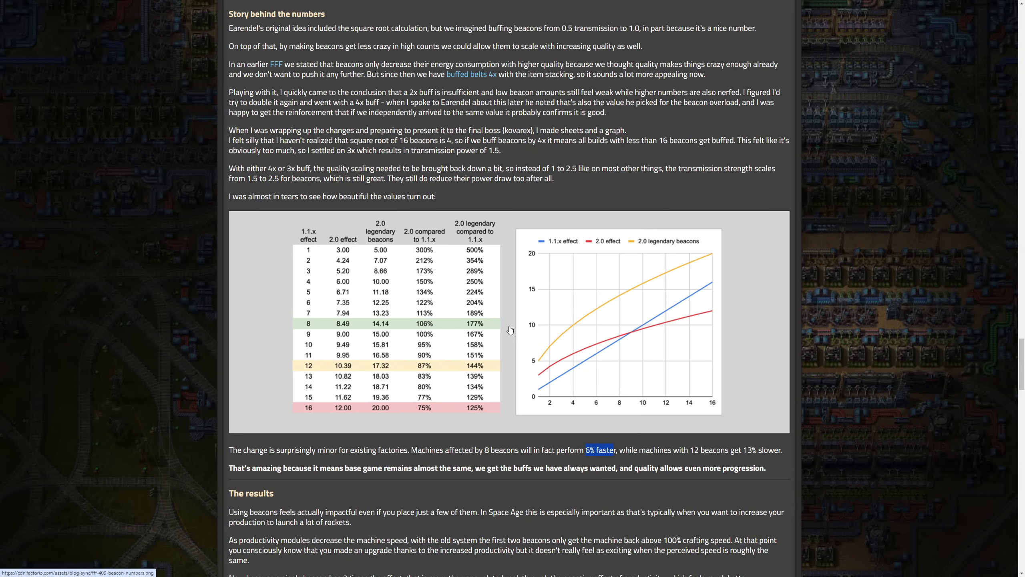
mouse_move(524, 318)
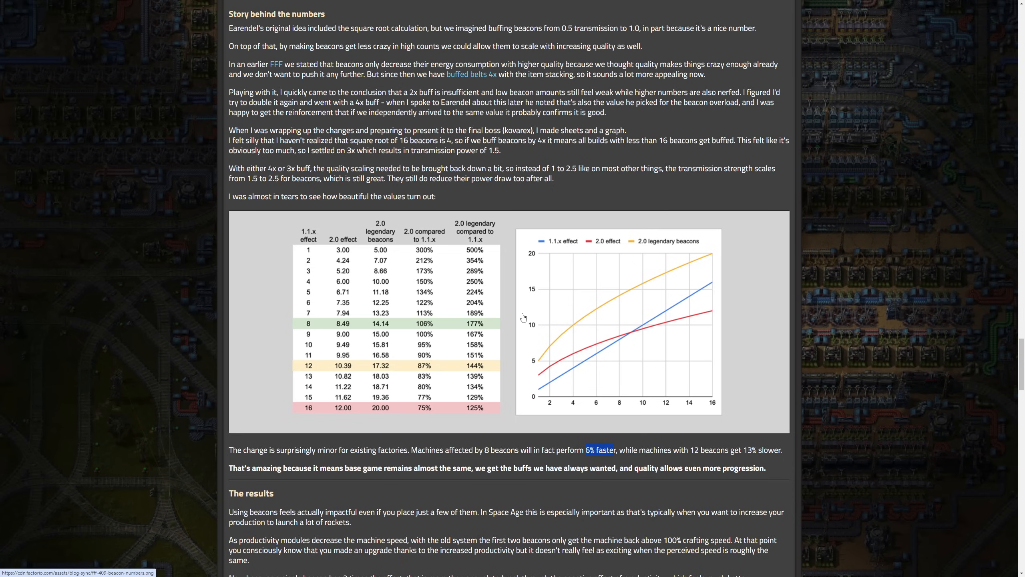
mouse_move(523, 314)
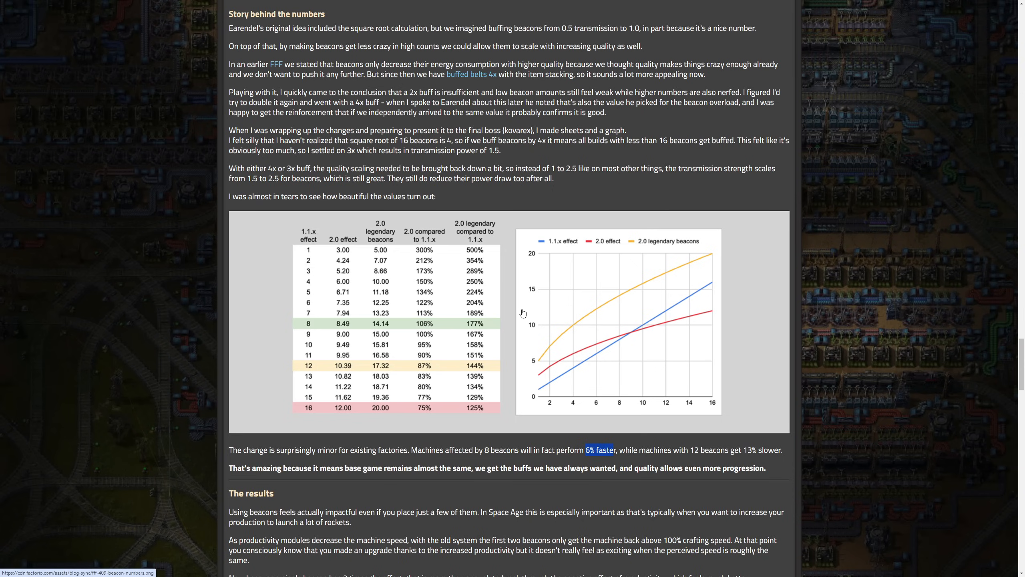
mouse_move(357, 361)
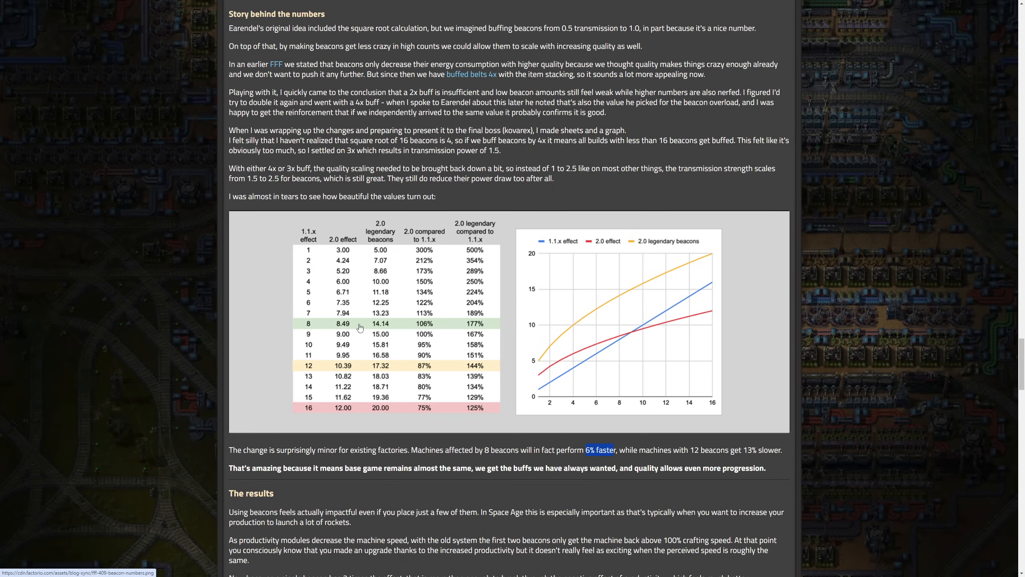
mouse_move(375, 240)
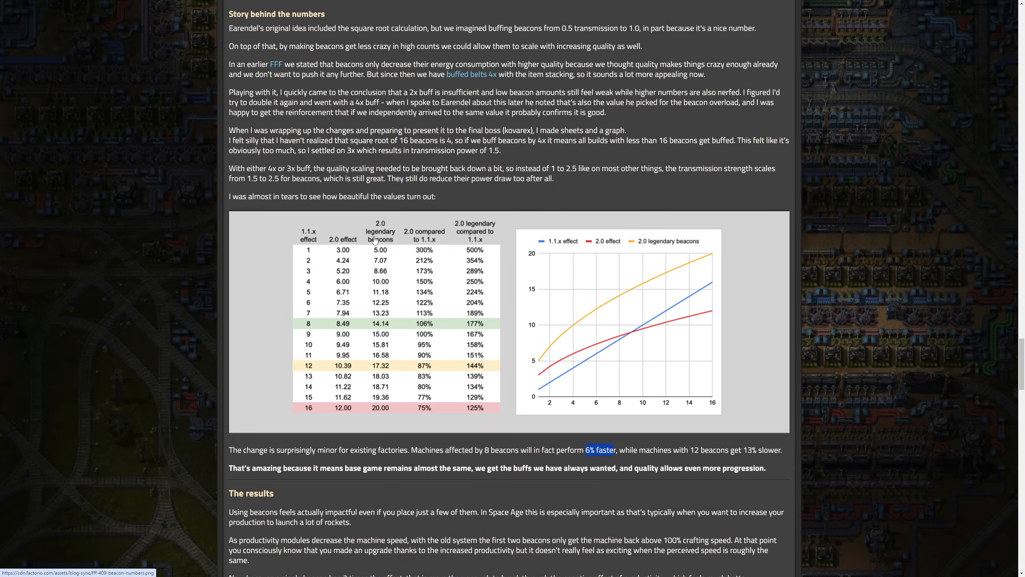
mouse_move(390, 268)
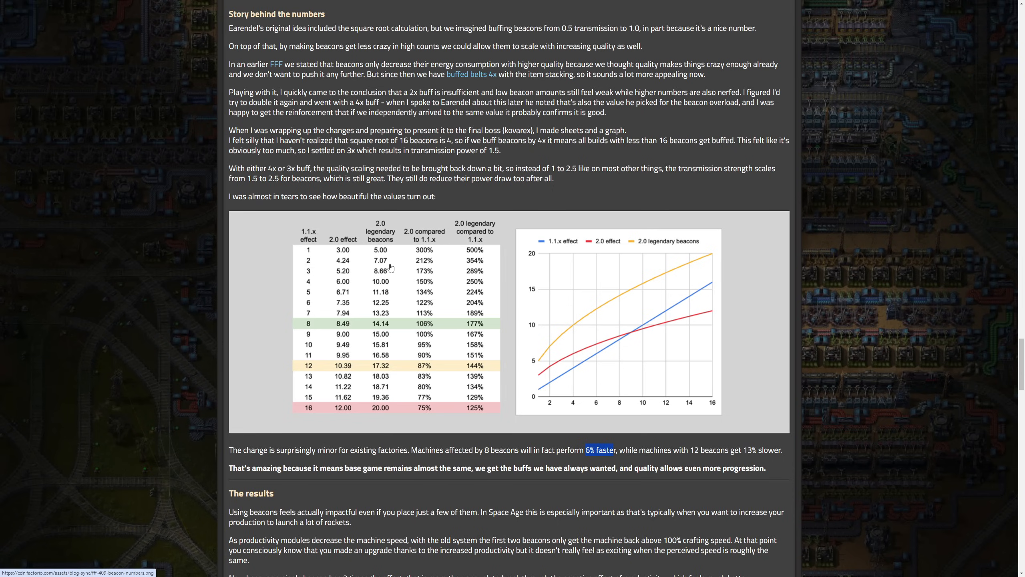
mouse_move(352, 244)
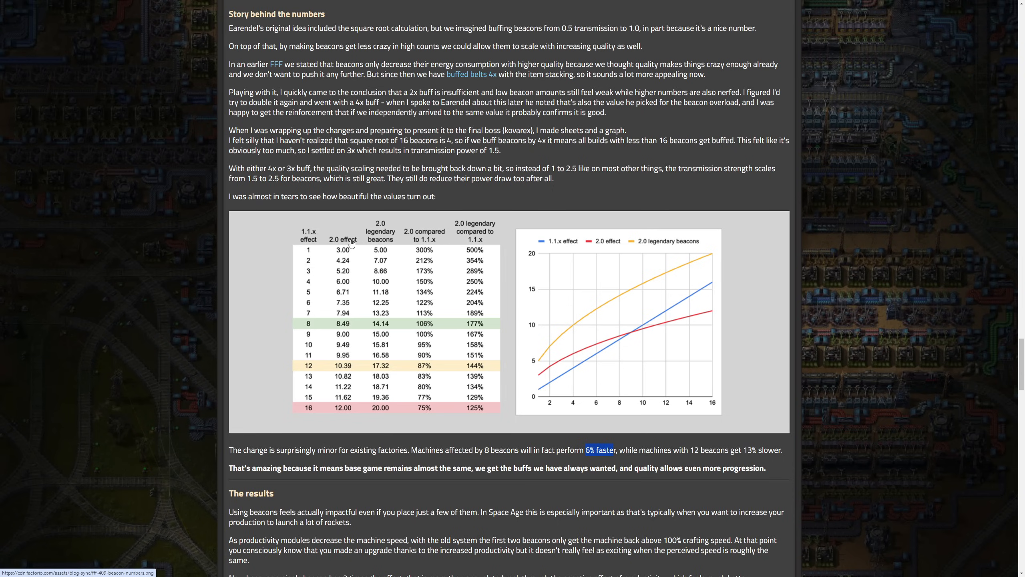
mouse_move(362, 266)
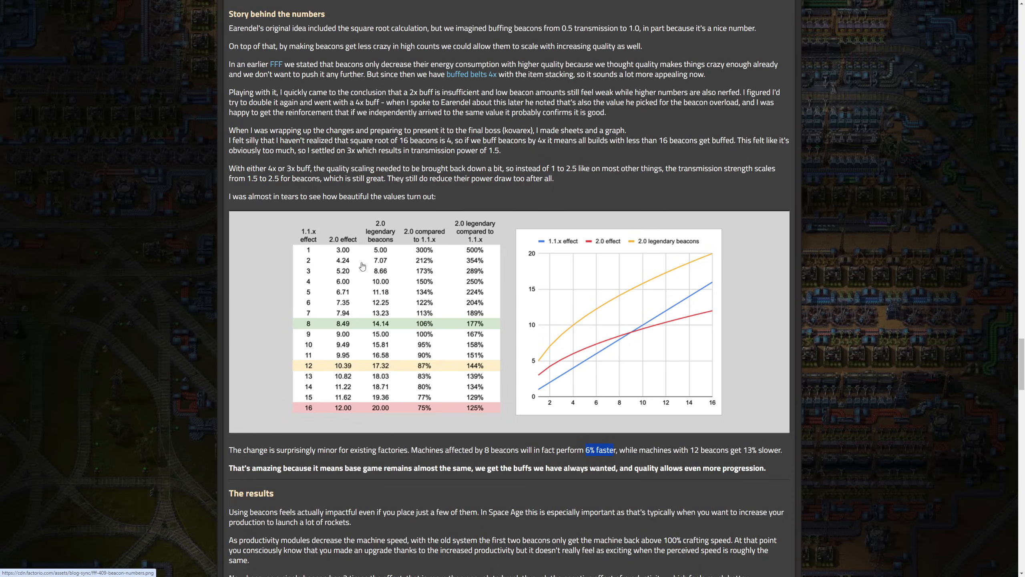
mouse_move(302, 312)
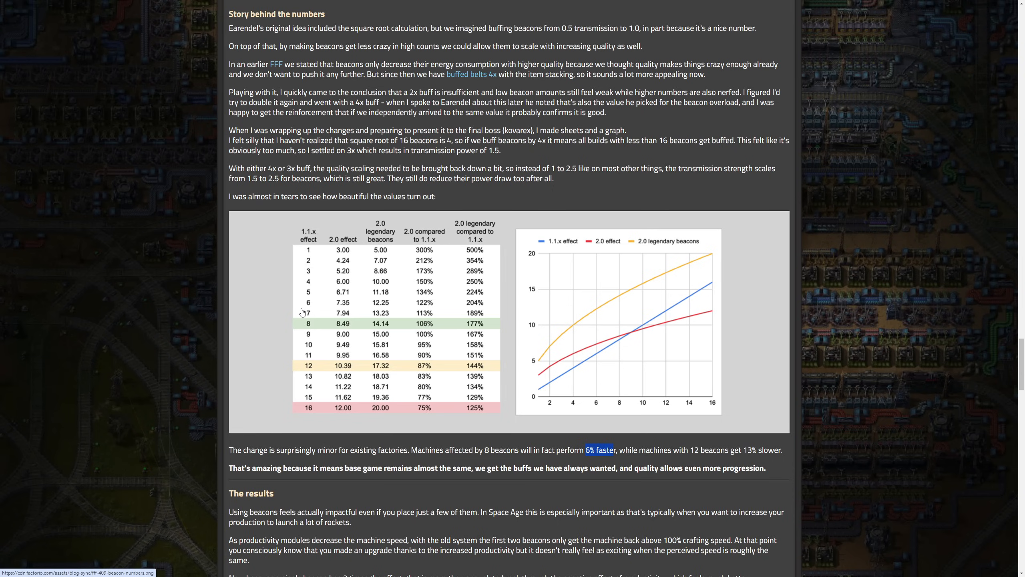
mouse_move(293, 322)
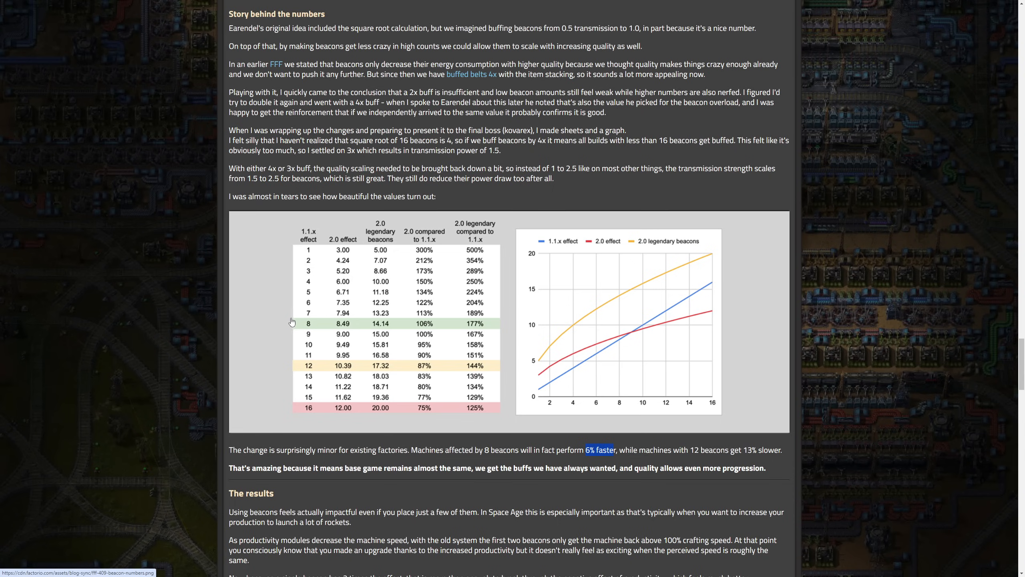
mouse_move(325, 307)
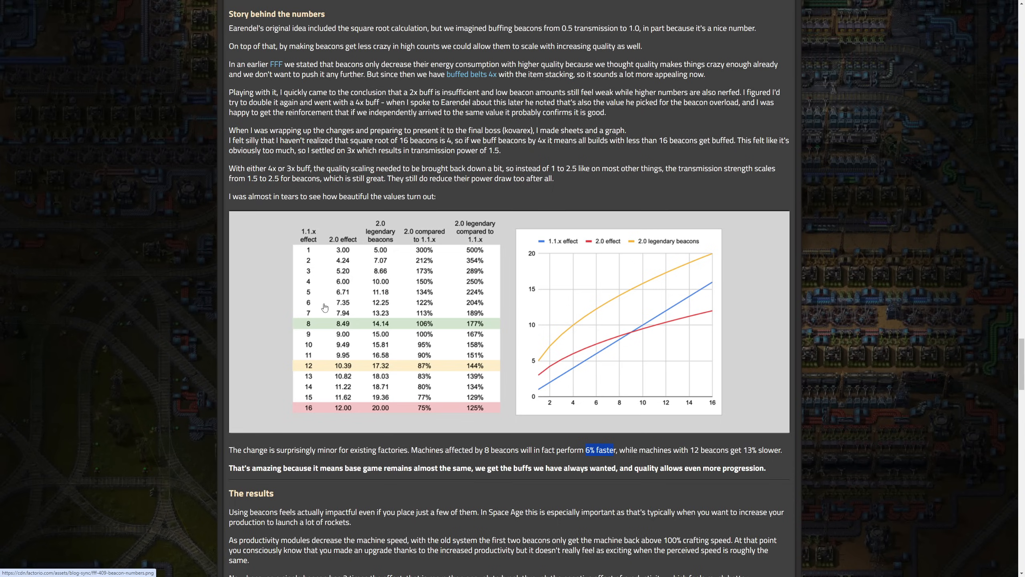
mouse_move(309, 290)
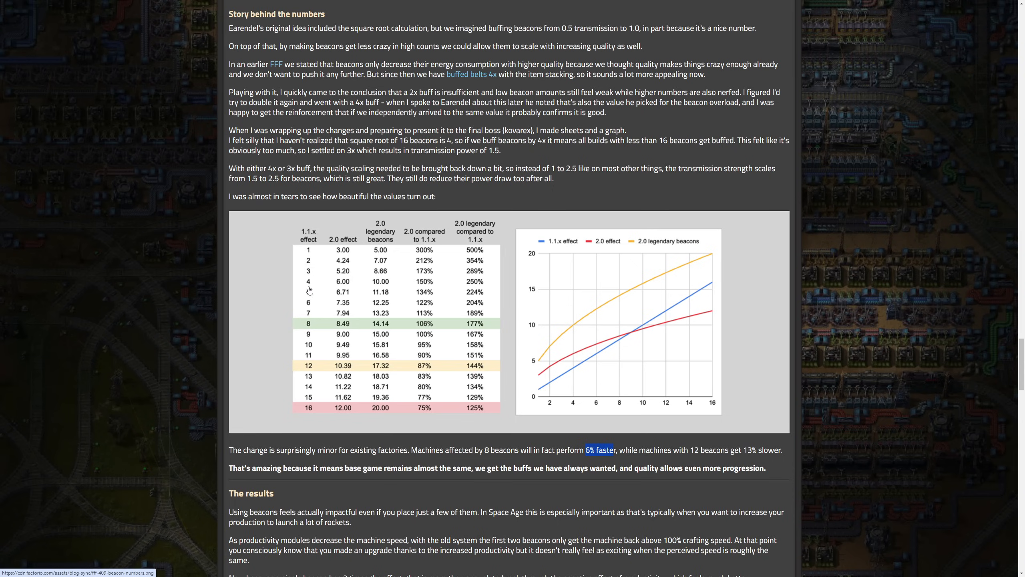
mouse_move(340, 249)
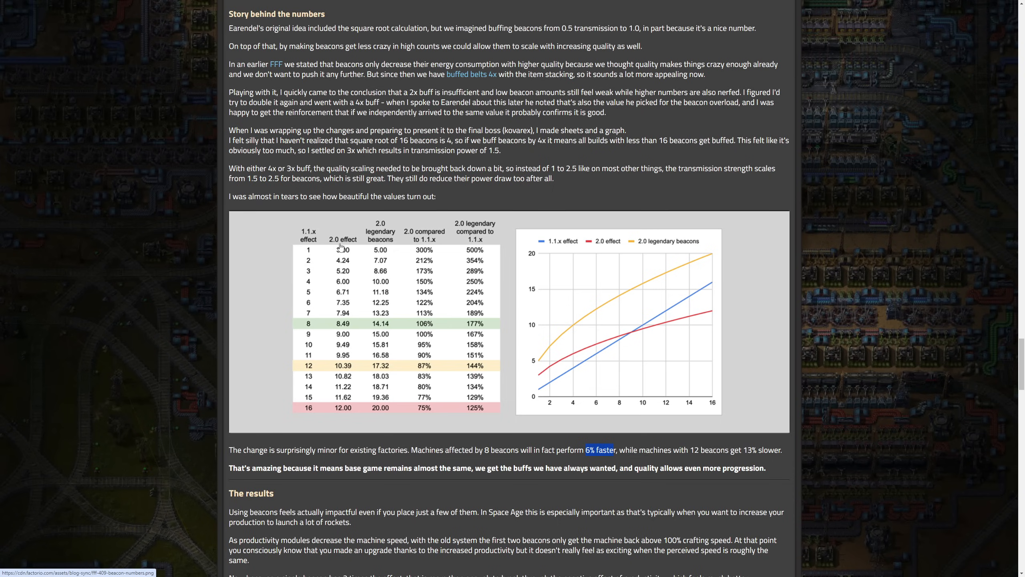
mouse_move(308, 314)
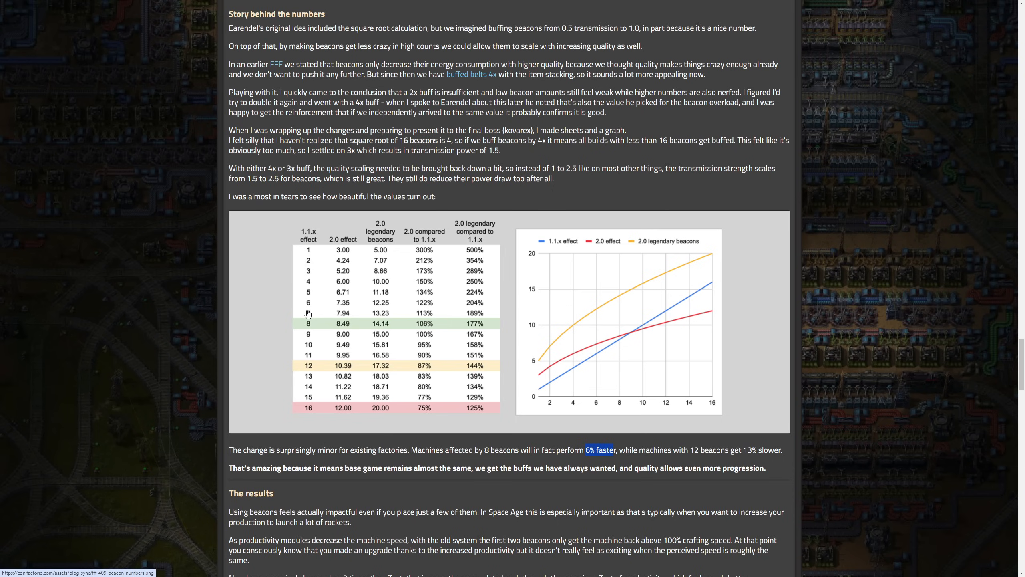
mouse_move(298, 332)
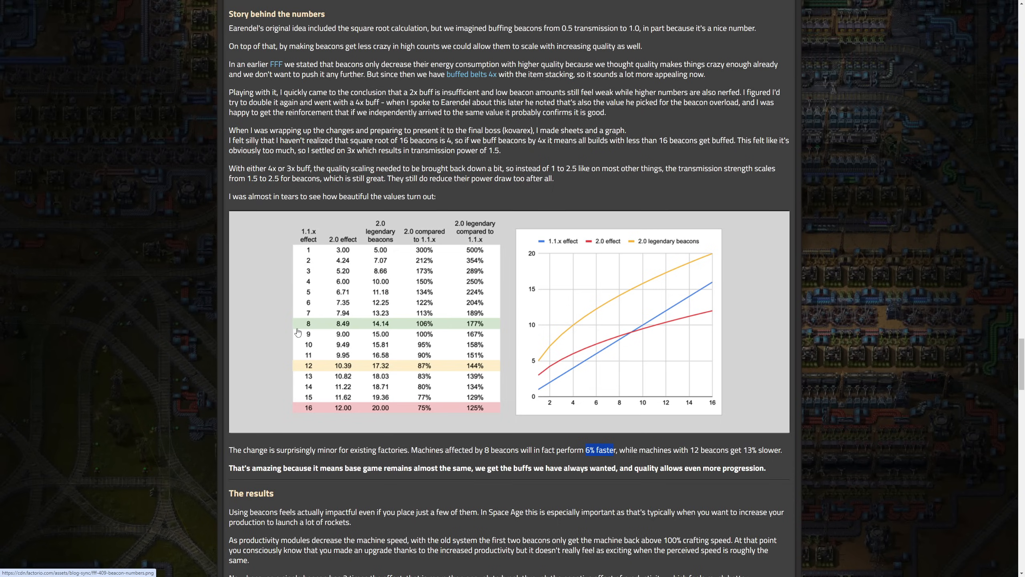
mouse_move(334, 327)
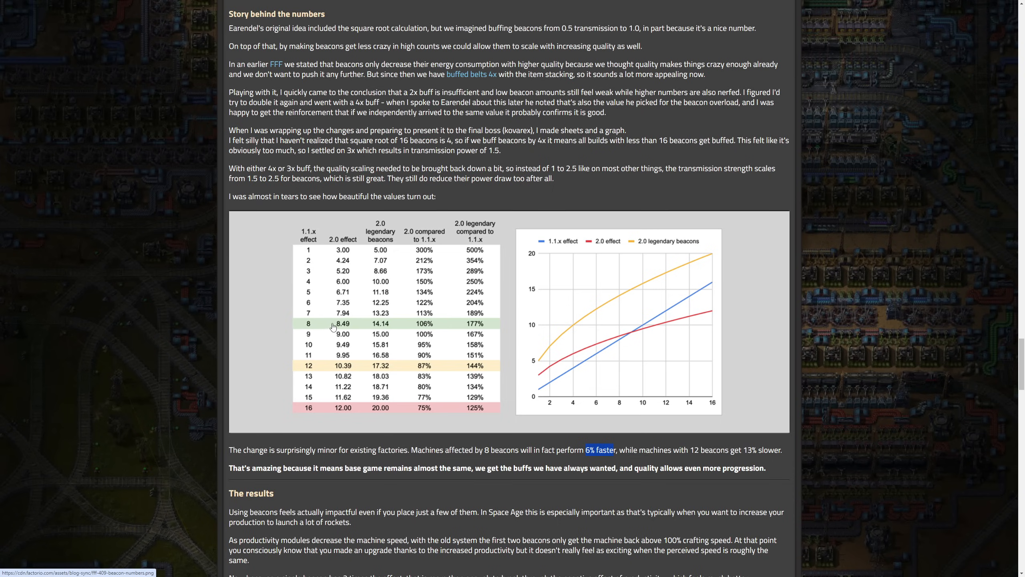
mouse_move(345, 260)
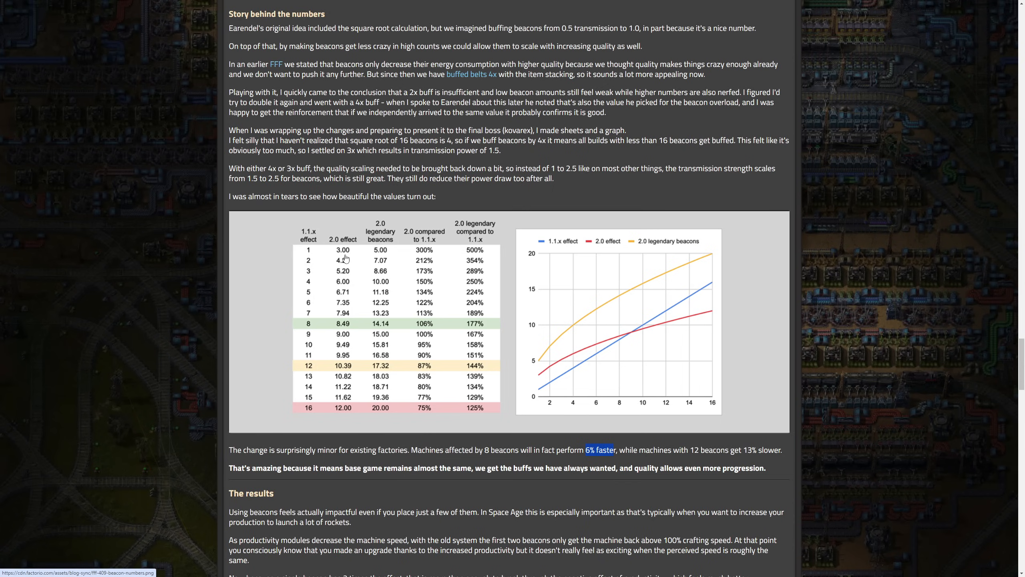
mouse_move(314, 291)
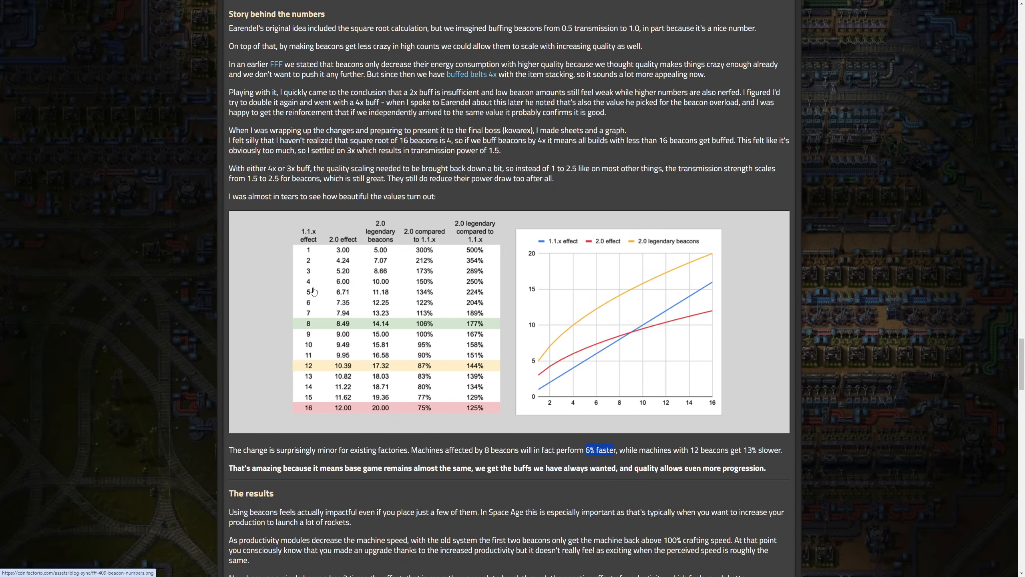
mouse_move(317, 290)
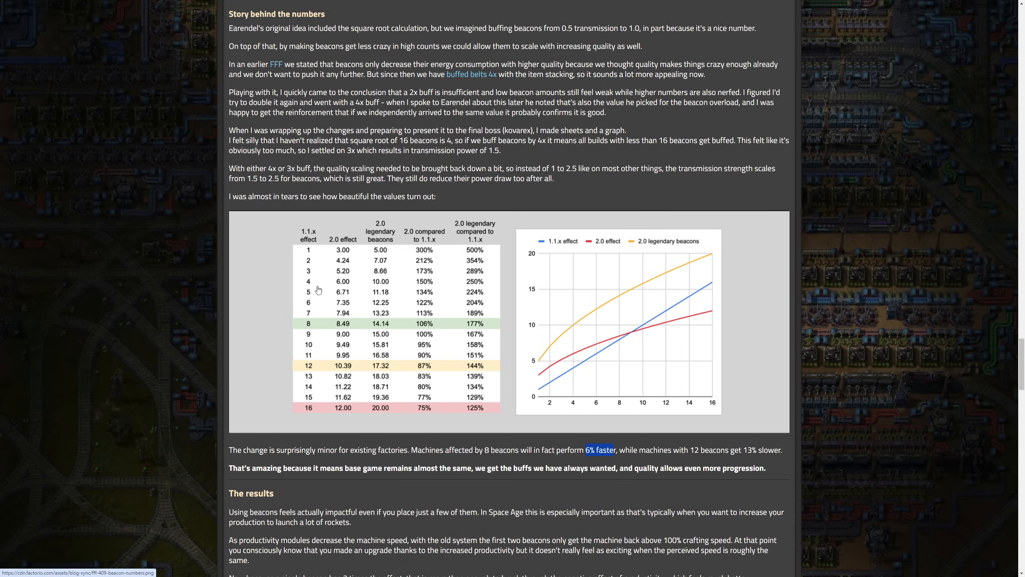
mouse_move(334, 304)
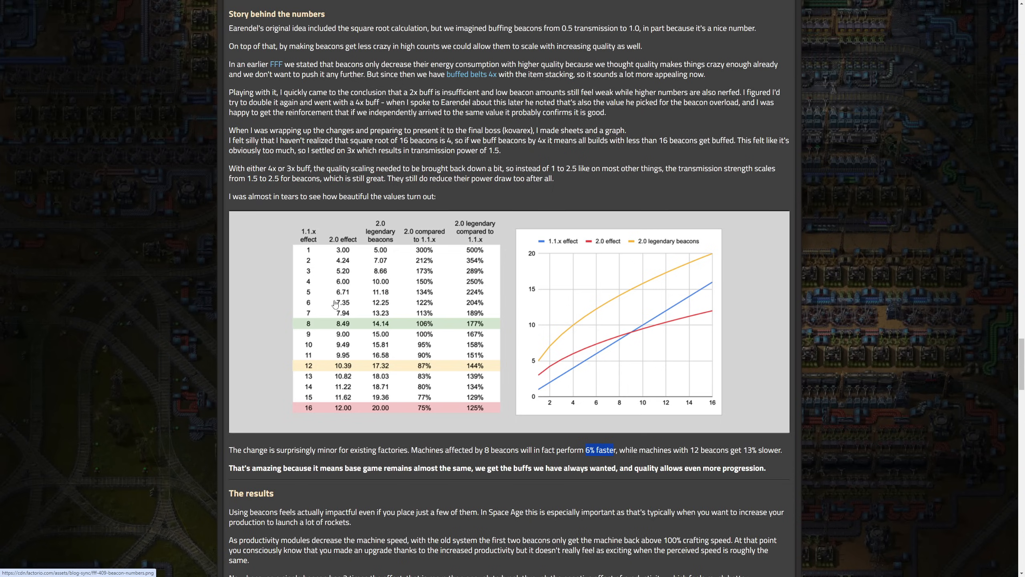
mouse_move(316, 330)
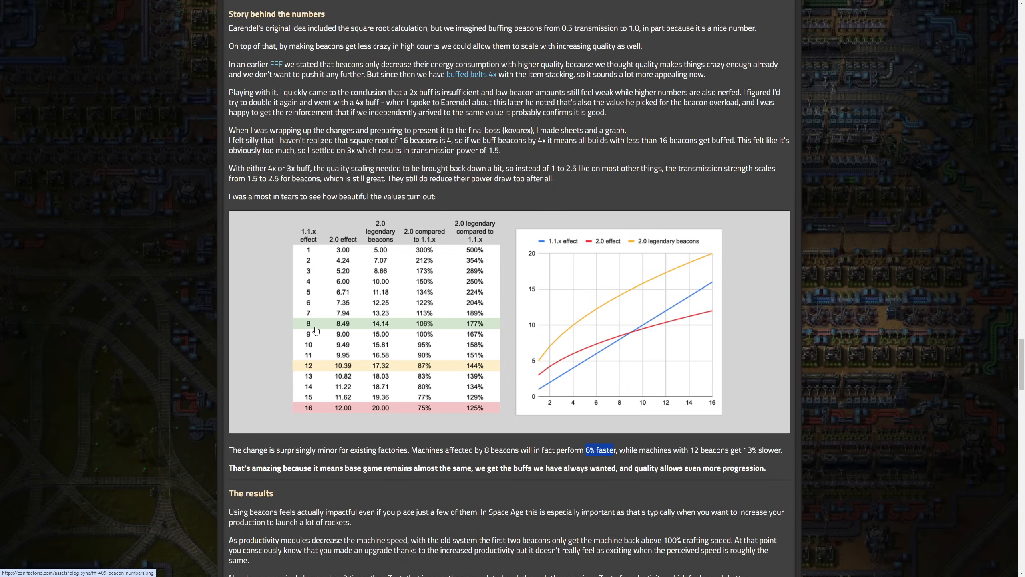
mouse_move(338, 333)
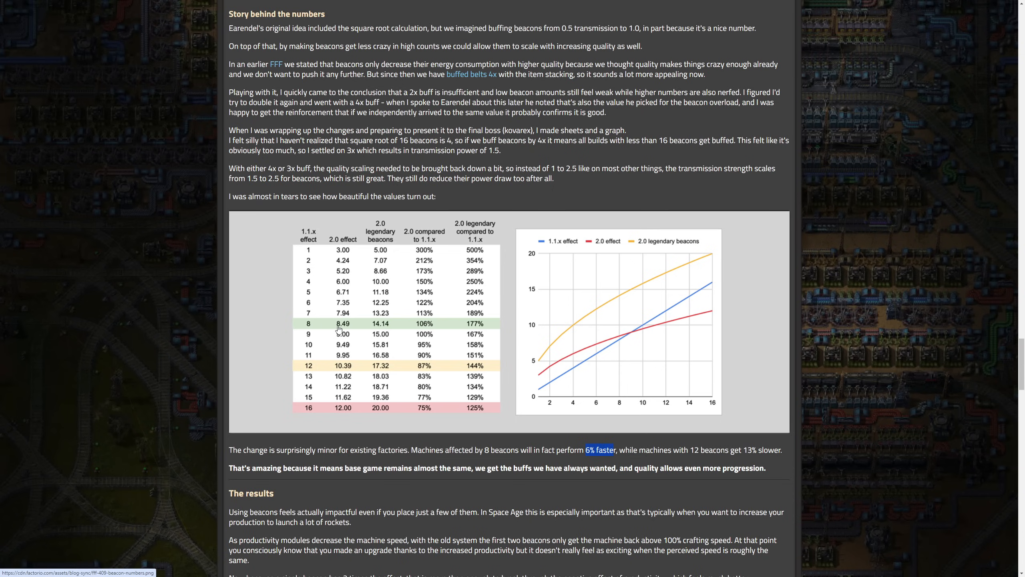
mouse_move(342, 228)
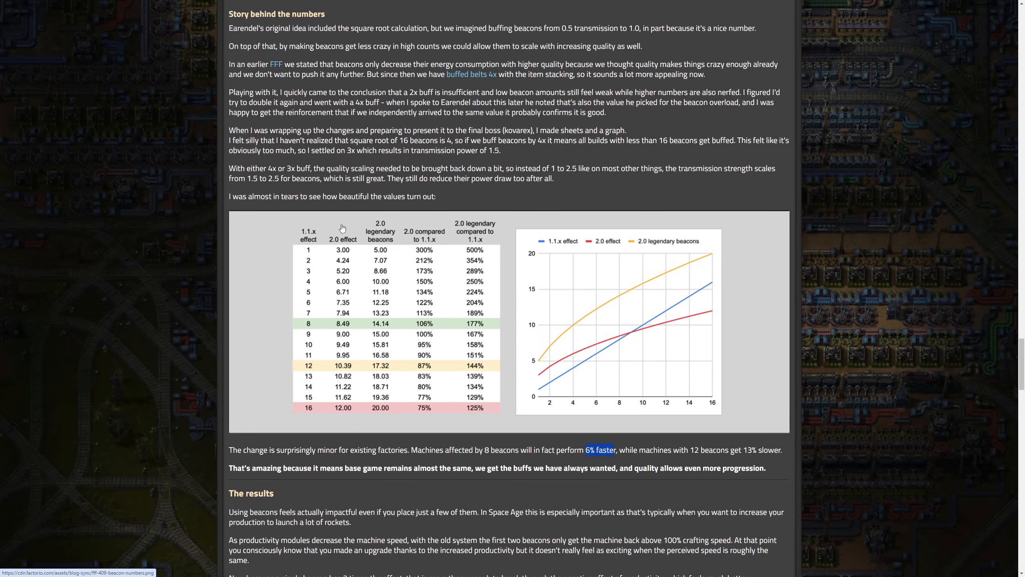
mouse_move(323, 383)
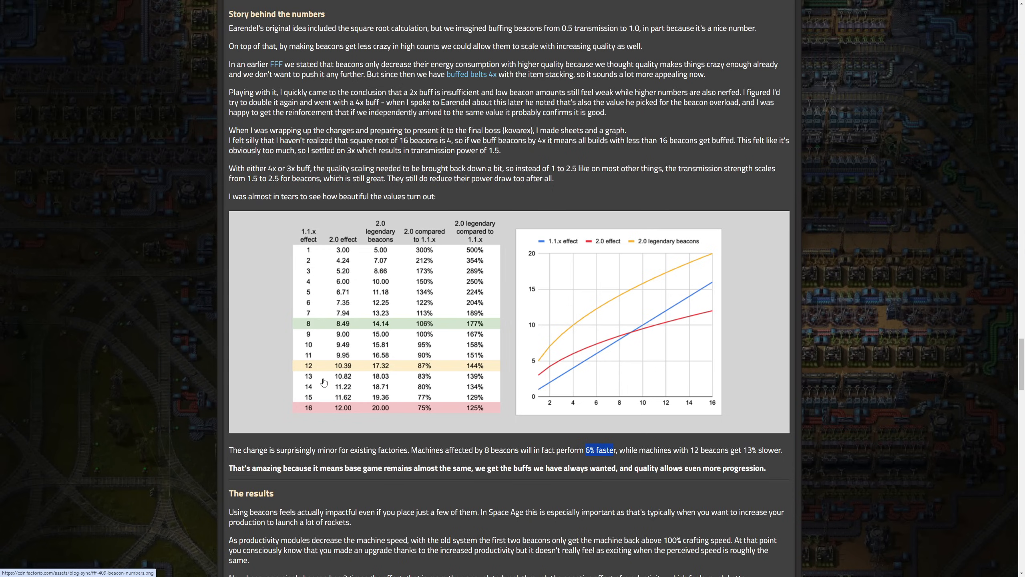
mouse_move(341, 372)
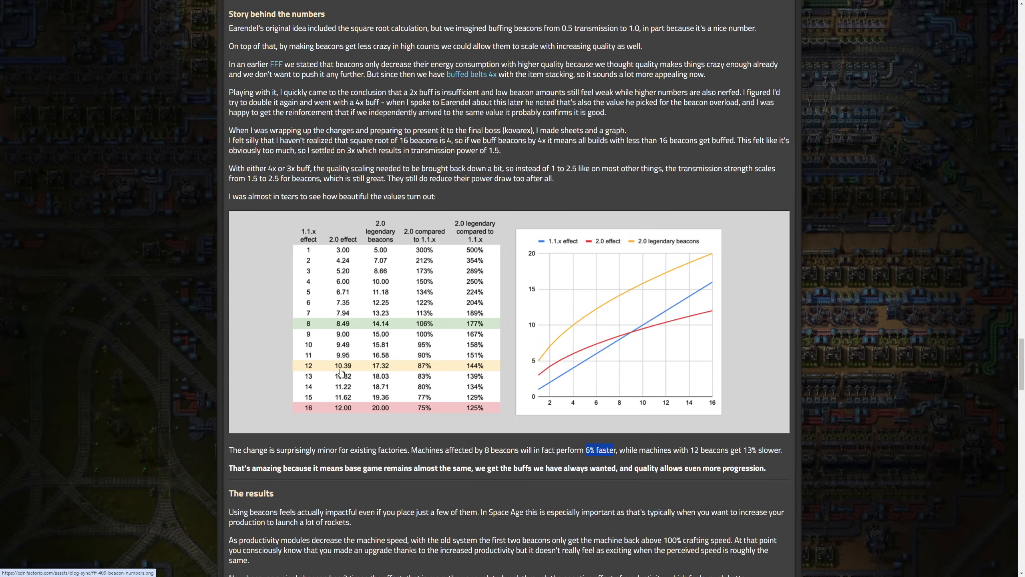
mouse_move(280, 273)
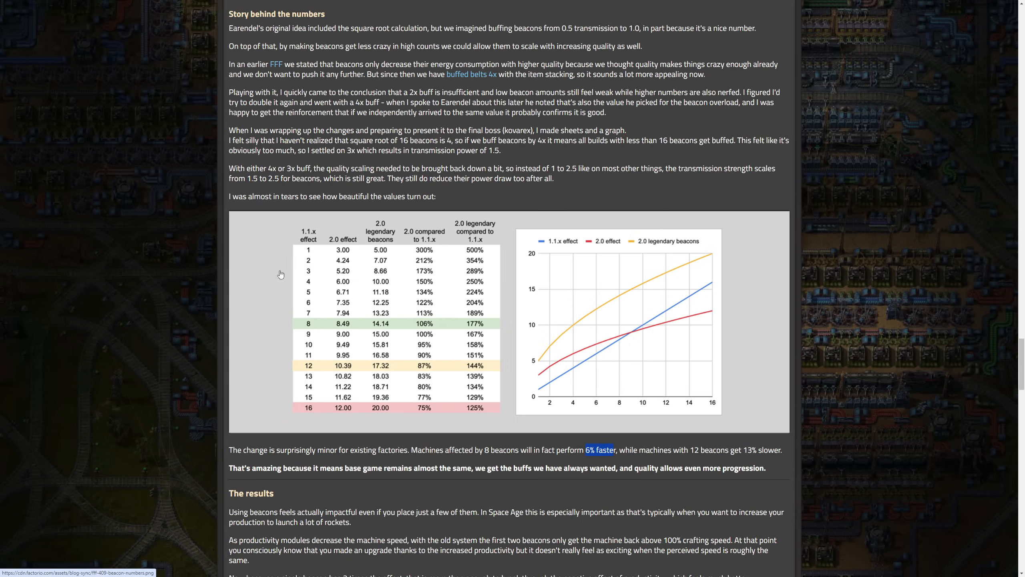
mouse_move(278, 265)
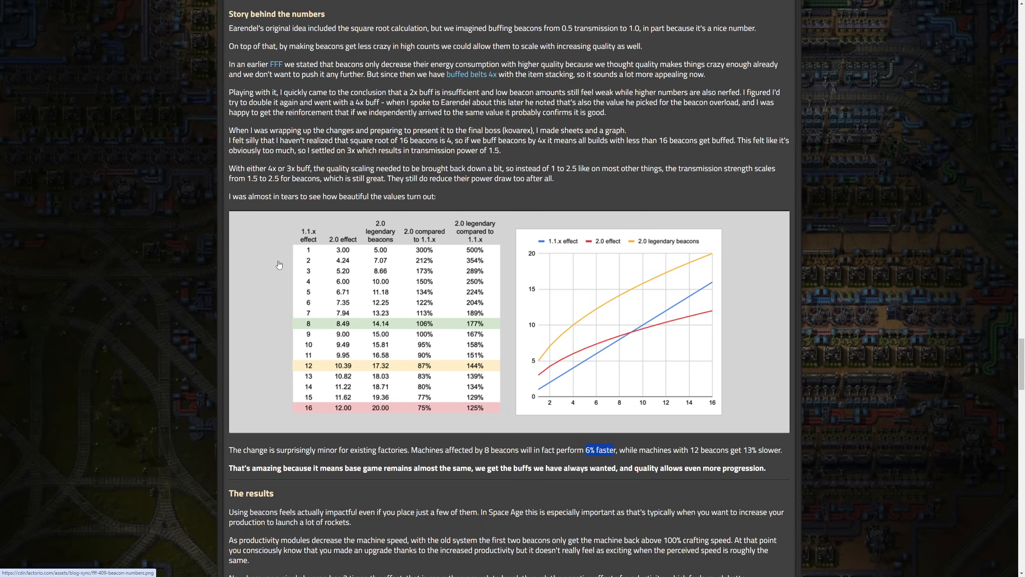
mouse_move(311, 384)
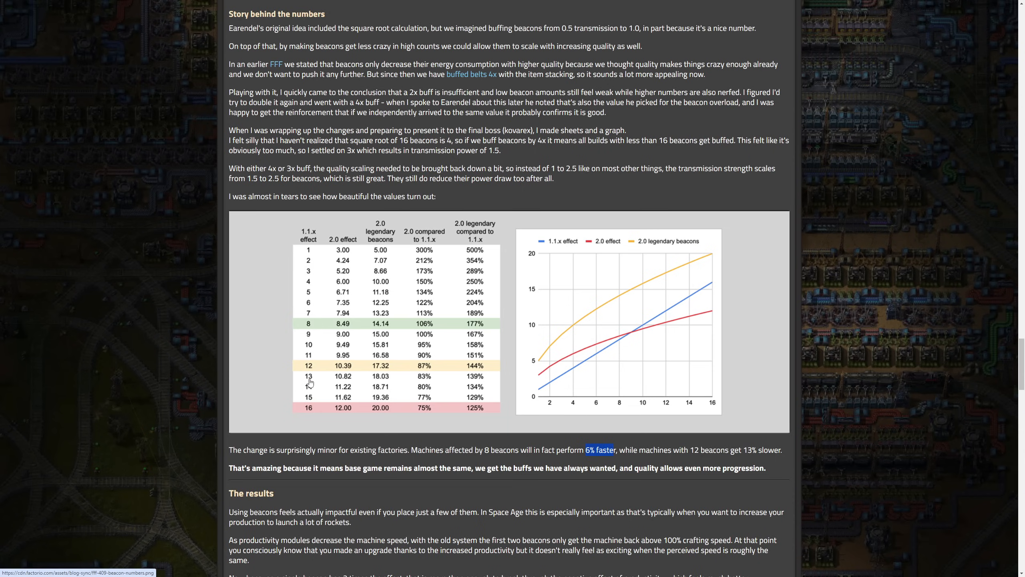
mouse_move(352, 327)
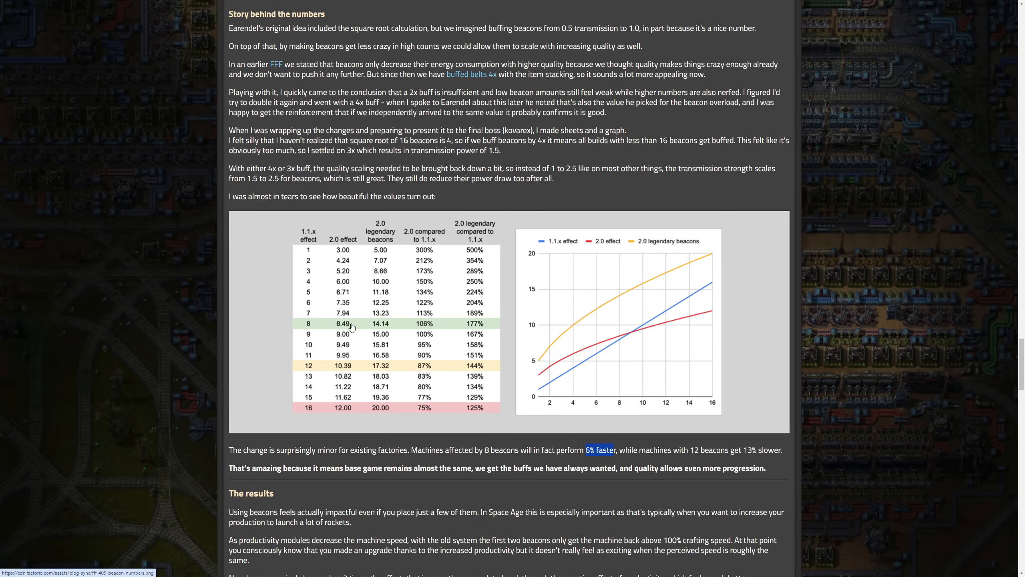
mouse_move(341, 327)
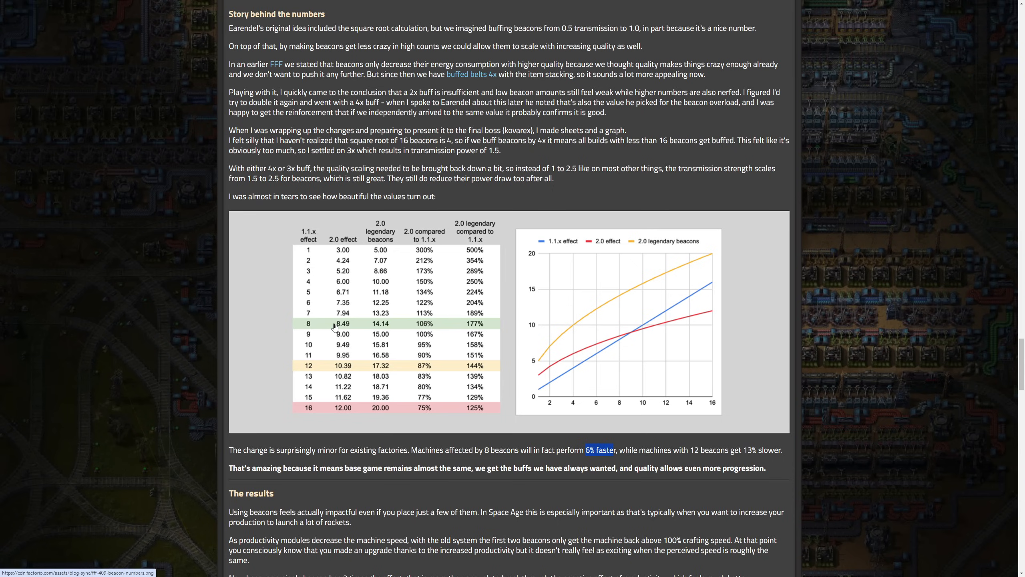
mouse_move(318, 327)
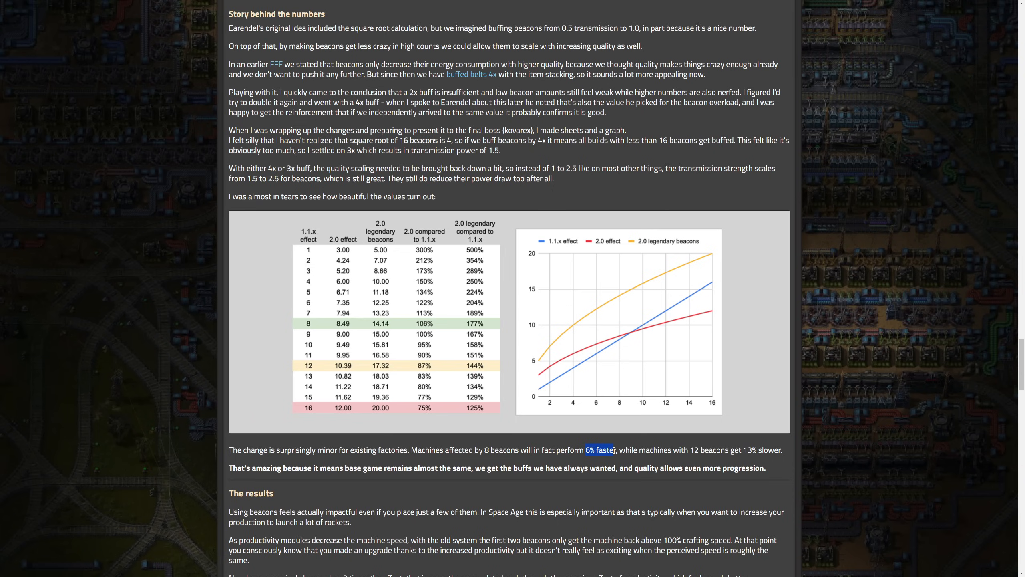
mouse_move(320, 328)
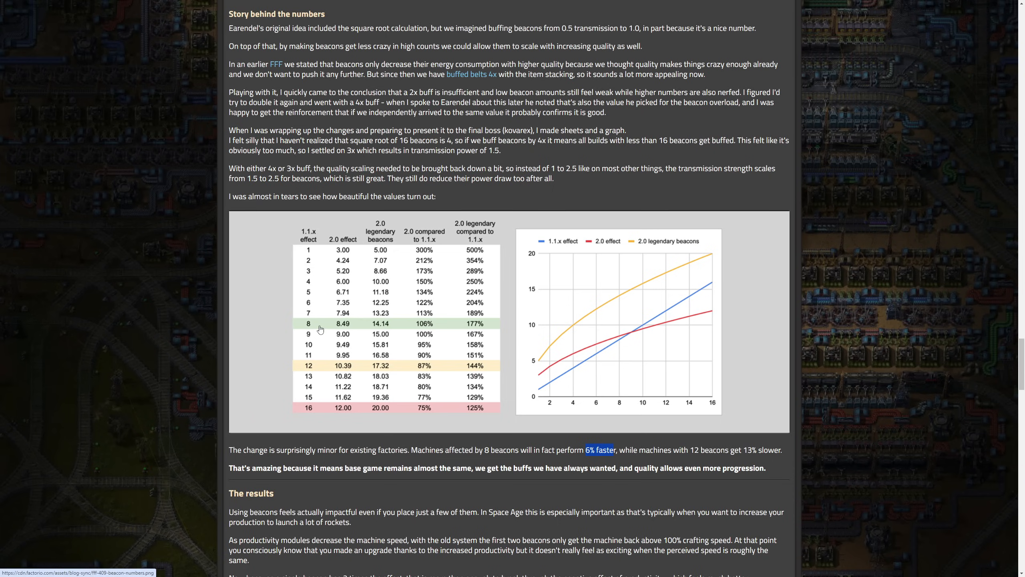
mouse_move(314, 289)
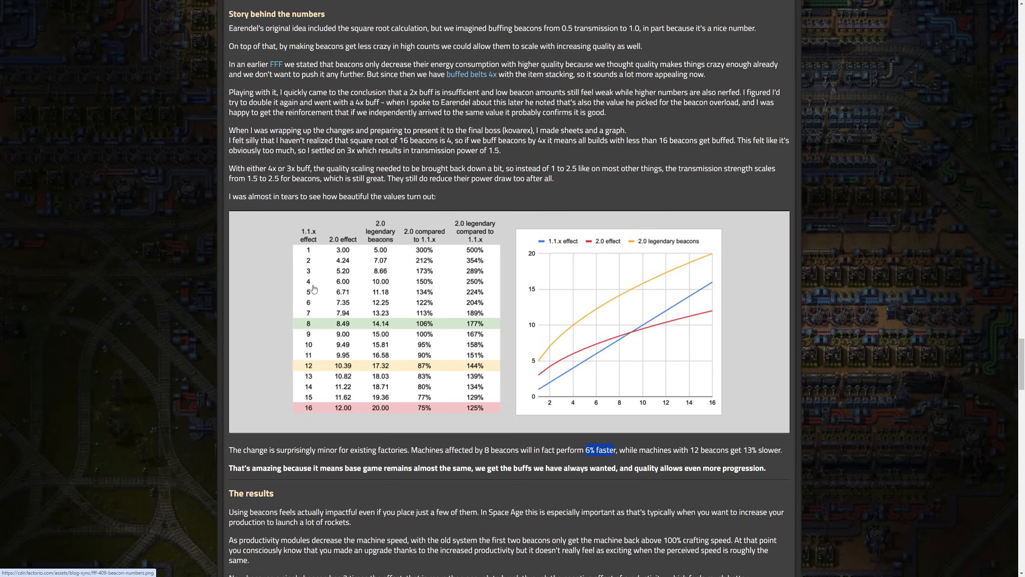
mouse_move(308, 286)
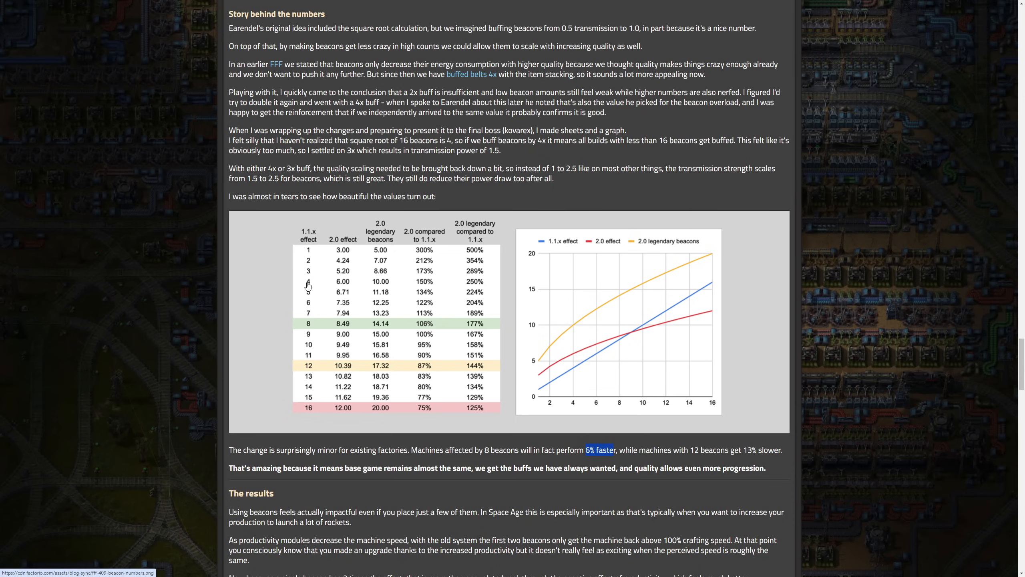
mouse_move(307, 282)
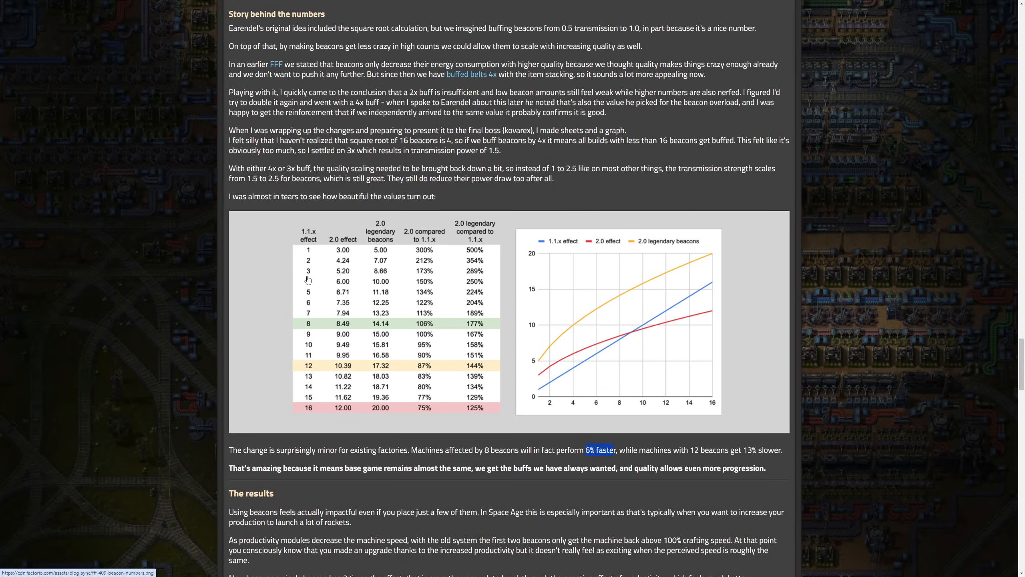
mouse_move(309, 282)
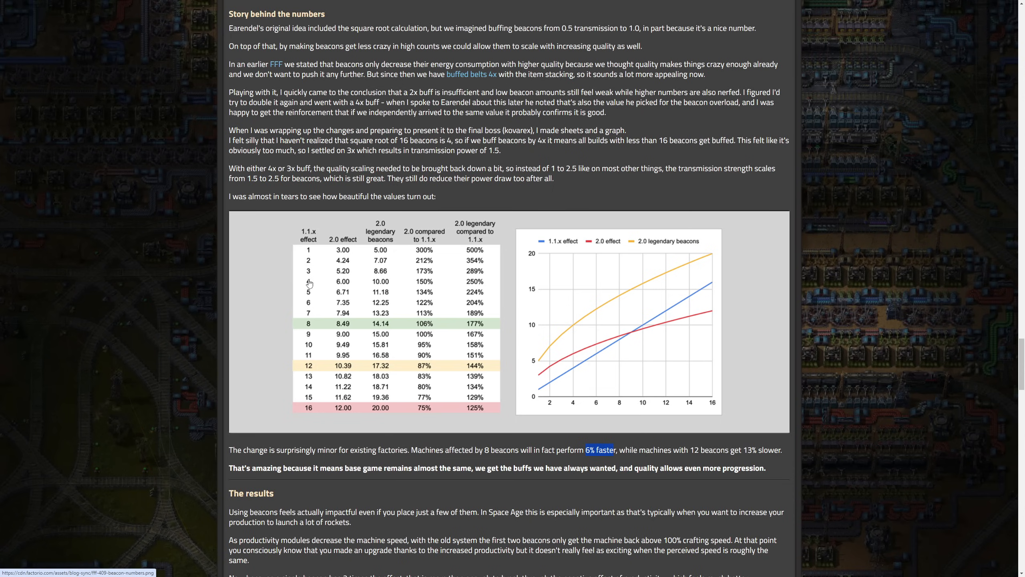
mouse_move(313, 284)
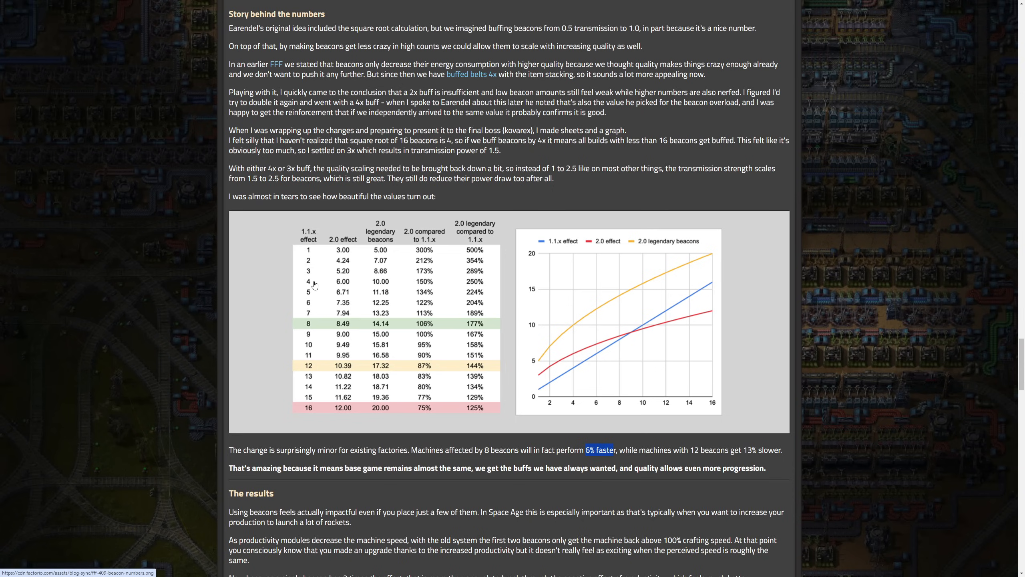
mouse_move(314, 285)
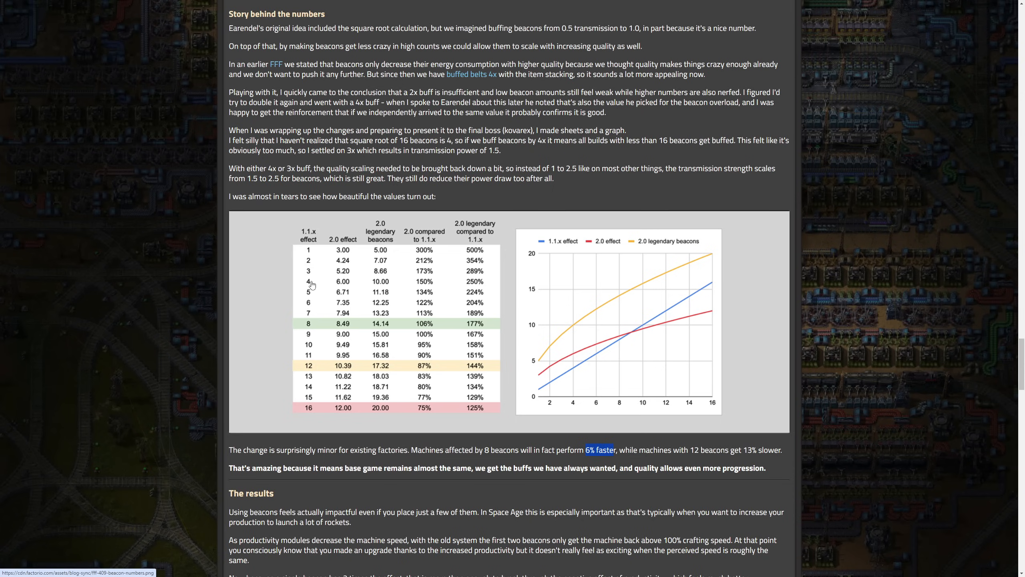
mouse_move(316, 376)
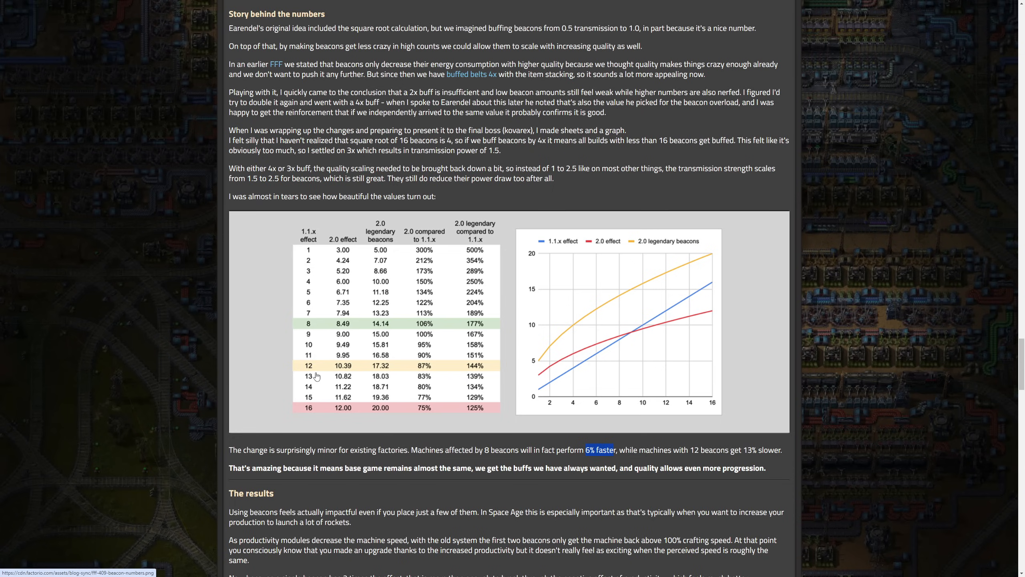
mouse_move(338, 371)
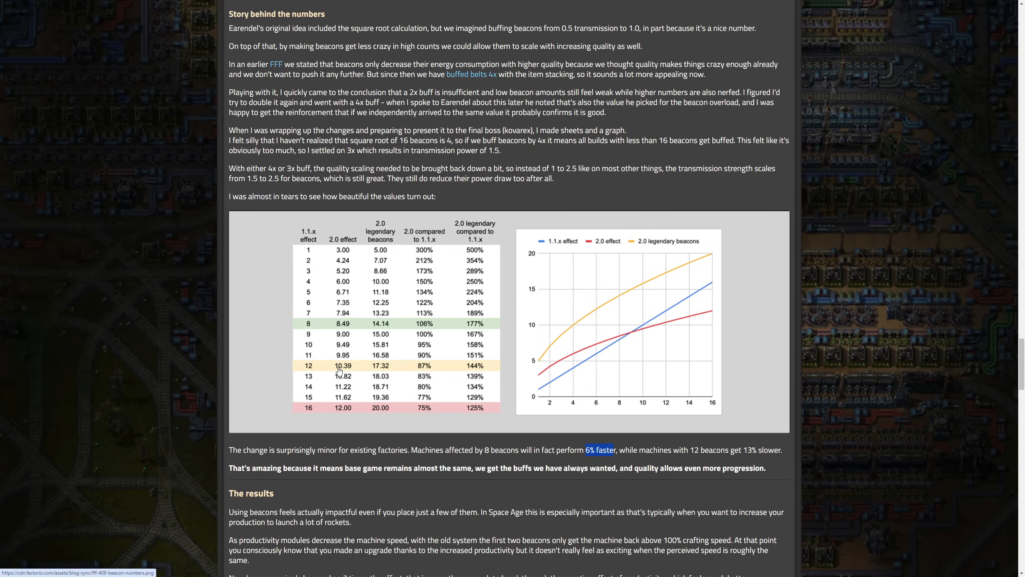
mouse_move(338, 391)
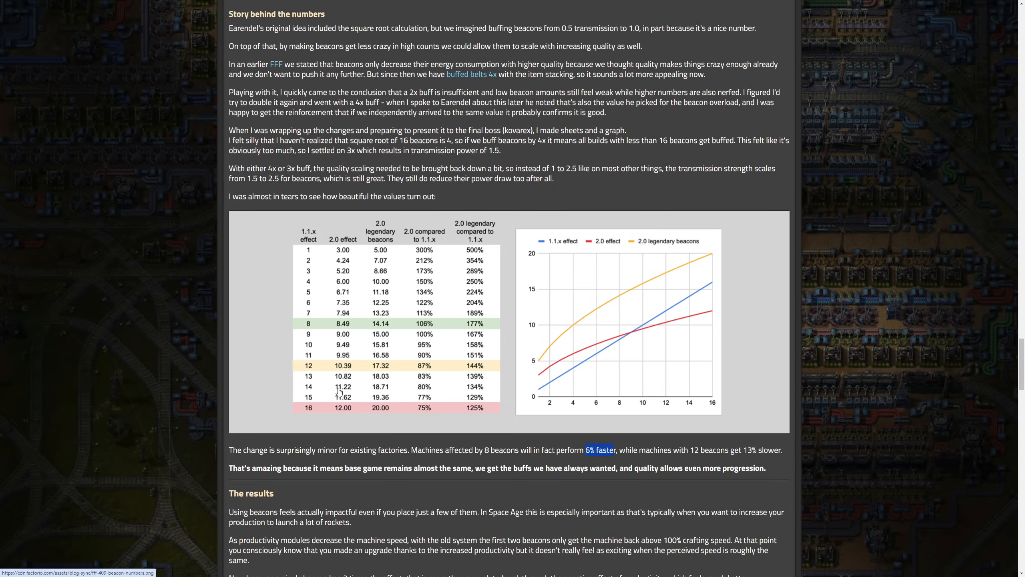
mouse_move(327, 415)
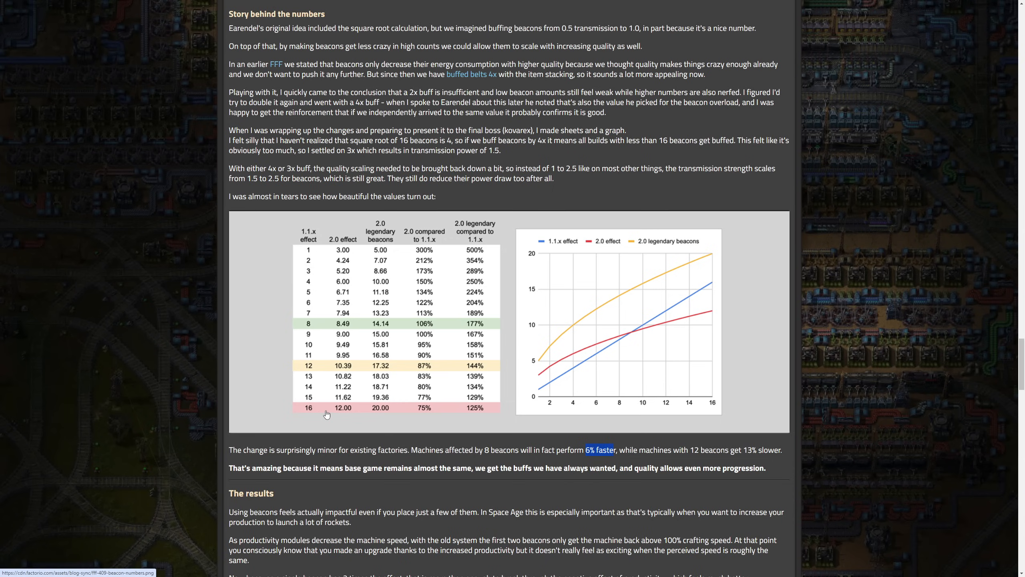
mouse_move(305, 416)
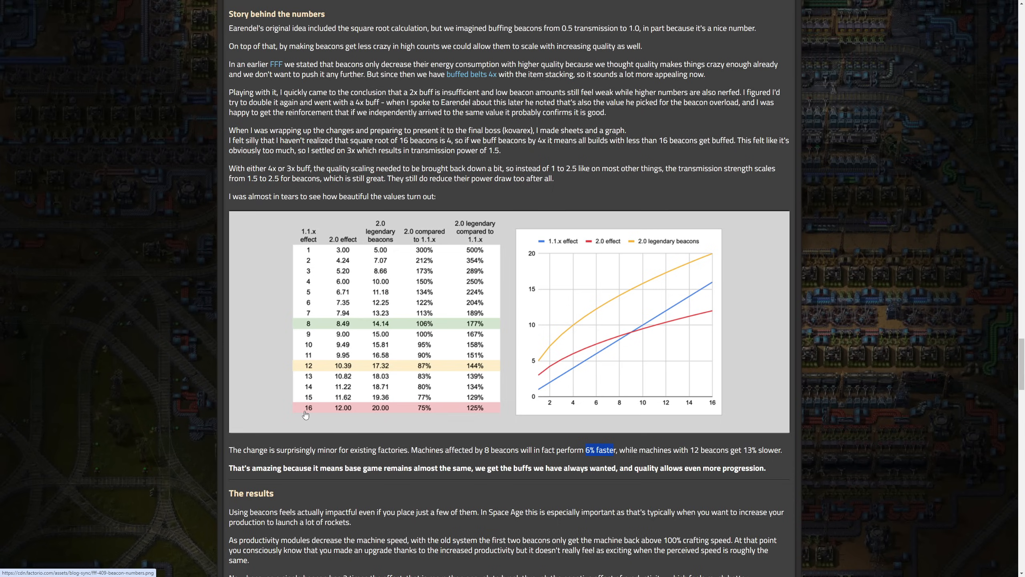
mouse_move(439, 414)
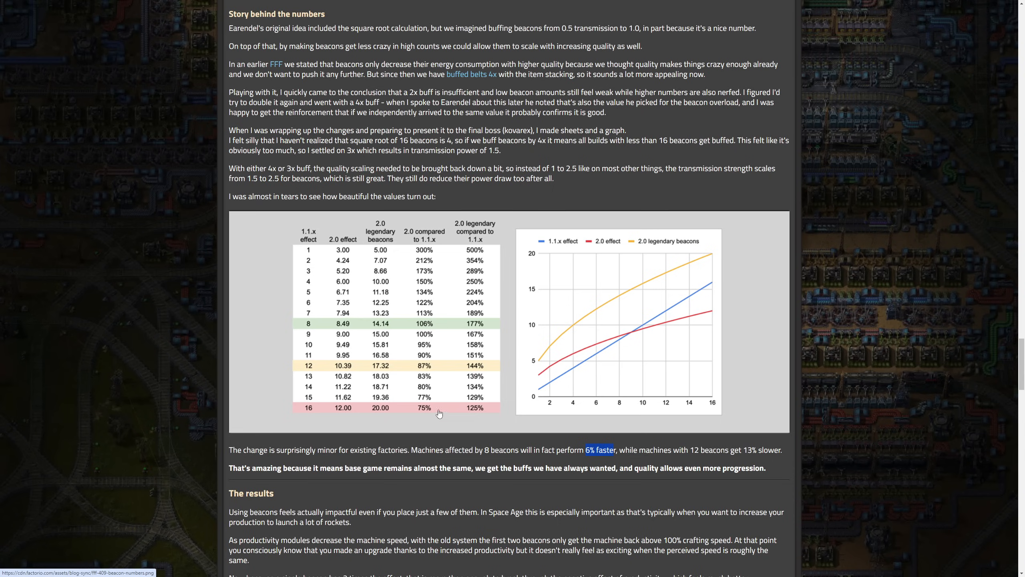
mouse_move(351, 229)
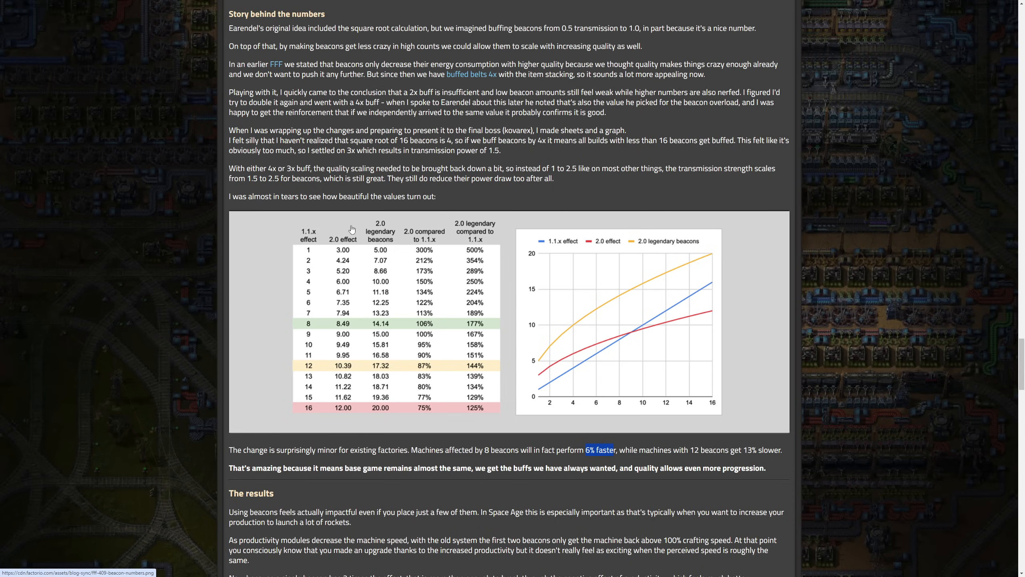
mouse_move(317, 415)
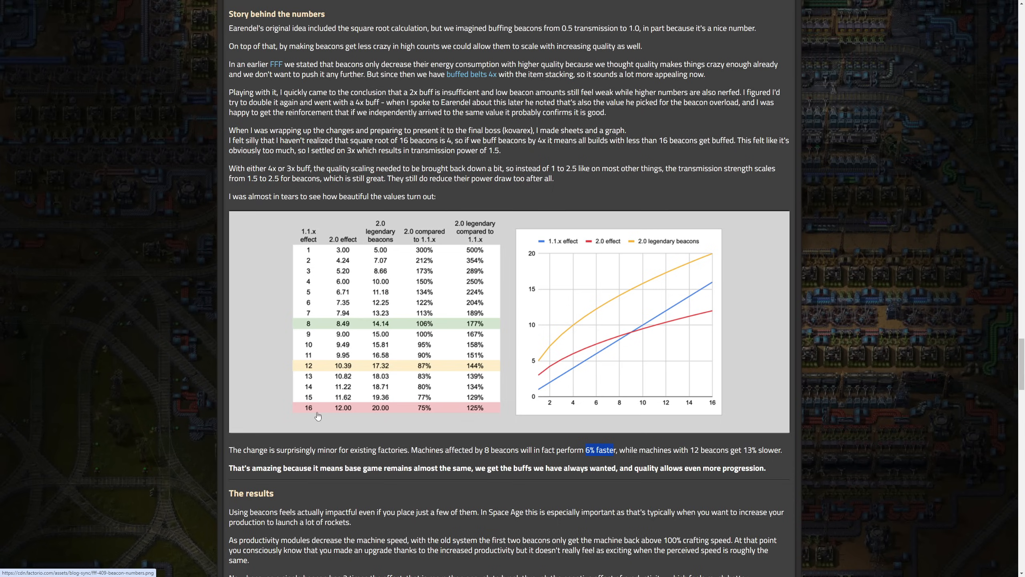
mouse_move(341, 417)
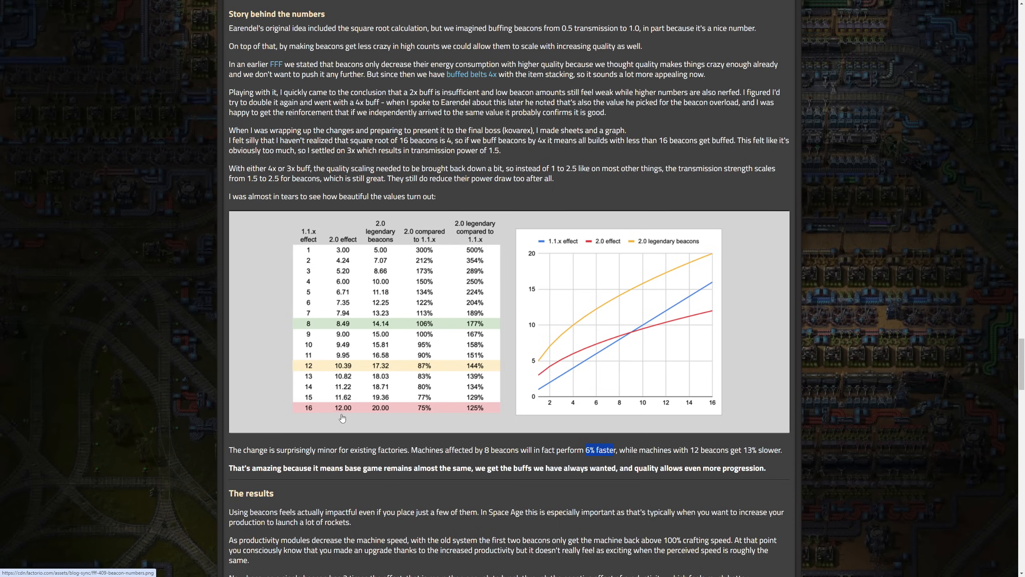
mouse_move(308, 416)
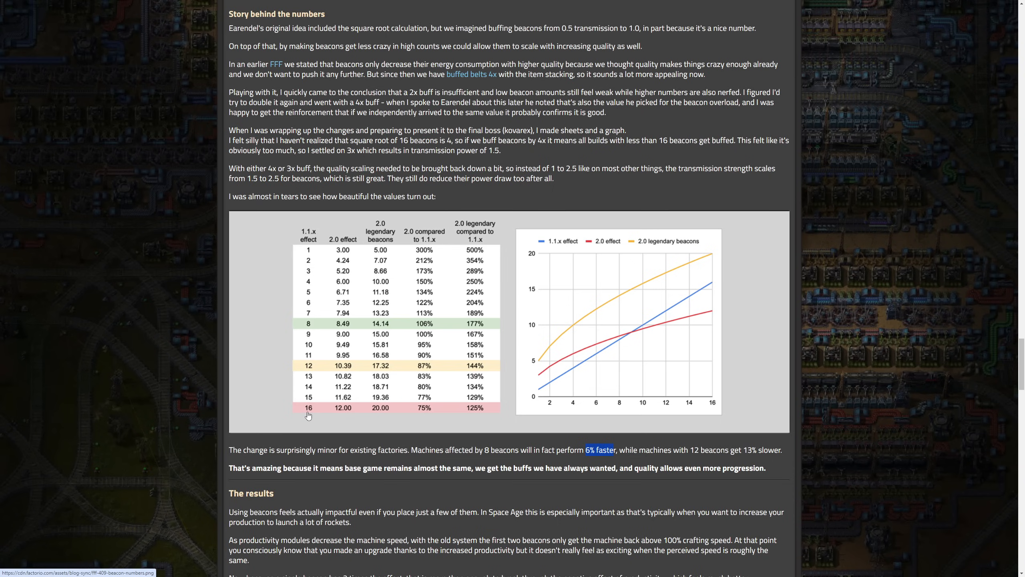
mouse_move(301, 247)
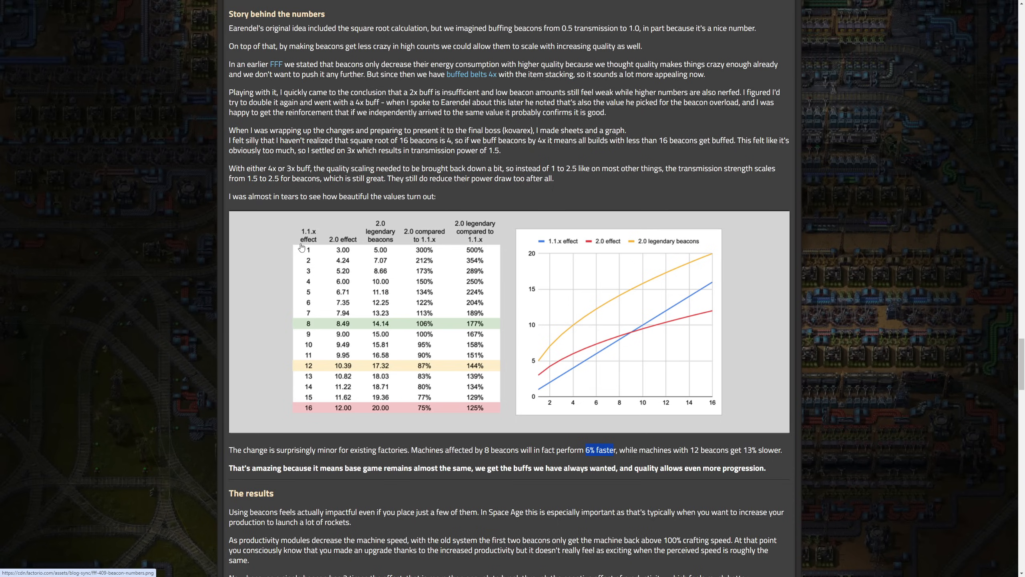
mouse_move(386, 273)
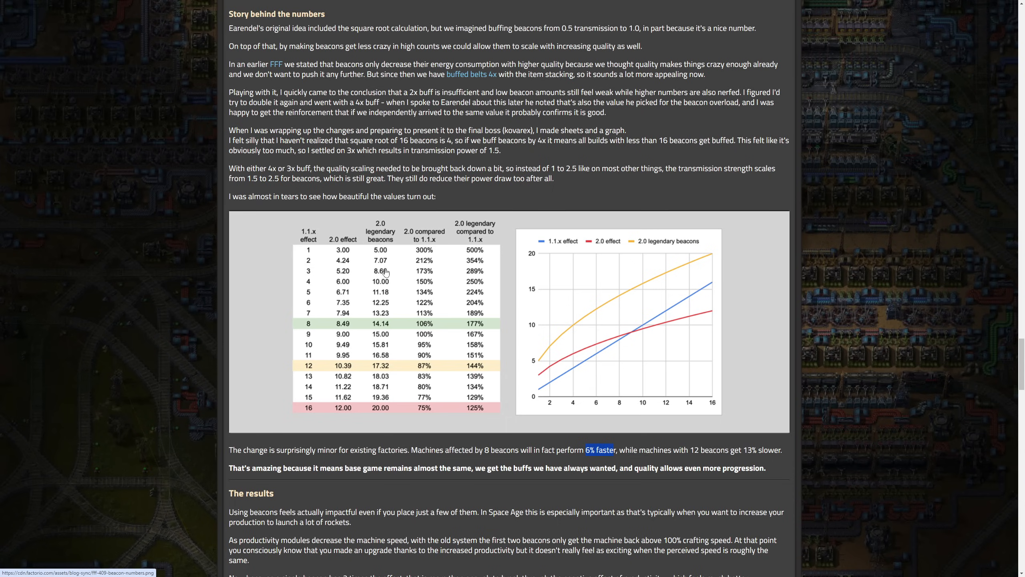
mouse_move(292, 246)
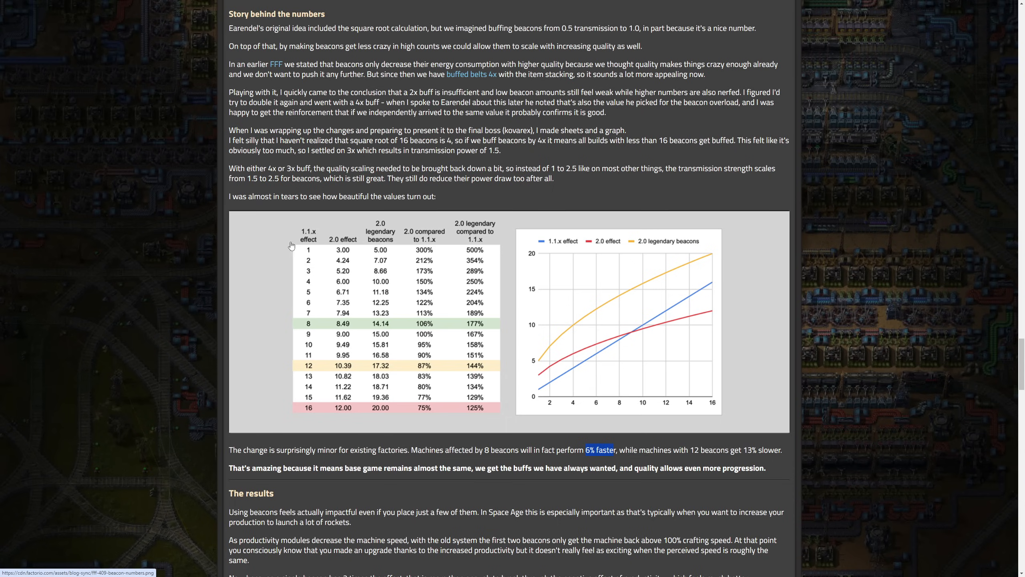
mouse_move(319, 411)
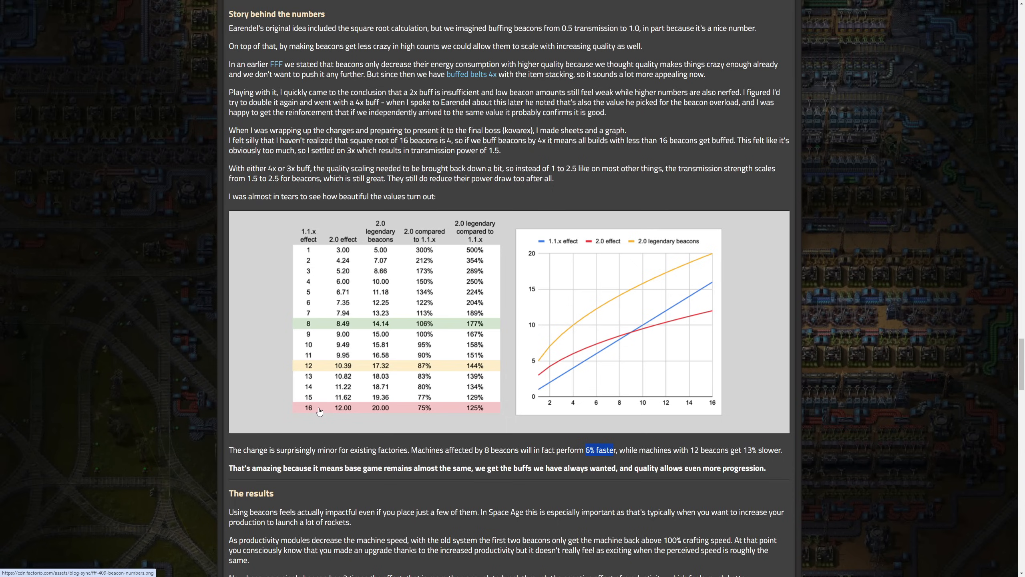
mouse_move(381, 365)
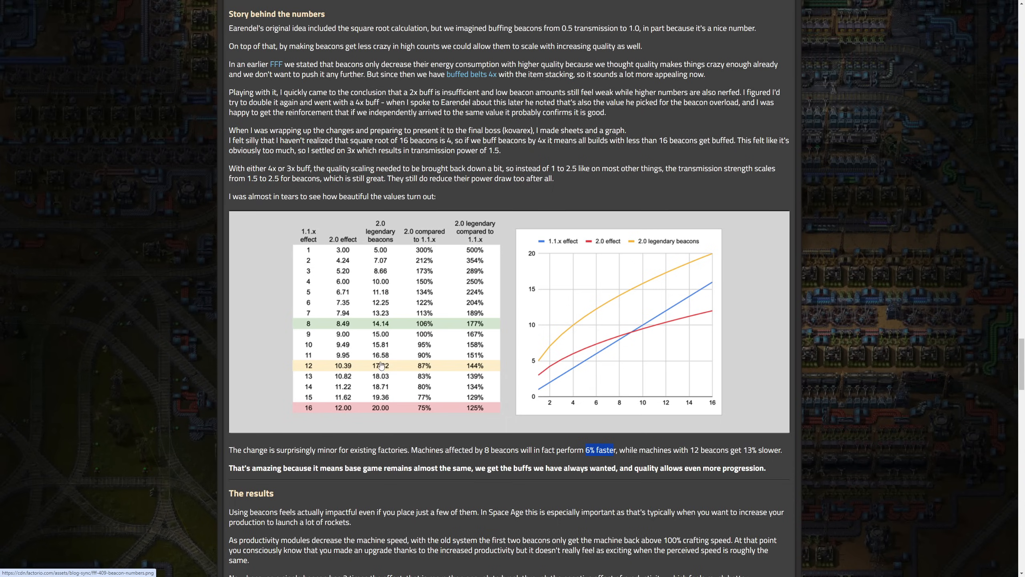
mouse_move(309, 416)
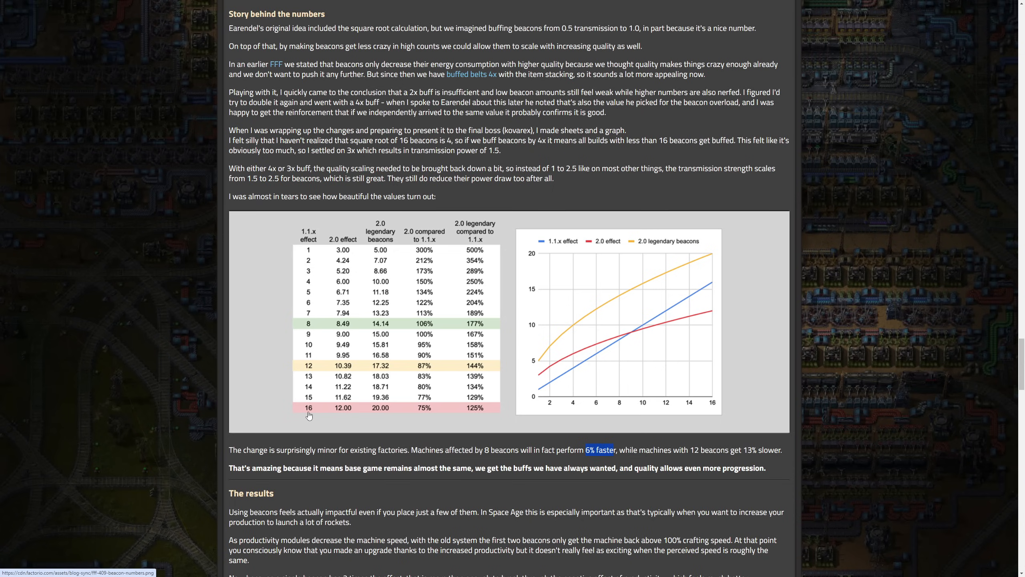
mouse_move(365, 330)
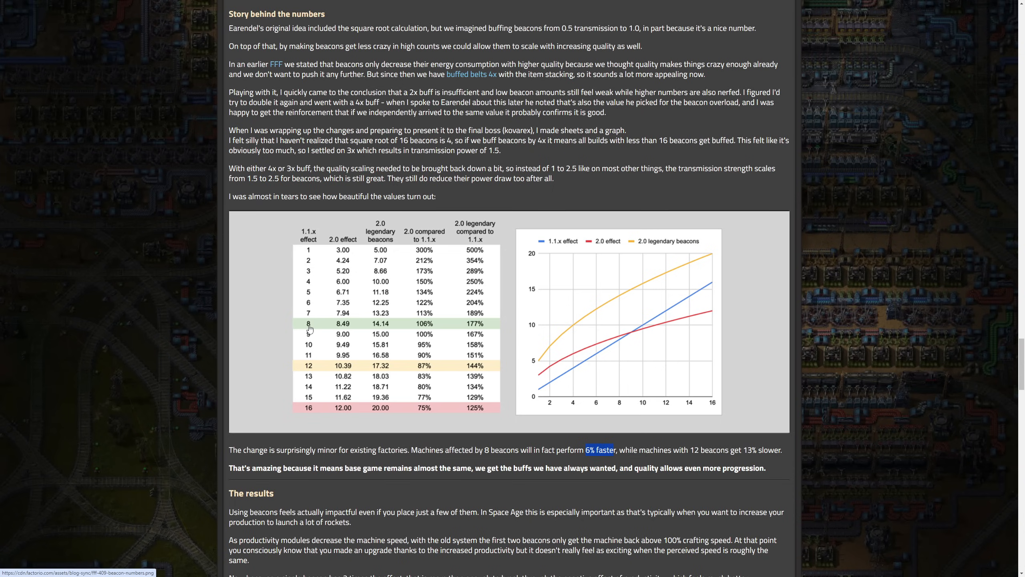
mouse_move(260, 156)
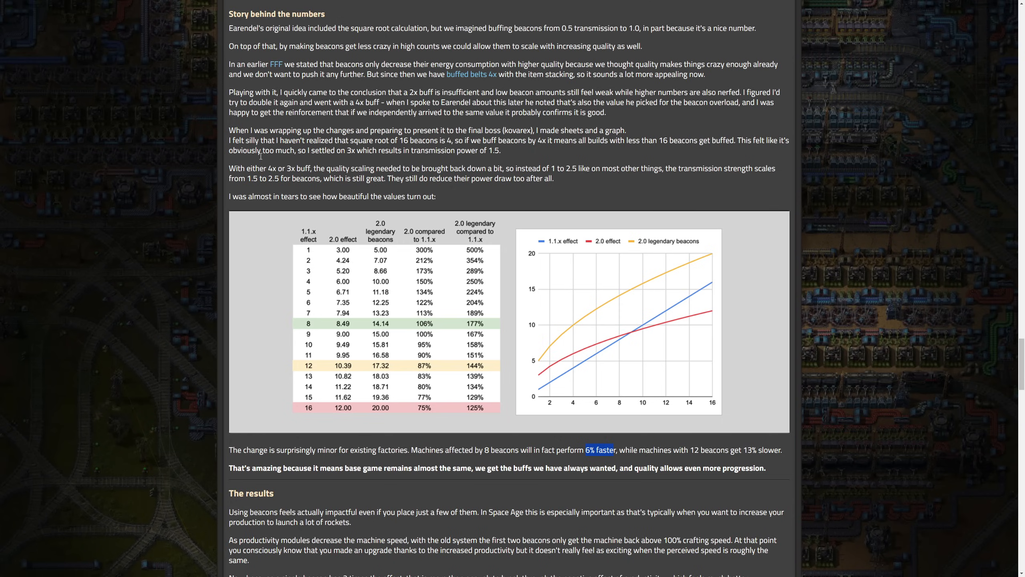
mouse_move(317, 327)
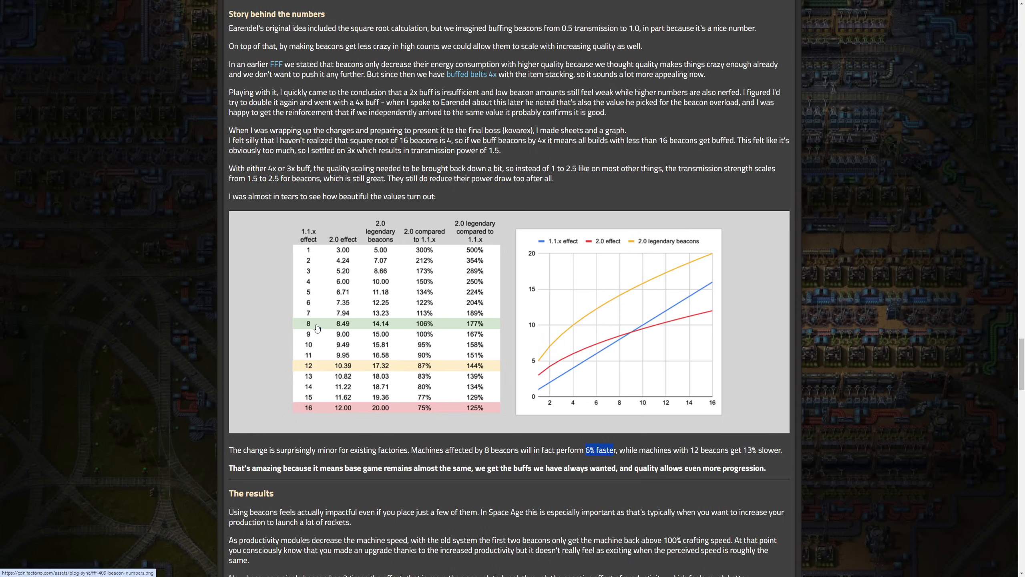
mouse_move(352, 326)
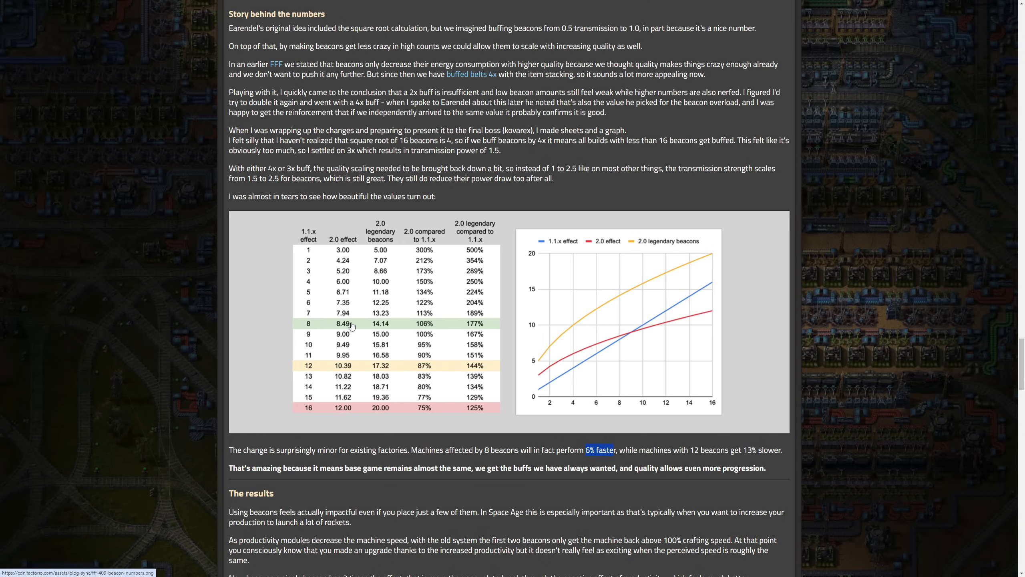
mouse_move(307, 338)
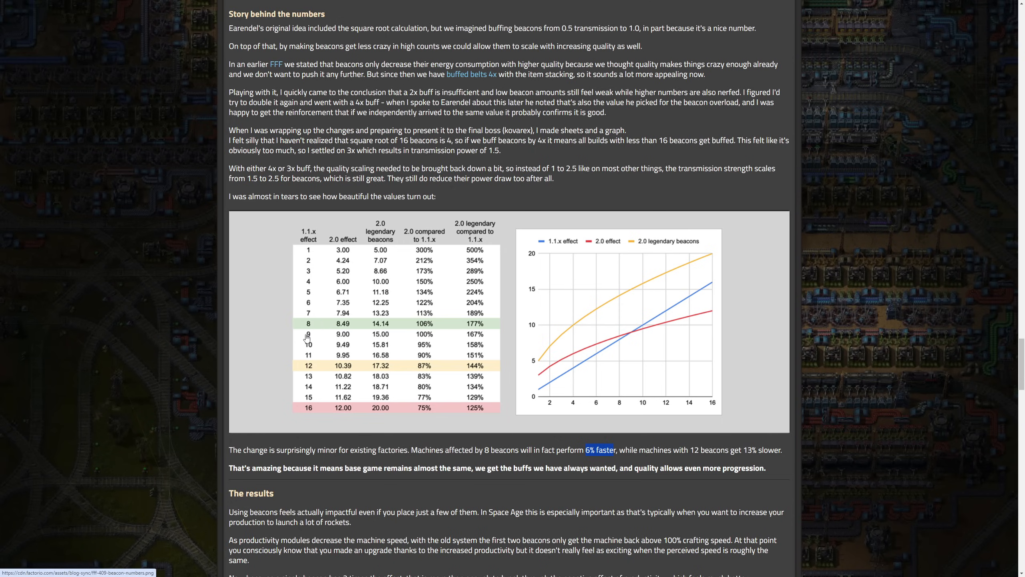
mouse_move(307, 336)
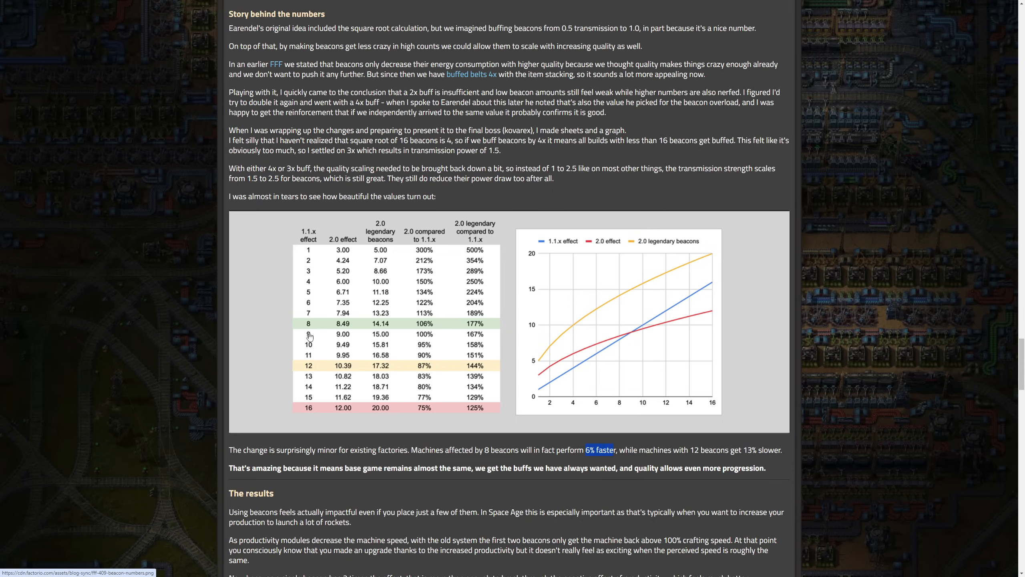
mouse_move(310, 330)
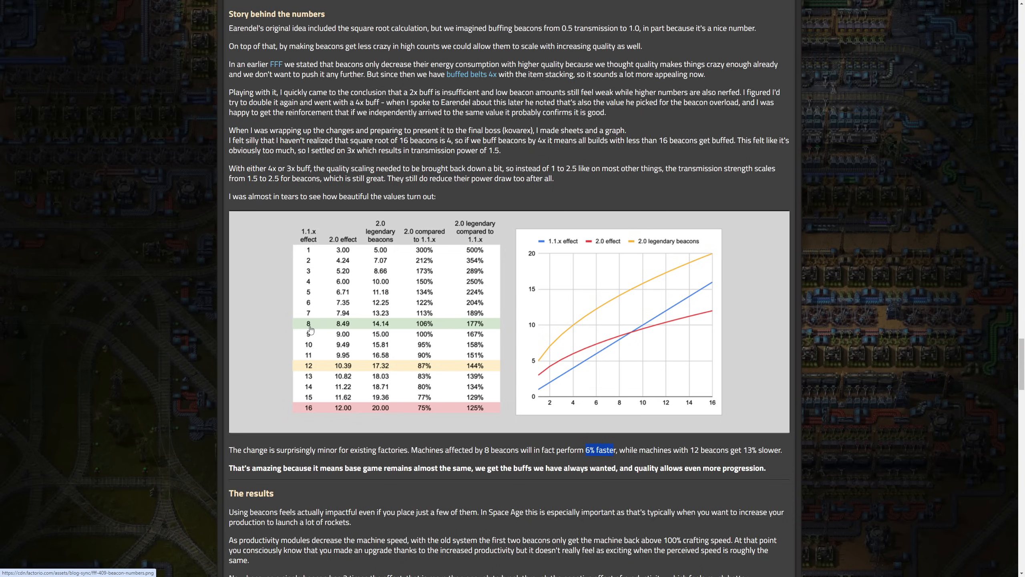
mouse_move(330, 372)
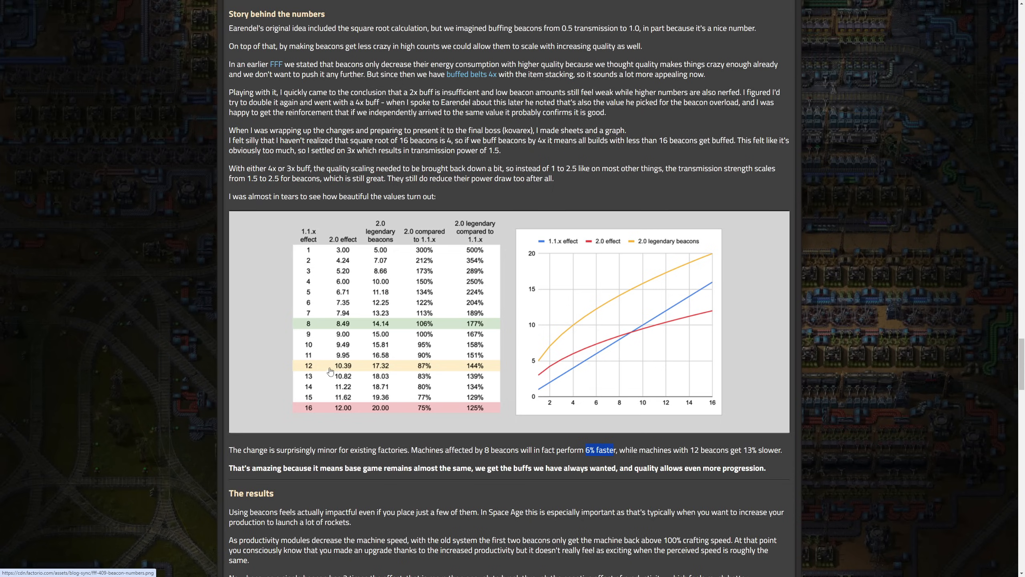
mouse_move(315, 372)
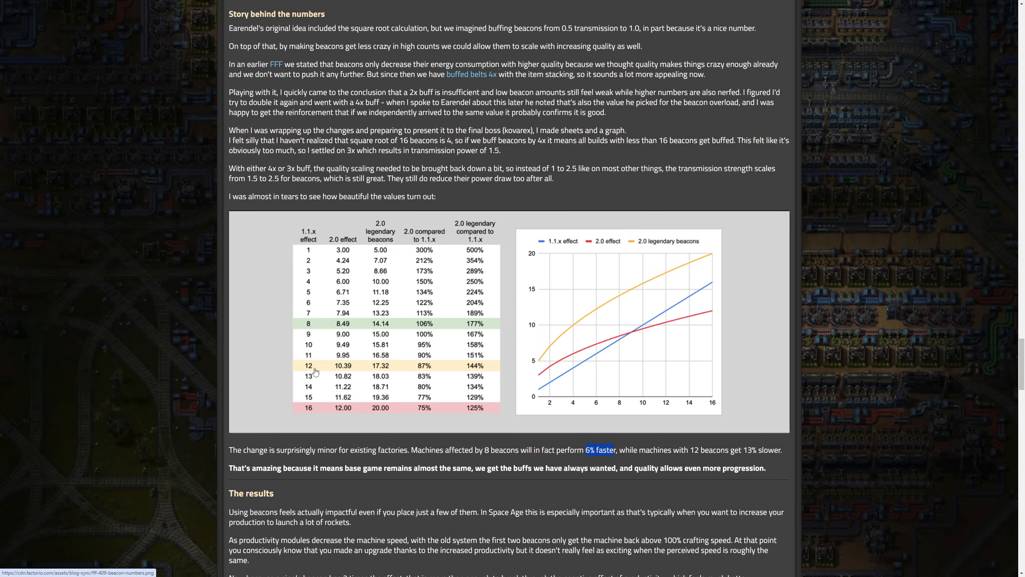
mouse_move(382, 329)
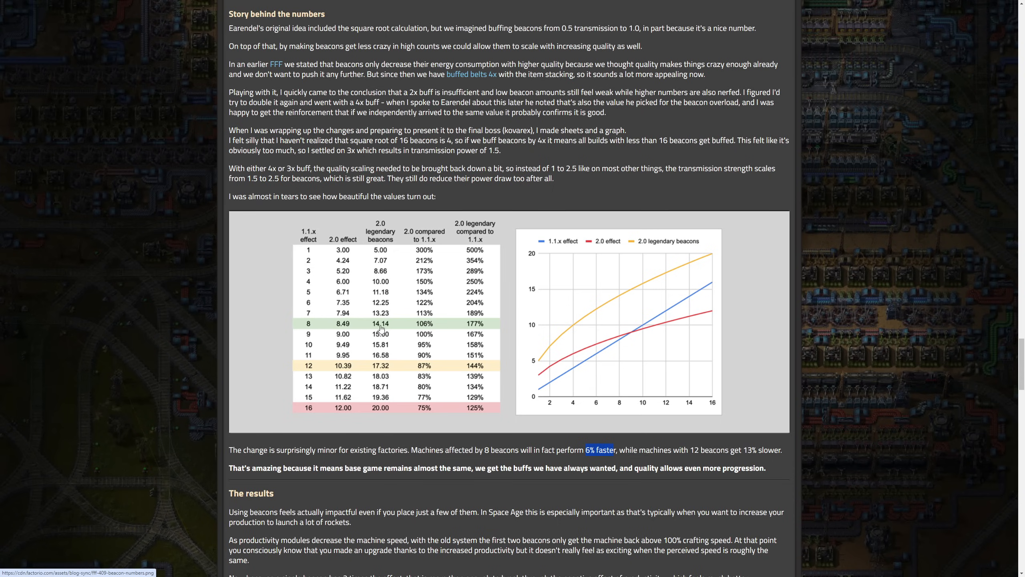
mouse_move(494, 334)
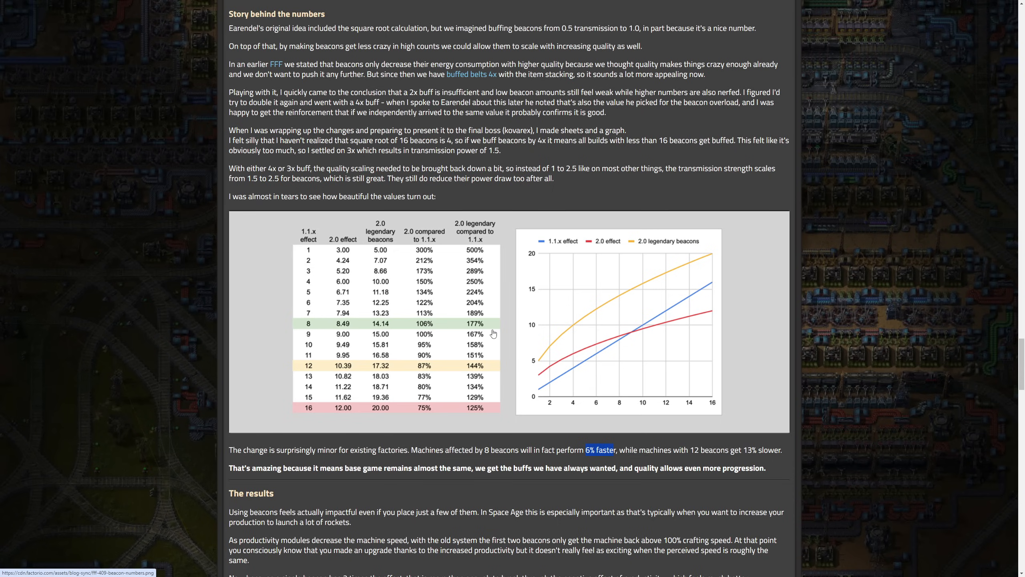
mouse_move(426, 354)
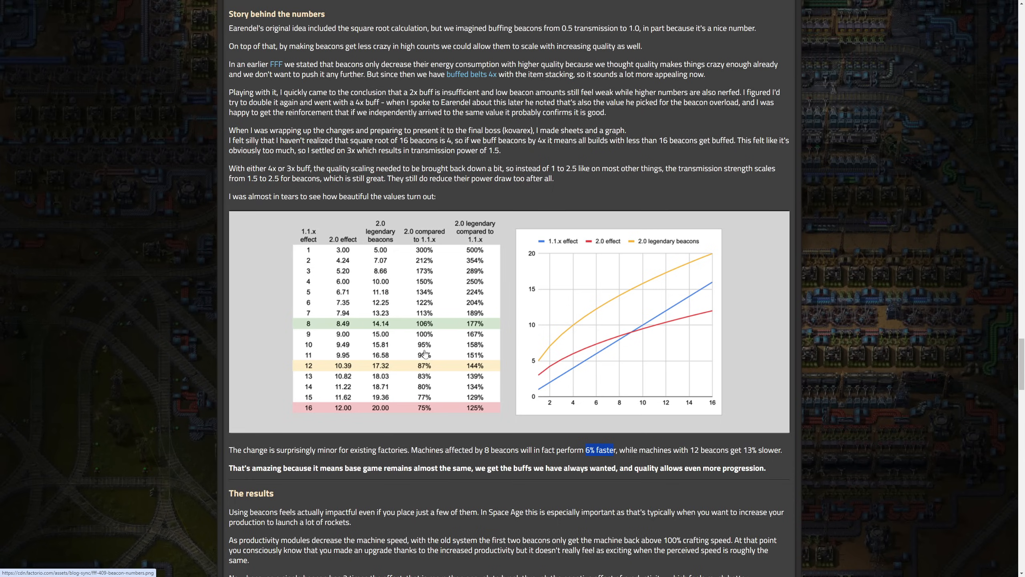
mouse_move(447, 366)
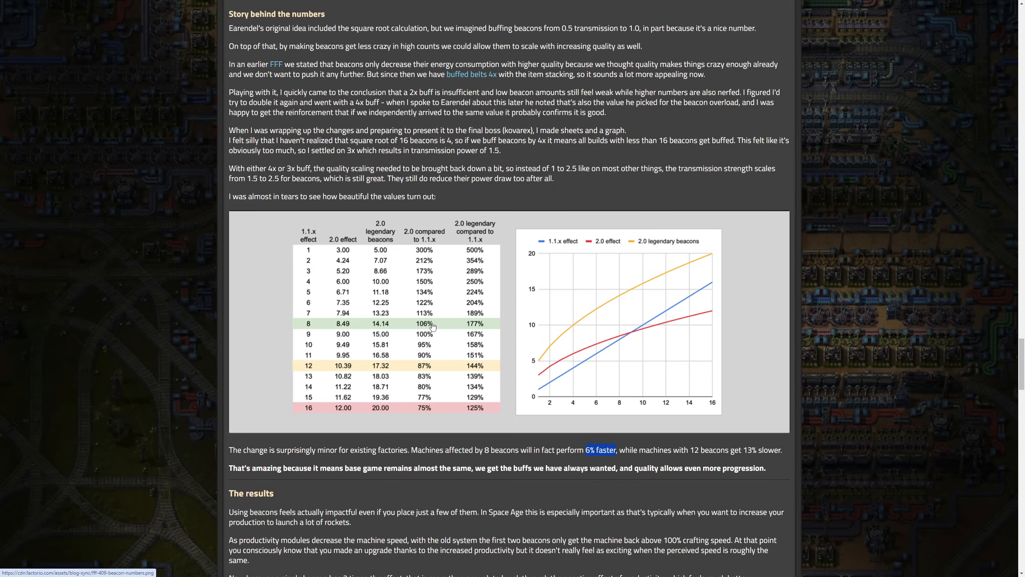
mouse_move(495, 316)
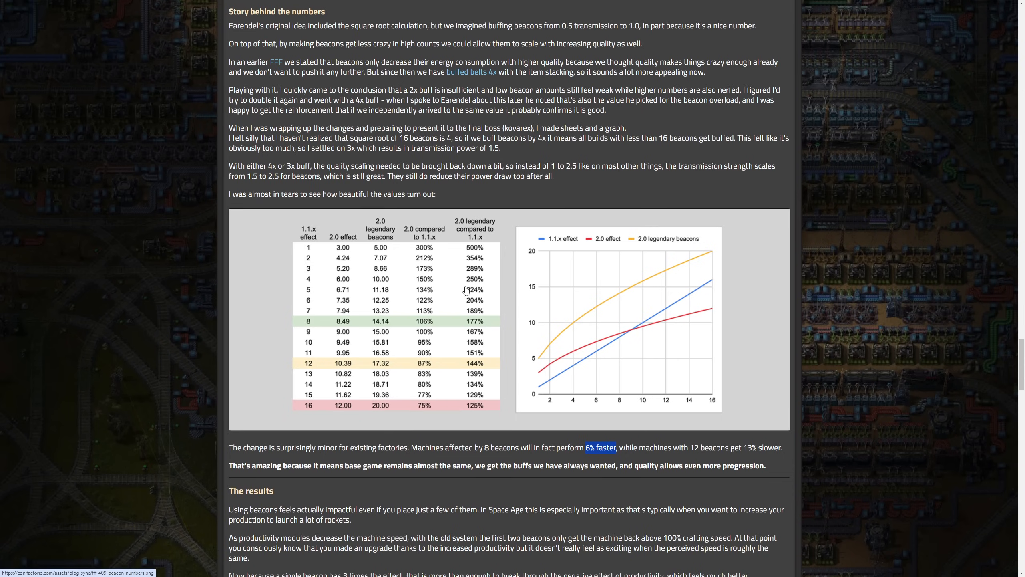
scroll(down, 3)
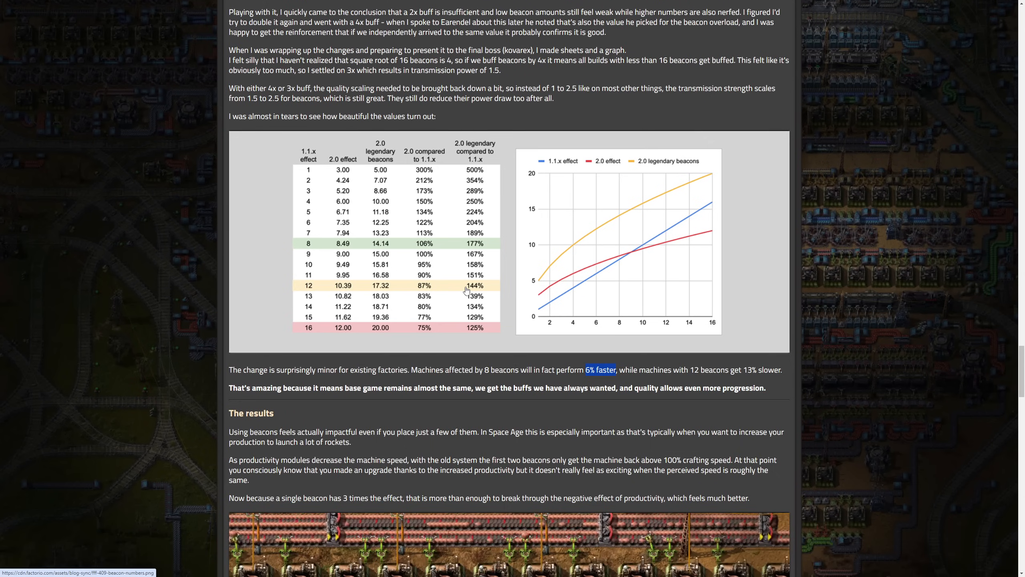
scroll(up, 3)
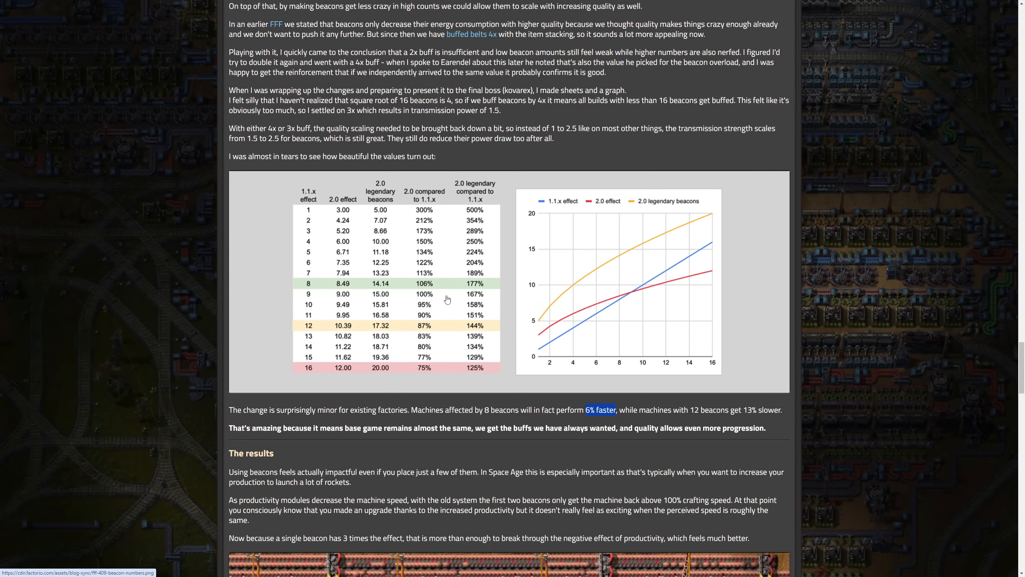
mouse_move(308, 245)
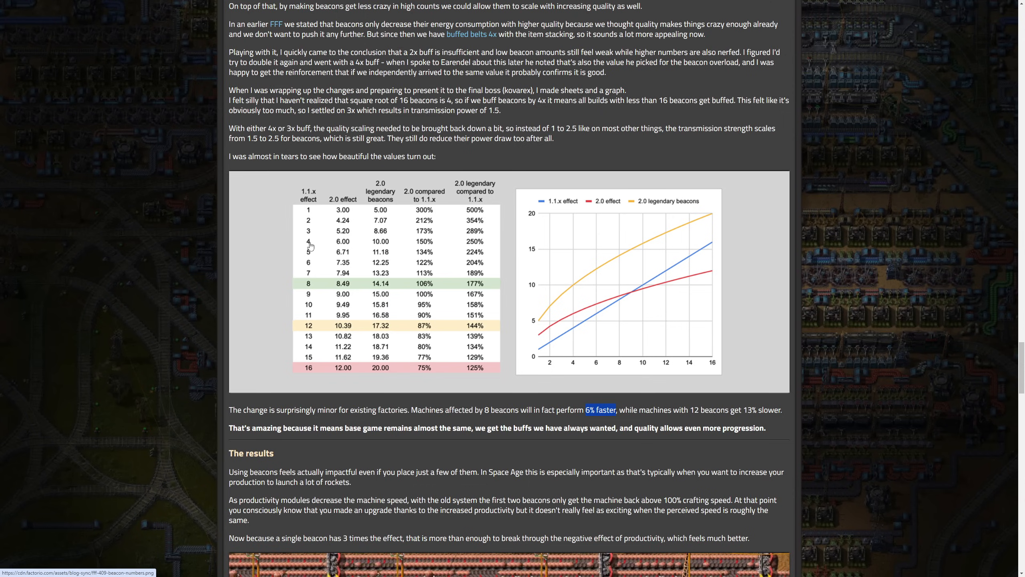
mouse_move(312, 288)
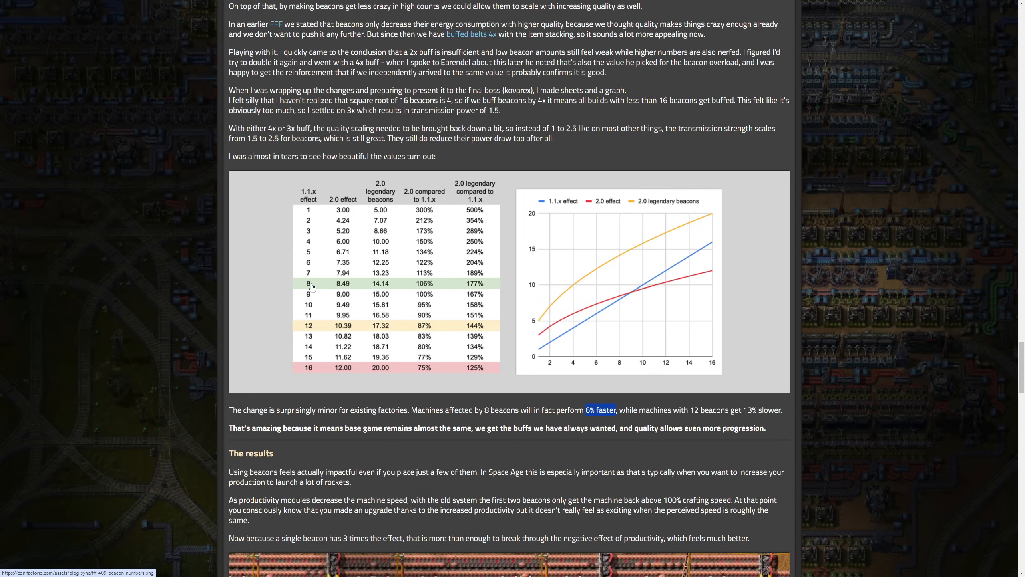
mouse_move(568, 446)
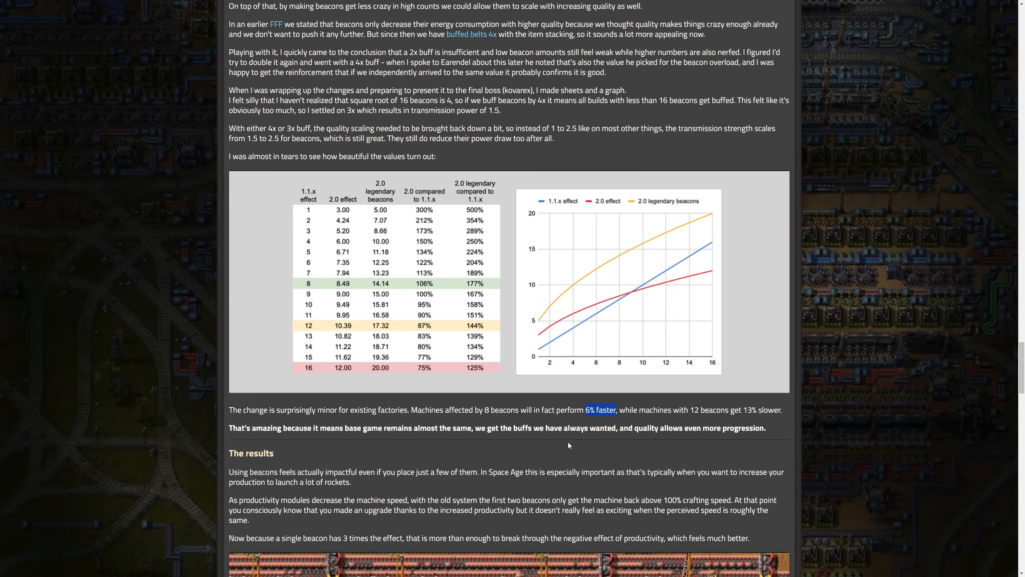
mouse_move(317, 268)
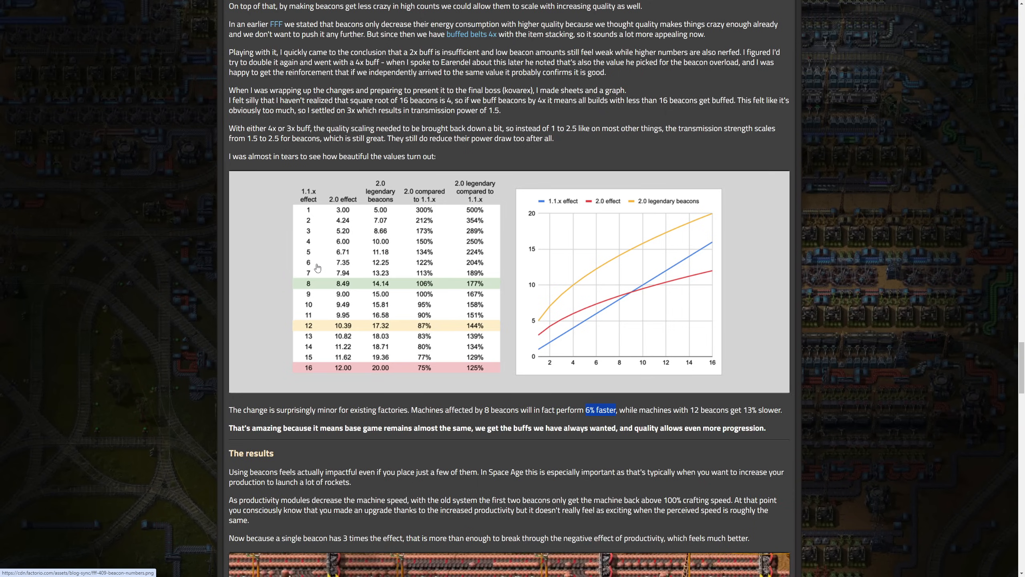
mouse_move(312, 242)
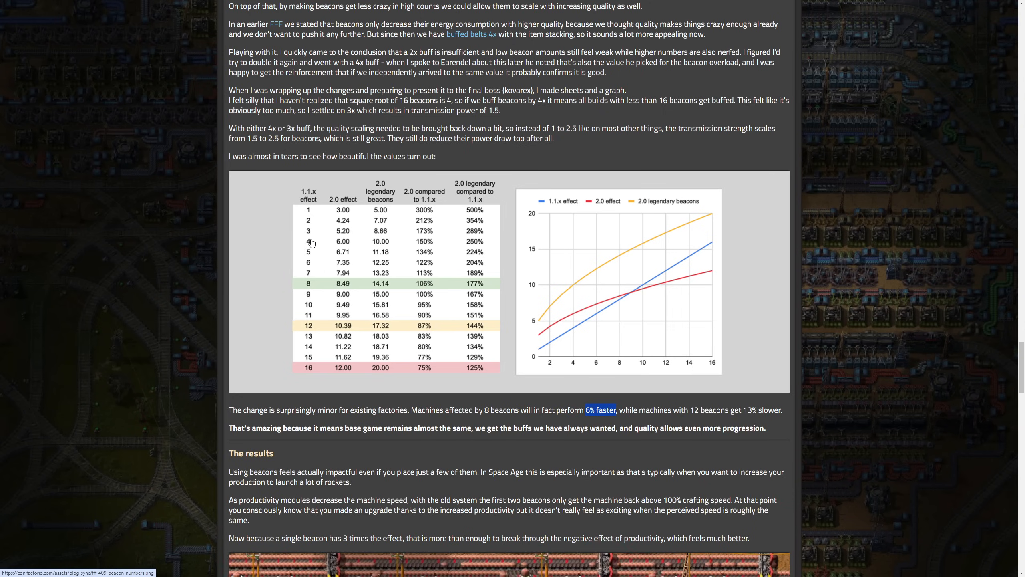
mouse_move(312, 290)
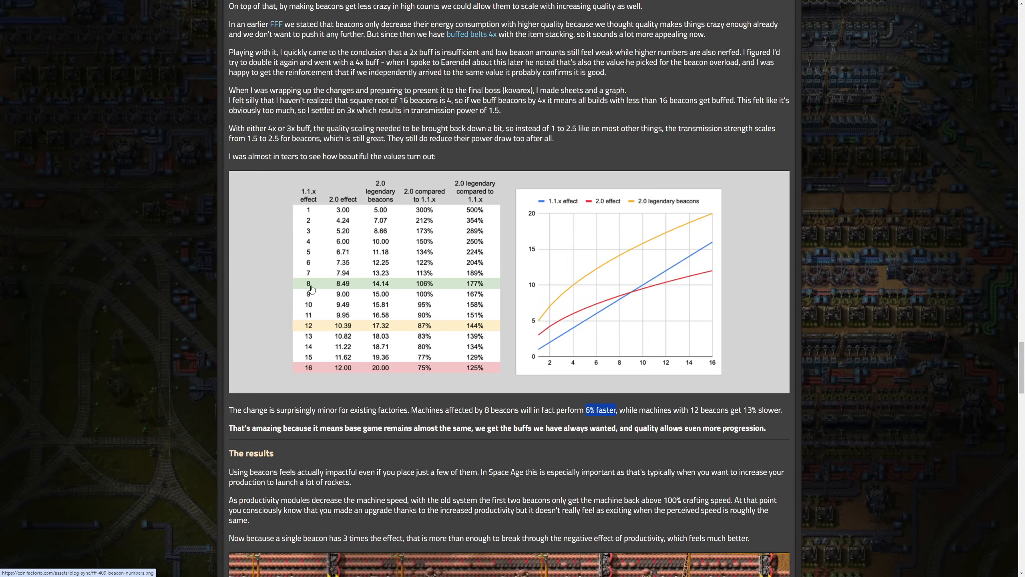
mouse_move(440, 400)
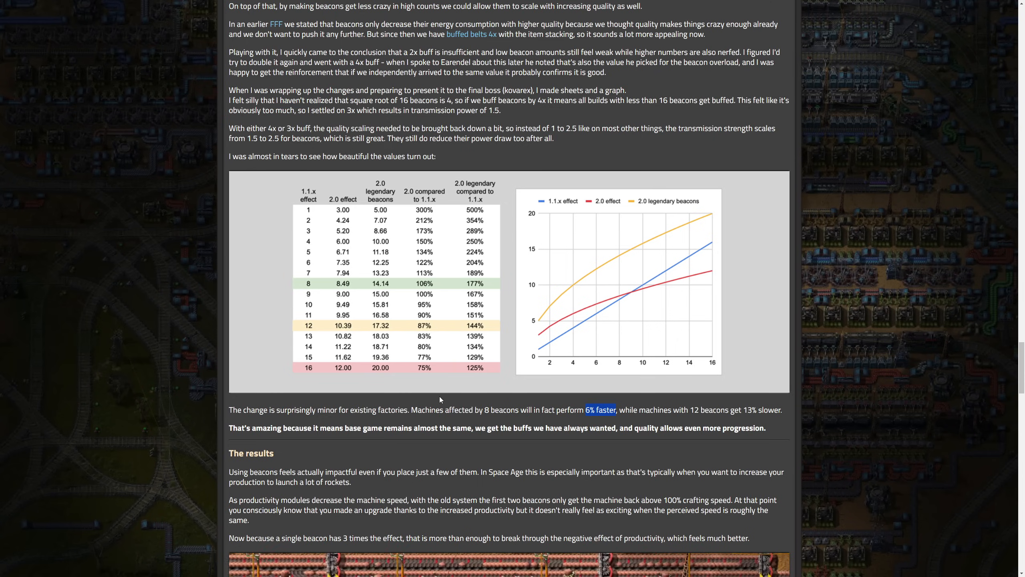
mouse_move(456, 322)
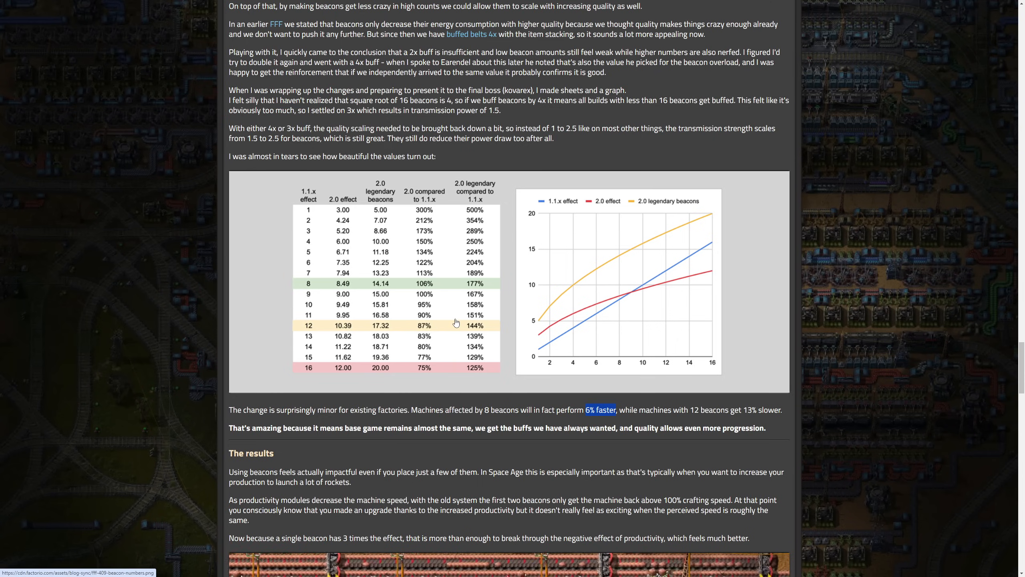
mouse_move(326, 328)
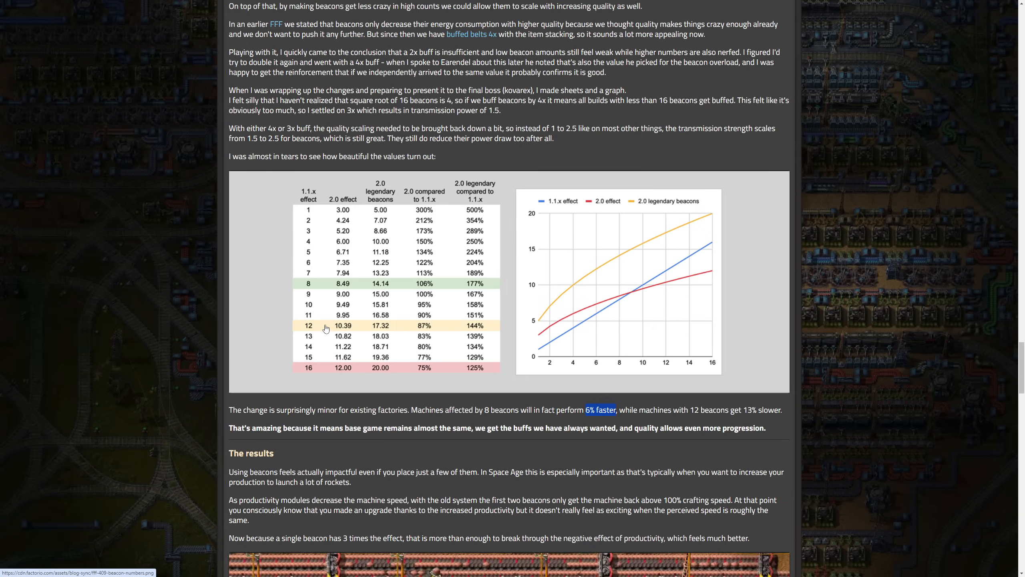
mouse_move(312, 291)
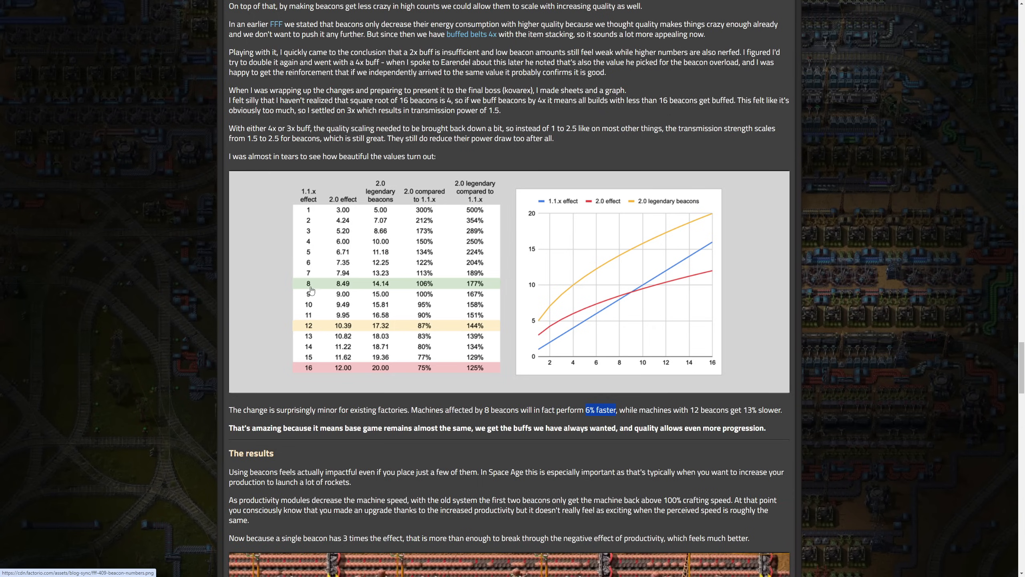
mouse_move(336, 291)
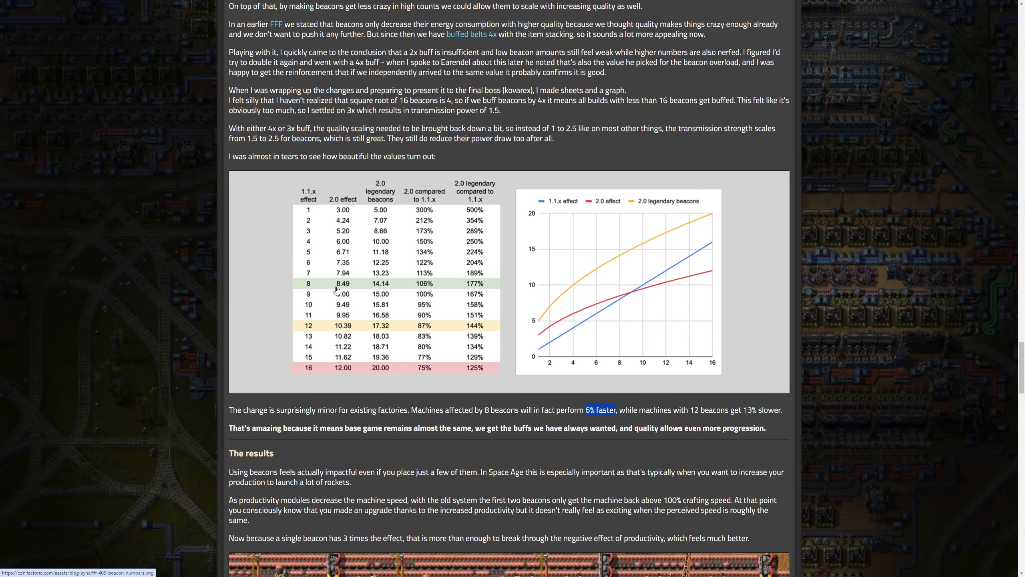
mouse_move(375, 290)
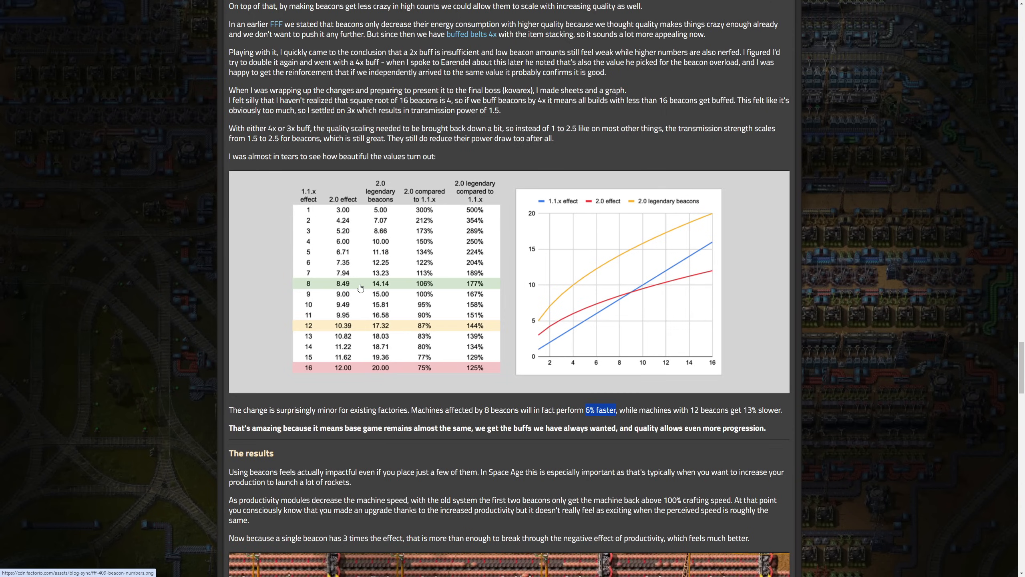
mouse_move(355, 288)
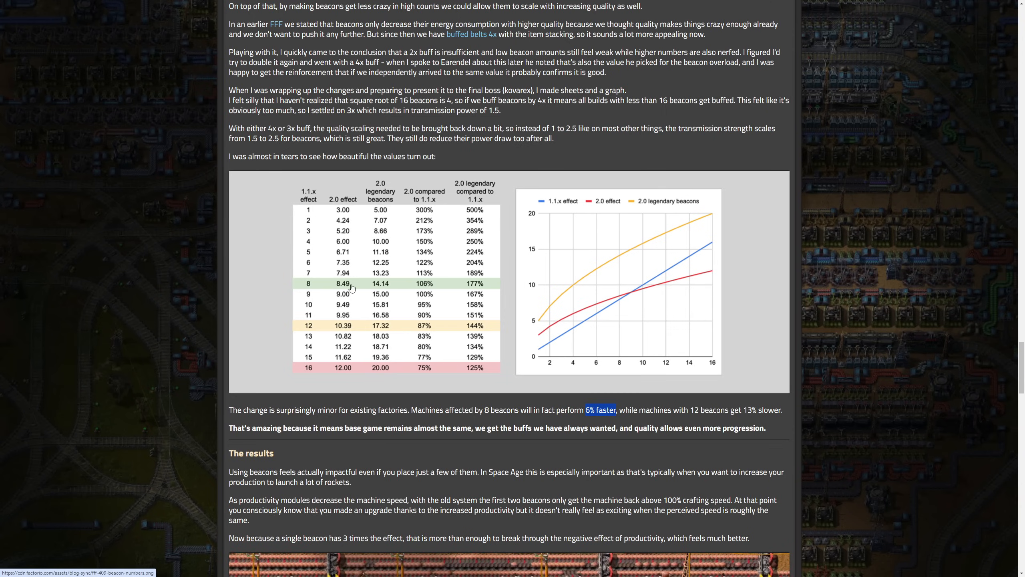
mouse_move(324, 286)
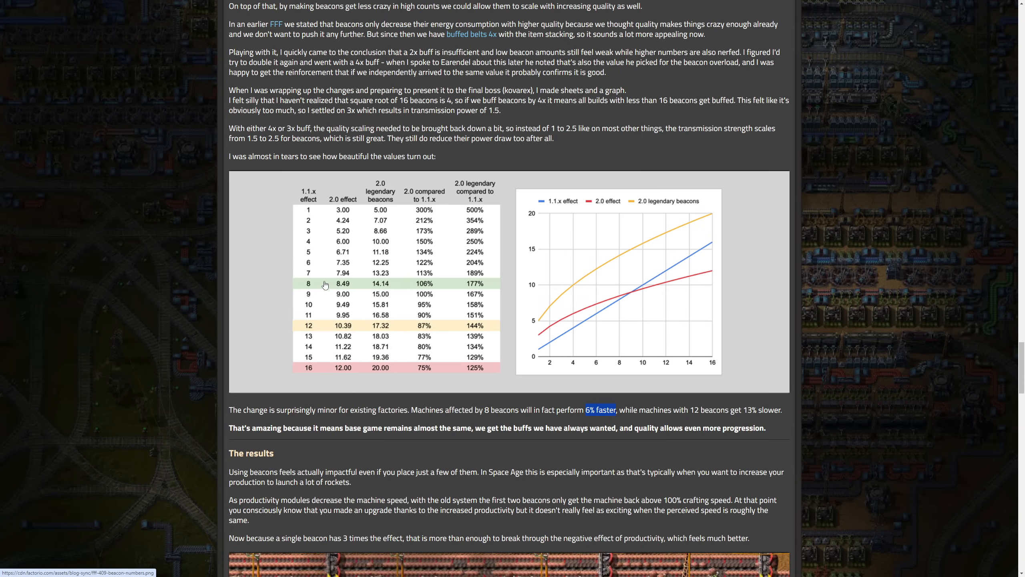
mouse_move(385, 298)
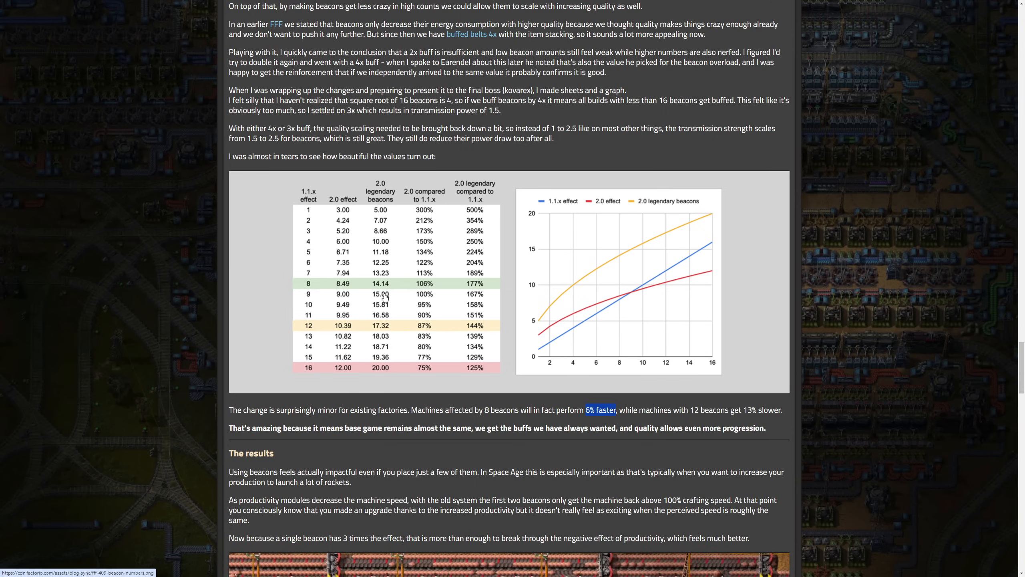
mouse_move(531, 392)
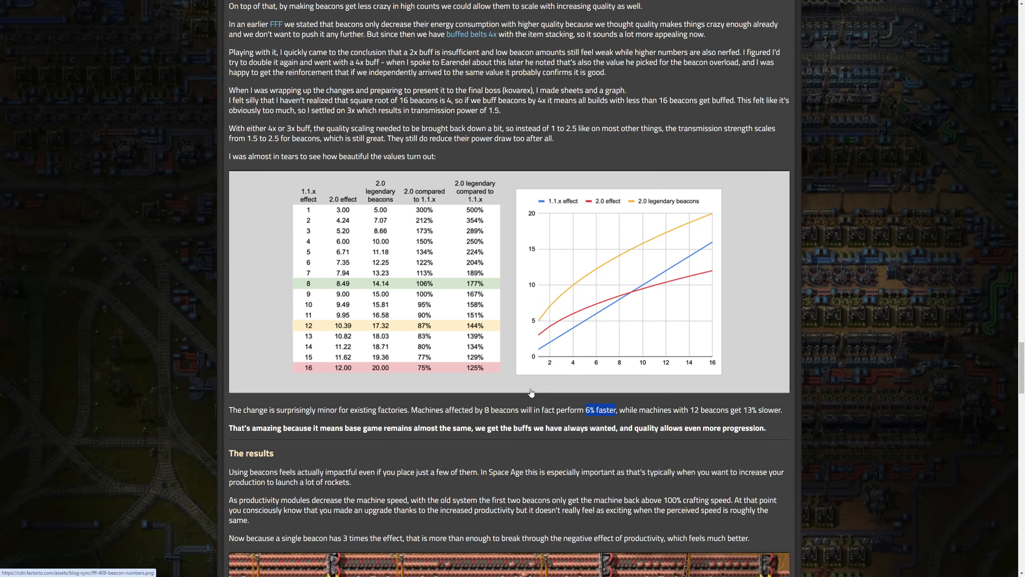
Scroll to the basic electronic circuits build image captioned +24% productivity, +50% speed
scroll(down, 3)
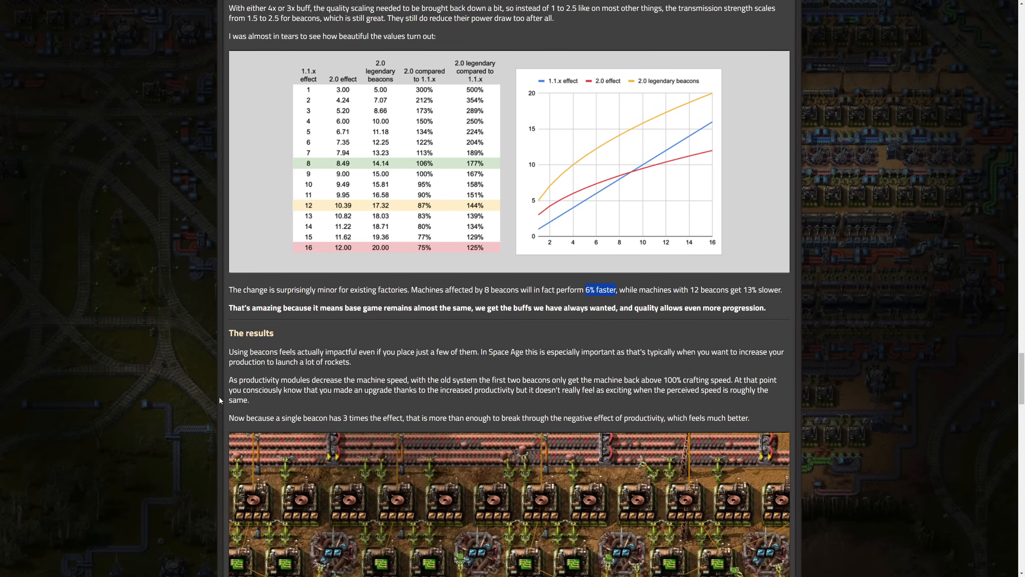
scroll(down, 3)
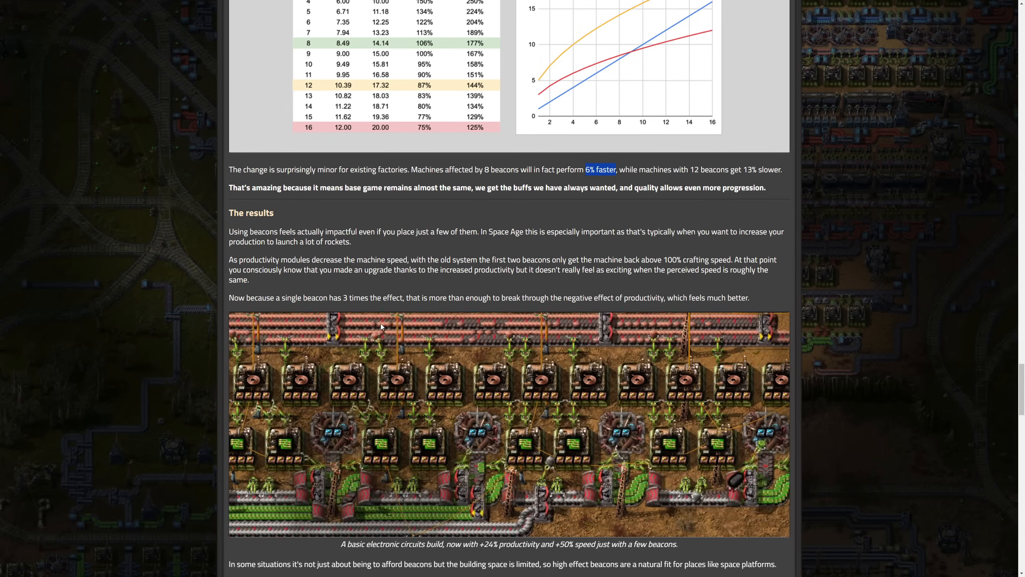
mouse_move(455, 291)
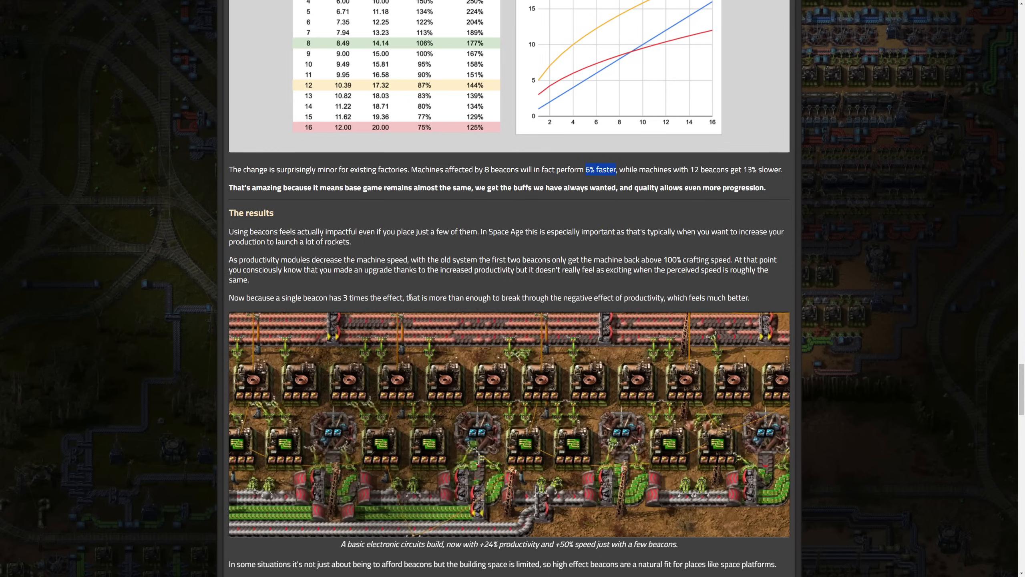
Scroll past the space platform beacon image and -80% energy text to the Foundry notes
scroll(up, 3)
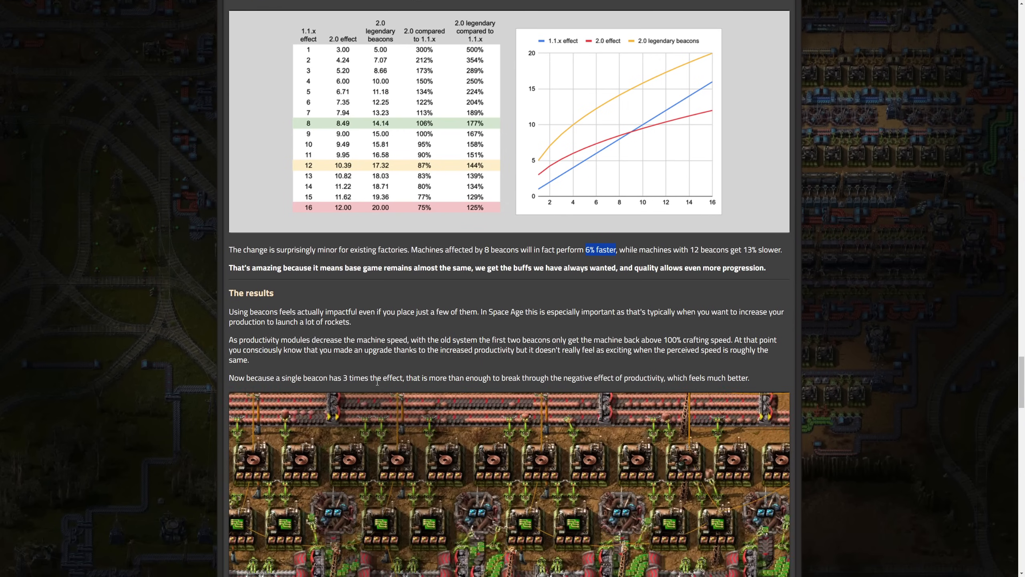
scroll(down, 3)
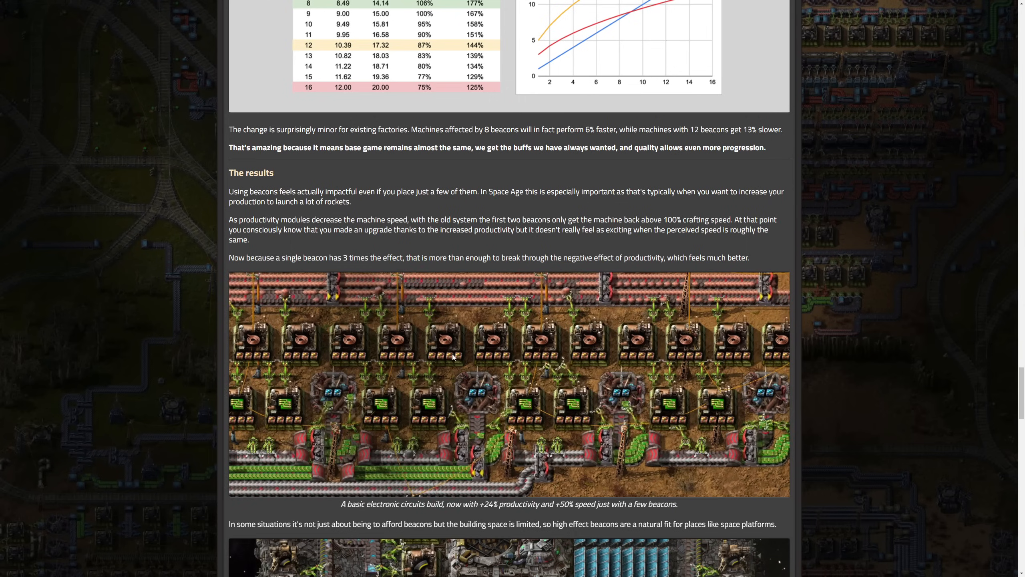
mouse_move(360, 451)
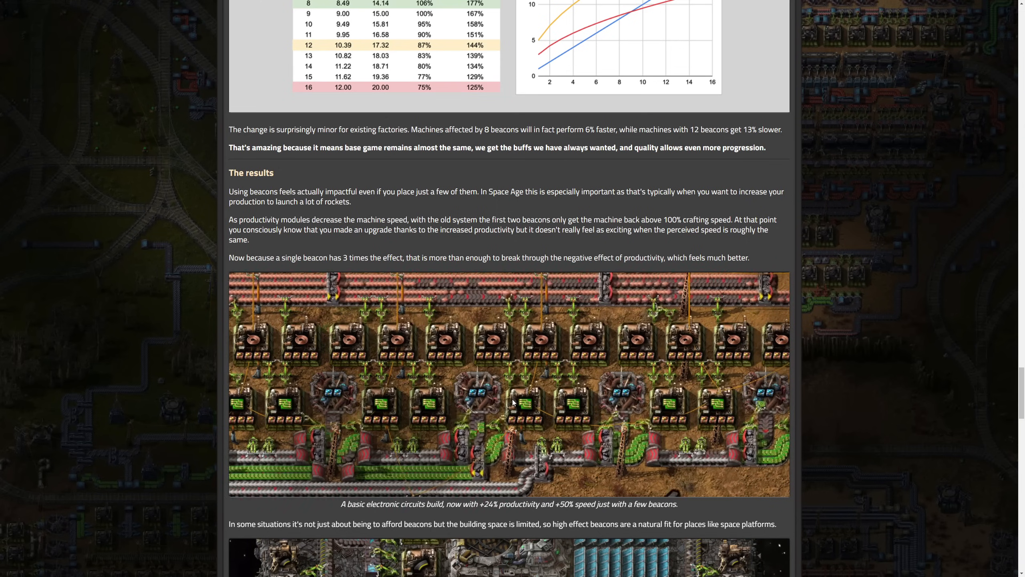
scroll(down, 3)
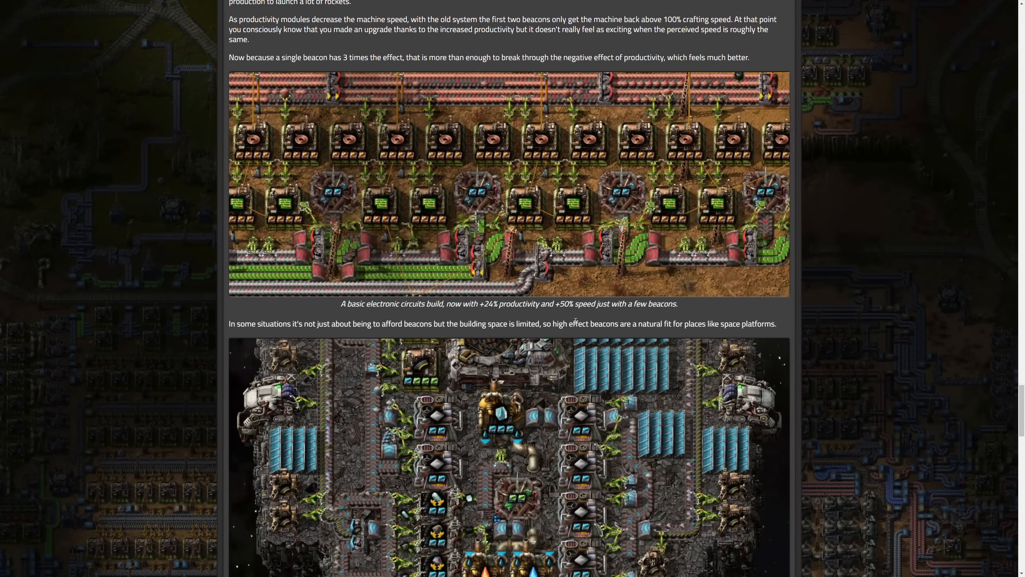
scroll(down, 3)
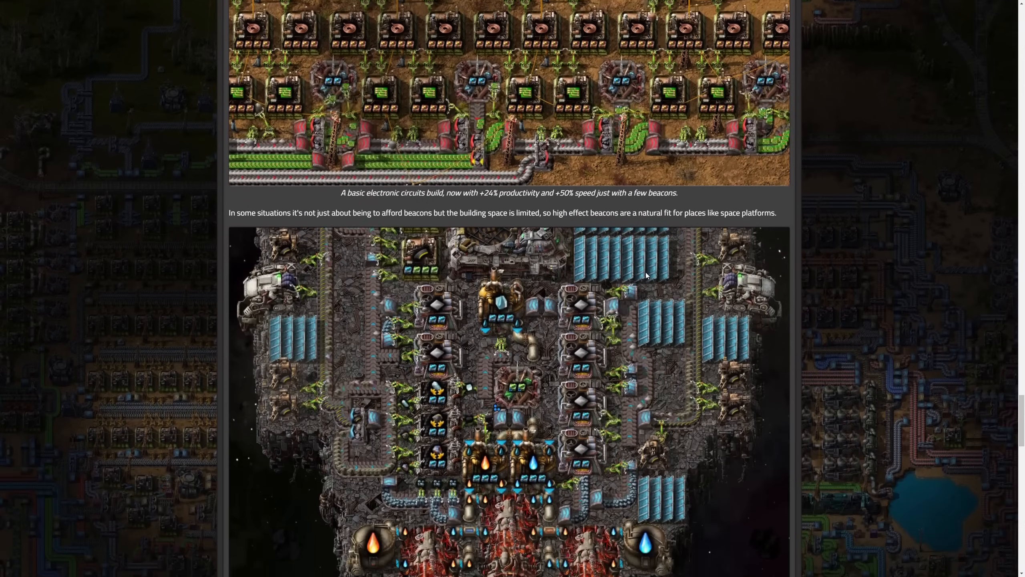
scroll(down, 3)
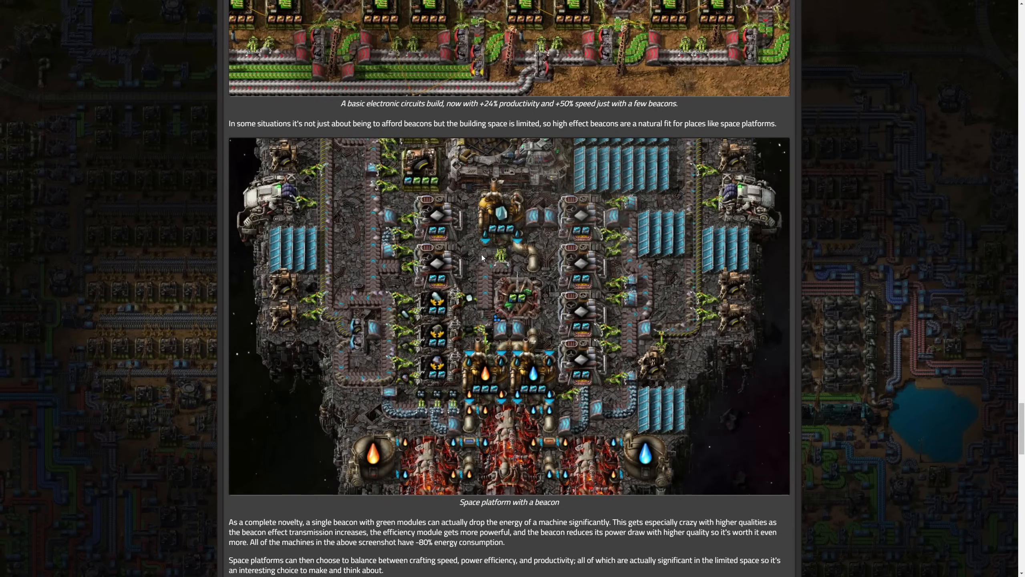
scroll(down, 3)
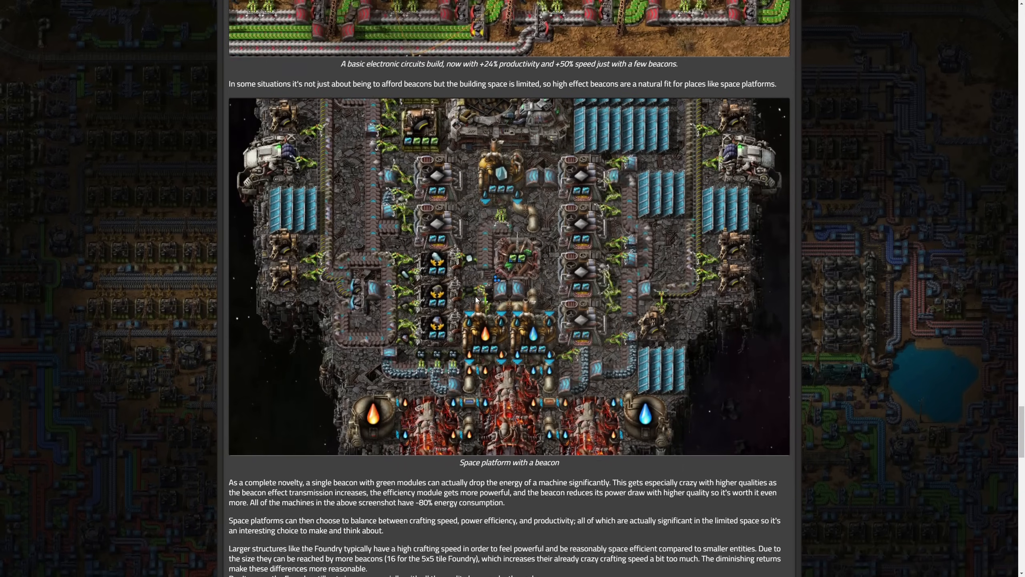
scroll(down, 3)
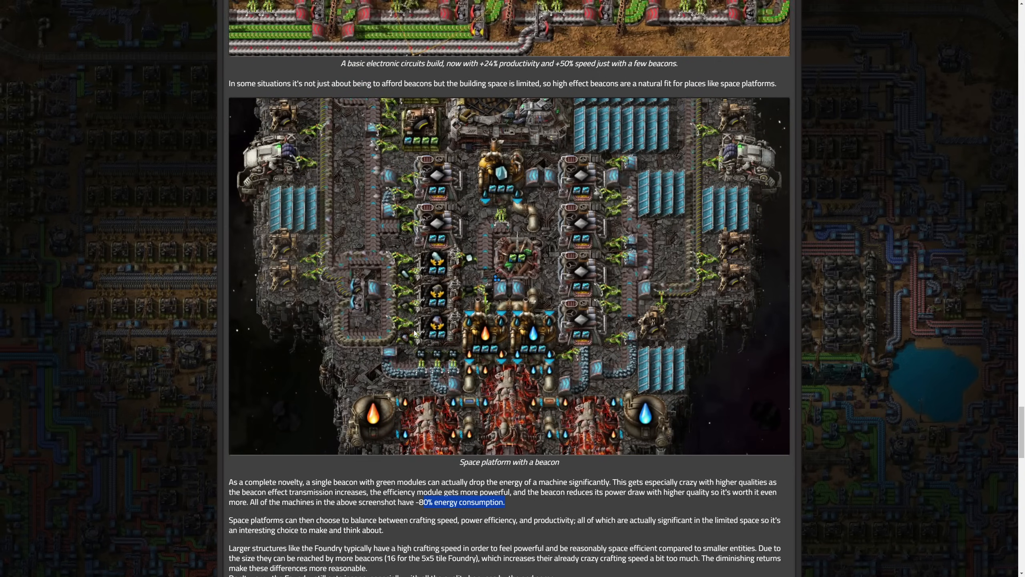
scroll(down, 3)
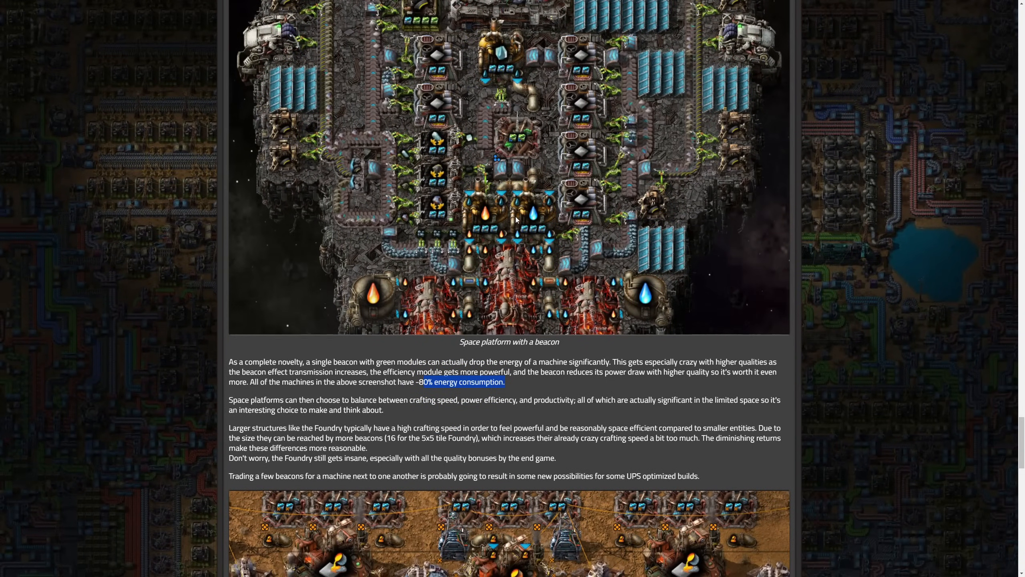
Scroll past the large beacon layout and its UPS-efficiency caption to the Conclusion heading
scroll(down, 3)
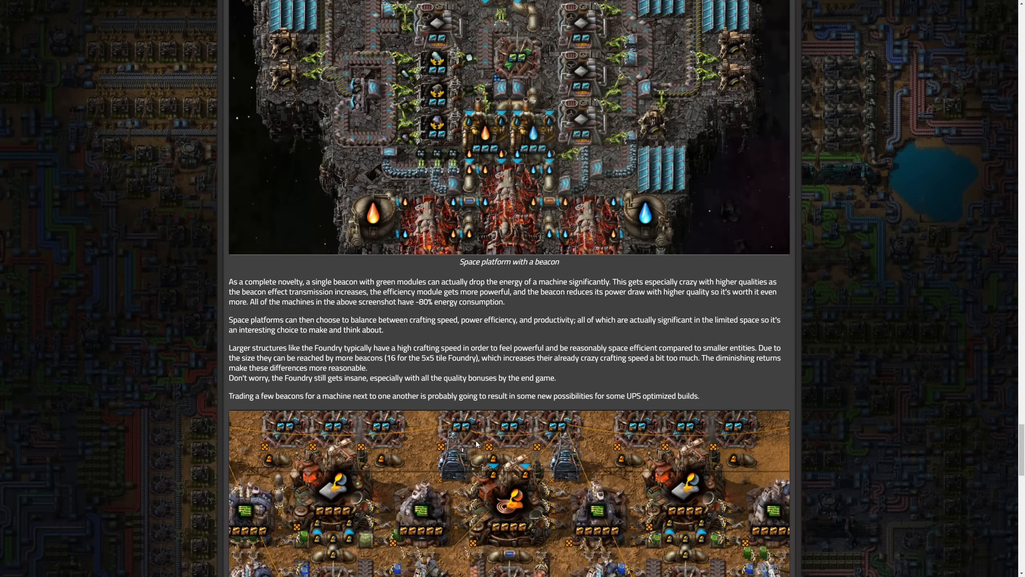
scroll(down, 3)
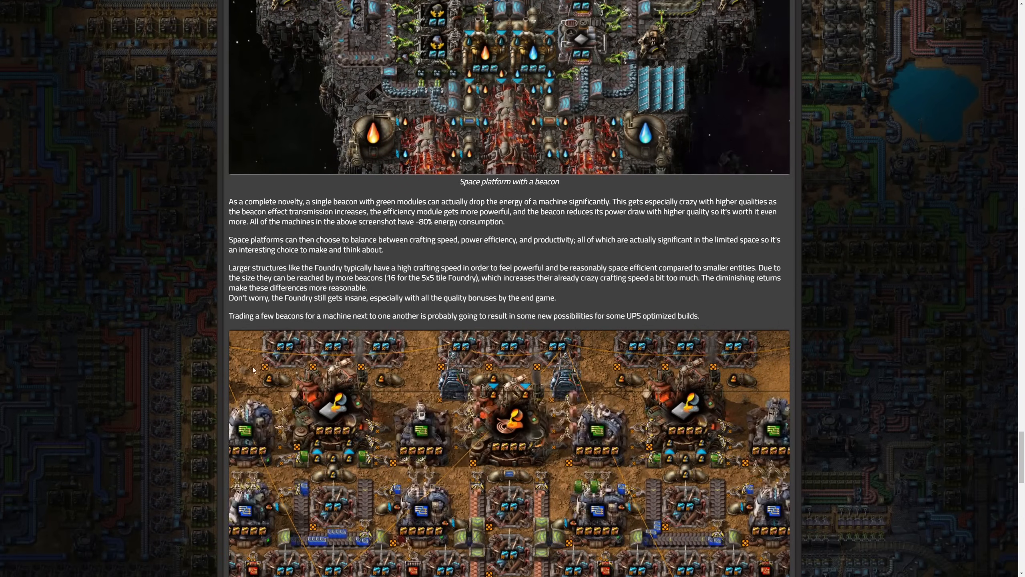
scroll(down, 3)
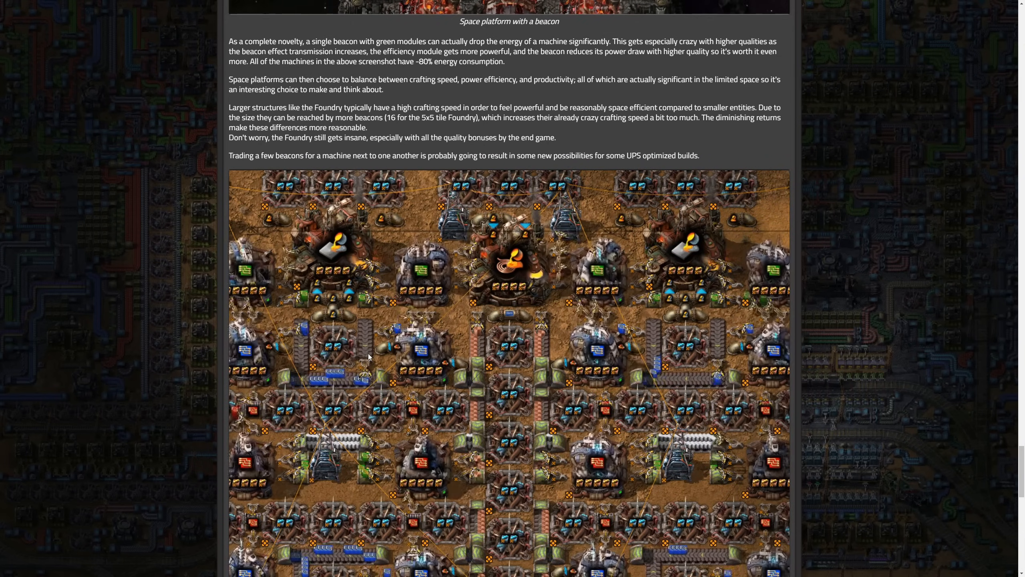
scroll(down, 3)
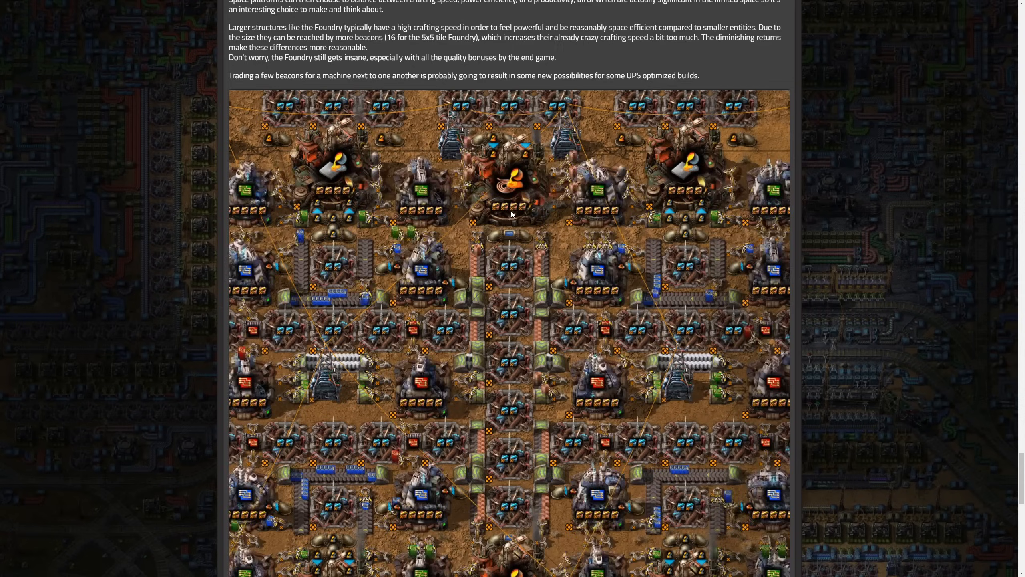
scroll(down, 3)
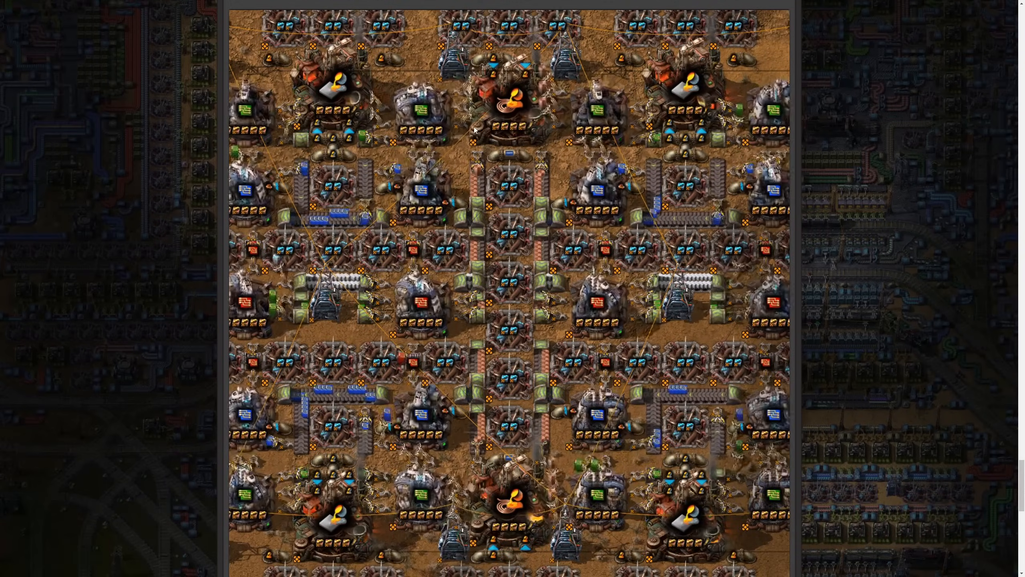
scroll(down, 3)
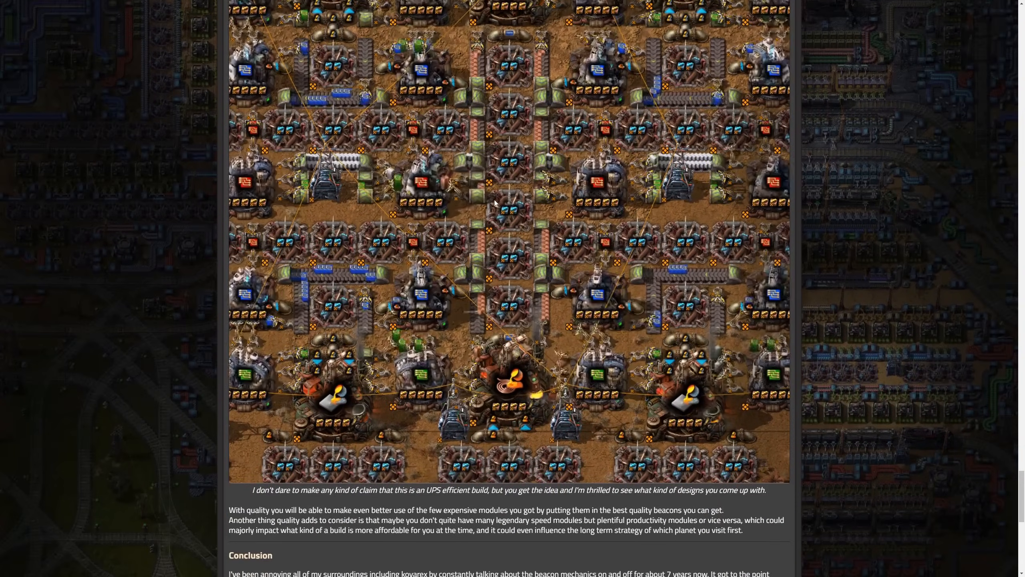
Read the Conclusion, marking the quoted 'Beacons!' reply, down to the Lua profile table and forum link
scroll(down, 3)
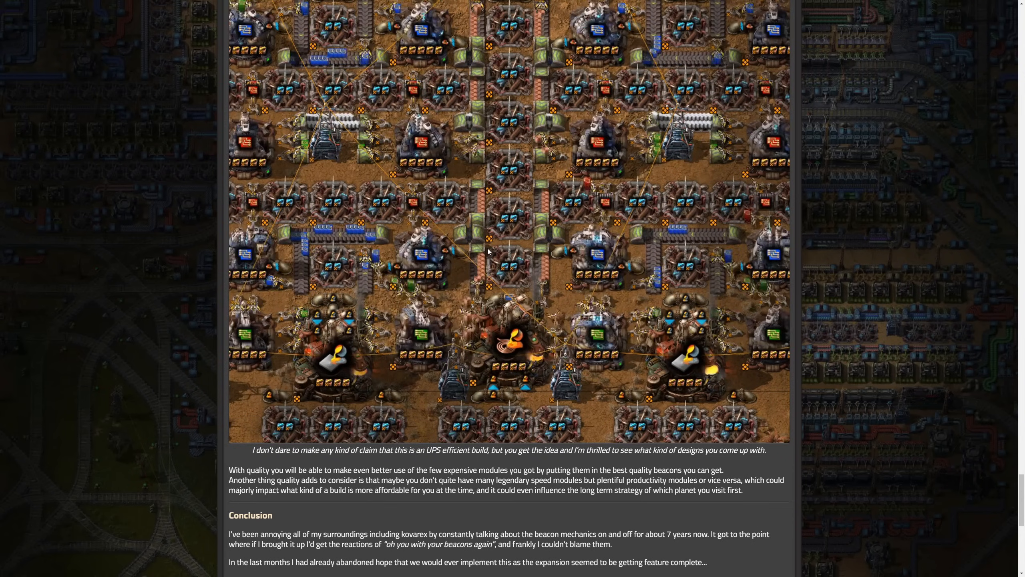
scroll(down, 3)
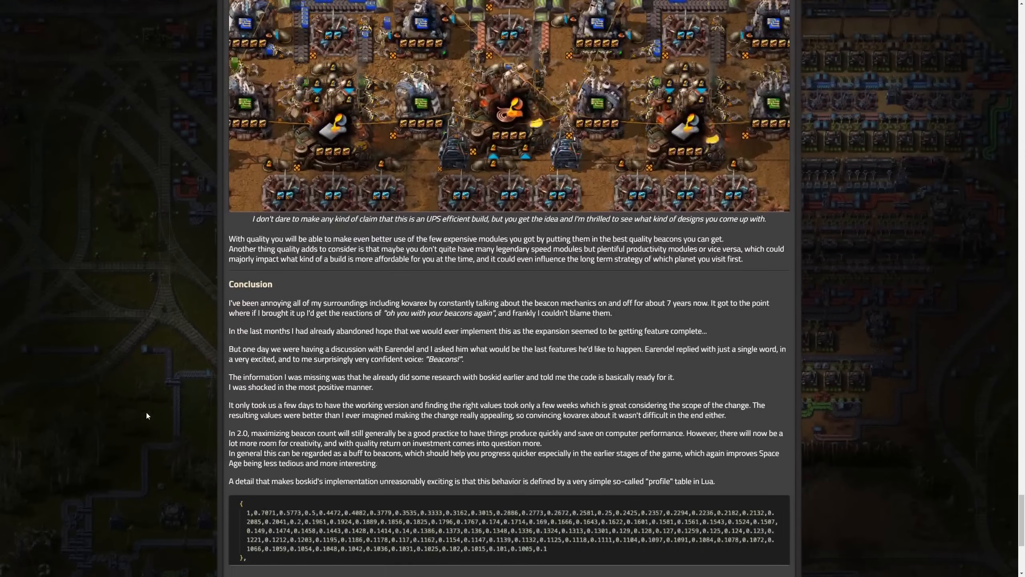
scroll(down, 3)
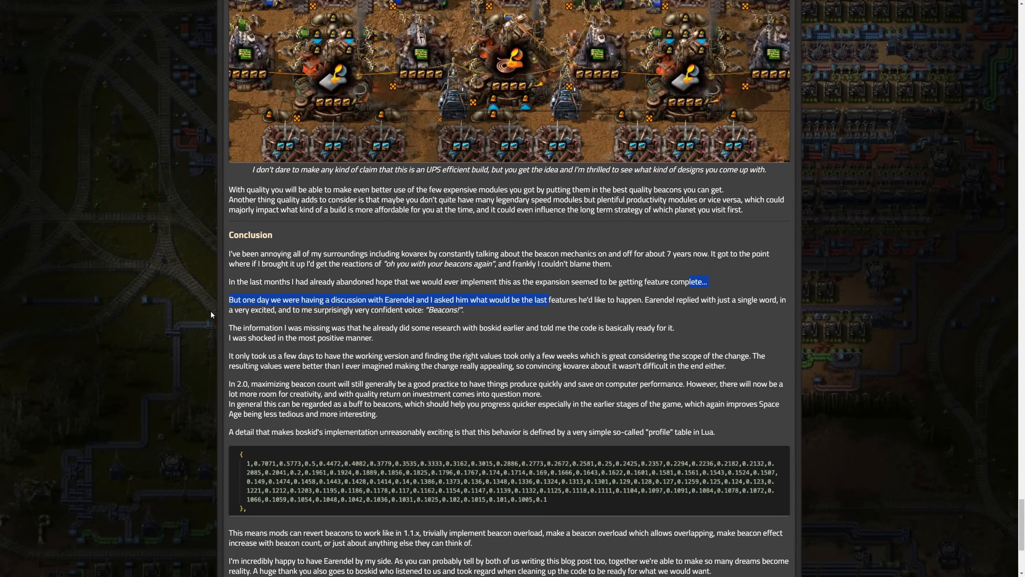
click(243, 310)
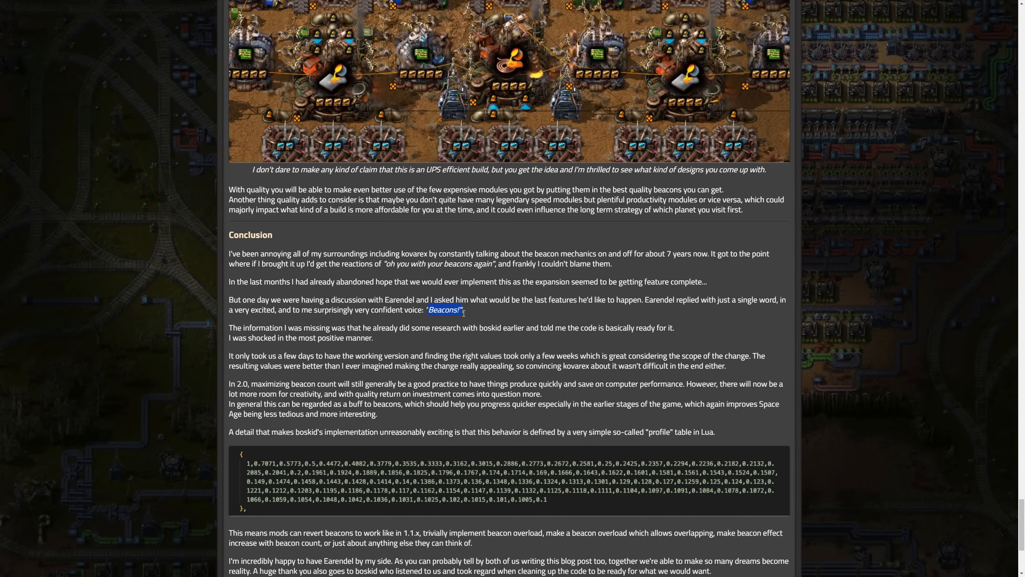
mouse_move(281, 377)
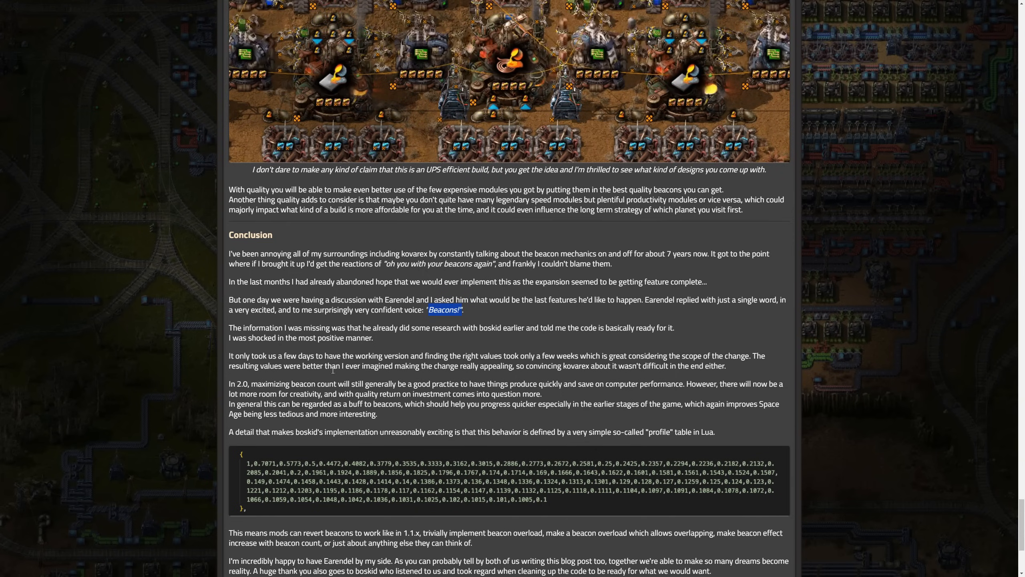
scroll(down, 3)
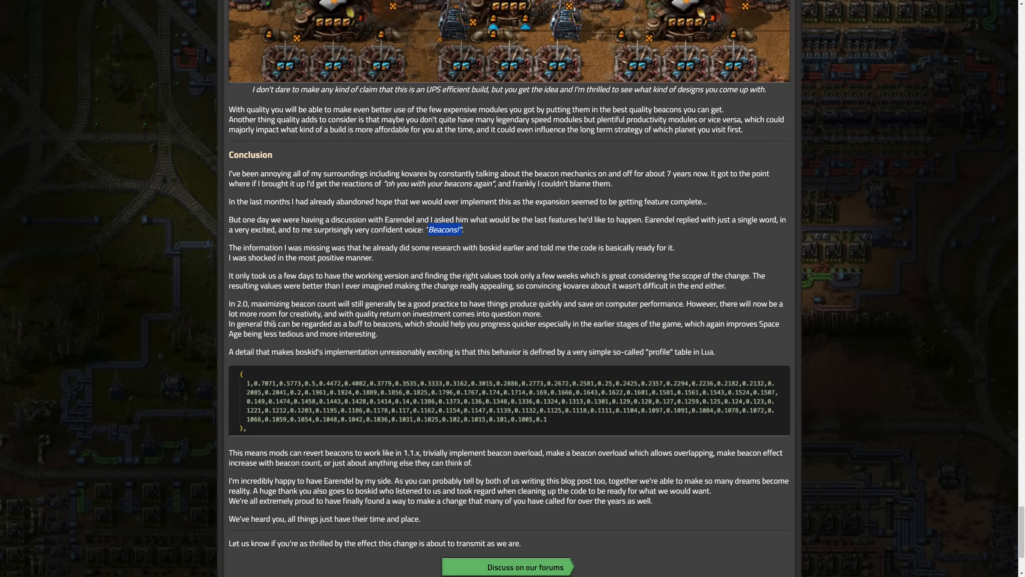
mouse_move(206, 327)
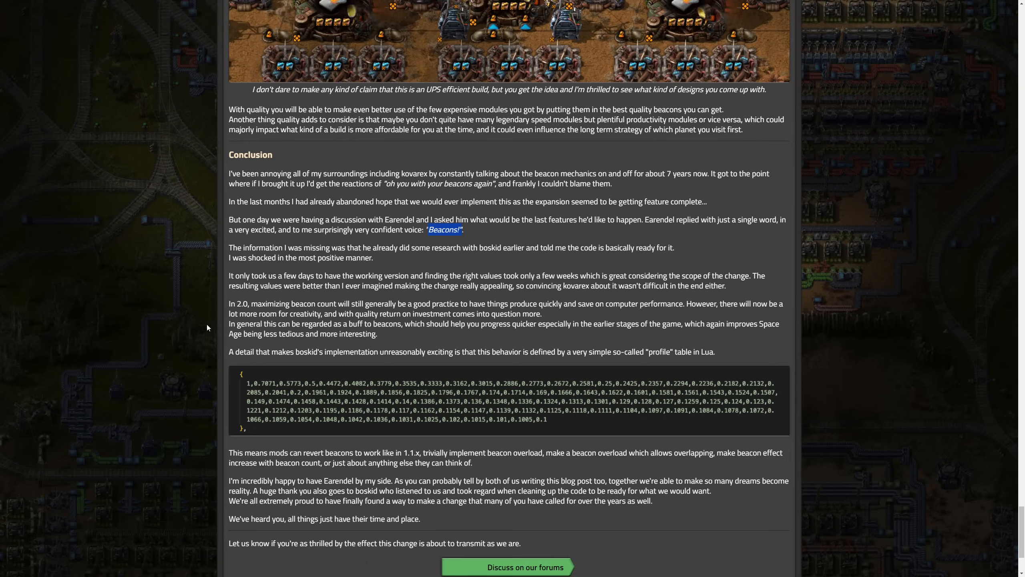
mouse_move(365, 366)
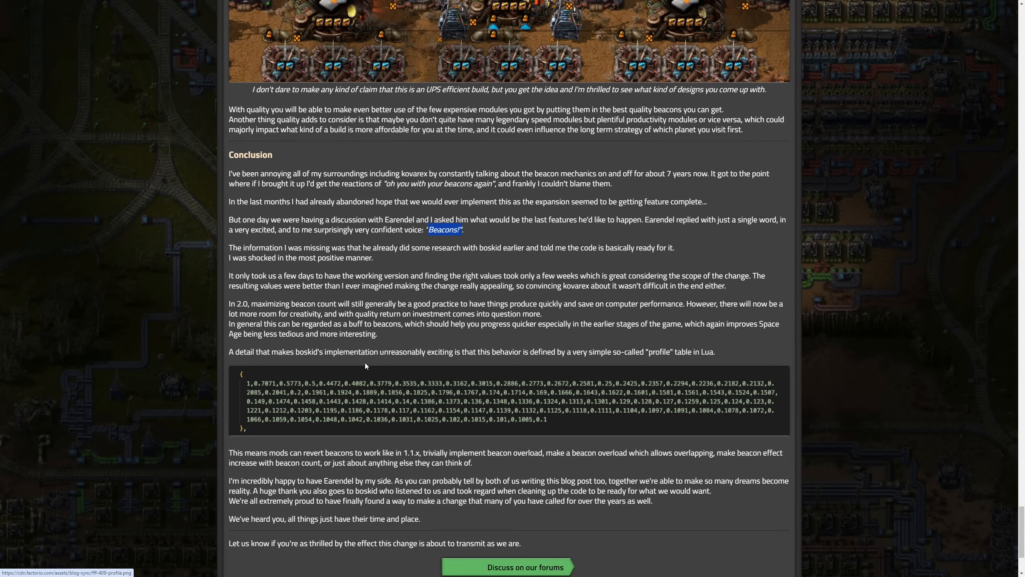
mouse_move(458, 353)
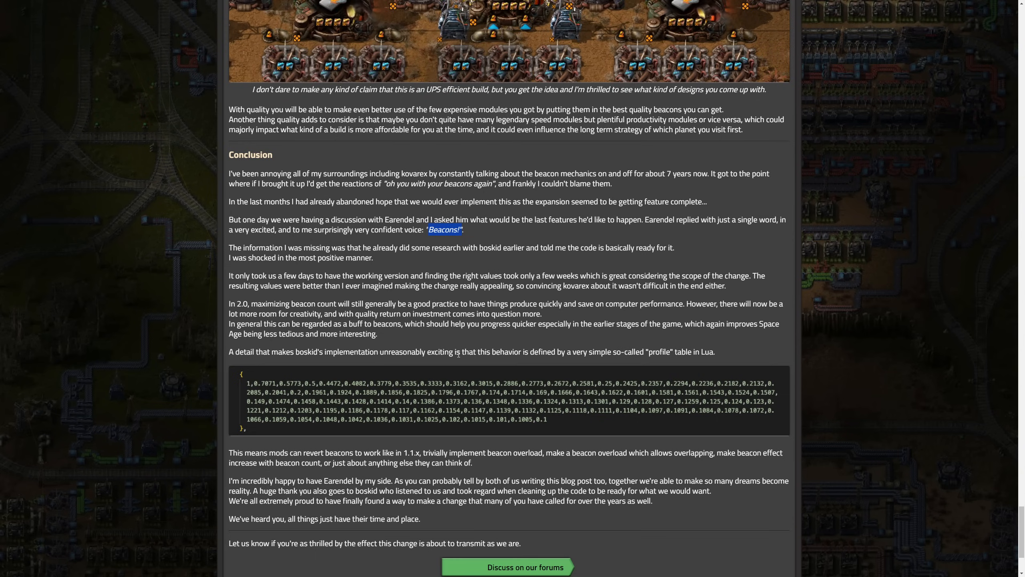
mouse_move(603, 369)
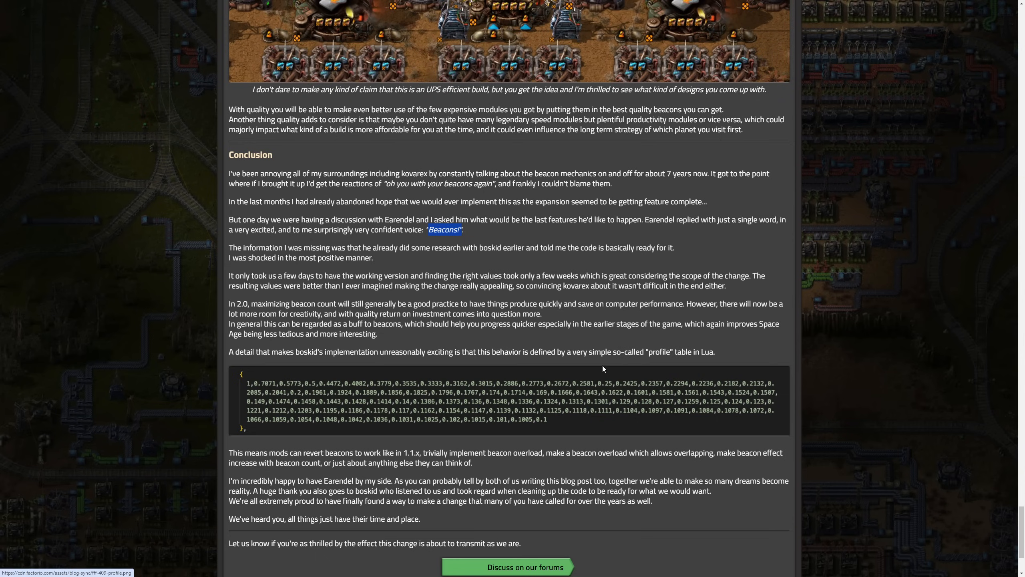
mouse_move(686, 355)
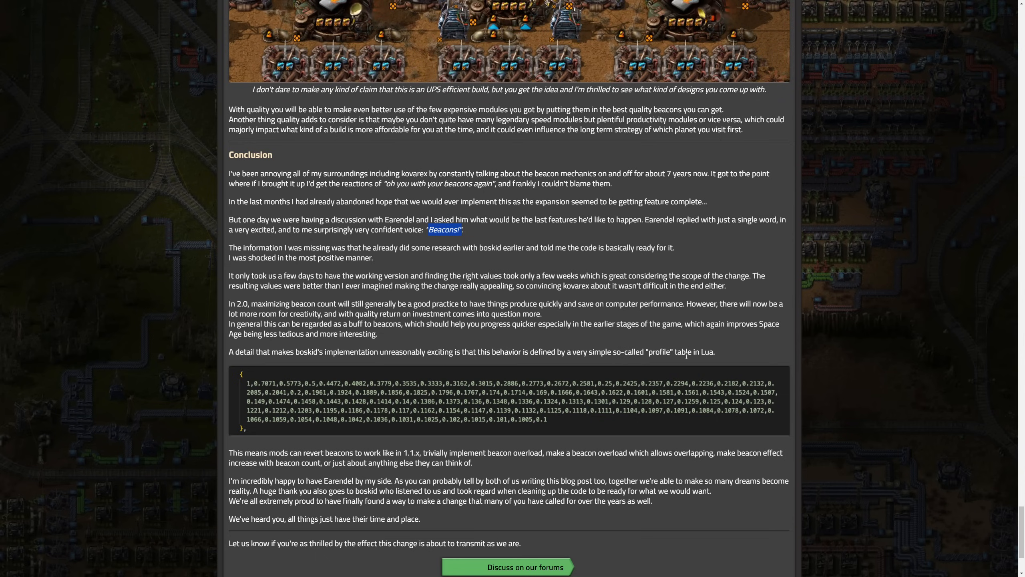
mouse_move(555, 424)
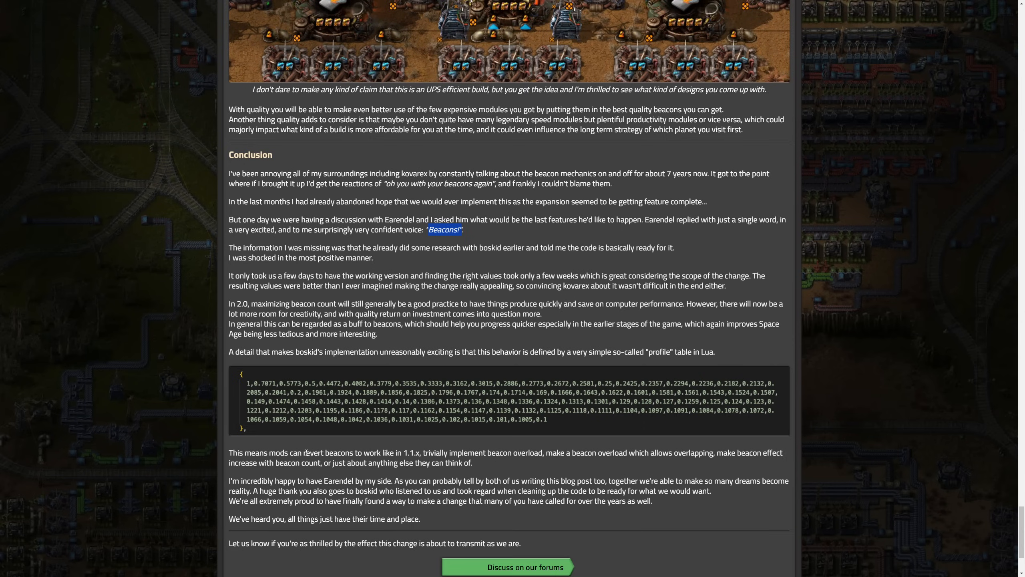
mouse_move(462, 423)
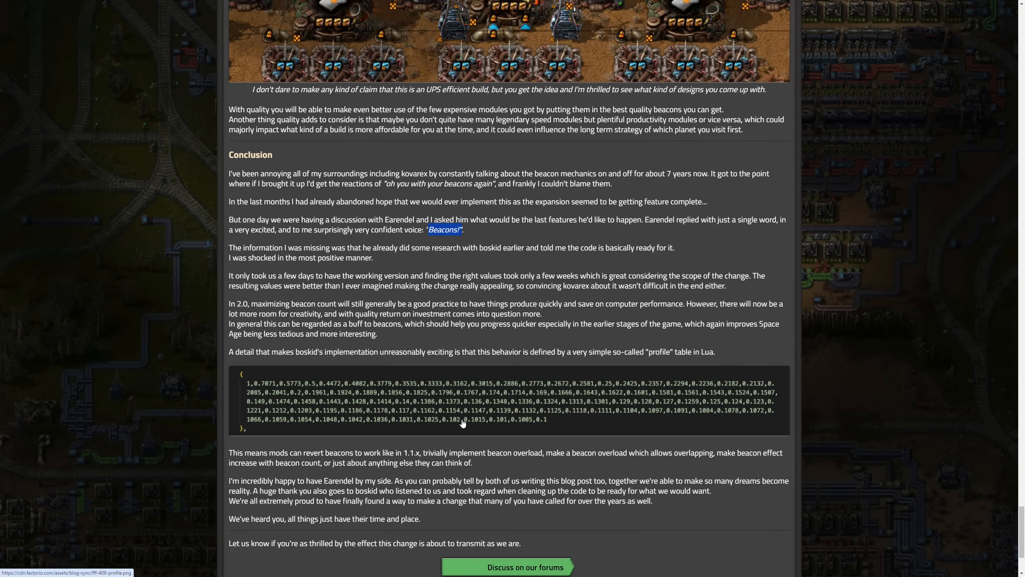
mouse_move(388, 243)
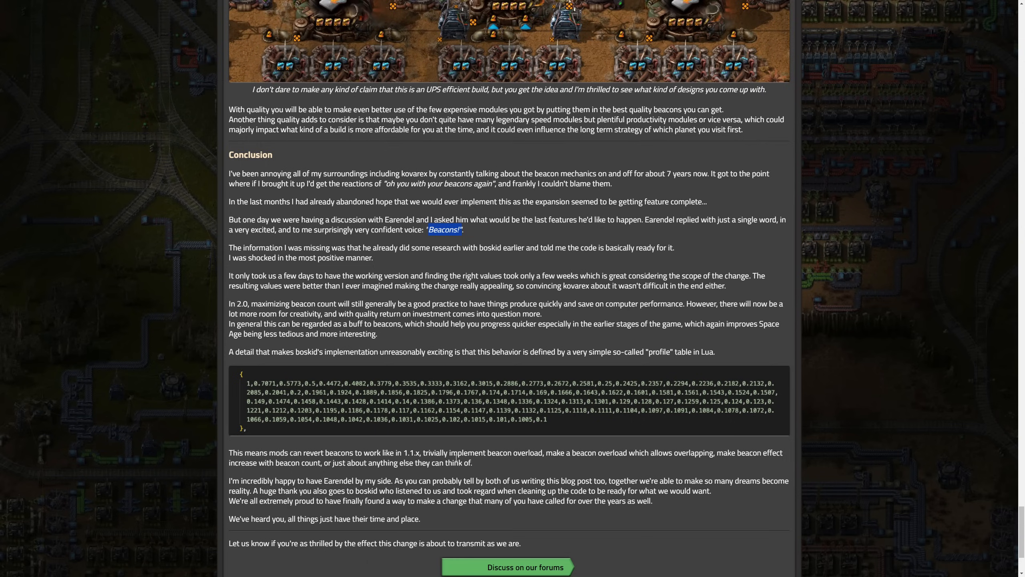
mouse_move(514, 407)
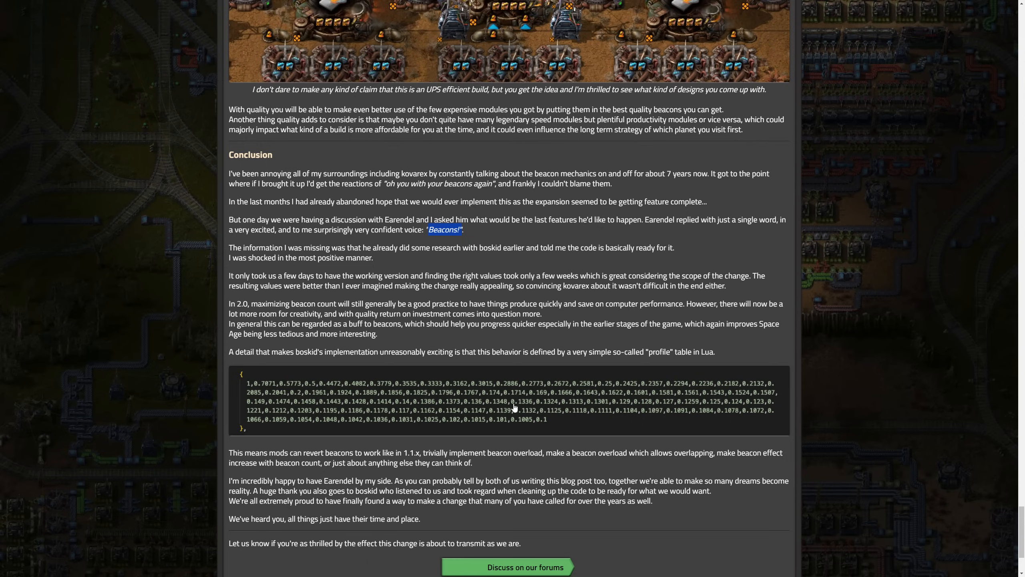
mouse_move(353, 60)
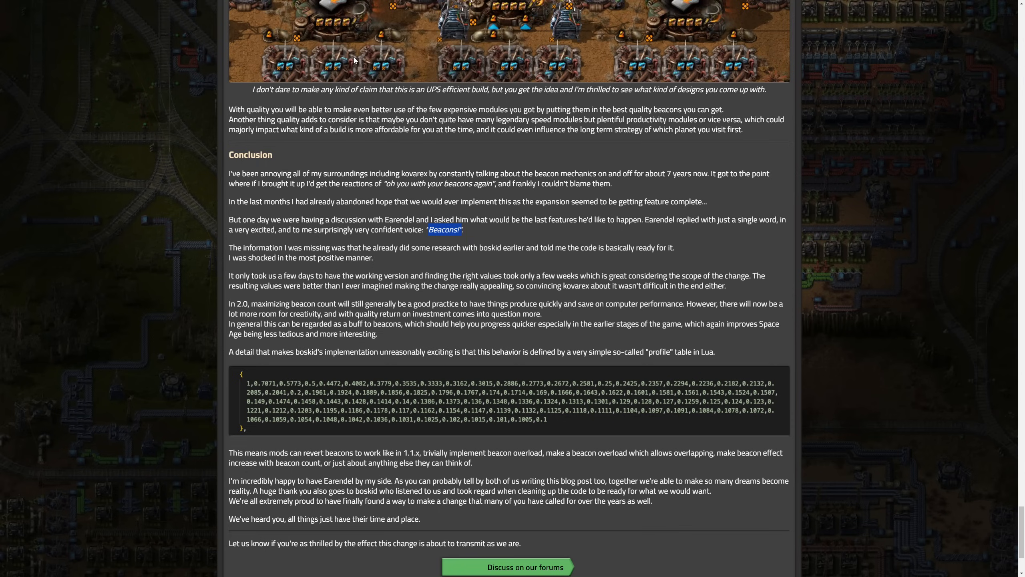
mouse_move(353, 407)
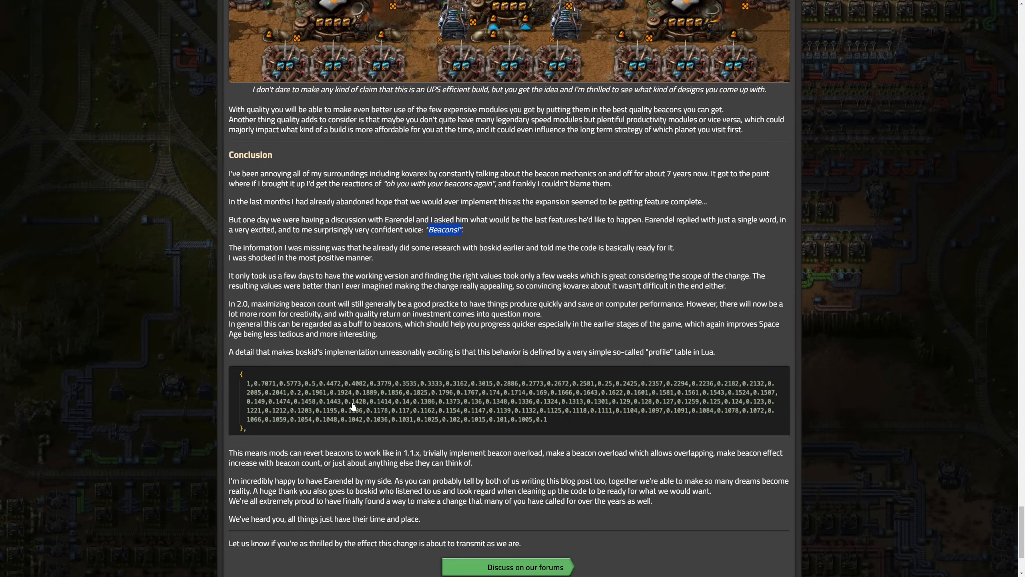
mouse_move(418, 433)
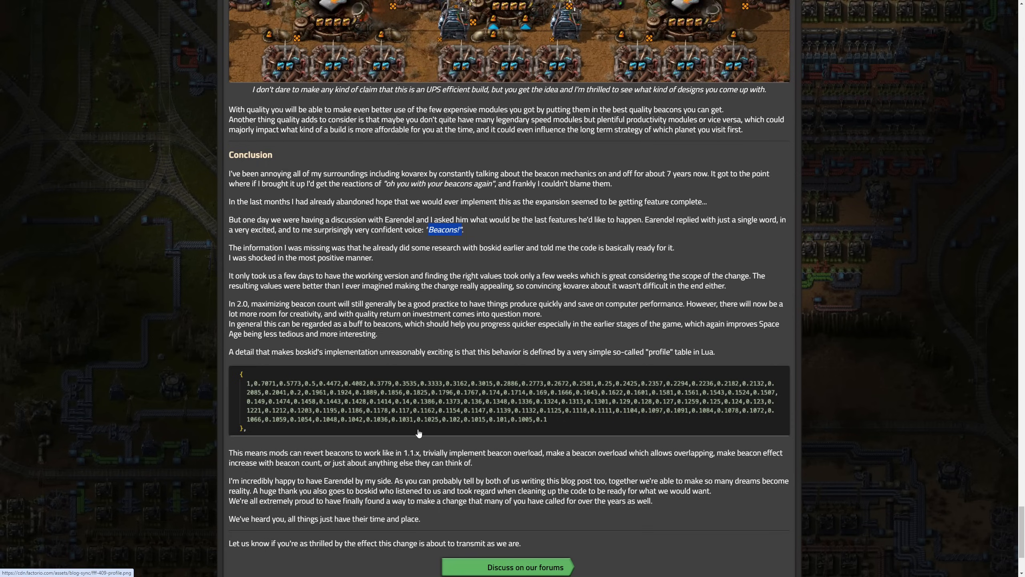
mouse_move(493, 449)
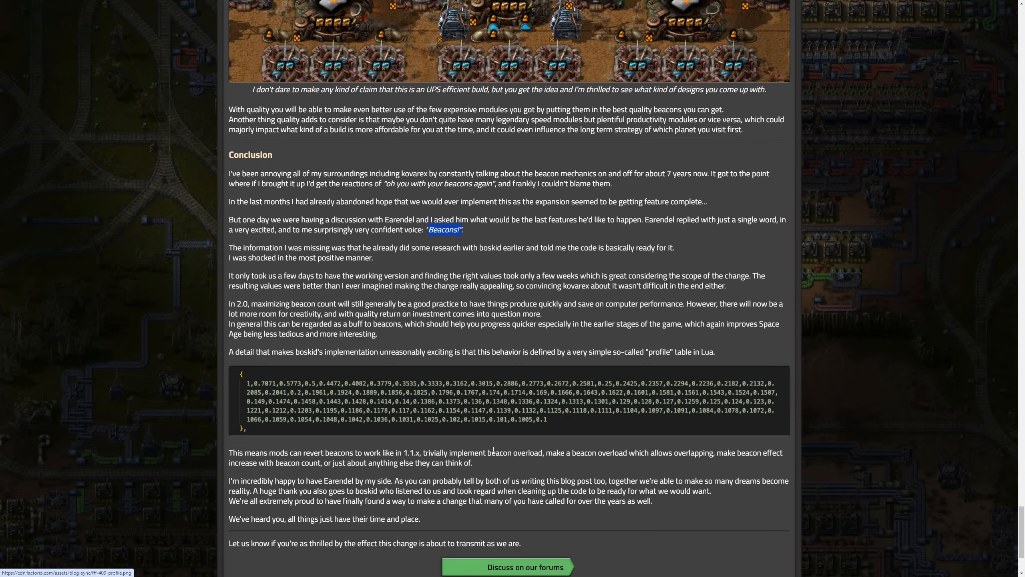
mouse_move(483, 466)
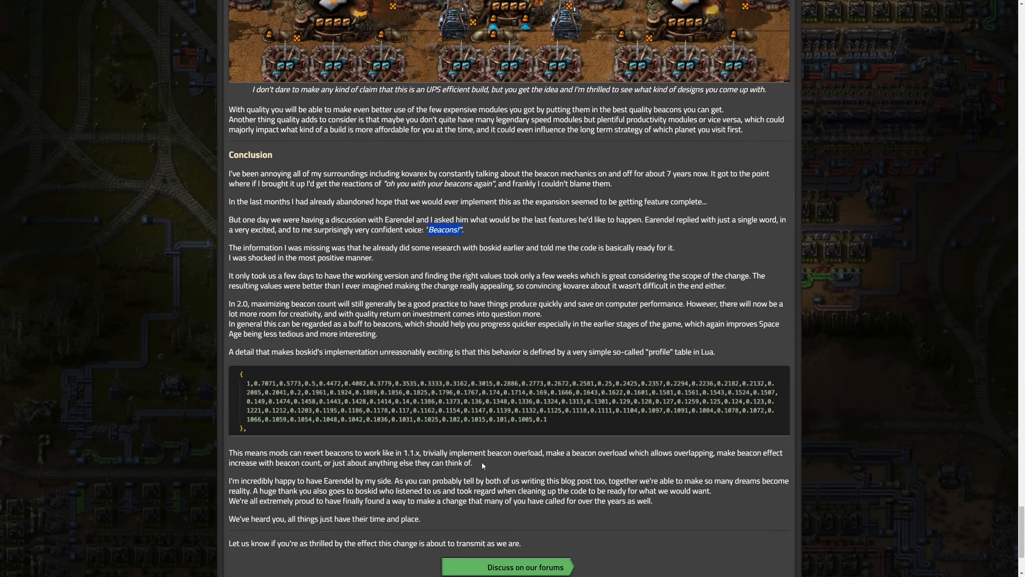
mouse_move(328, 489)
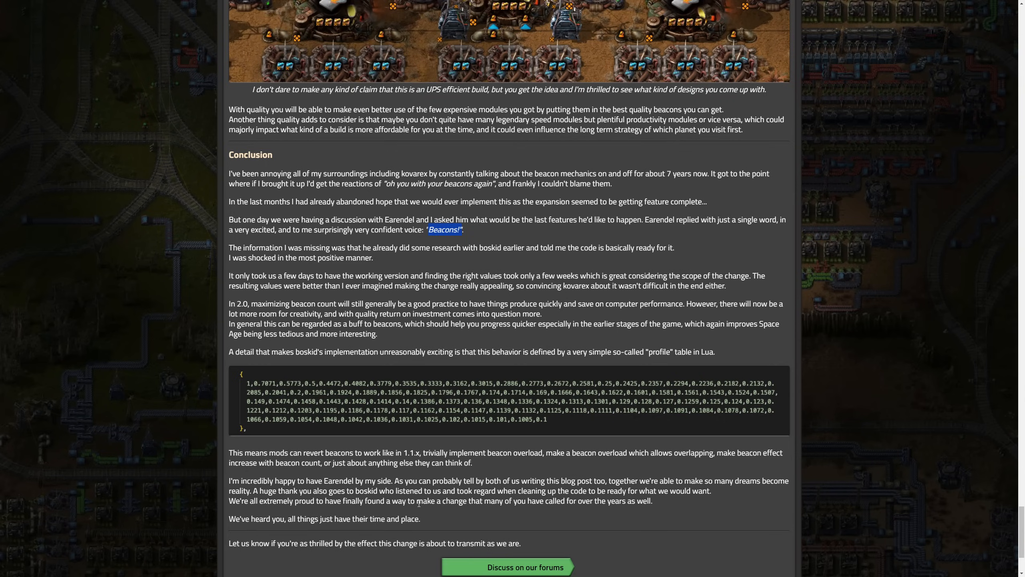
Scroll back to the post's title, authors, intro and 12-beacon build image
scroll(down, 3)
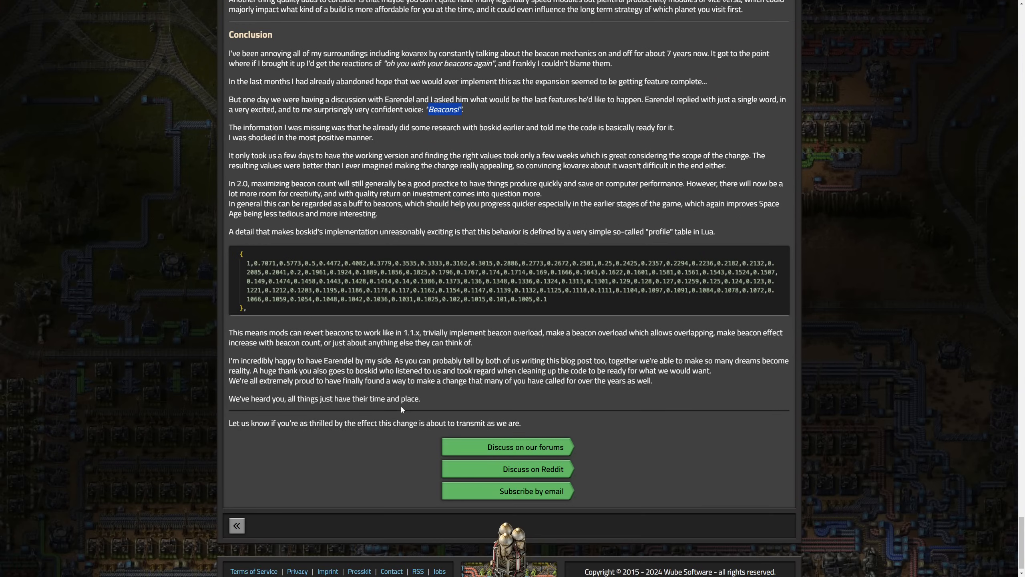
scroll(up, 3)
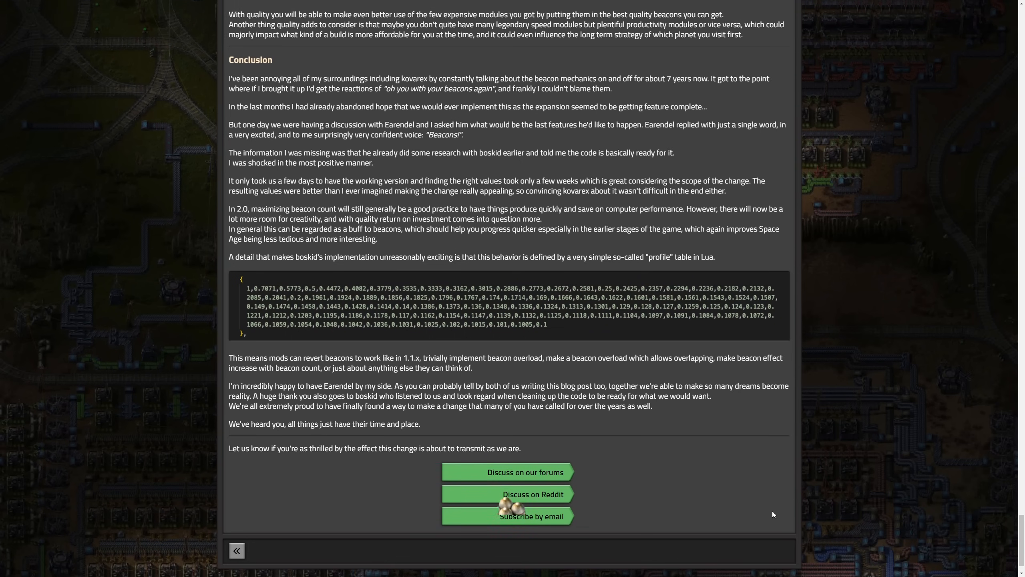
scroll(up, 3)
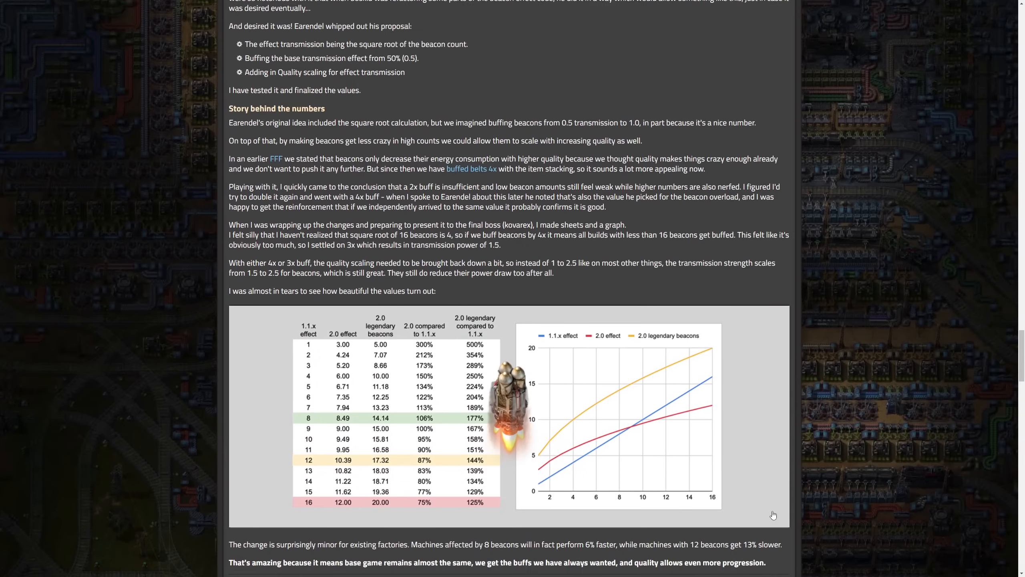
scroll(down, 3)
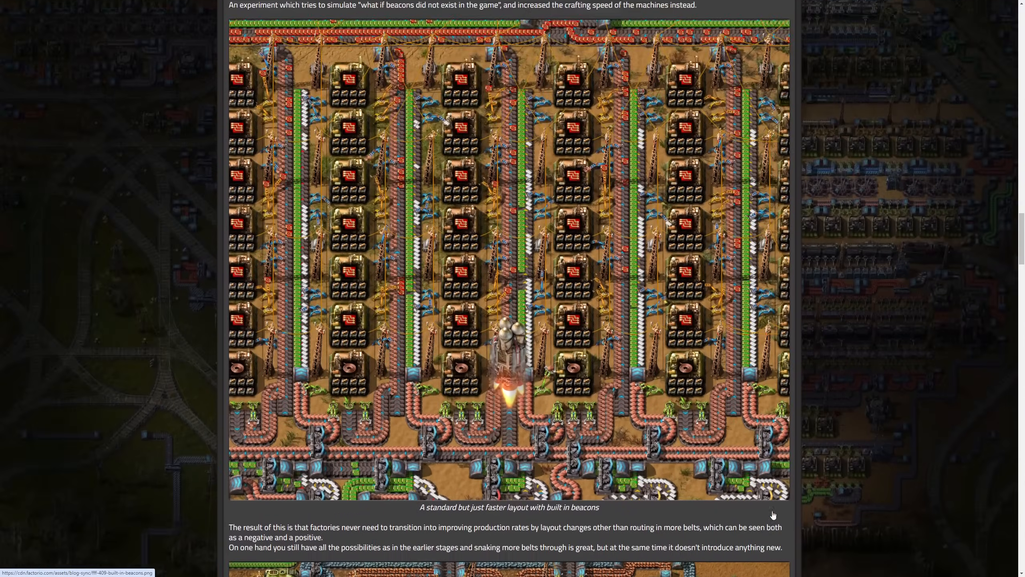
scroll(down, 3)
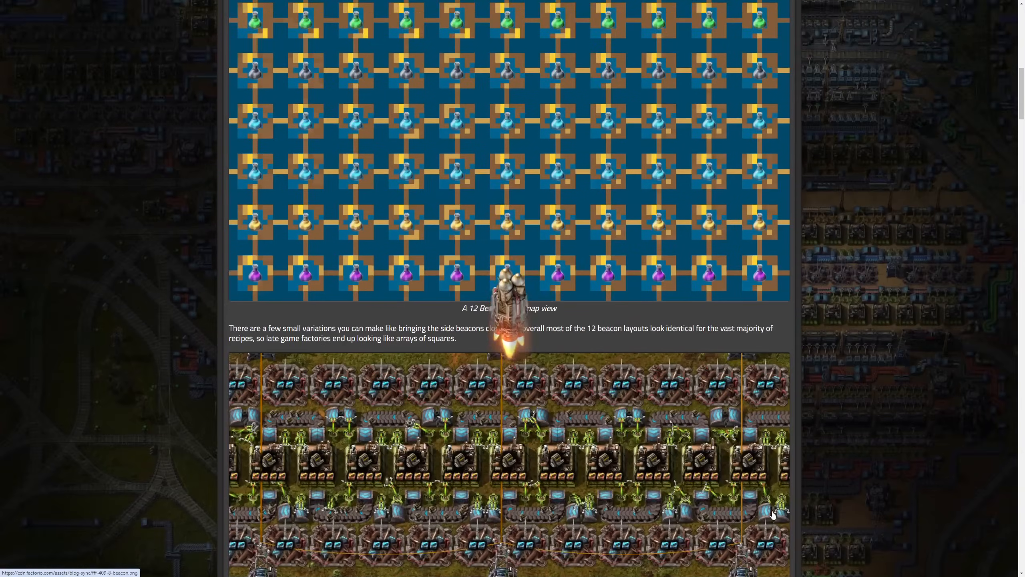
scroll(up, 3)
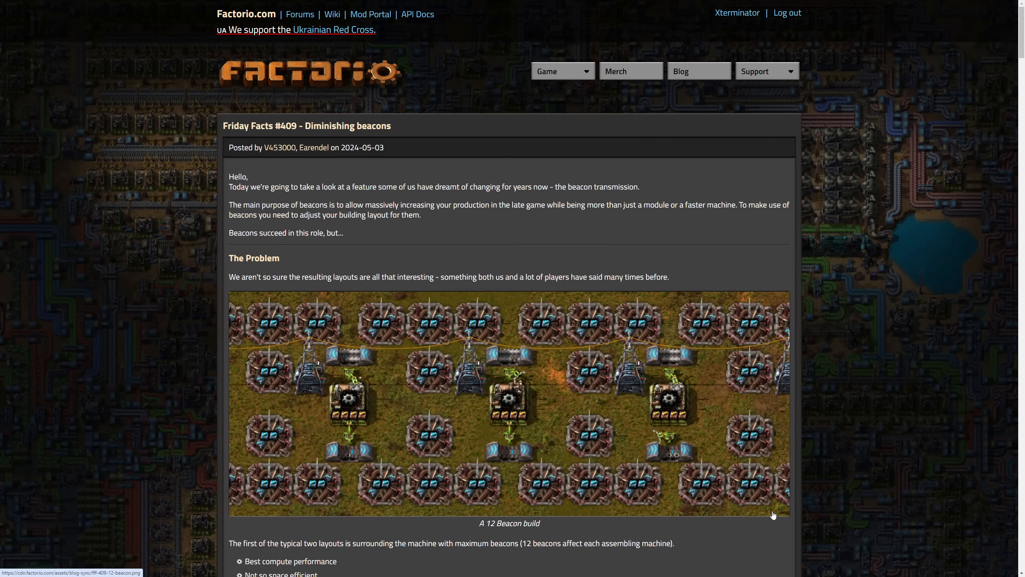